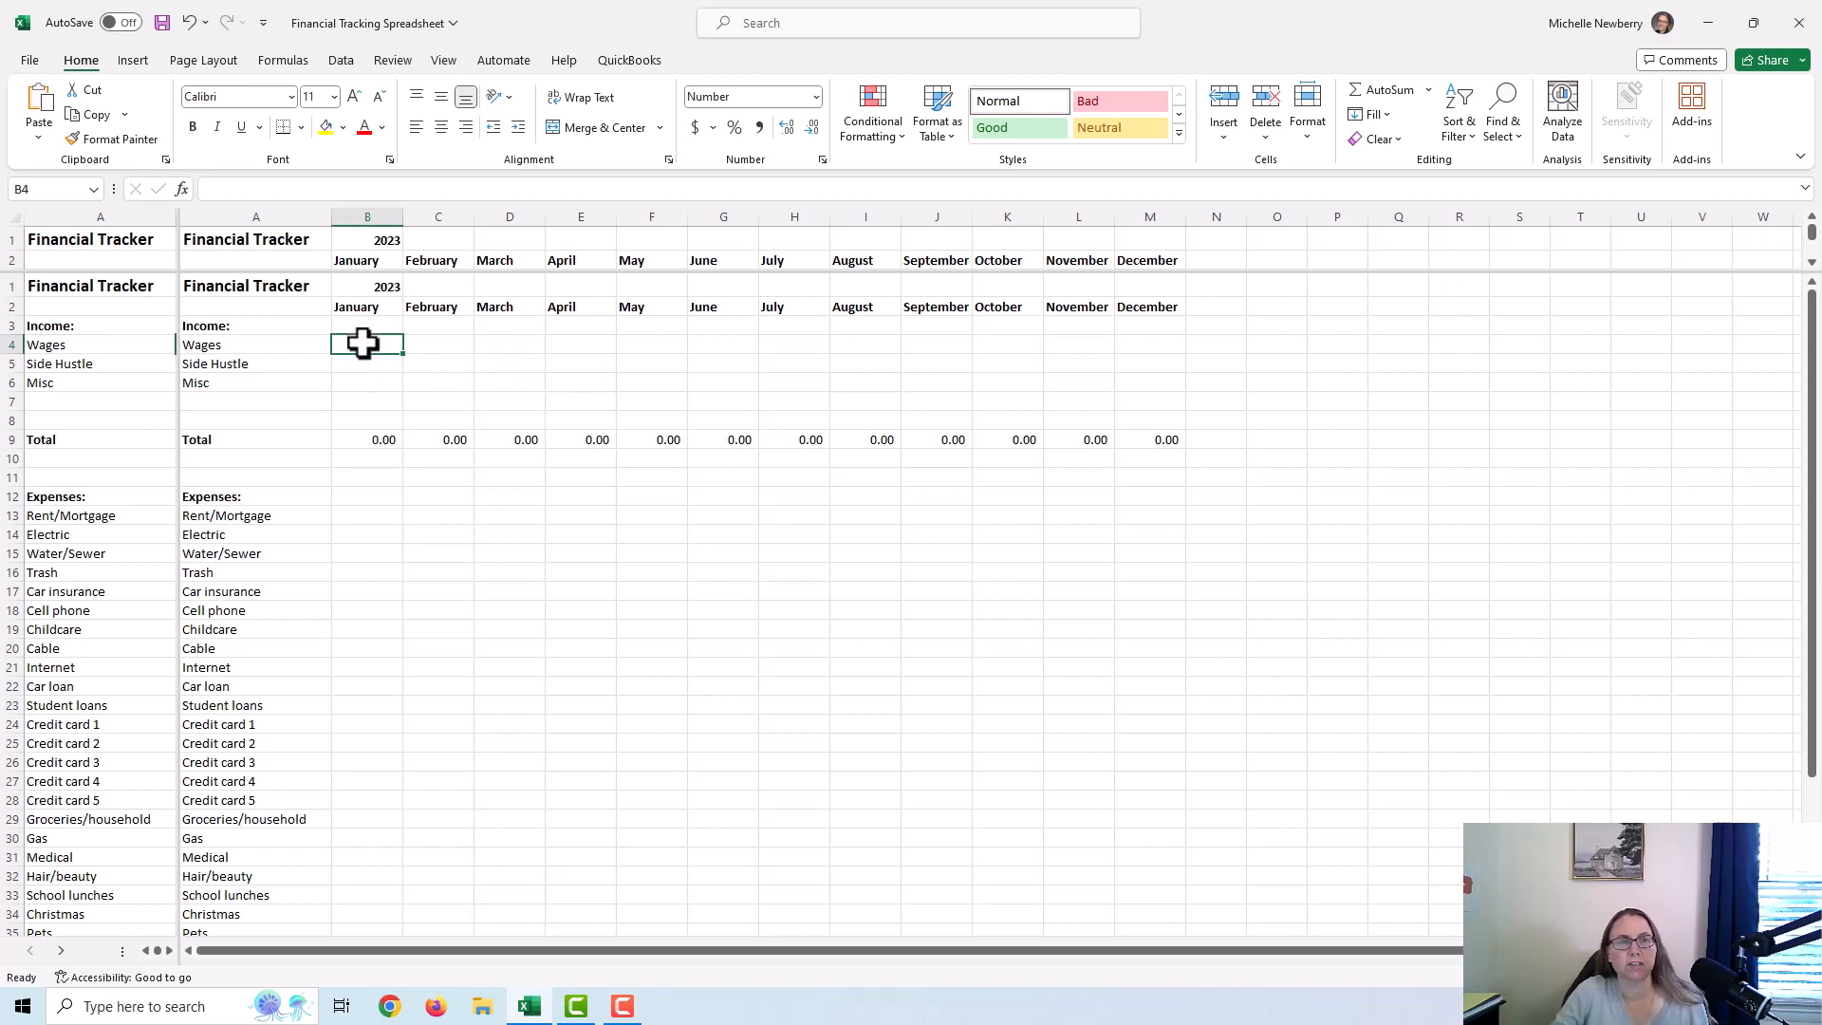
mouse_move(365, 374)
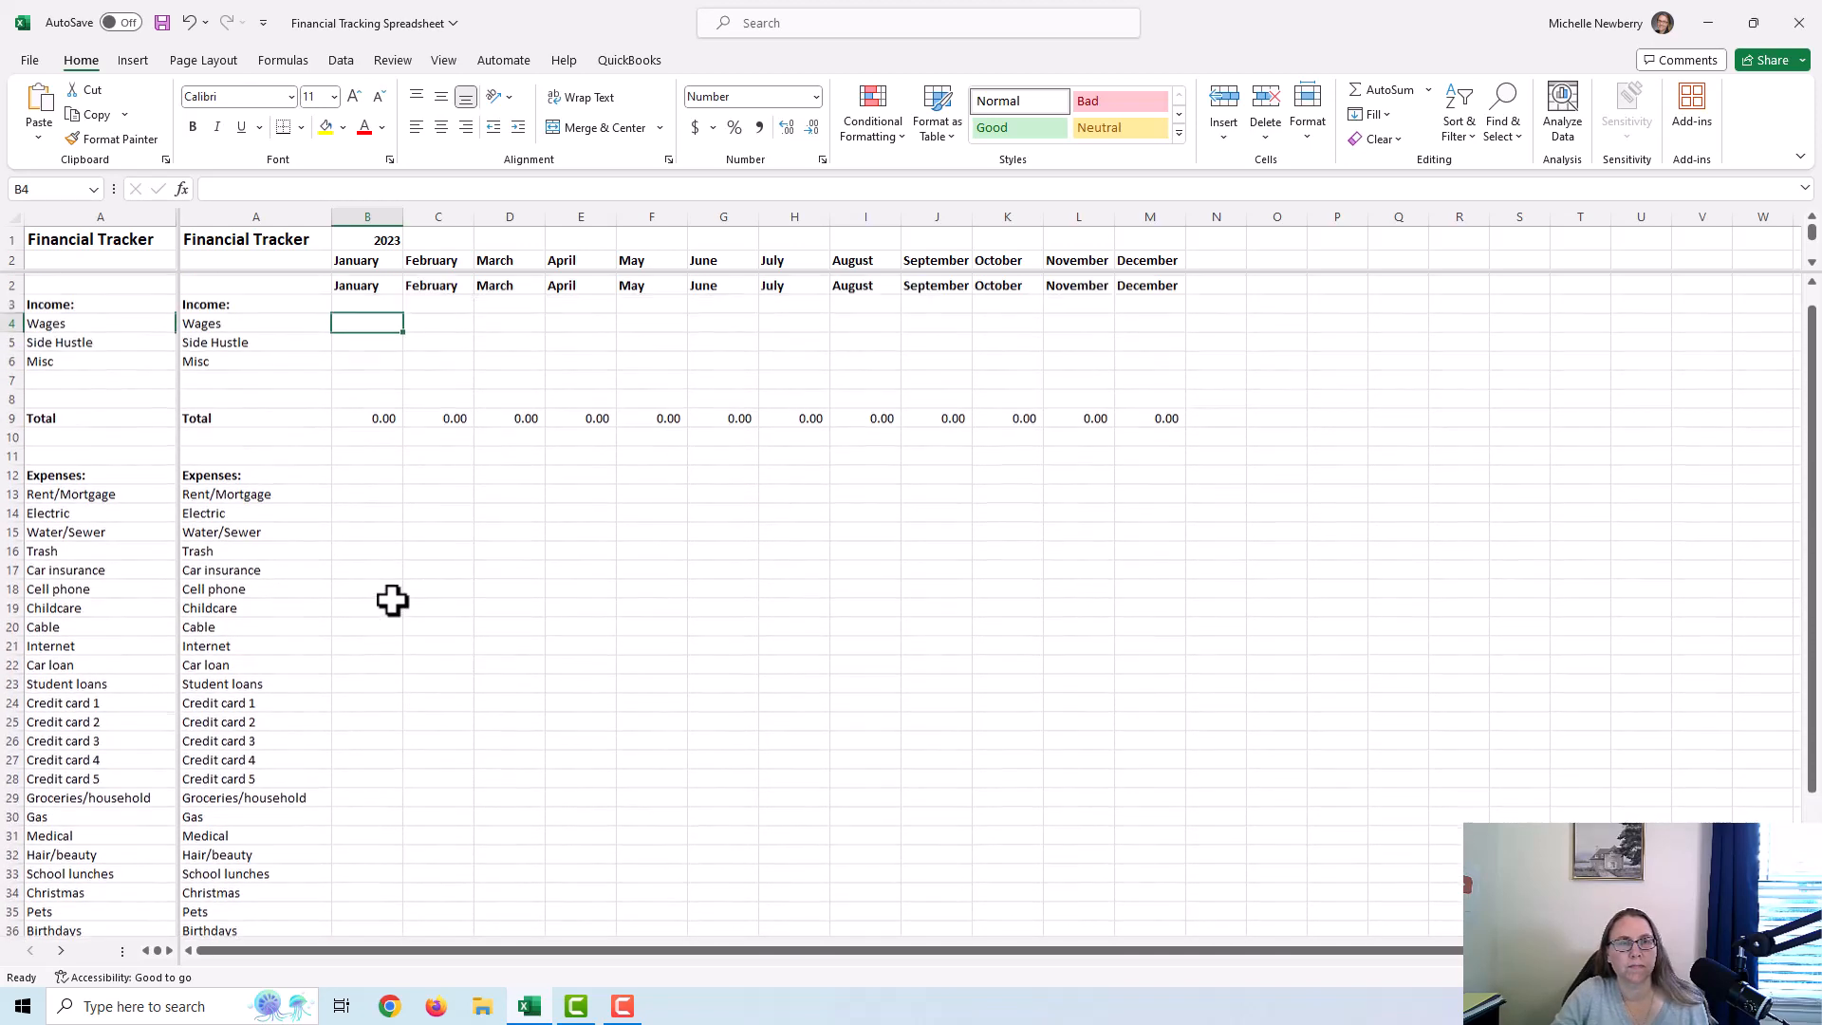
Review the January income Total and Difference formulas before entering amounts
click(367, 438)
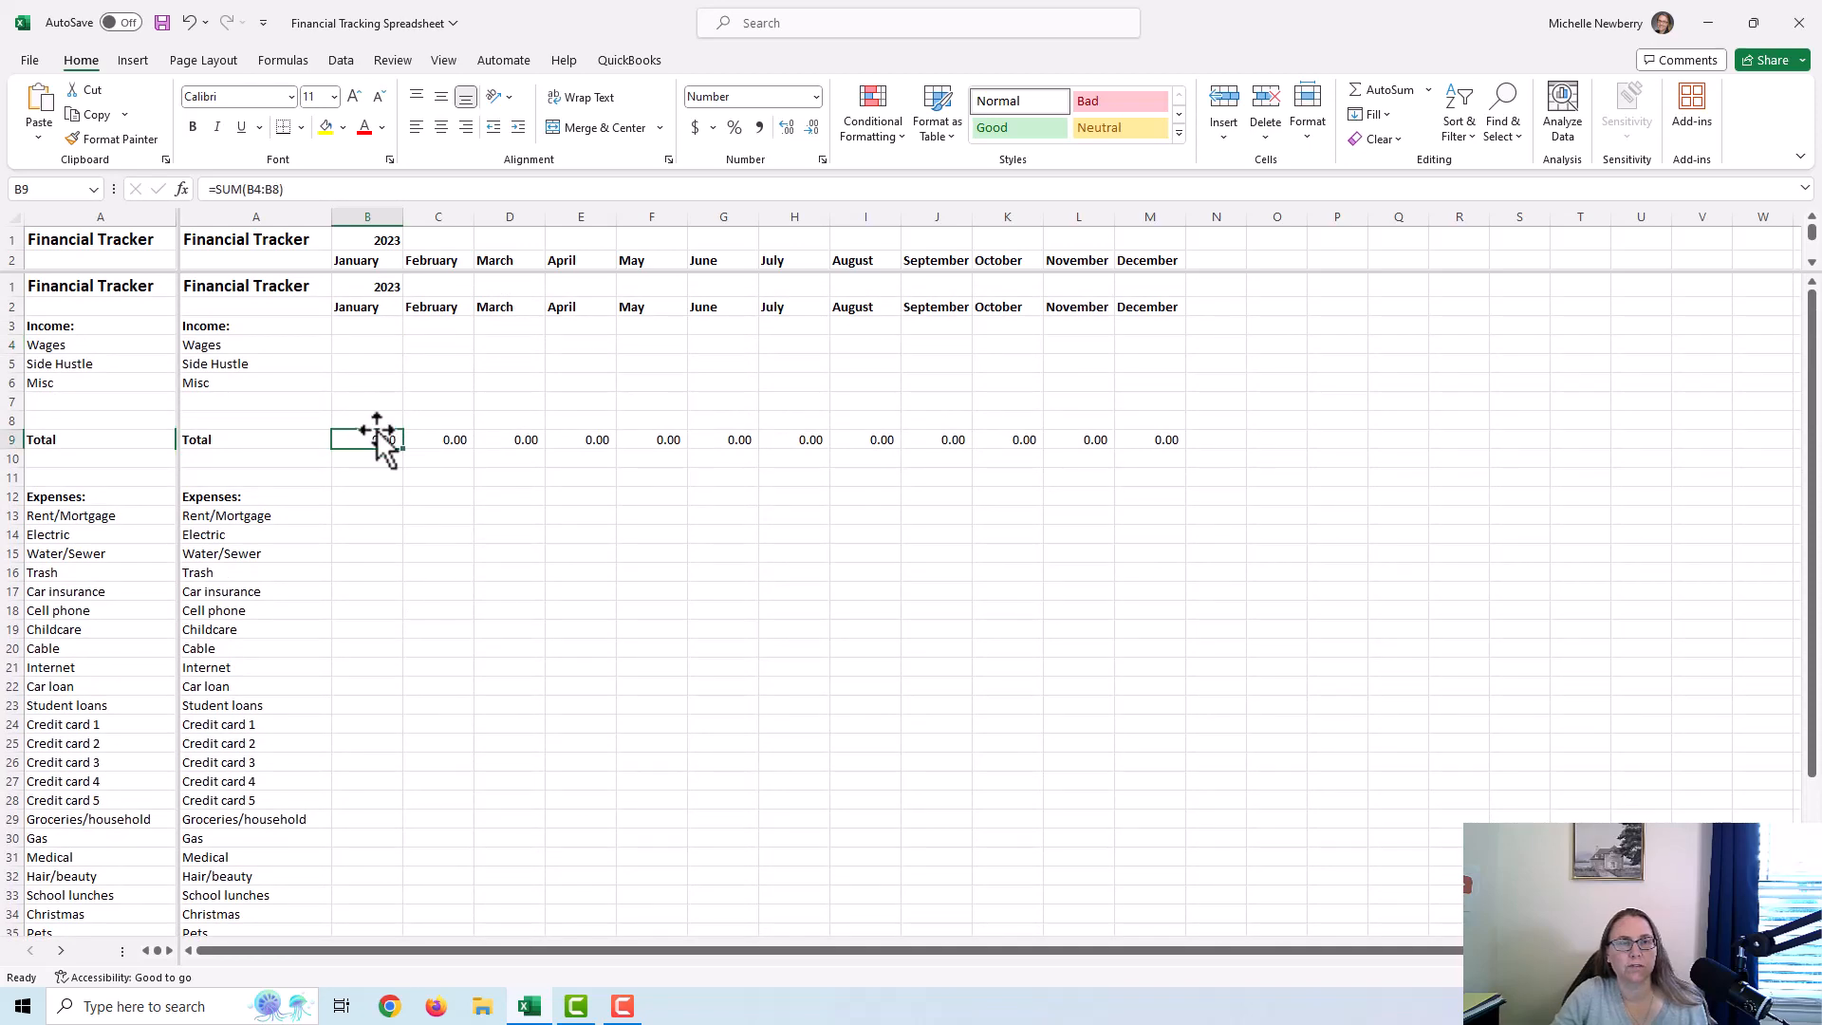
scroll(down, 3)
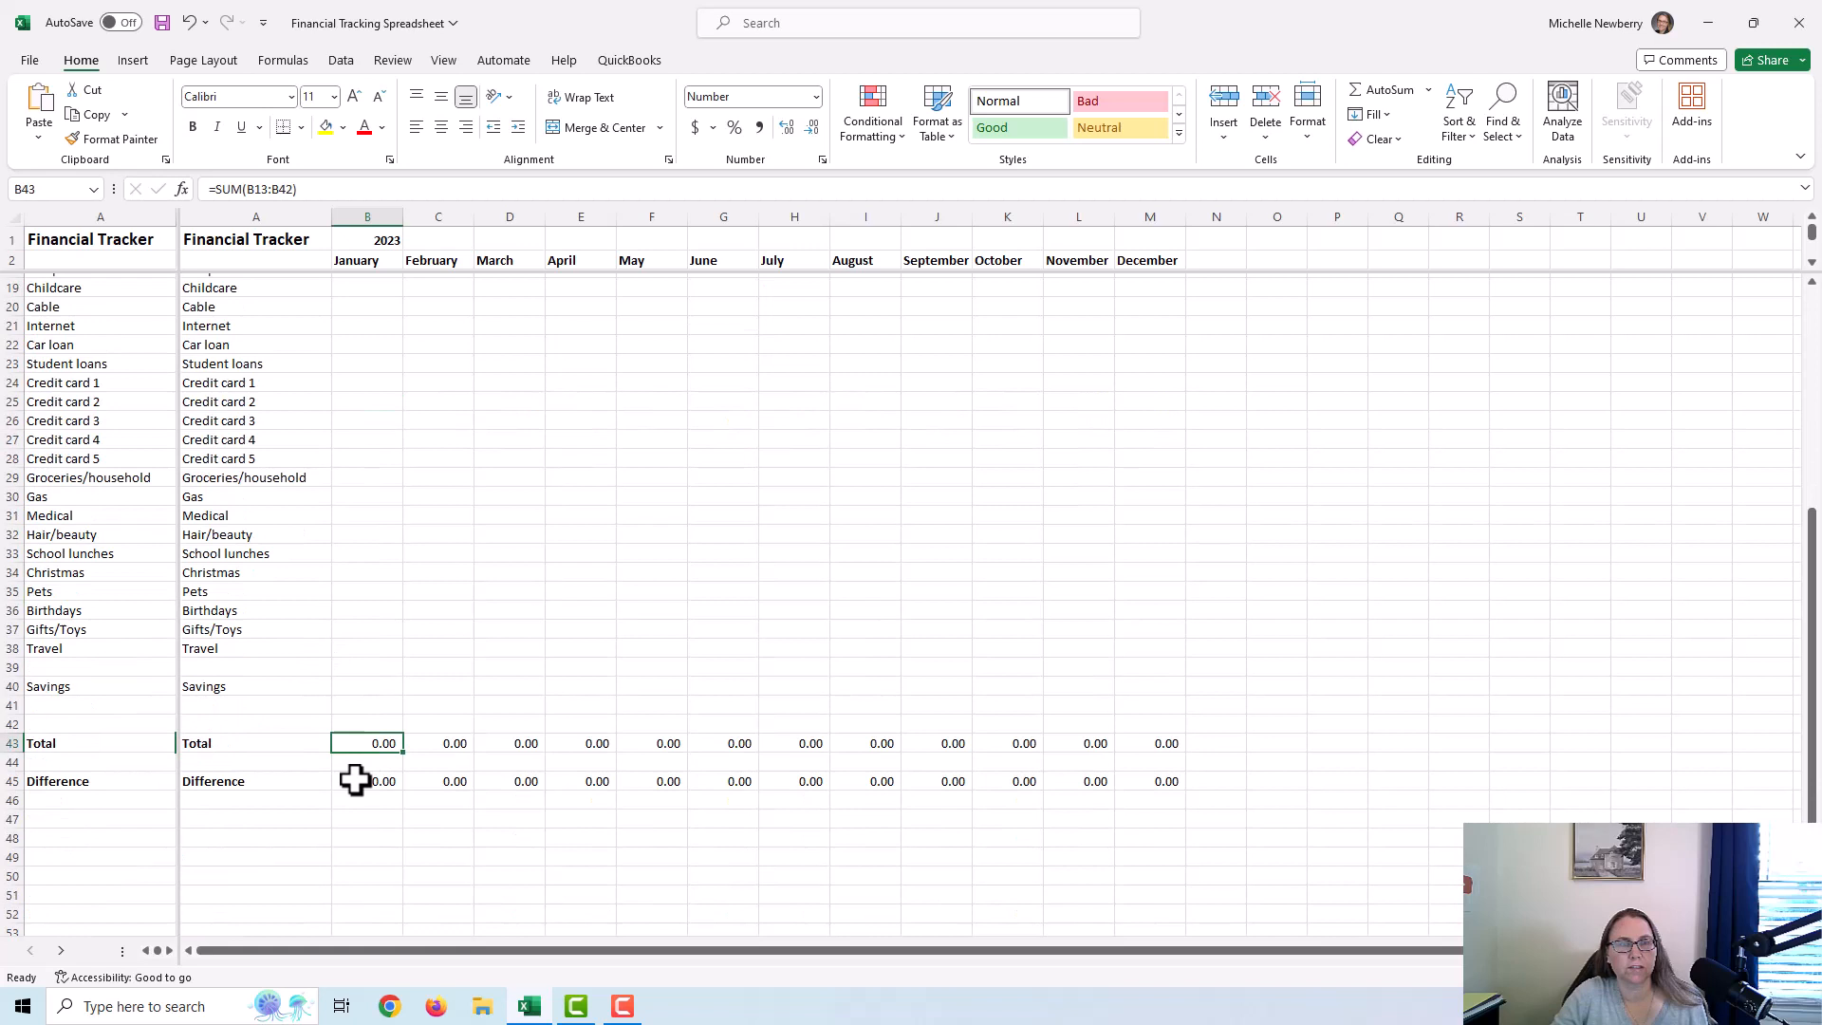
click(366, 780)
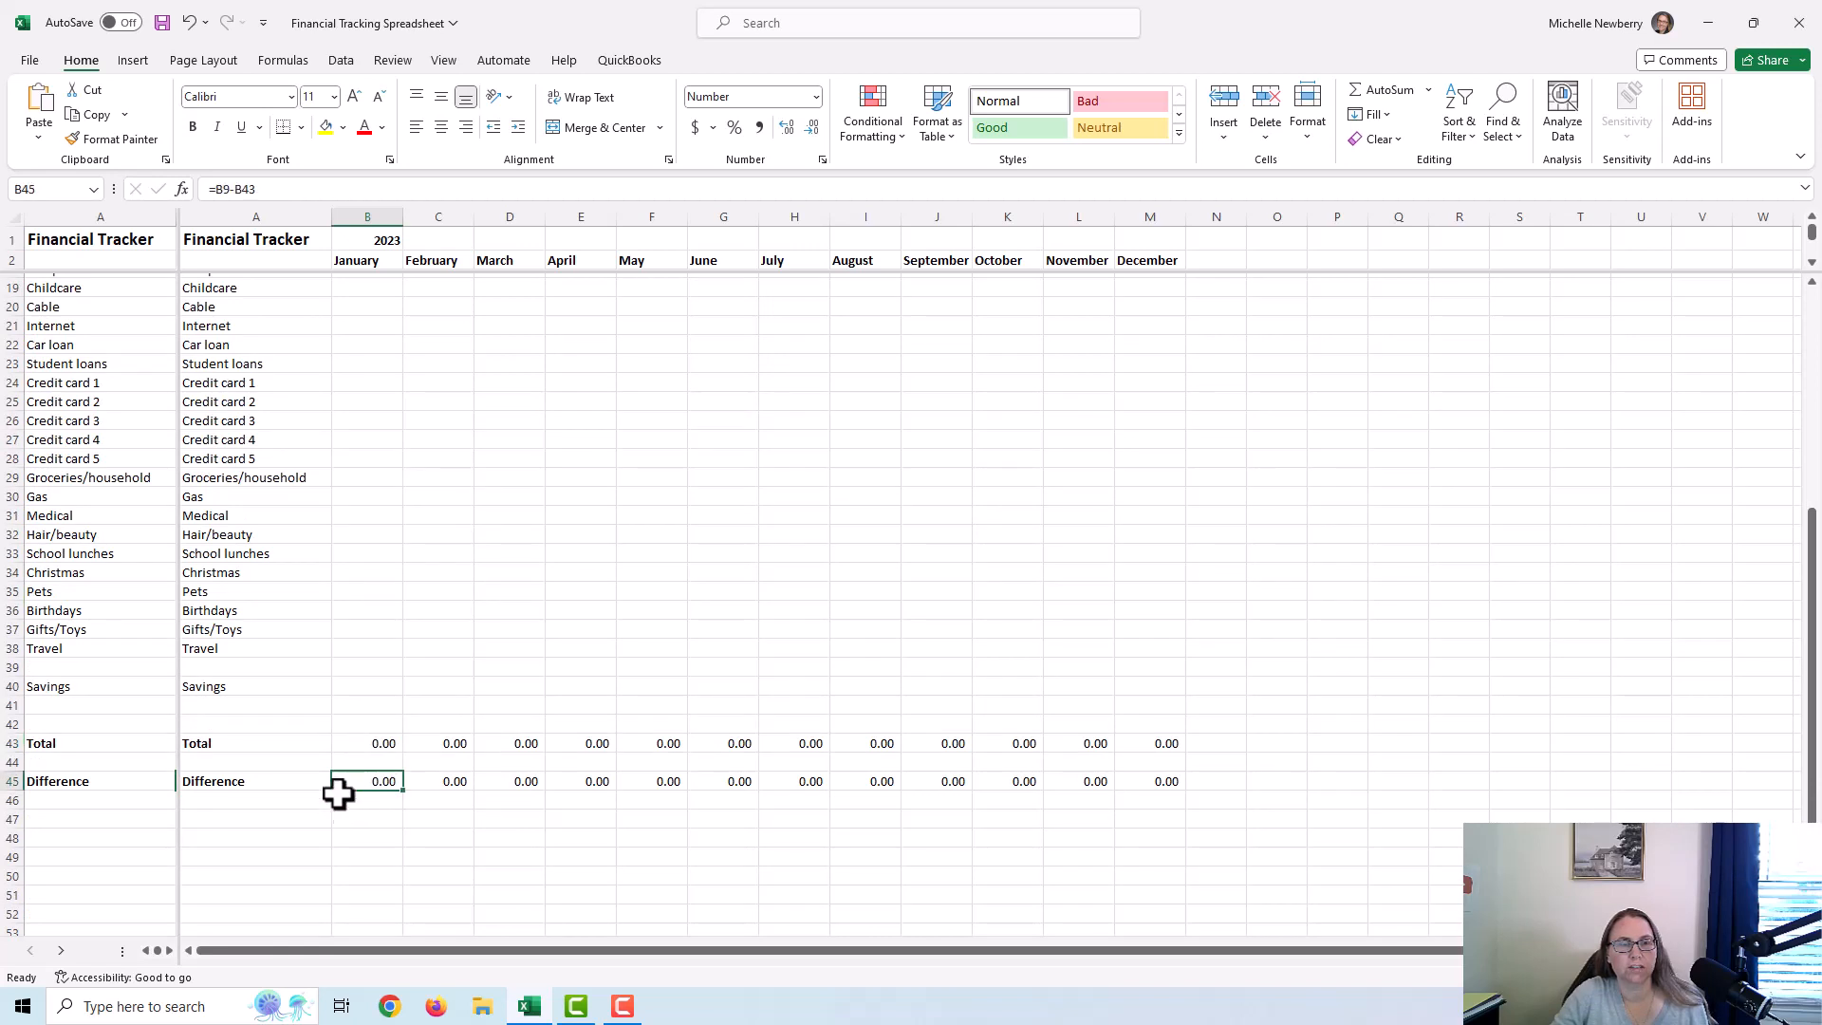
mouse_move(404, 794)
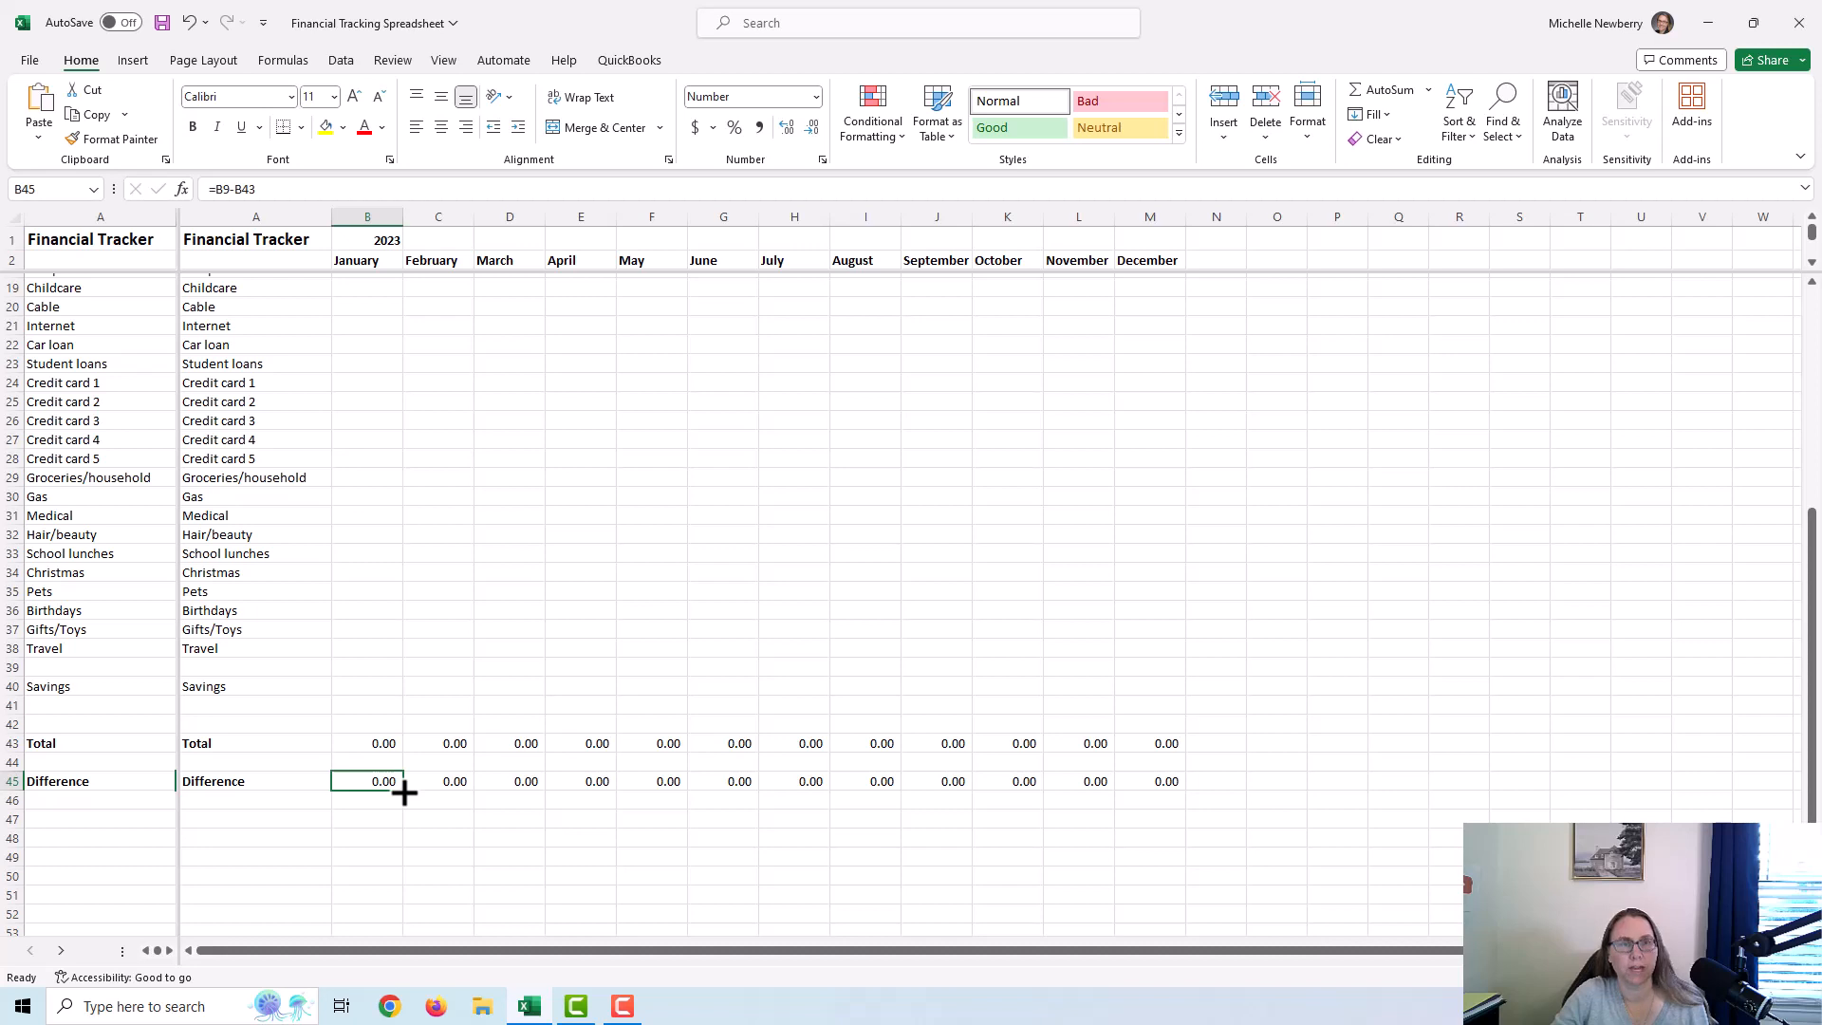
scroll(up, 3)
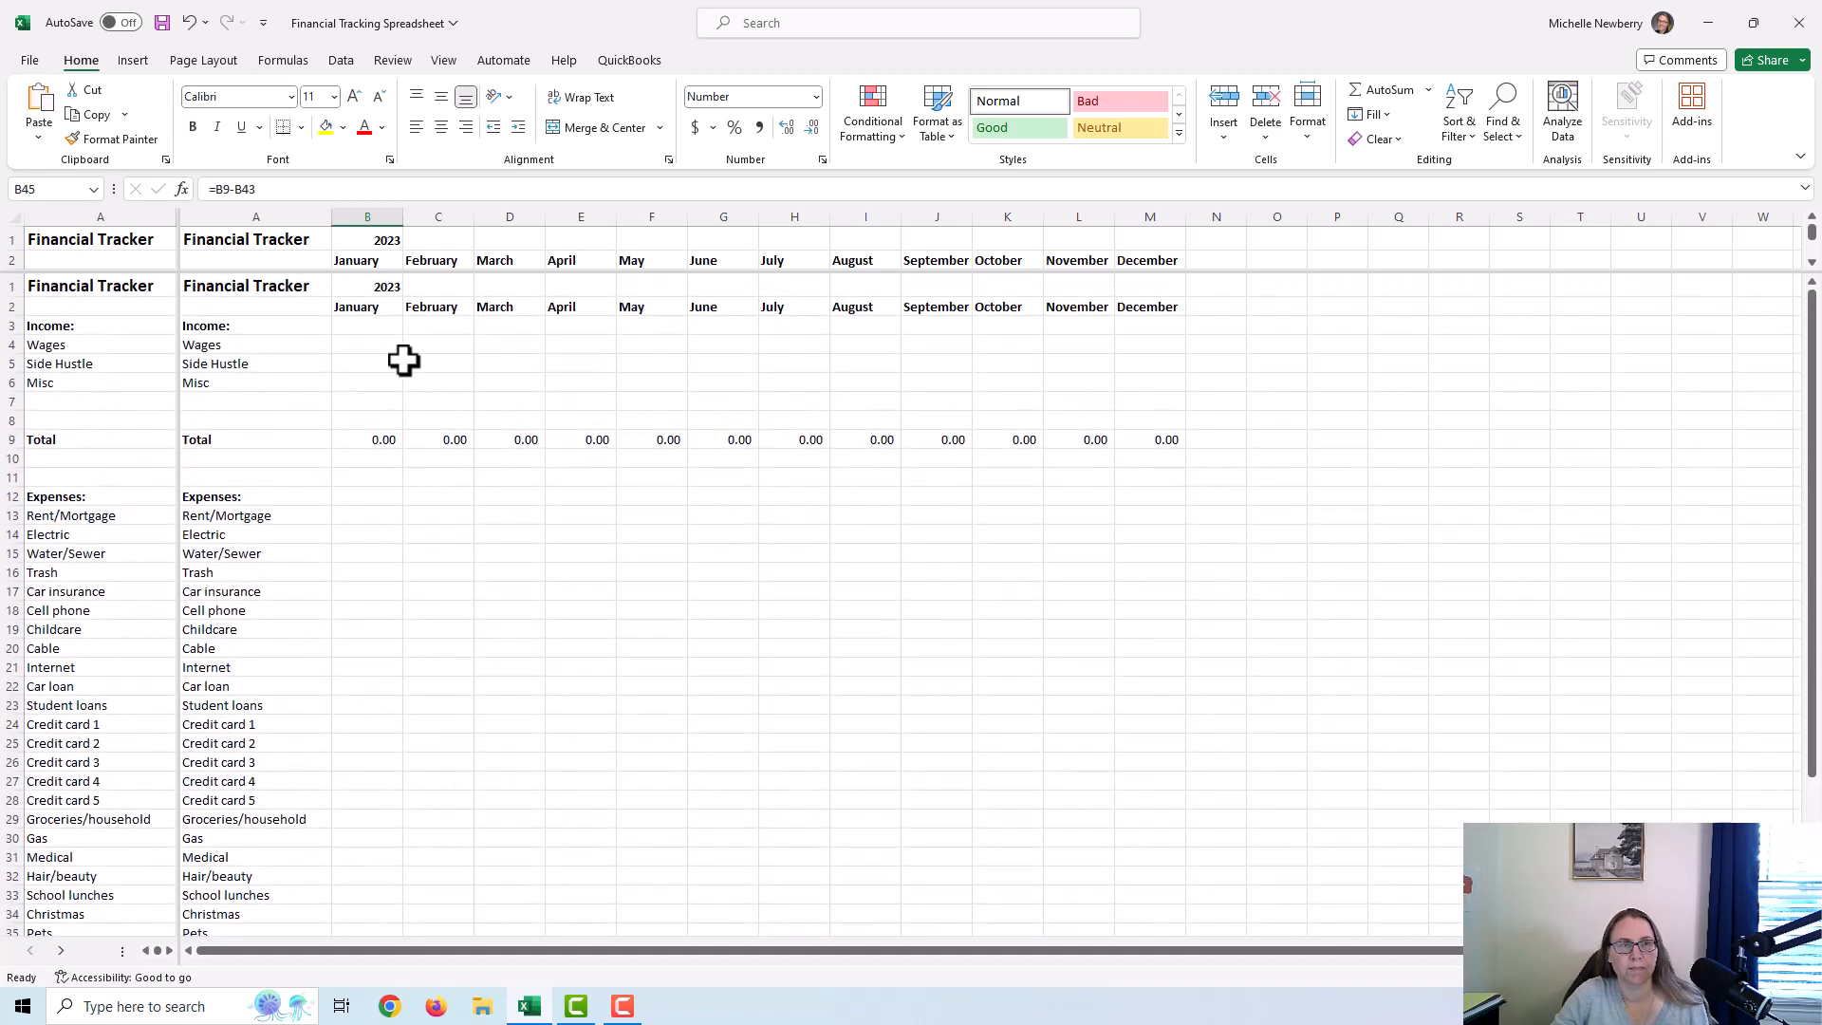
mouse_move(378, 329)
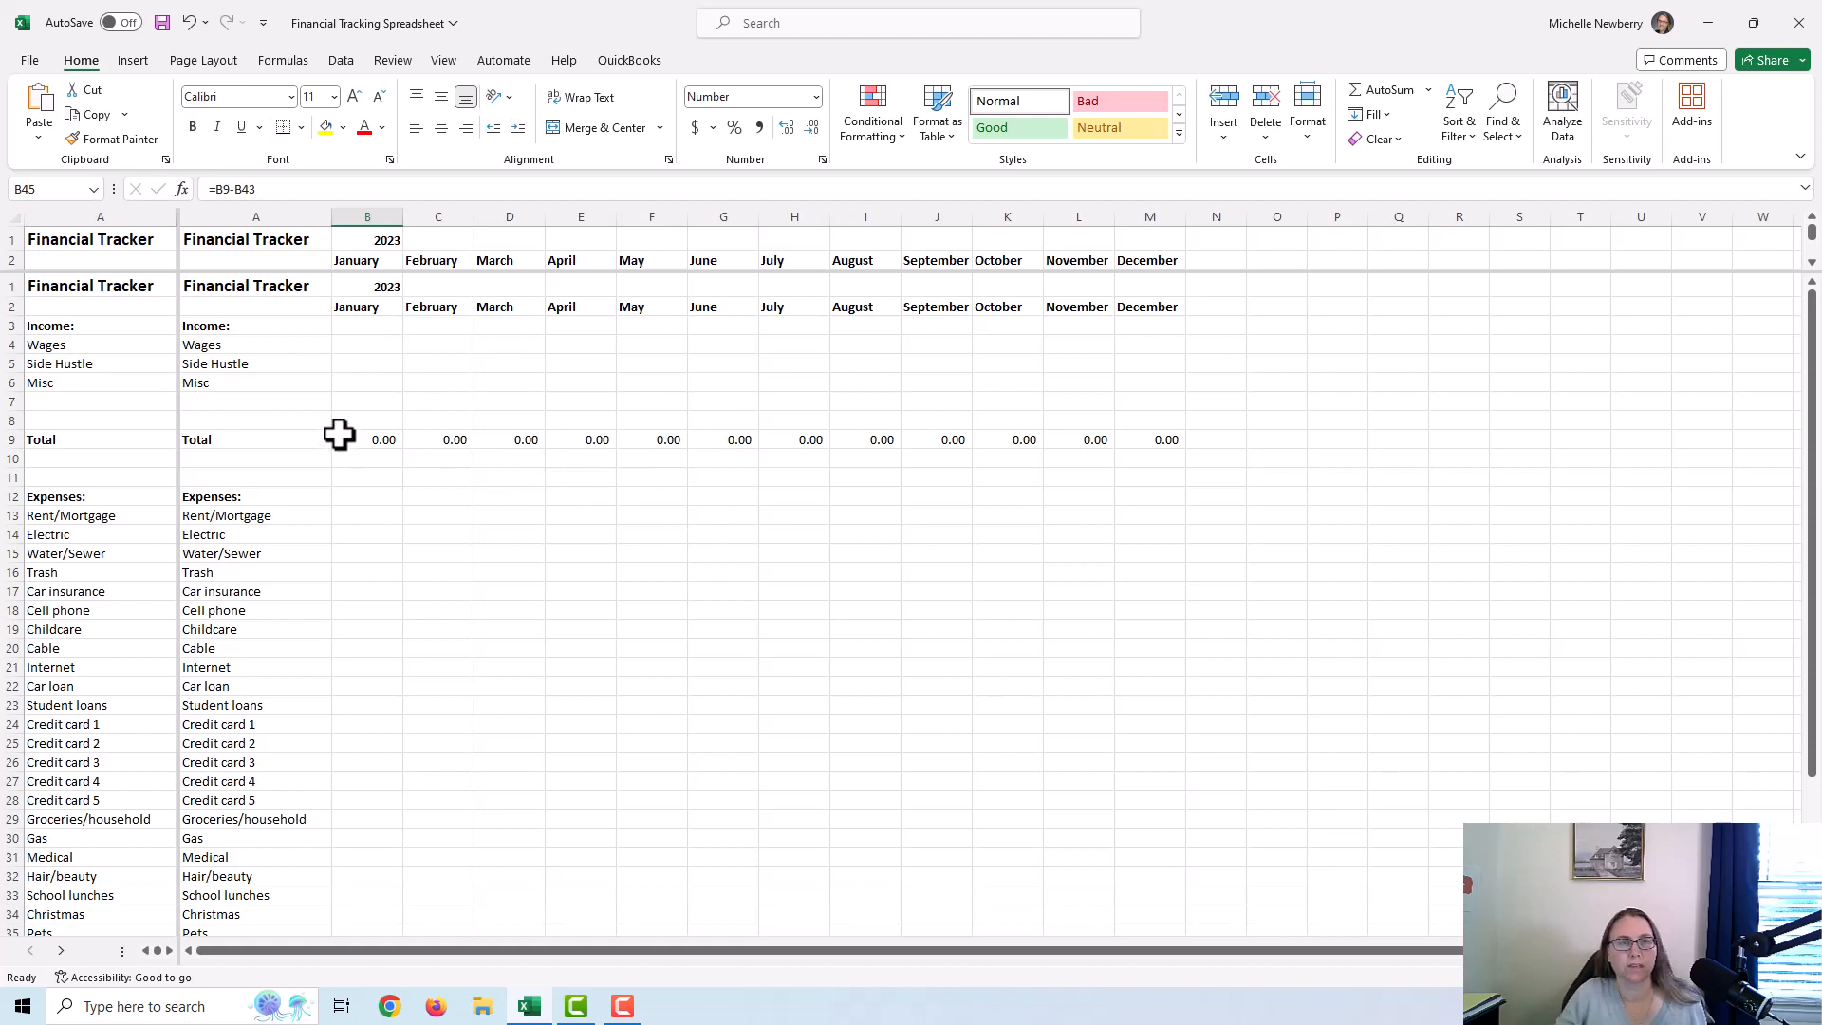
click(367, 438)
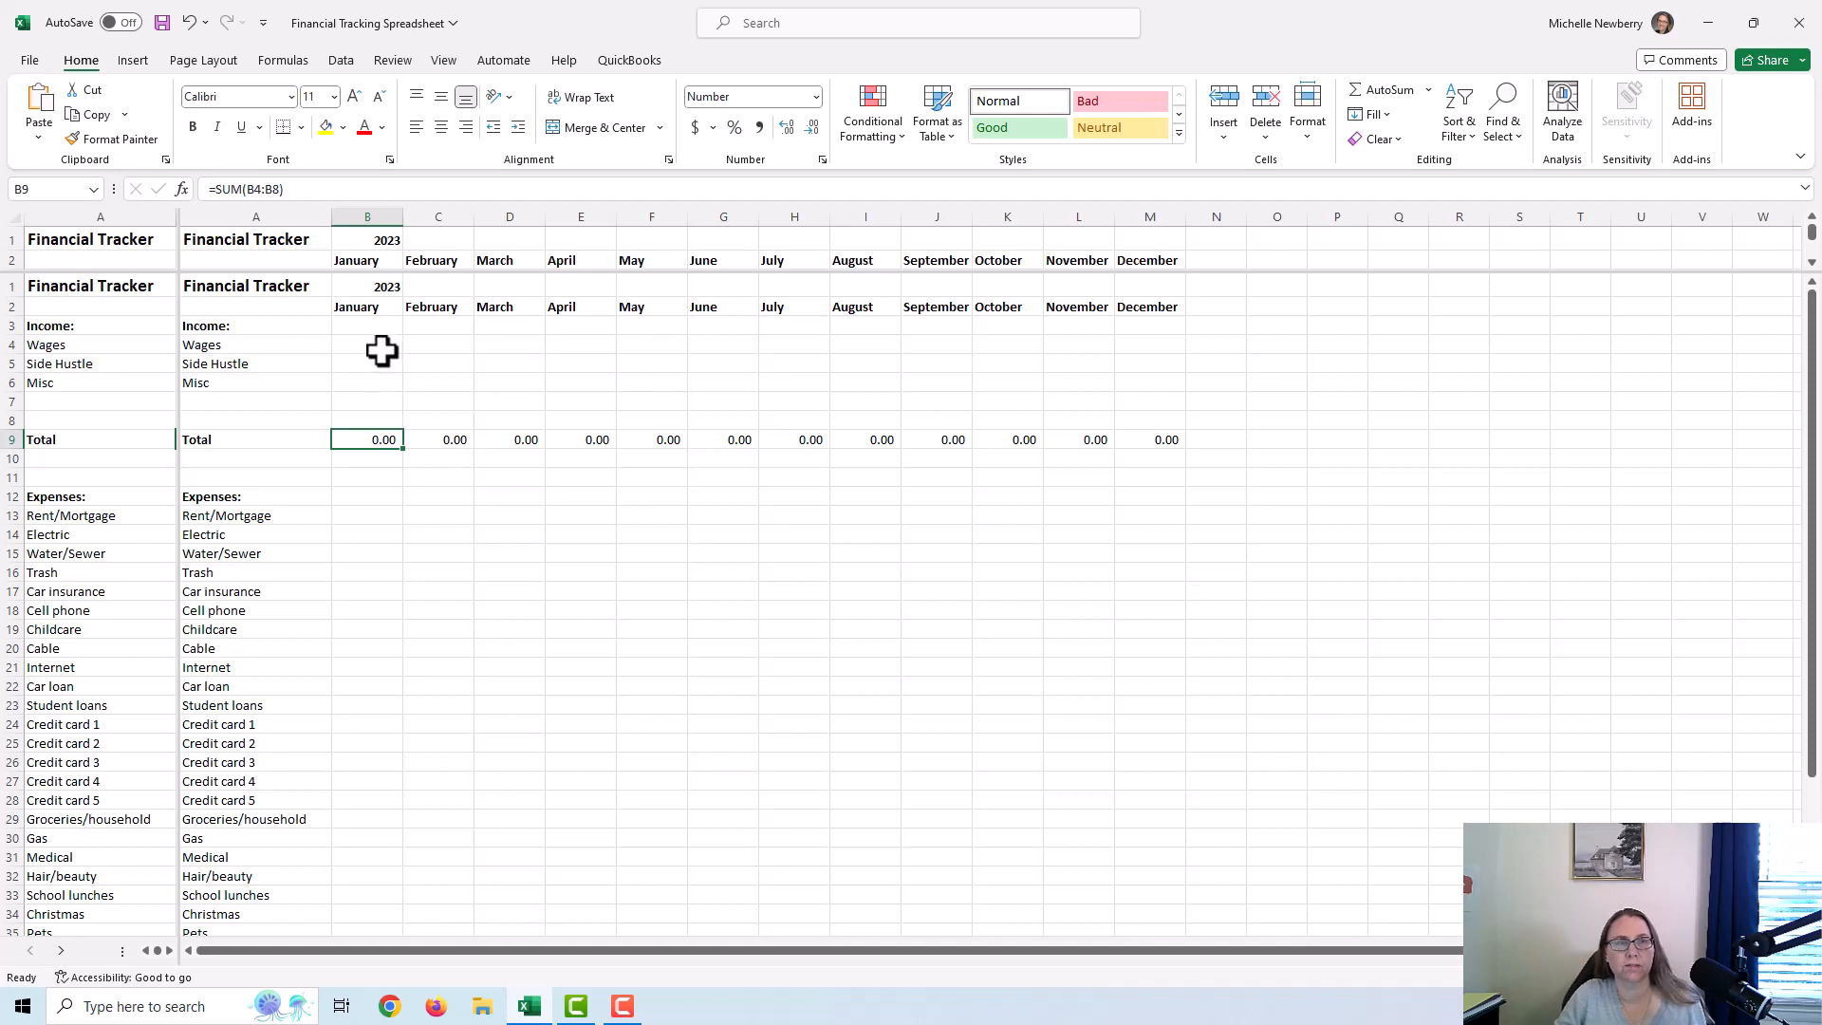
Enter January Wages as =1600+1500 so the income Total shows 3,100.00
click(366, 343)
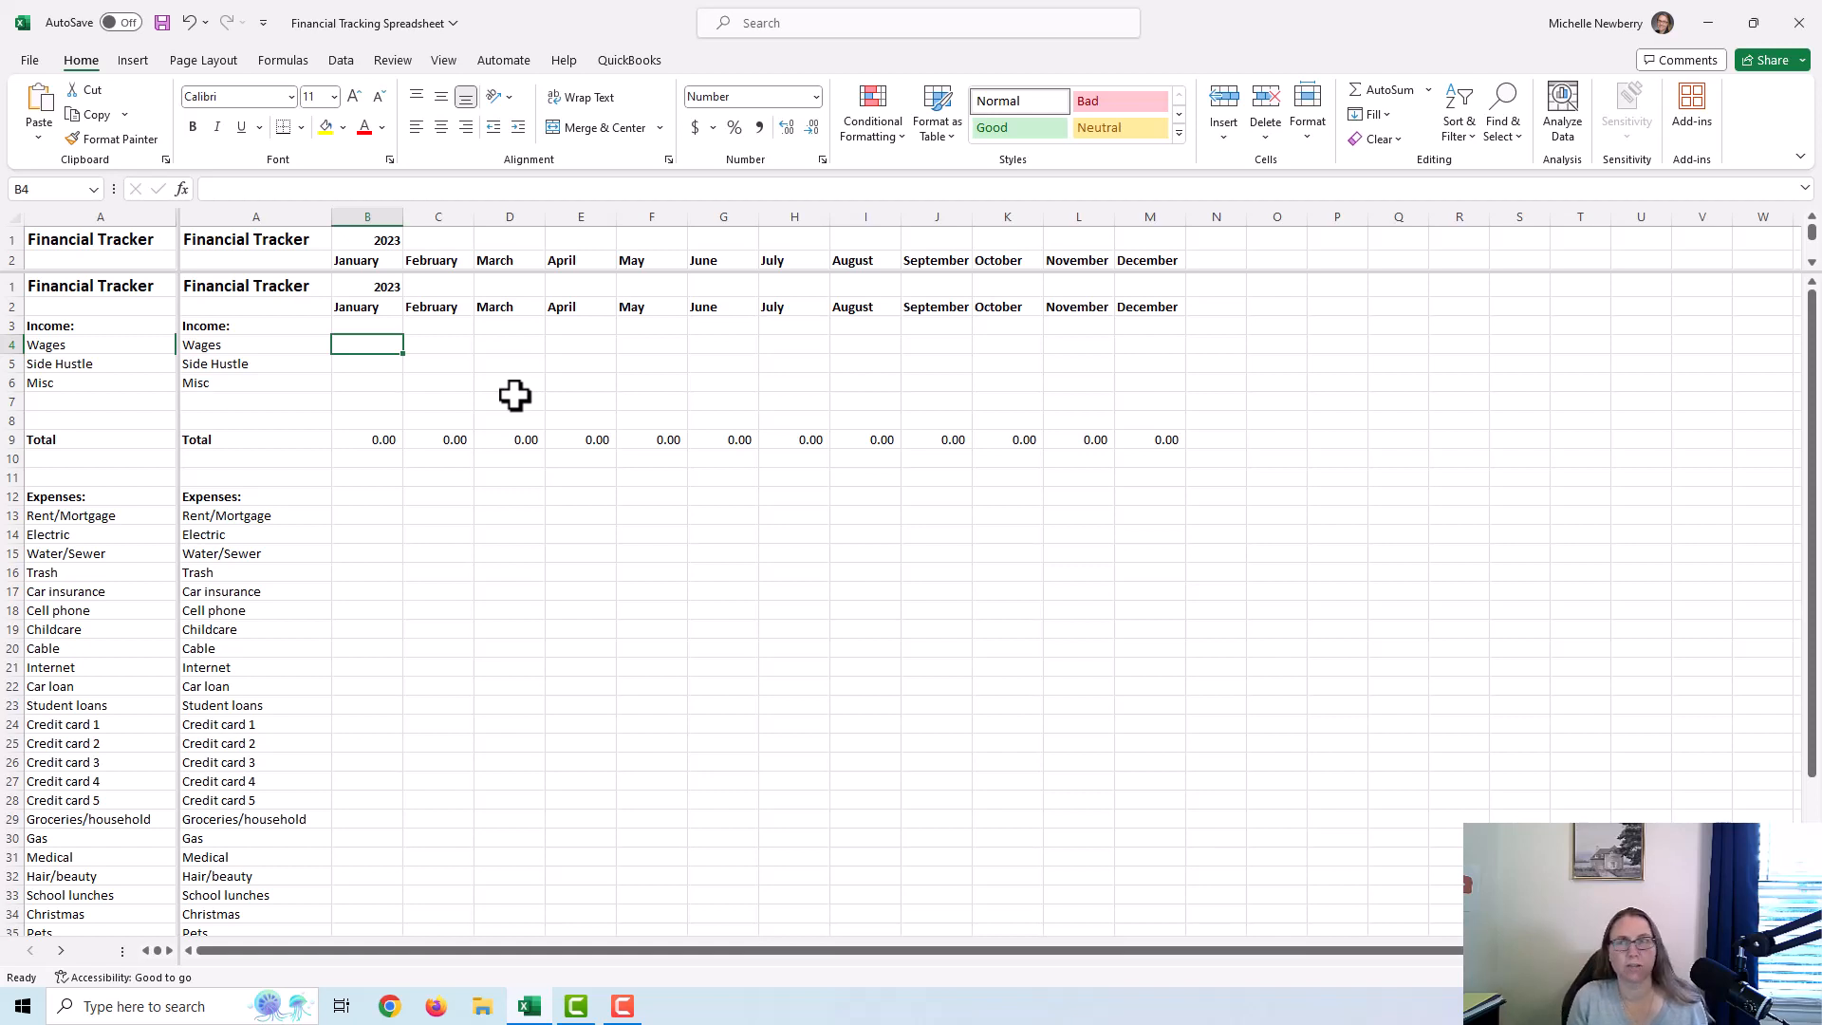
text(=)
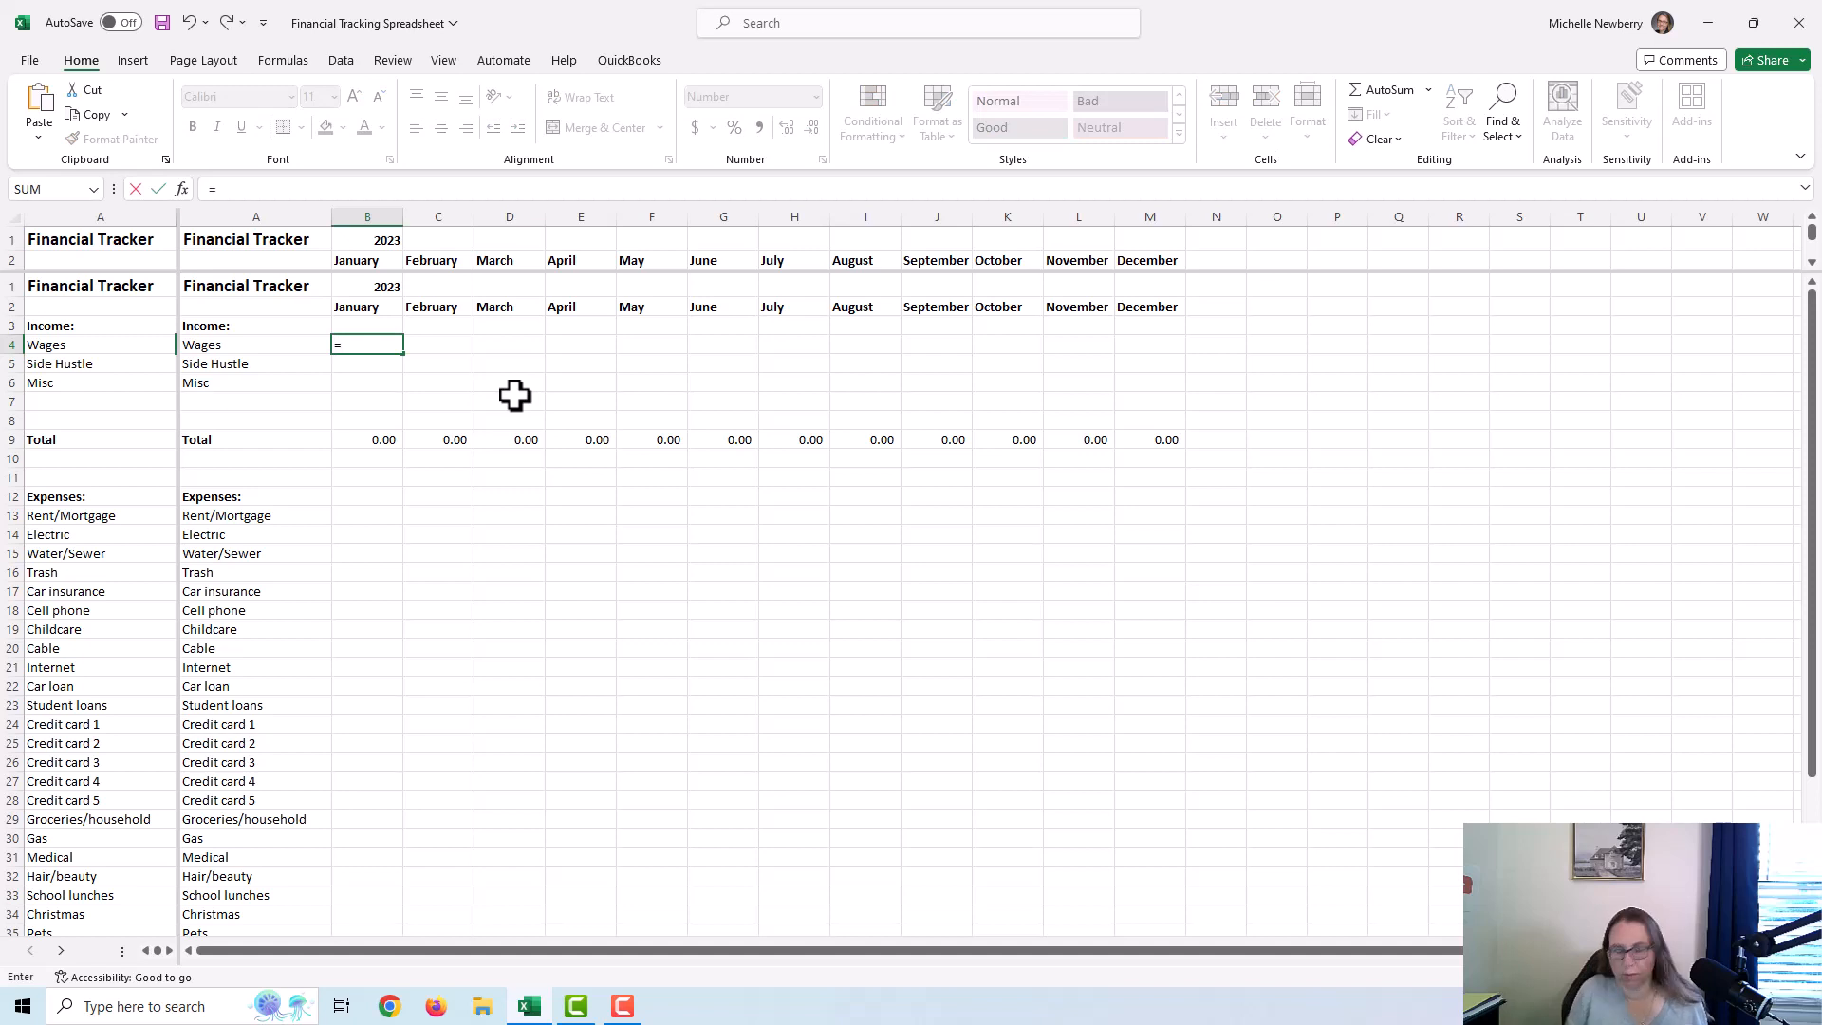
text(1600+)
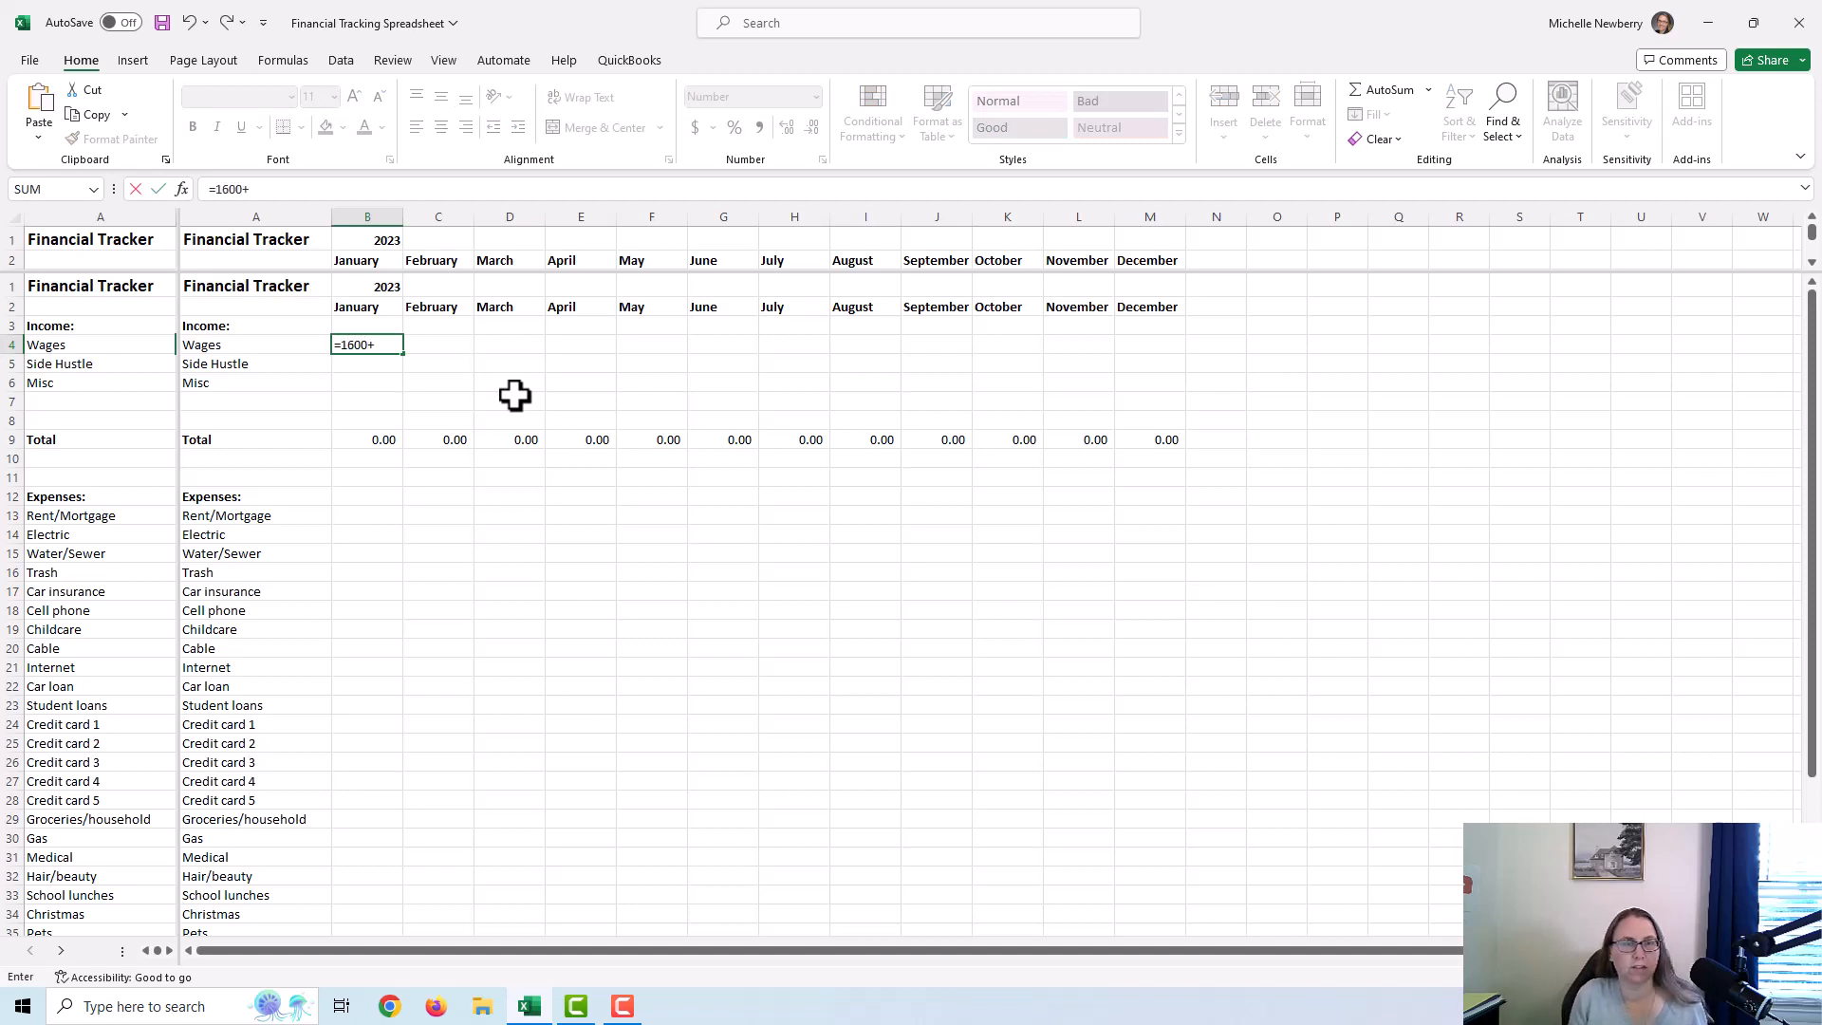
text(150)
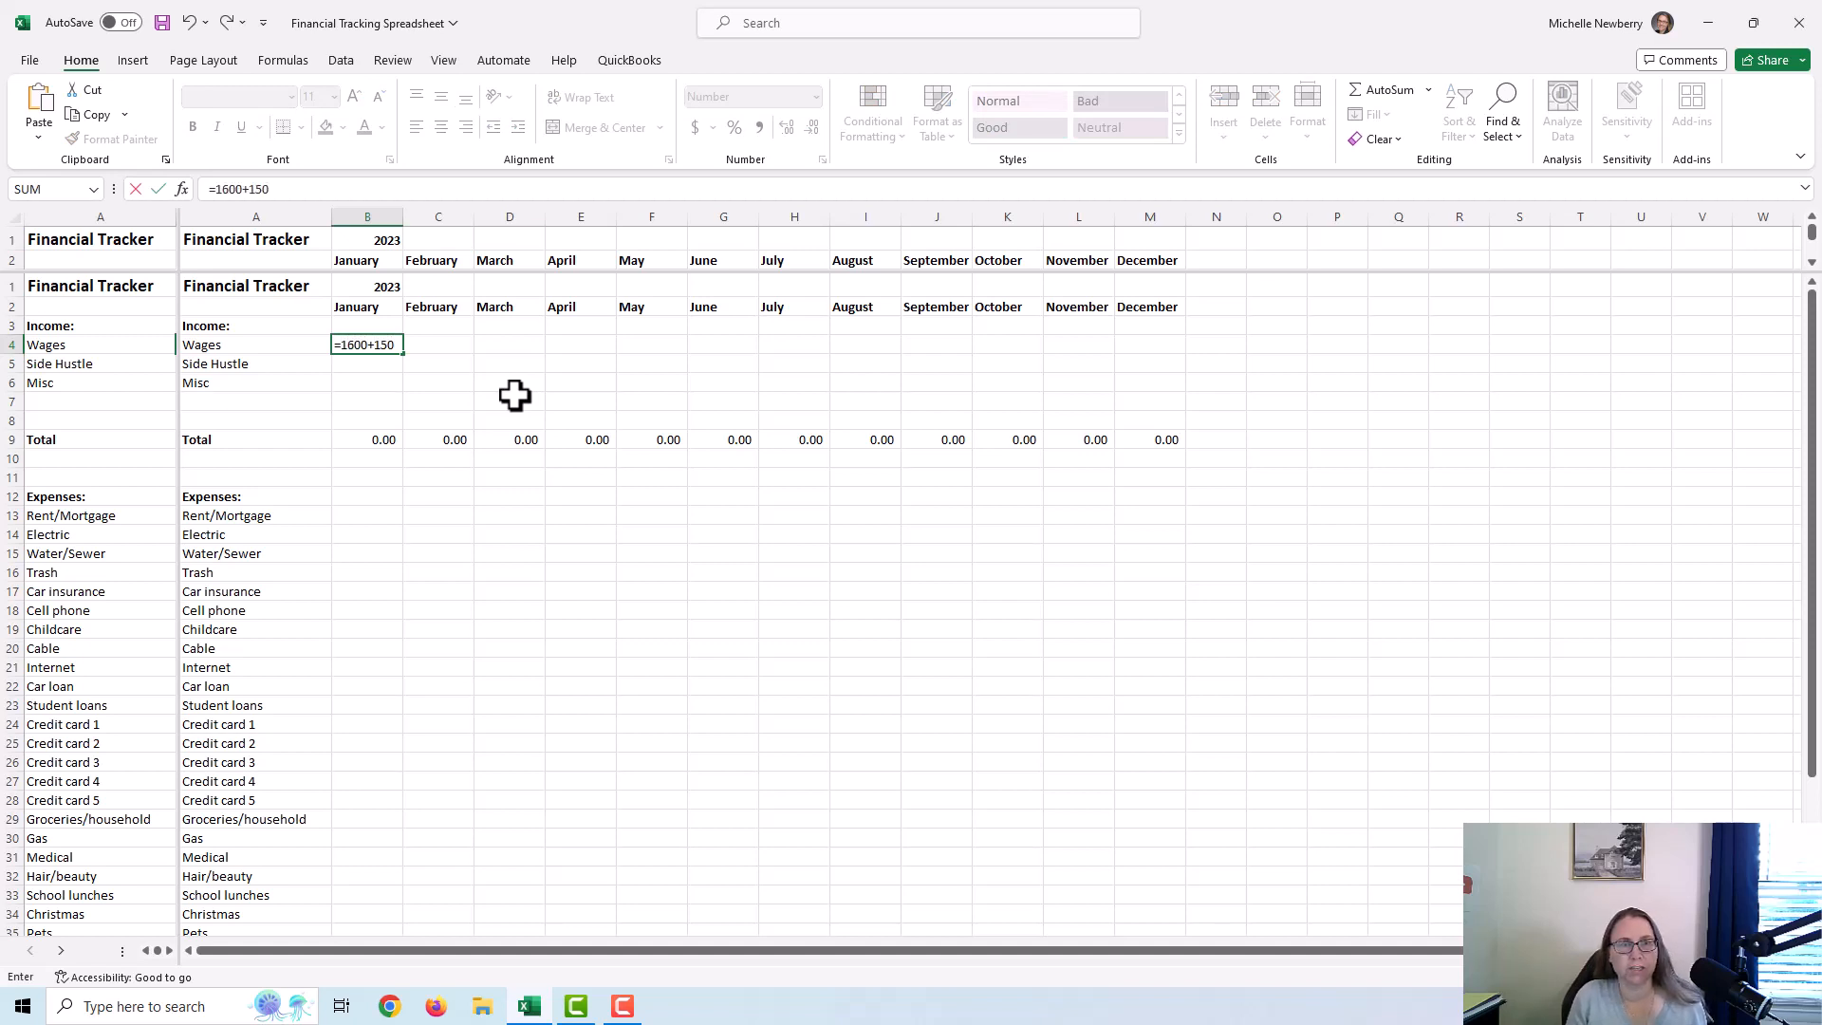
key(enter)
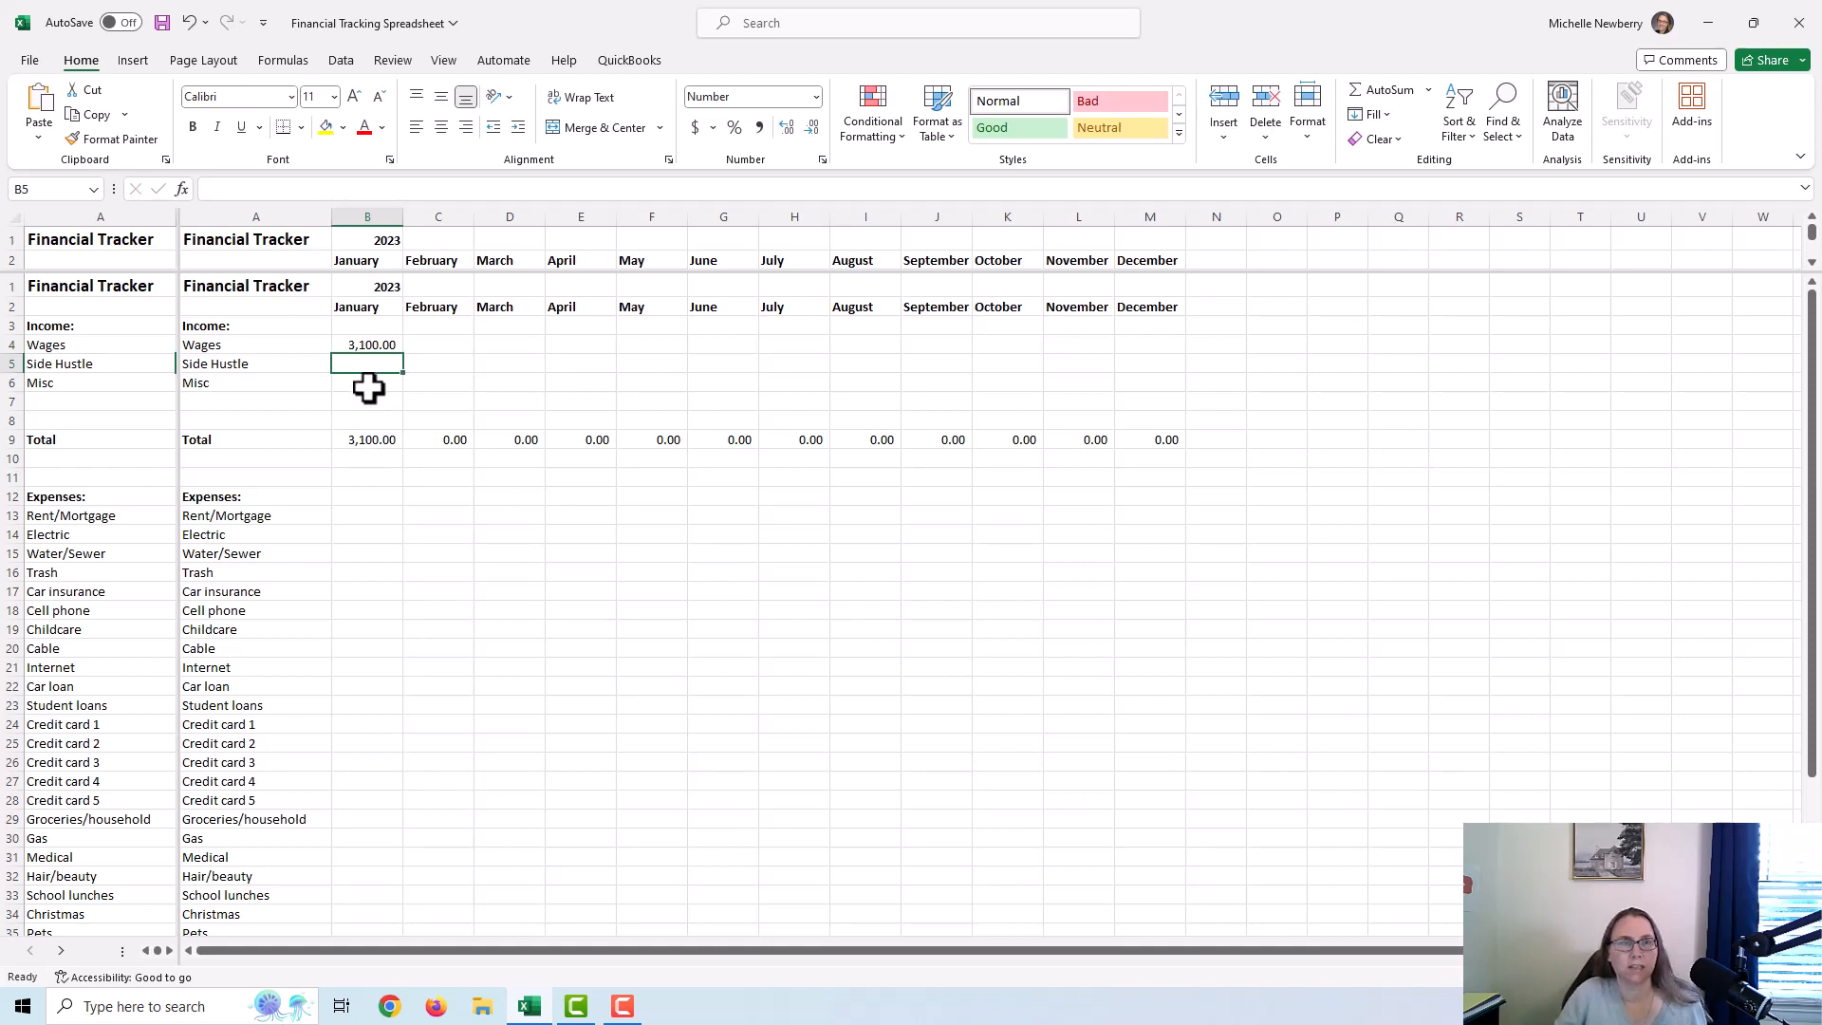
scroll(down, 3)
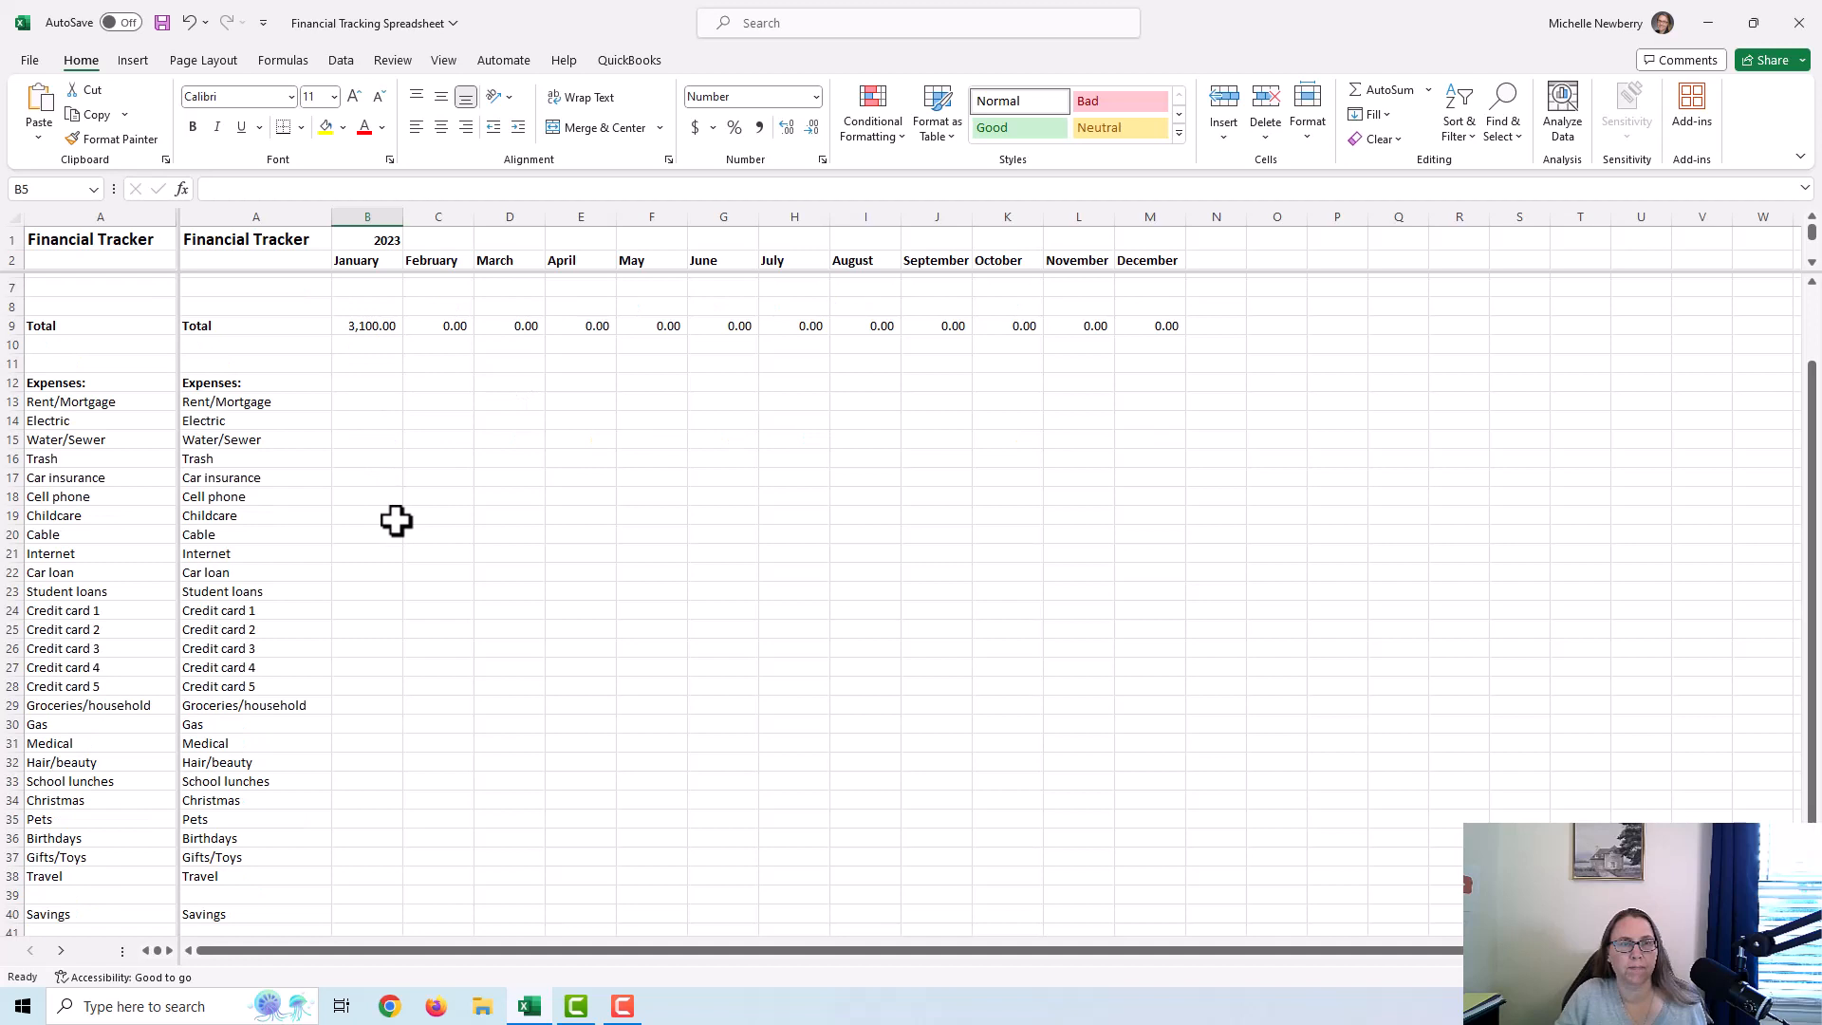
scroll(down, 3)
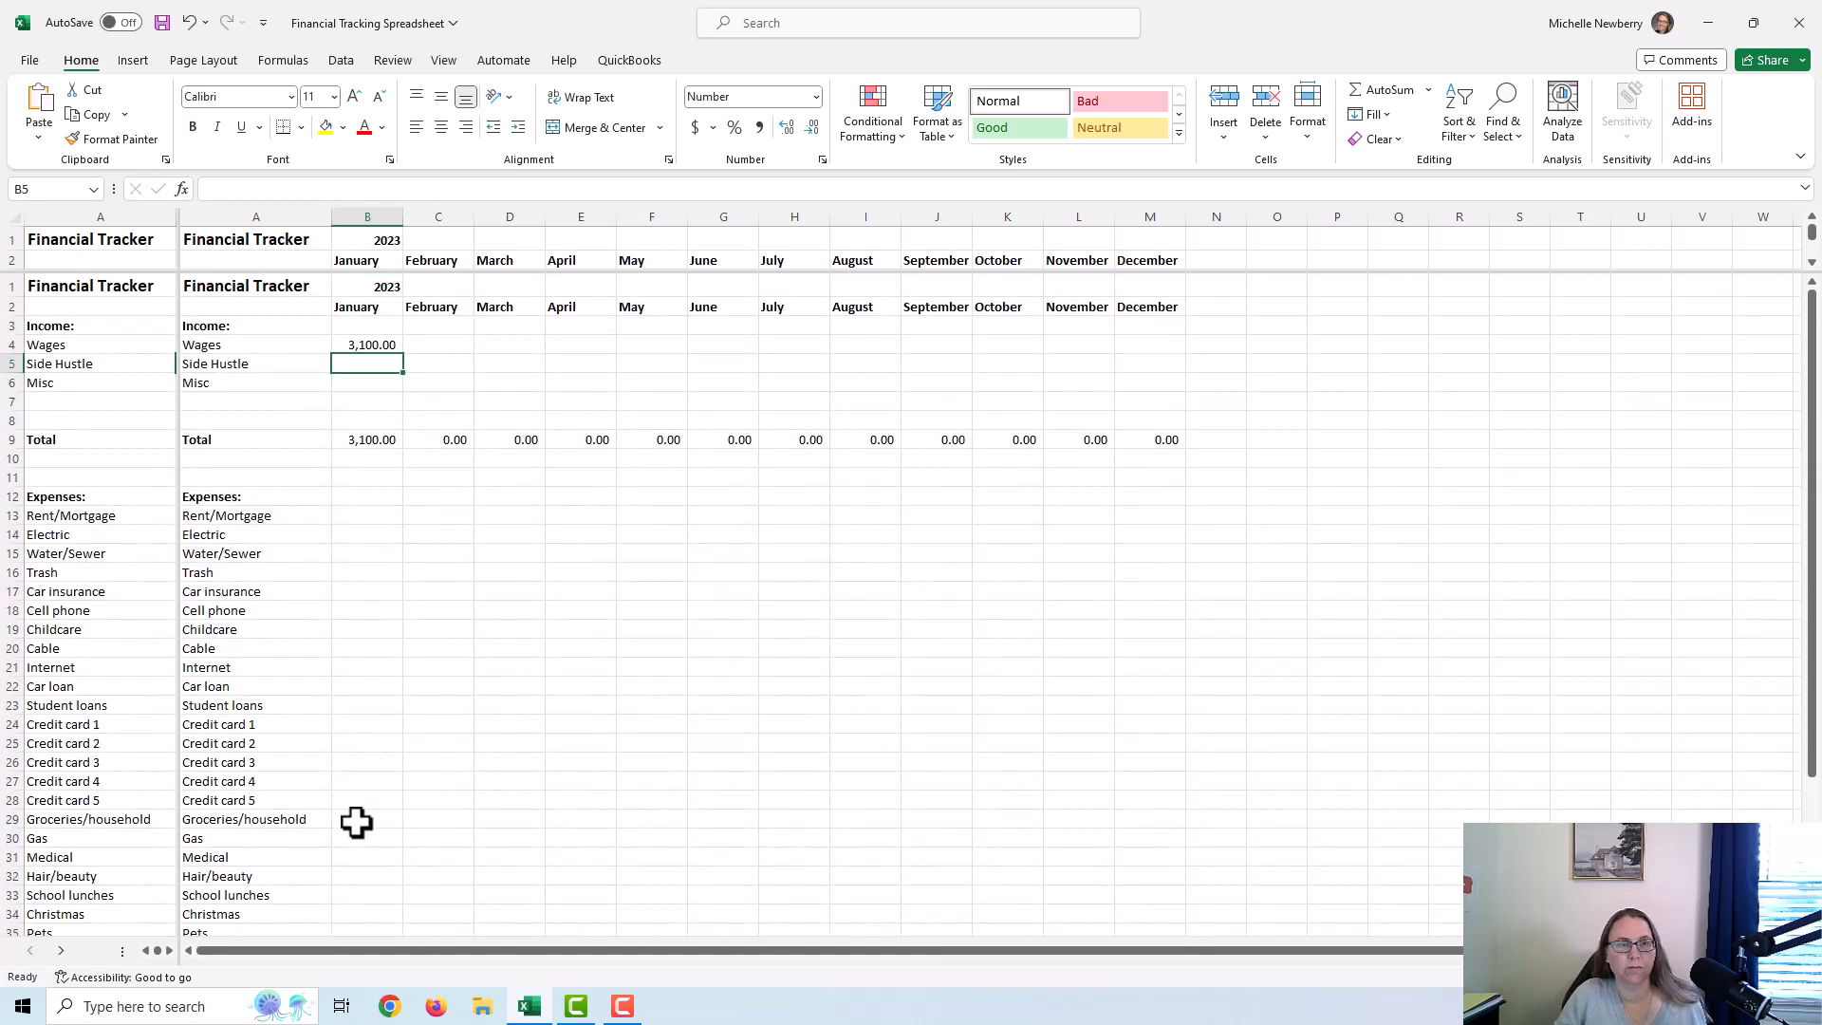
Enter January Groceries/household as =100+50 (150.00) and Rent/Mortgage as 1500.00
click(366, 820)
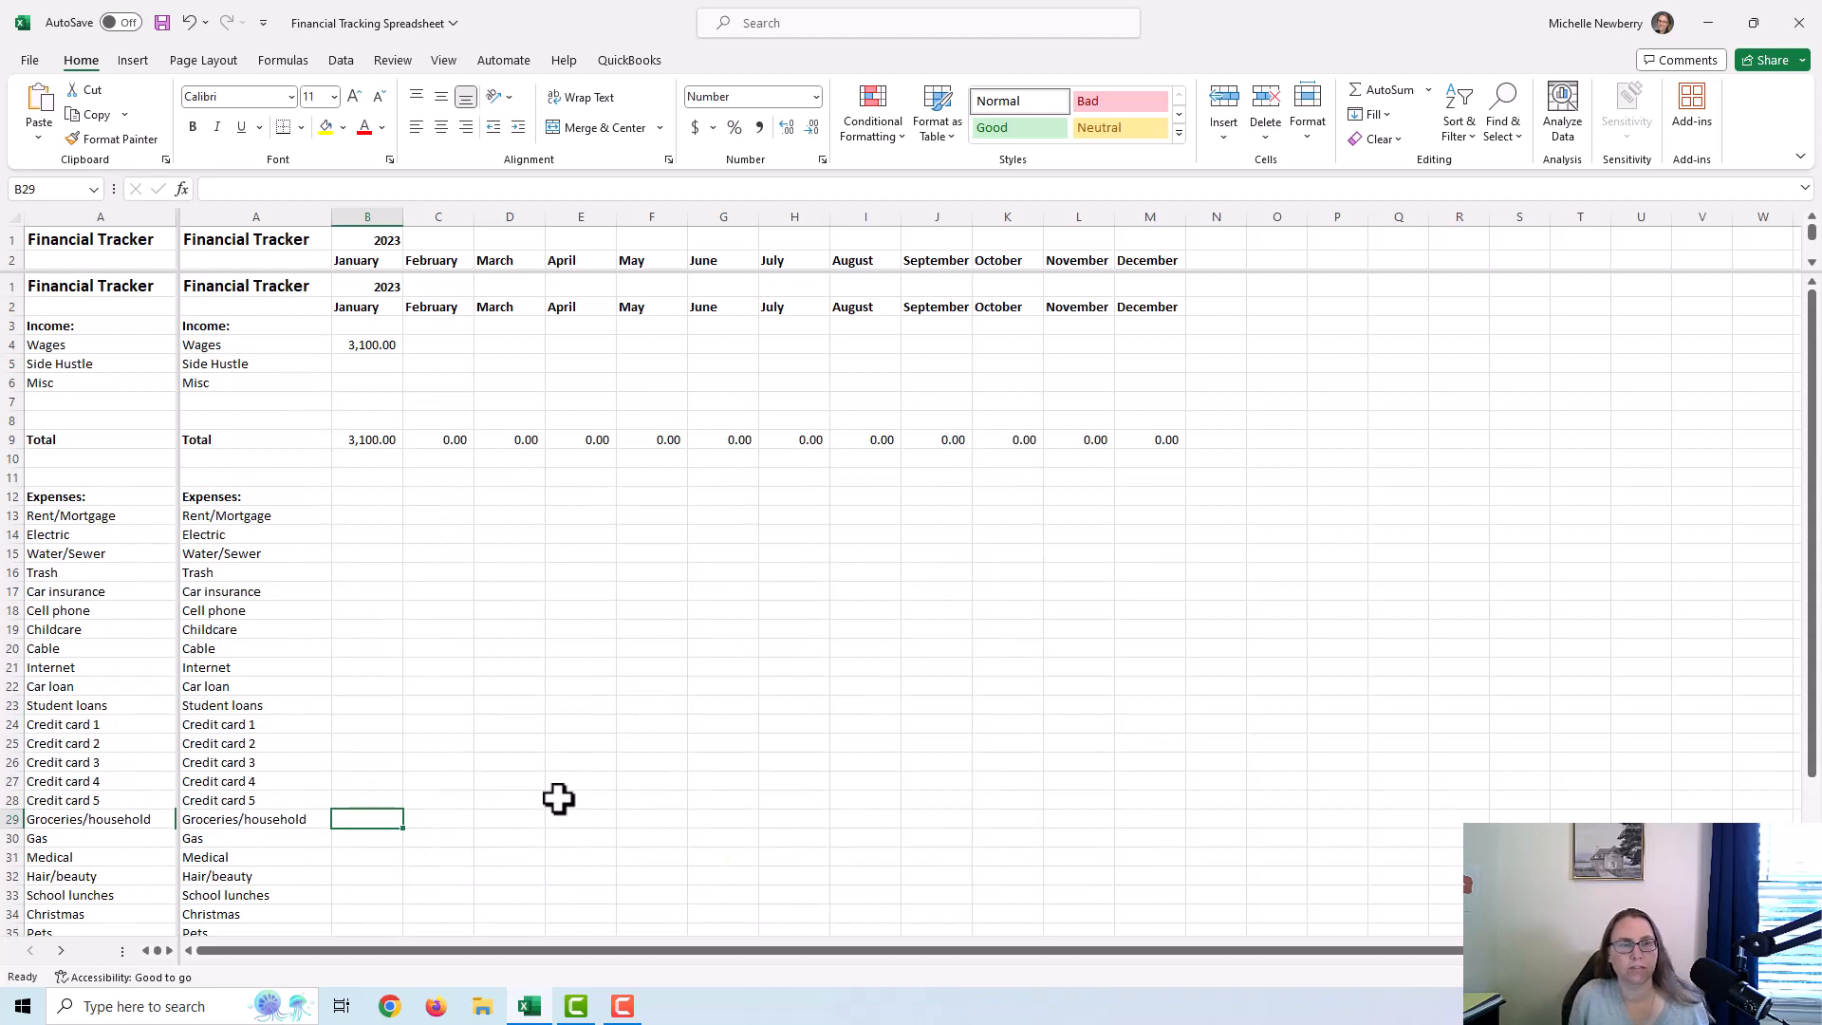
text(=)
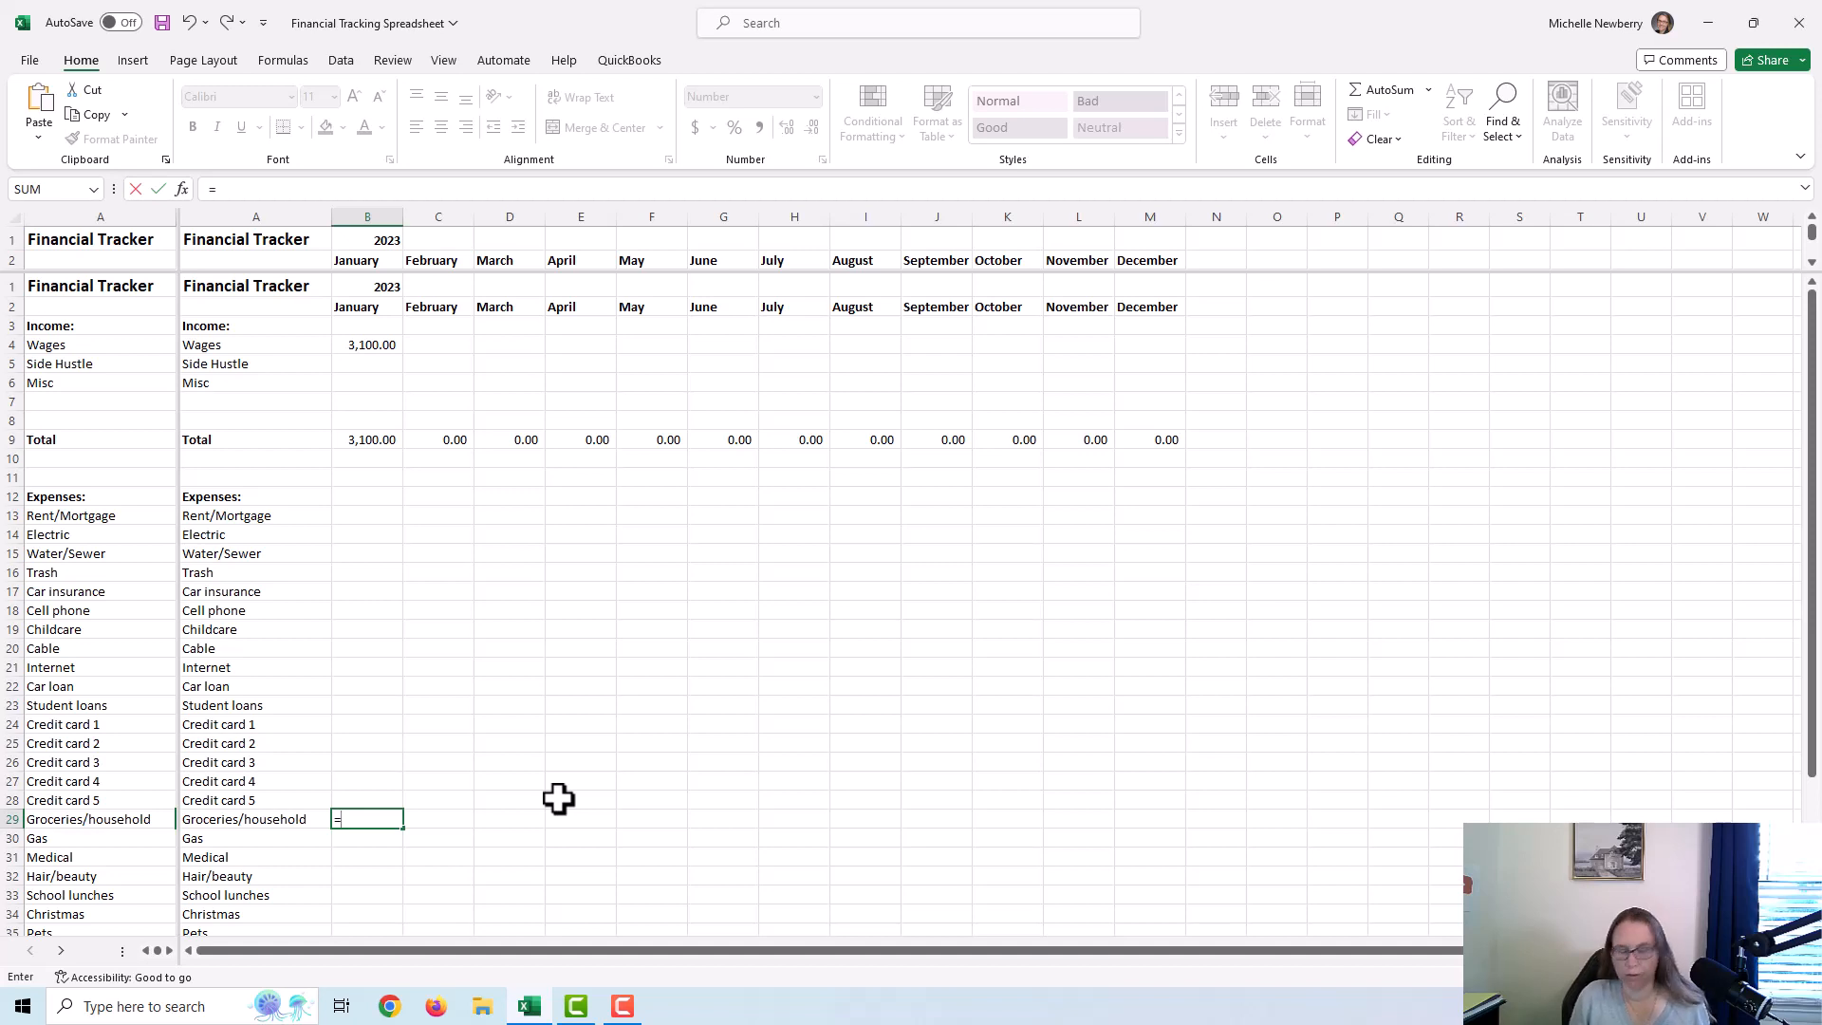
text(100+)
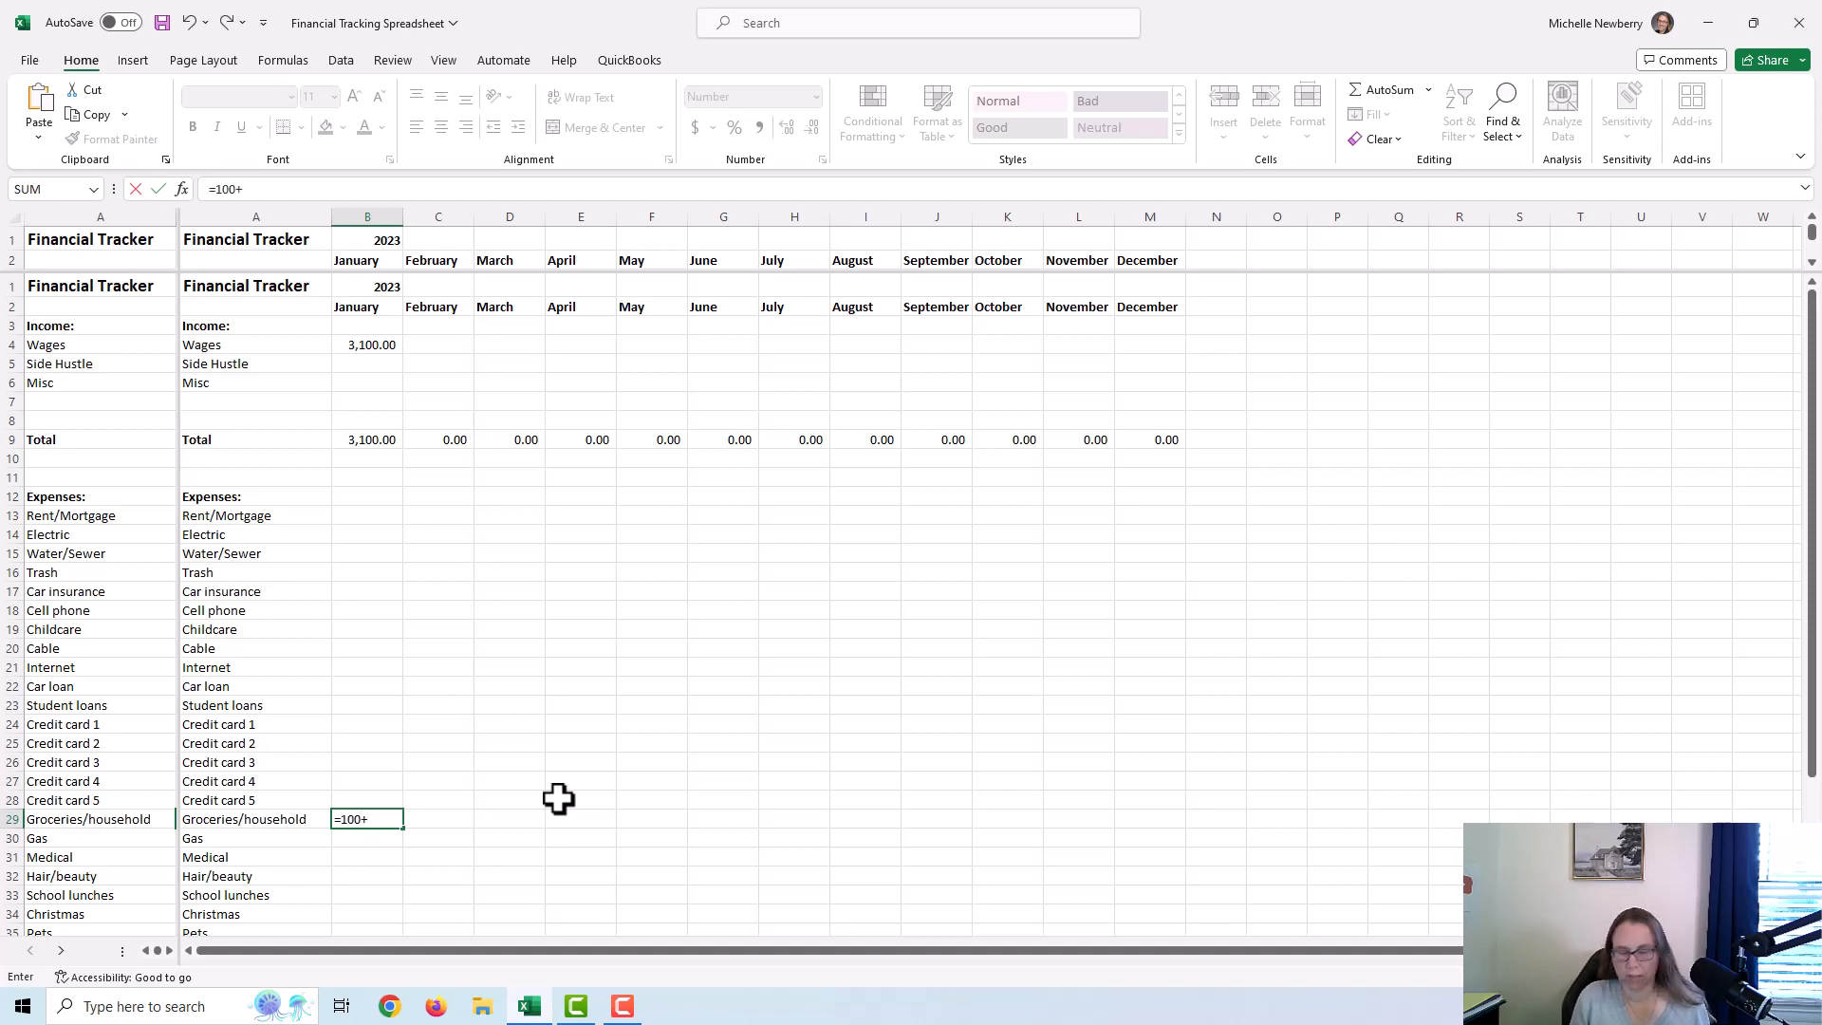
key(enter)
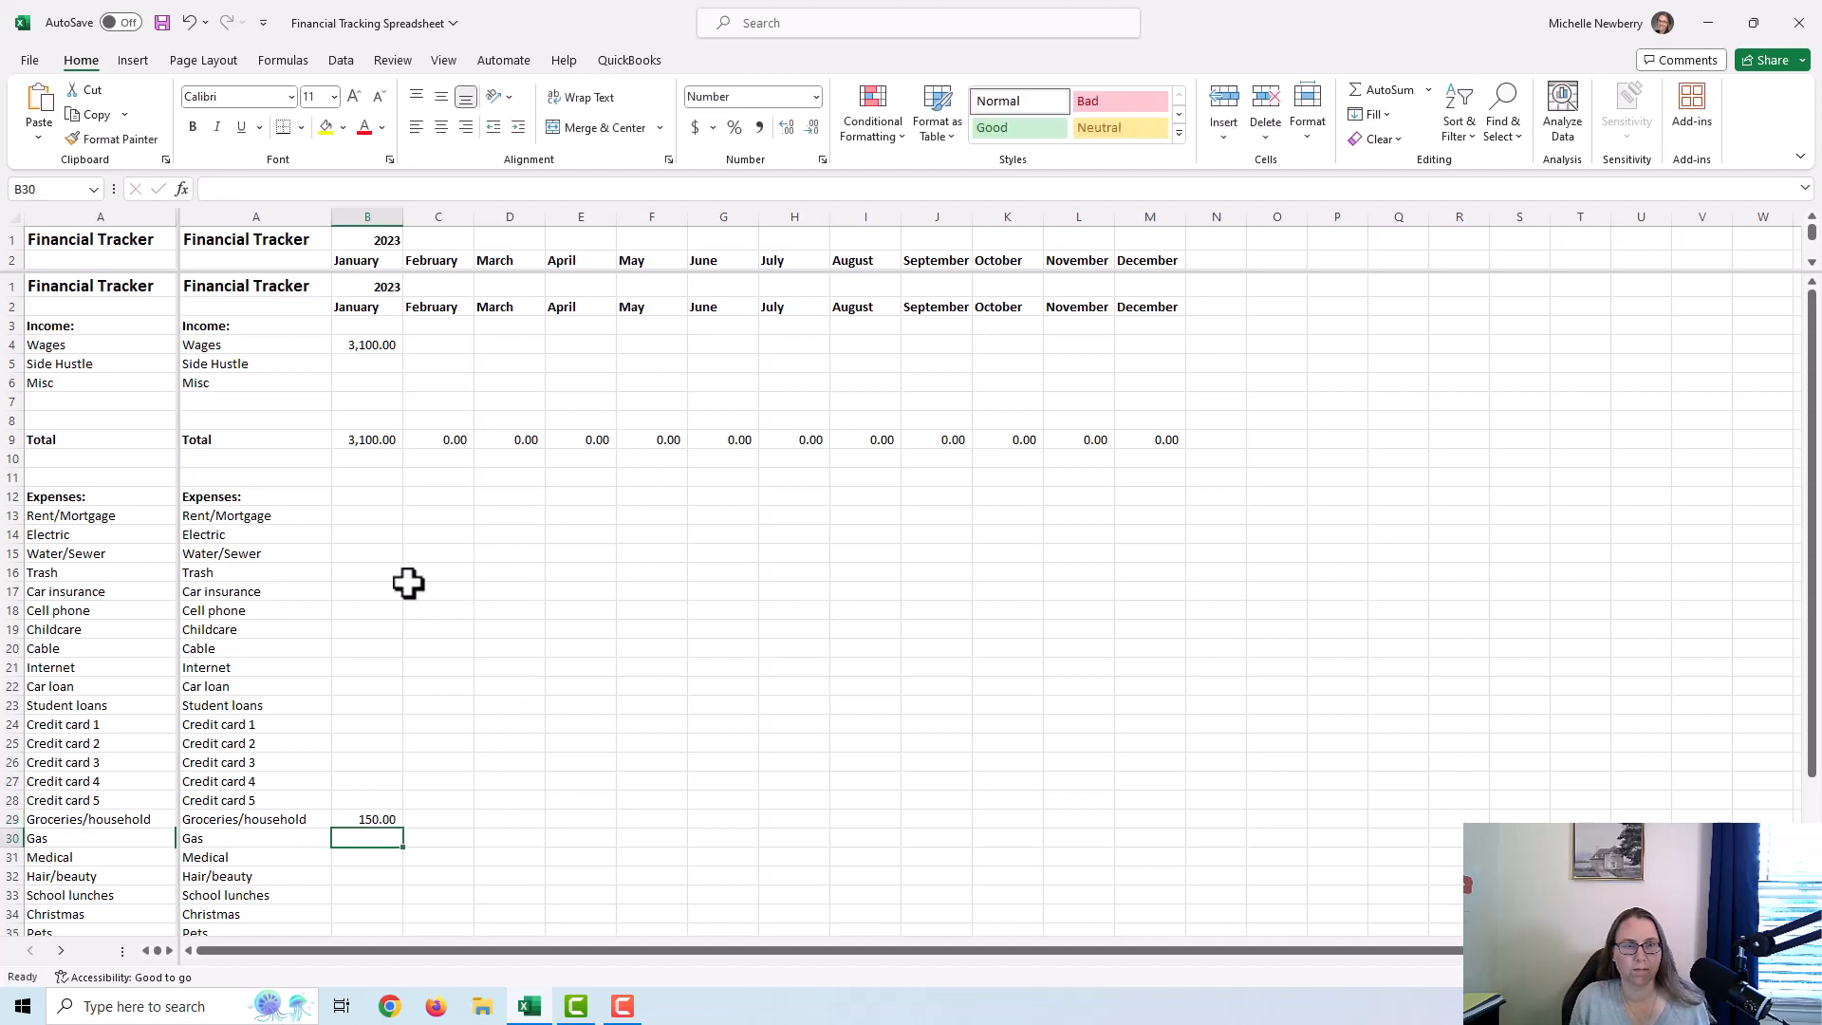
click(366, 515)
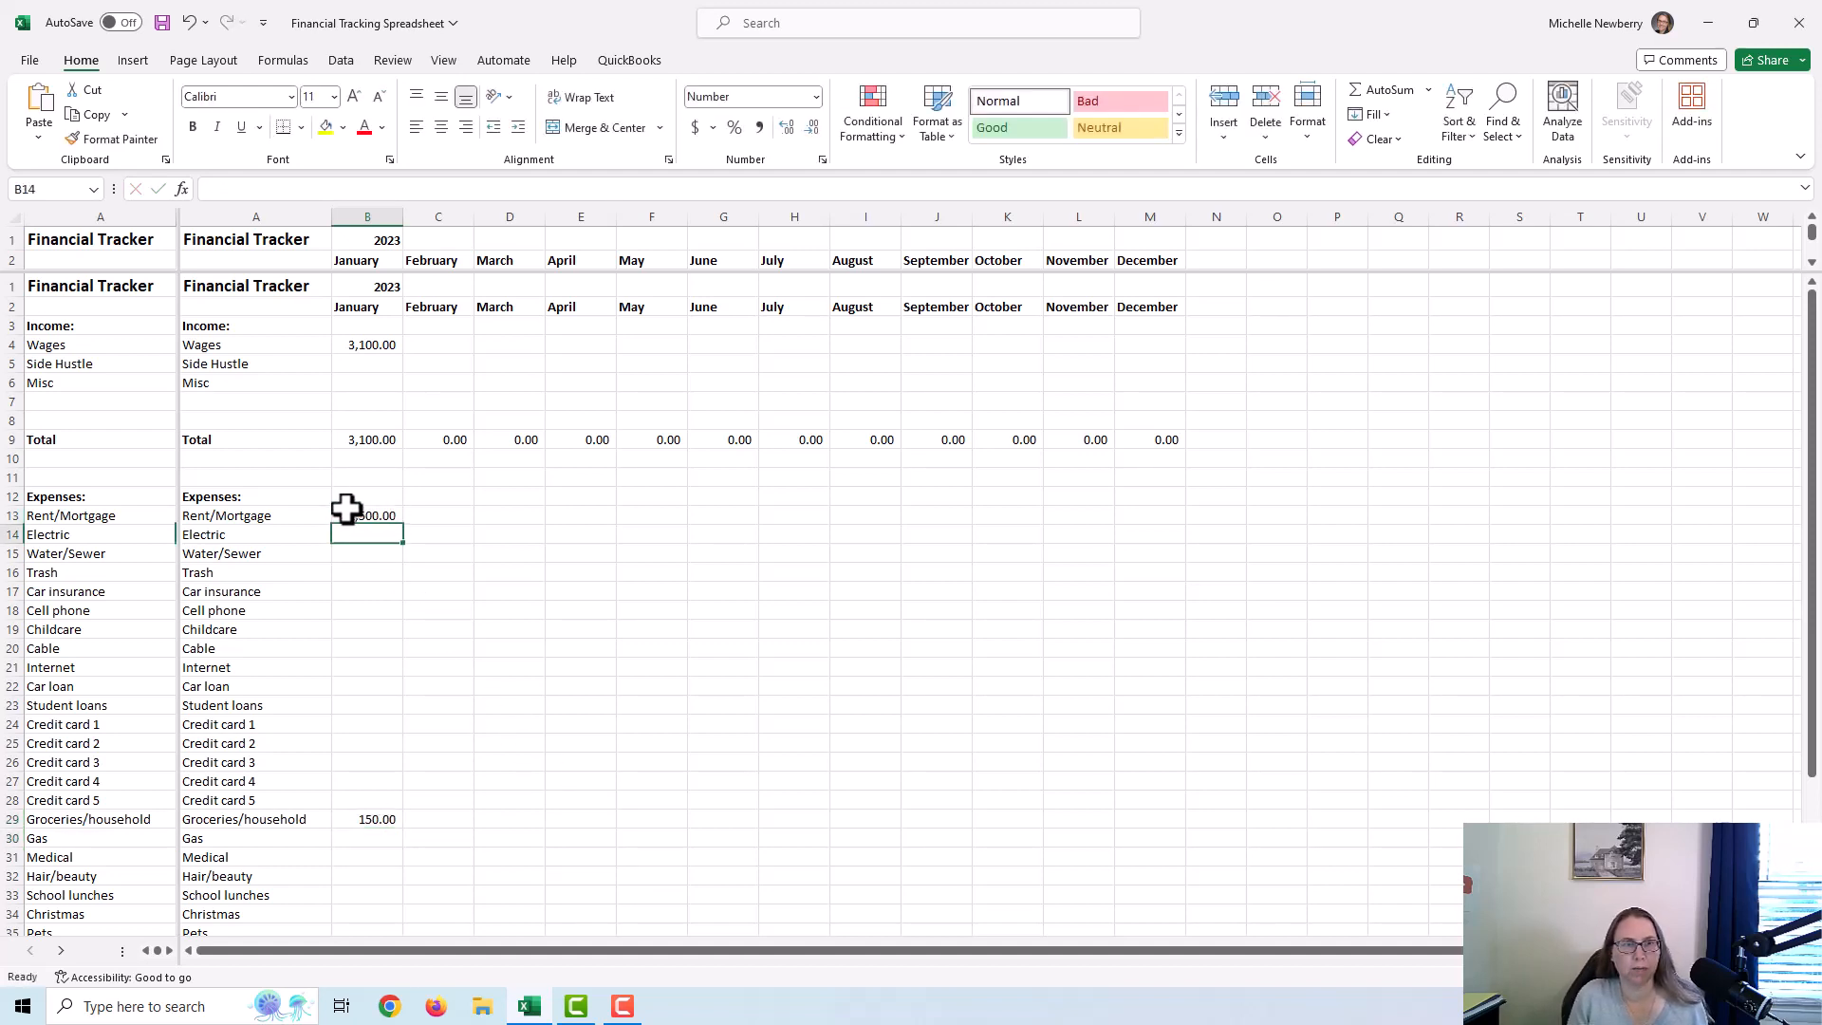
text(1500.00)
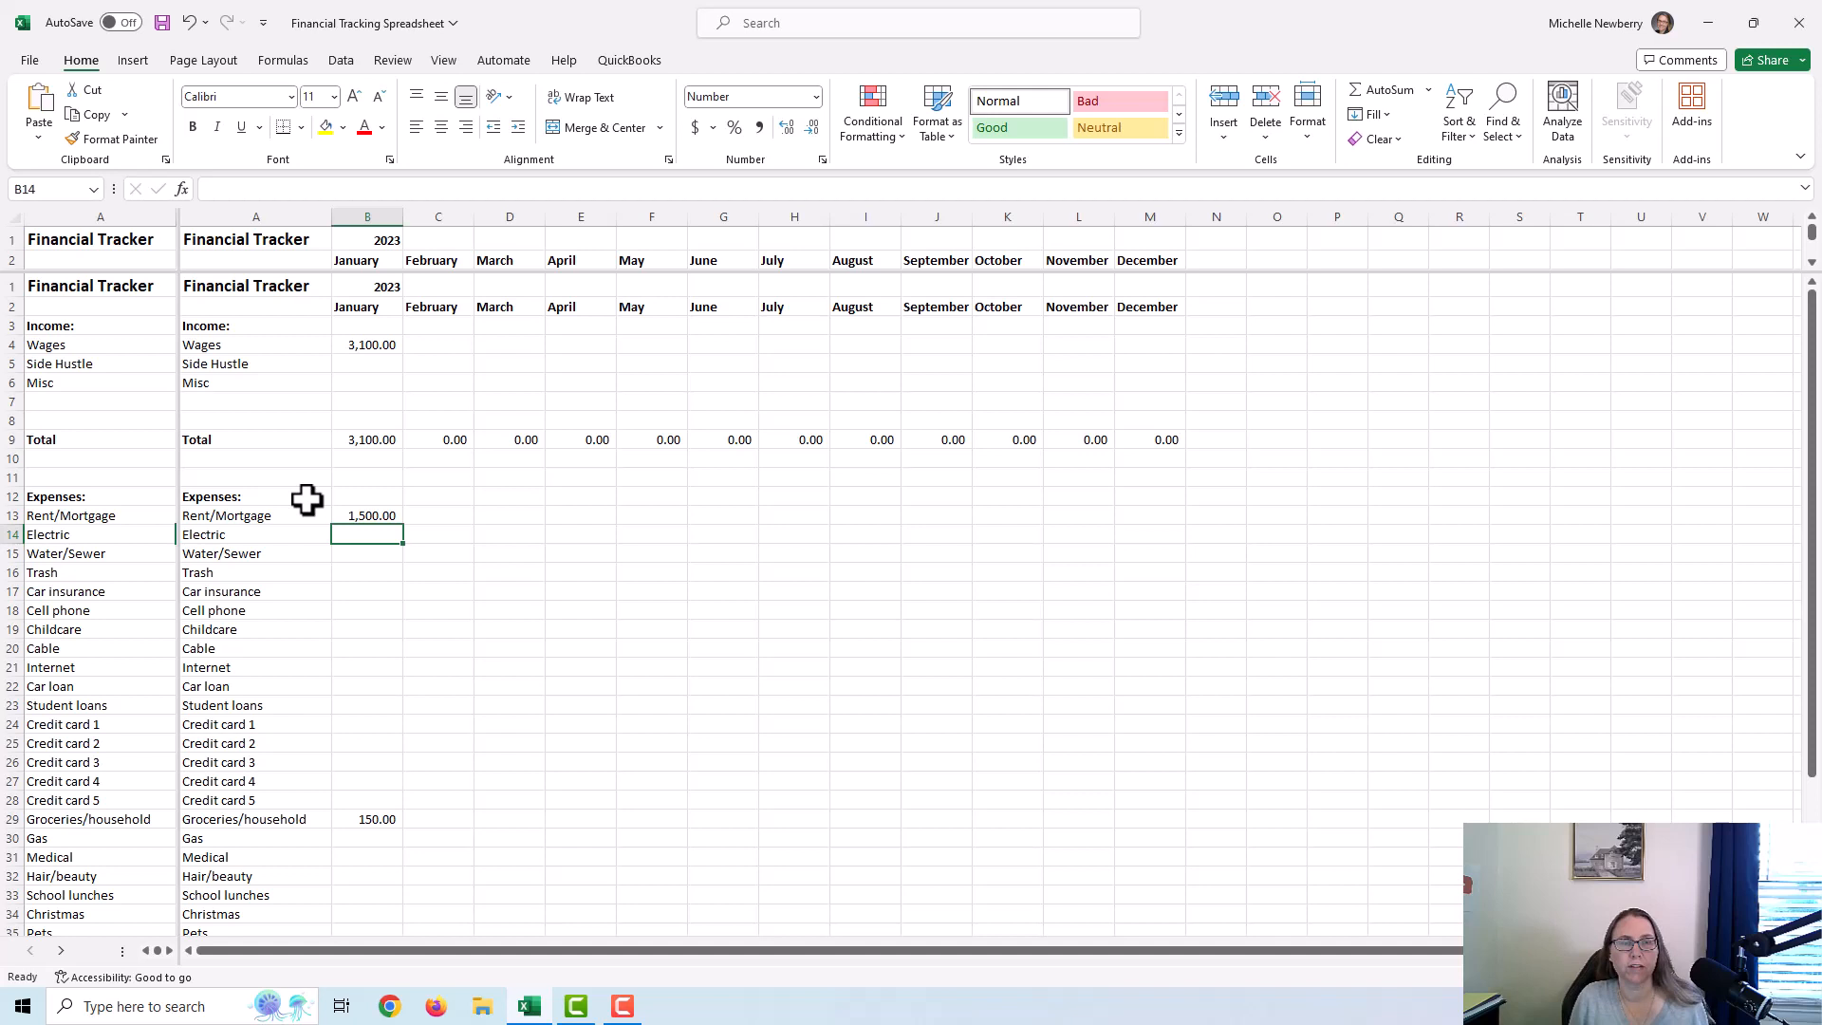
mouse_move(331, 377)
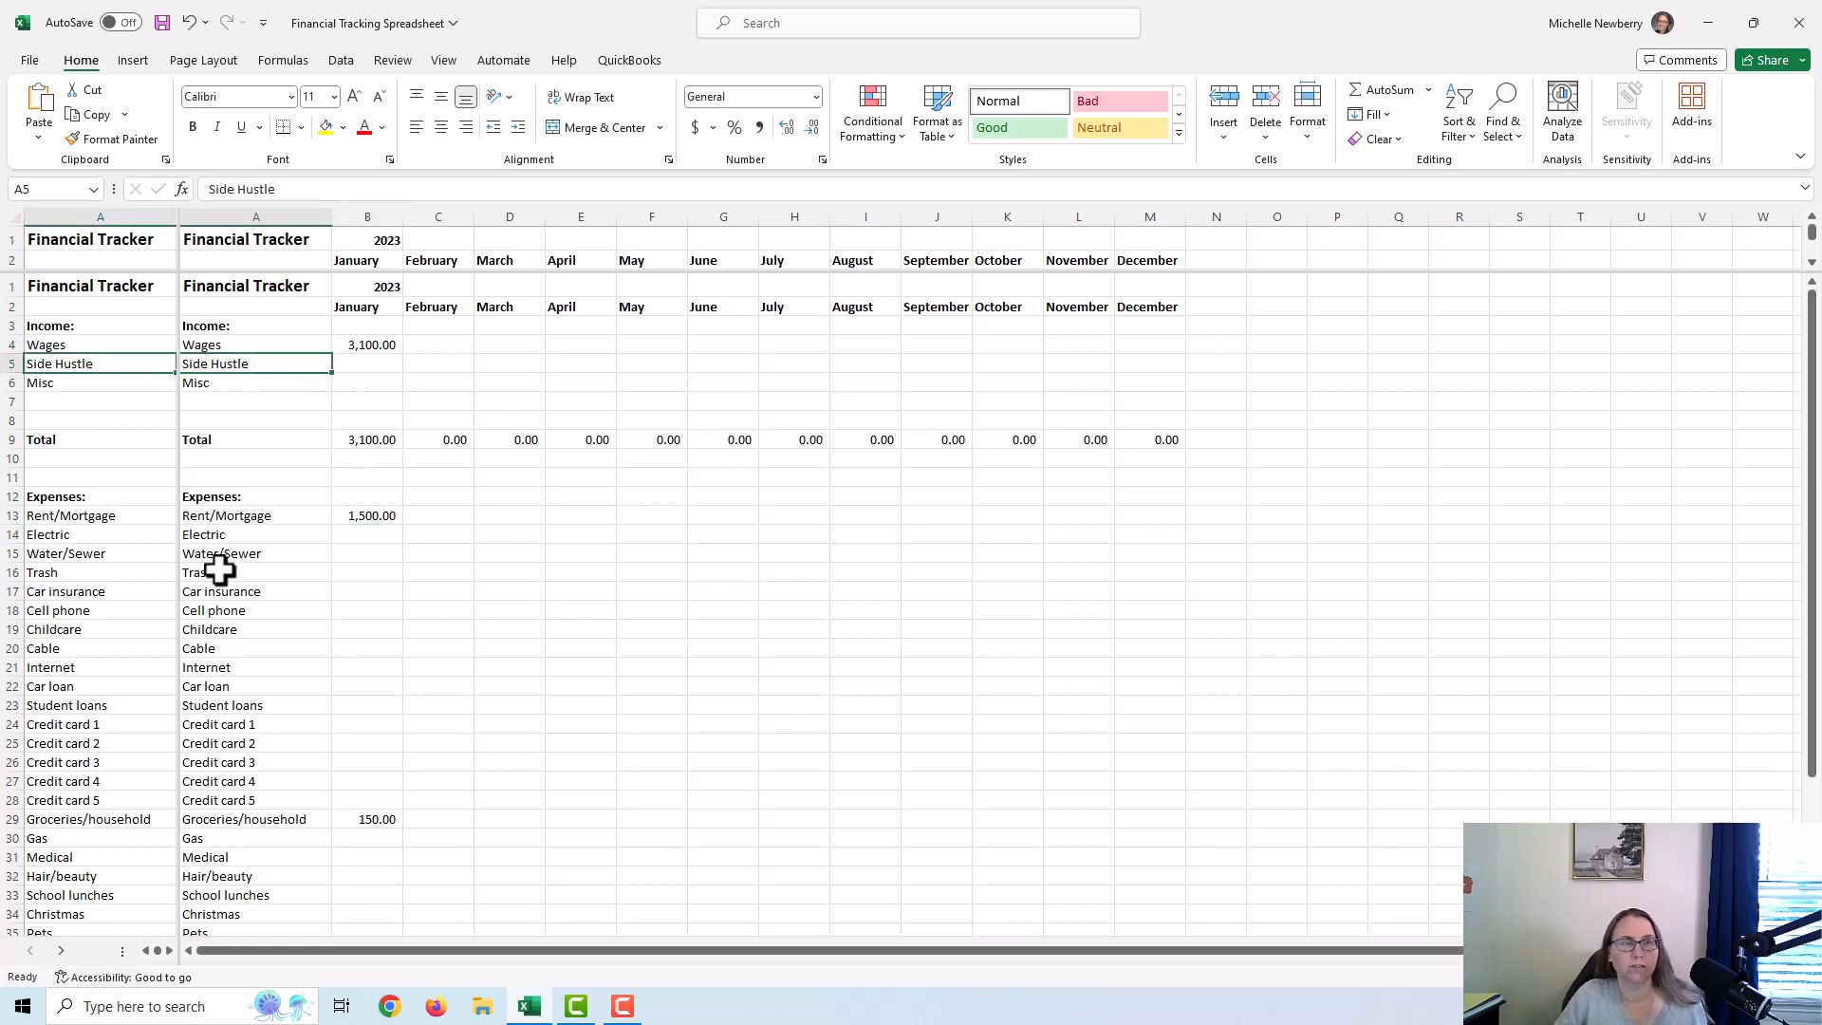
mouse_move(245, 554)
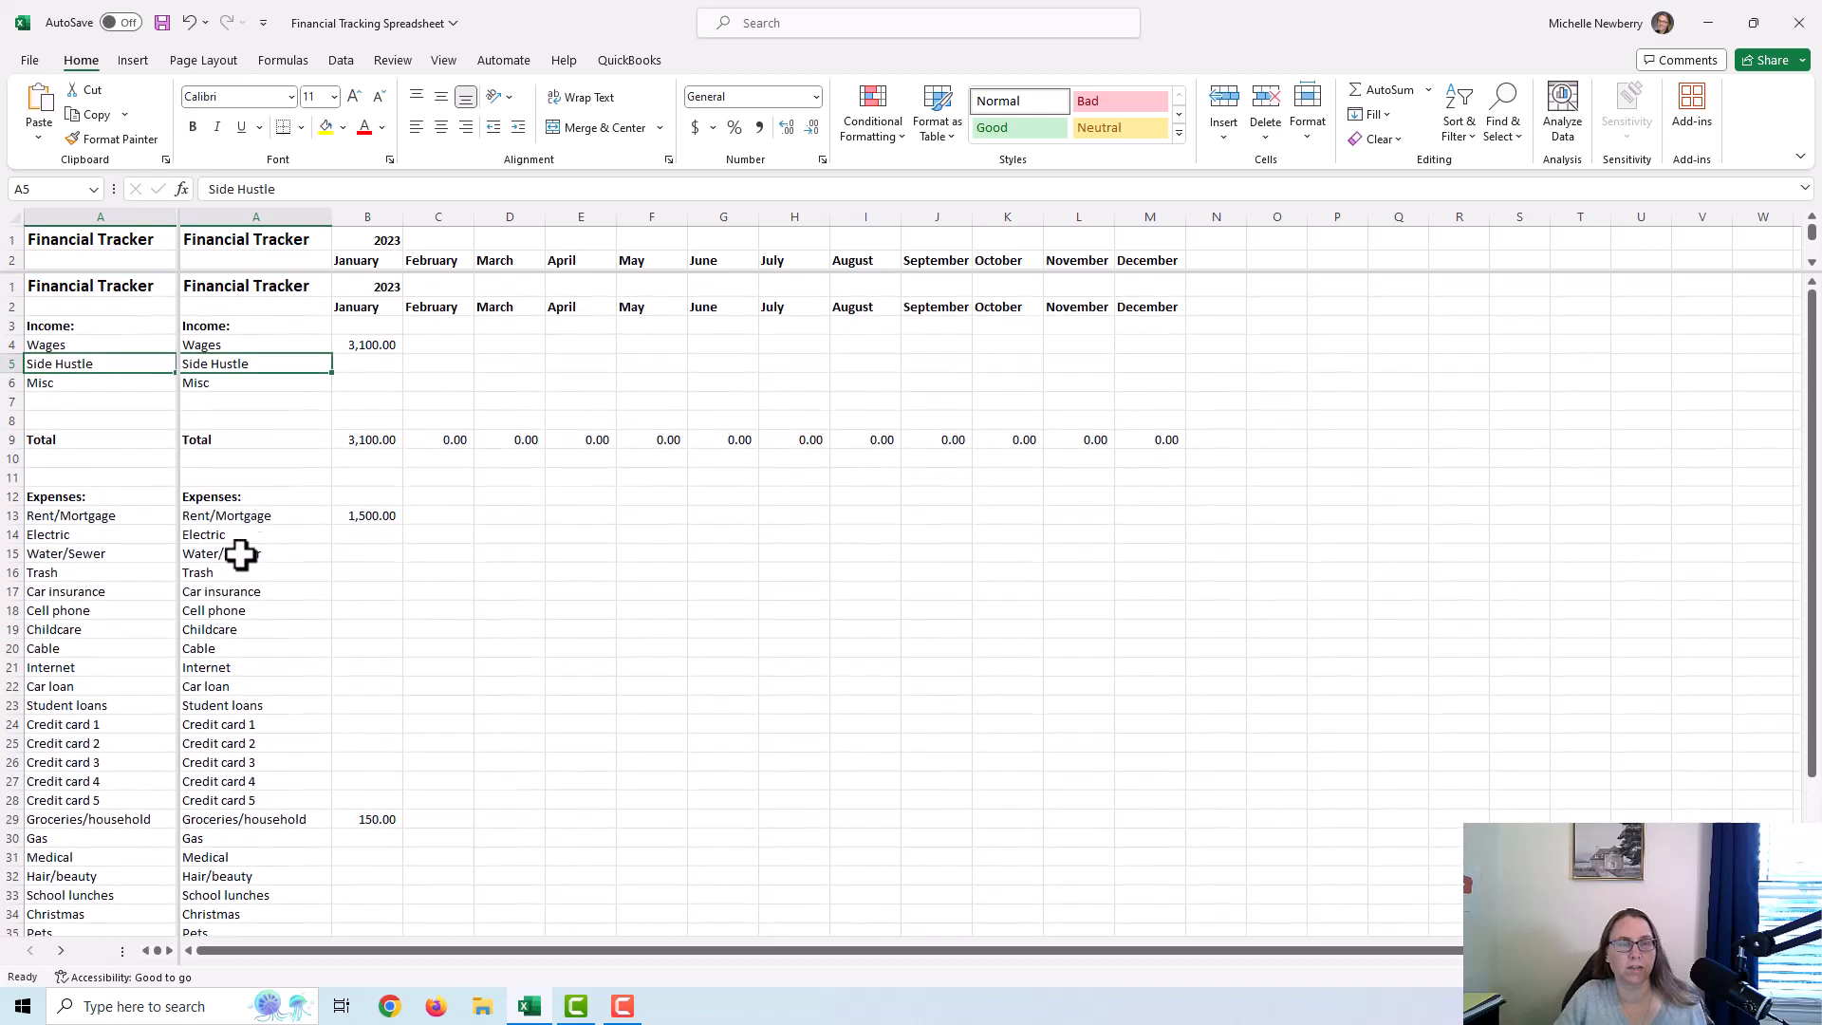
right_click(12, 363)
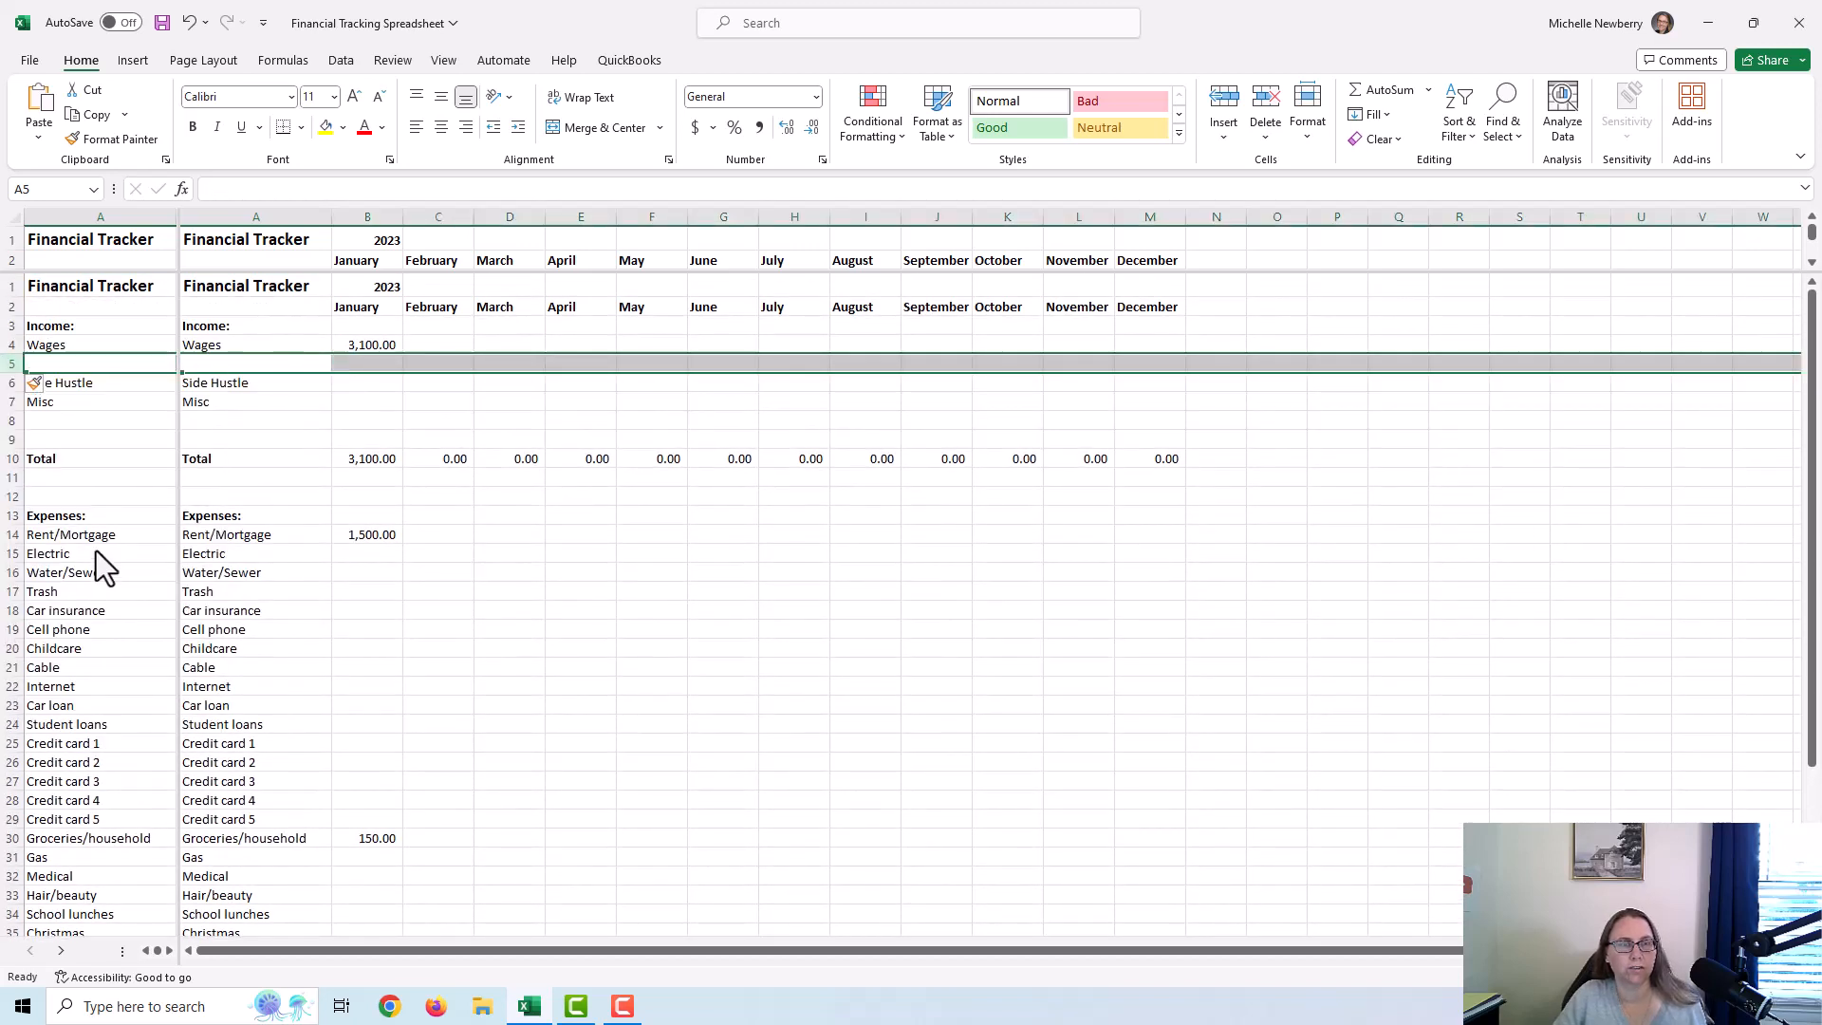
right_click(98, 364)
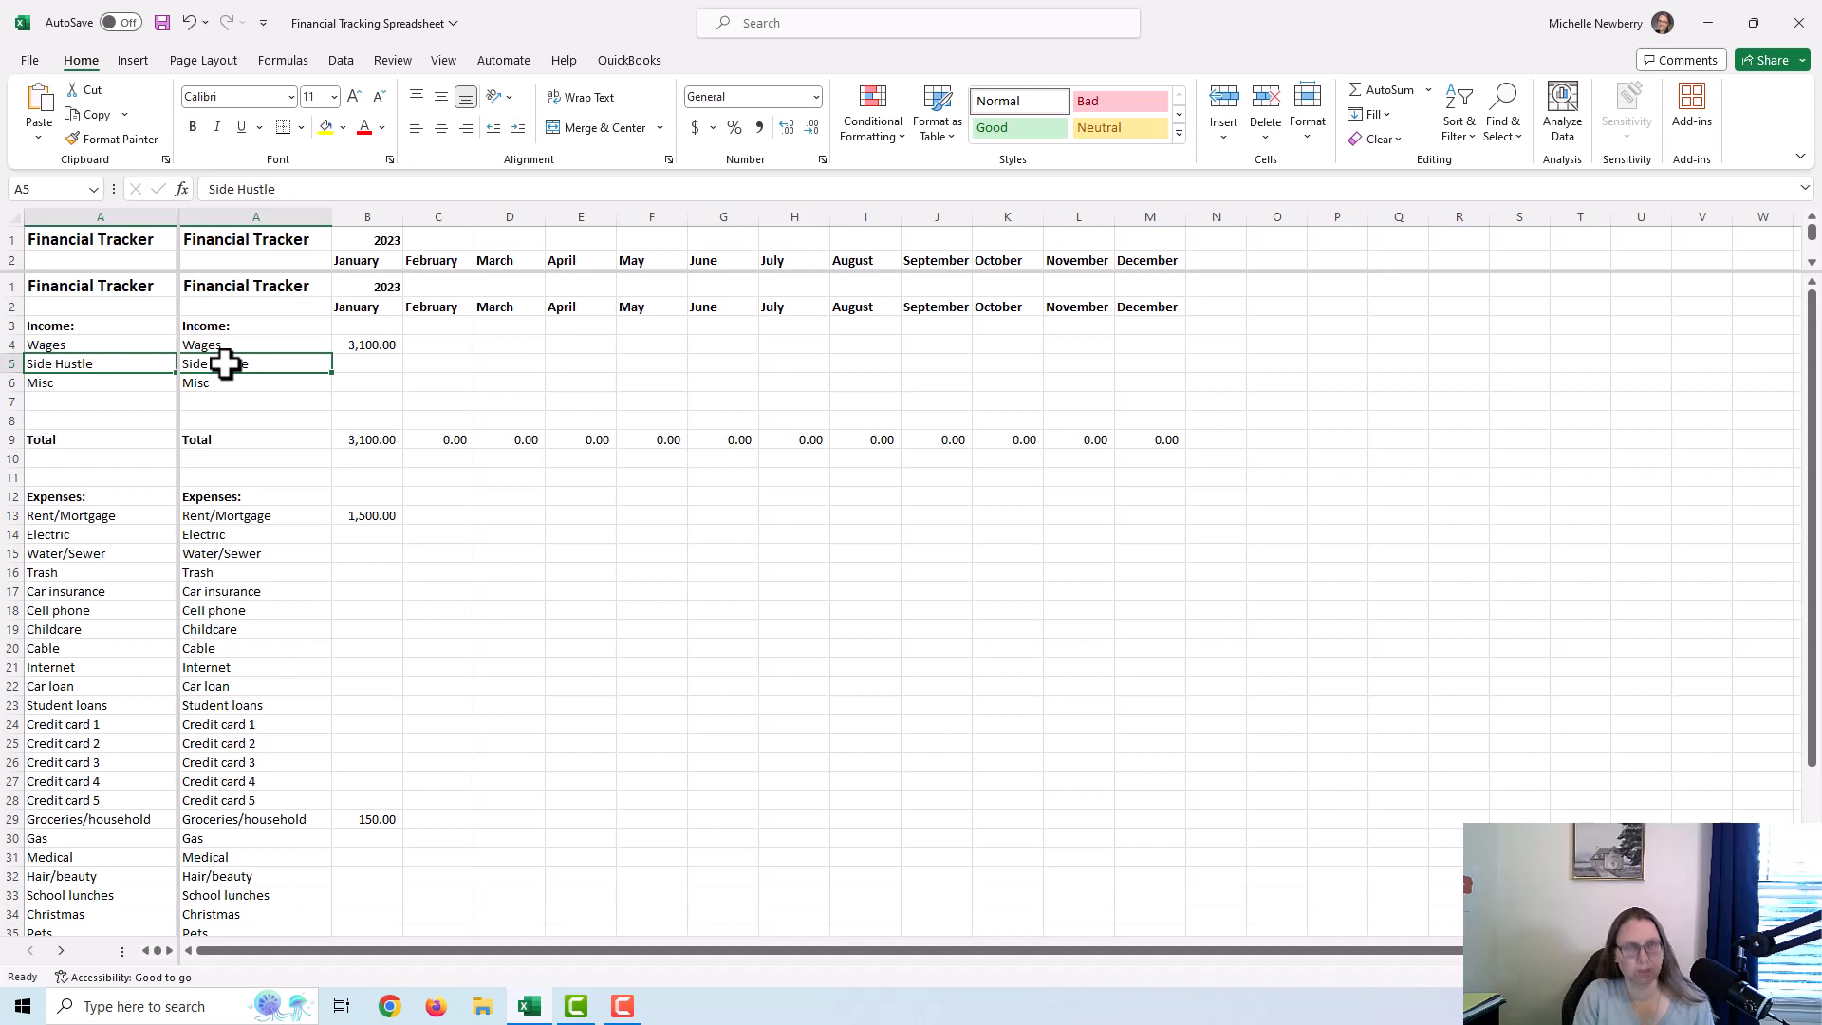
text(Second Job)
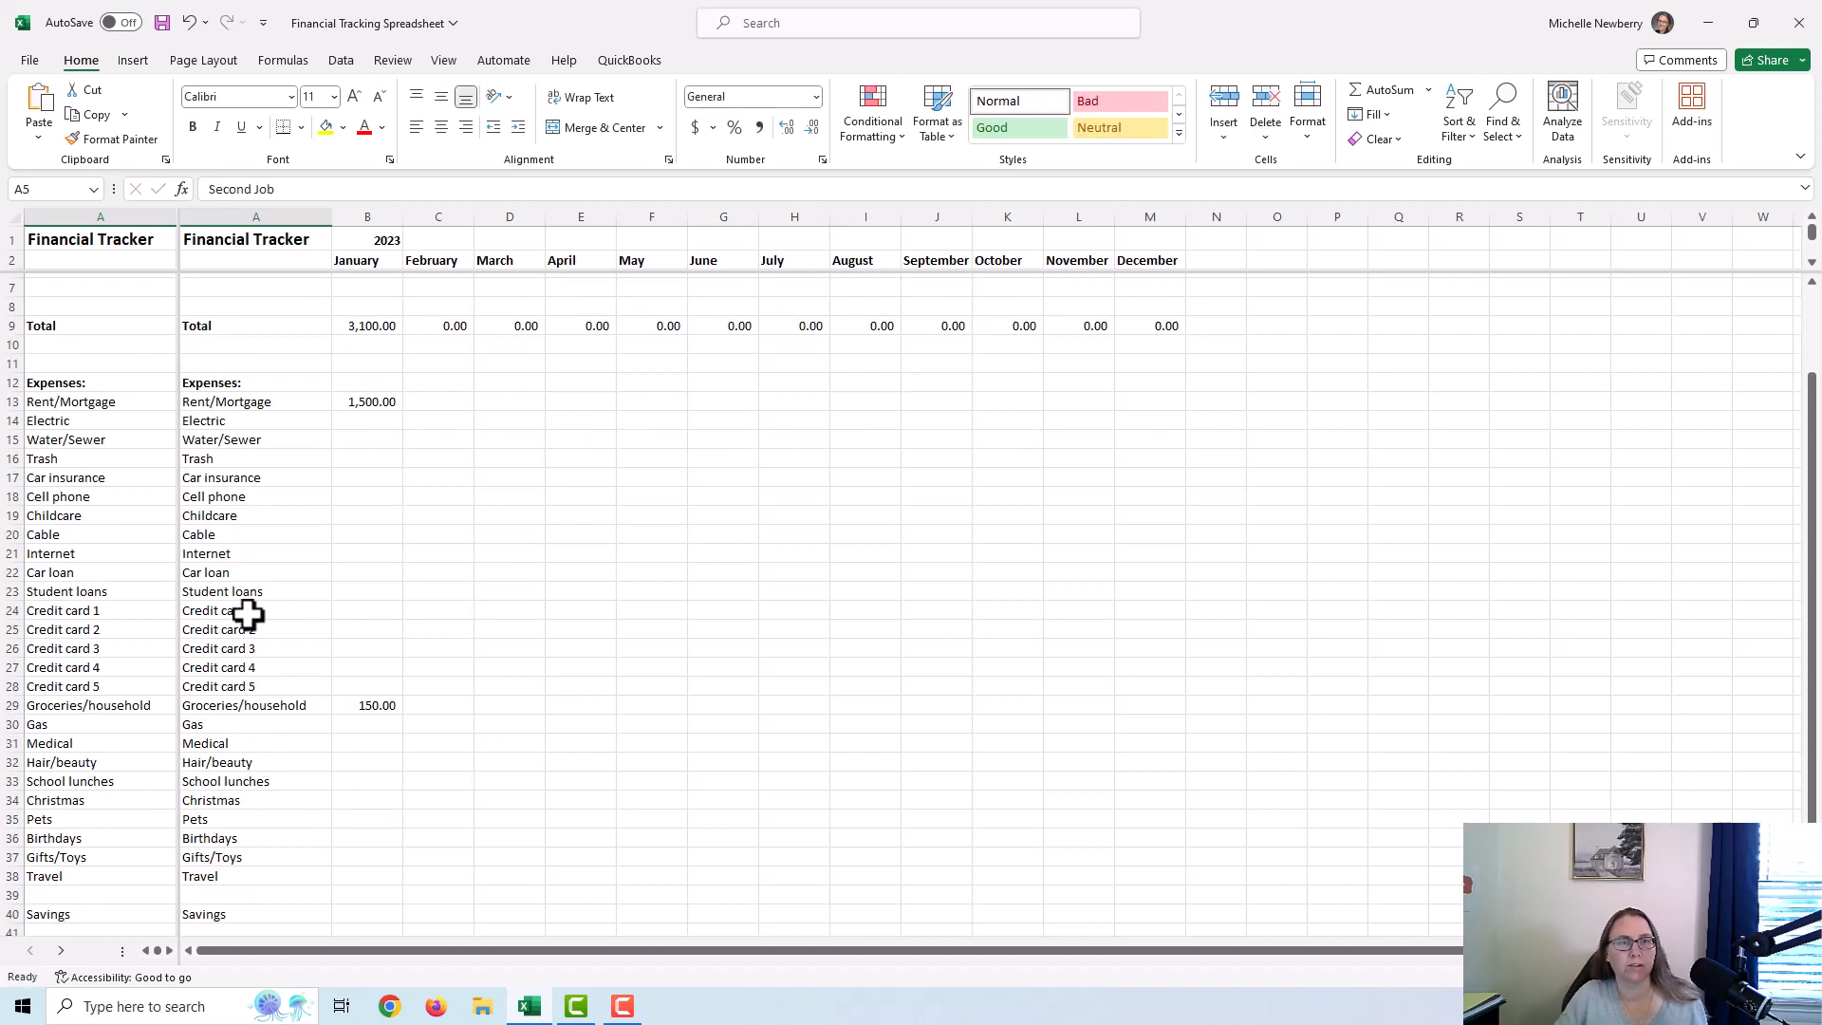
click(256, 609)
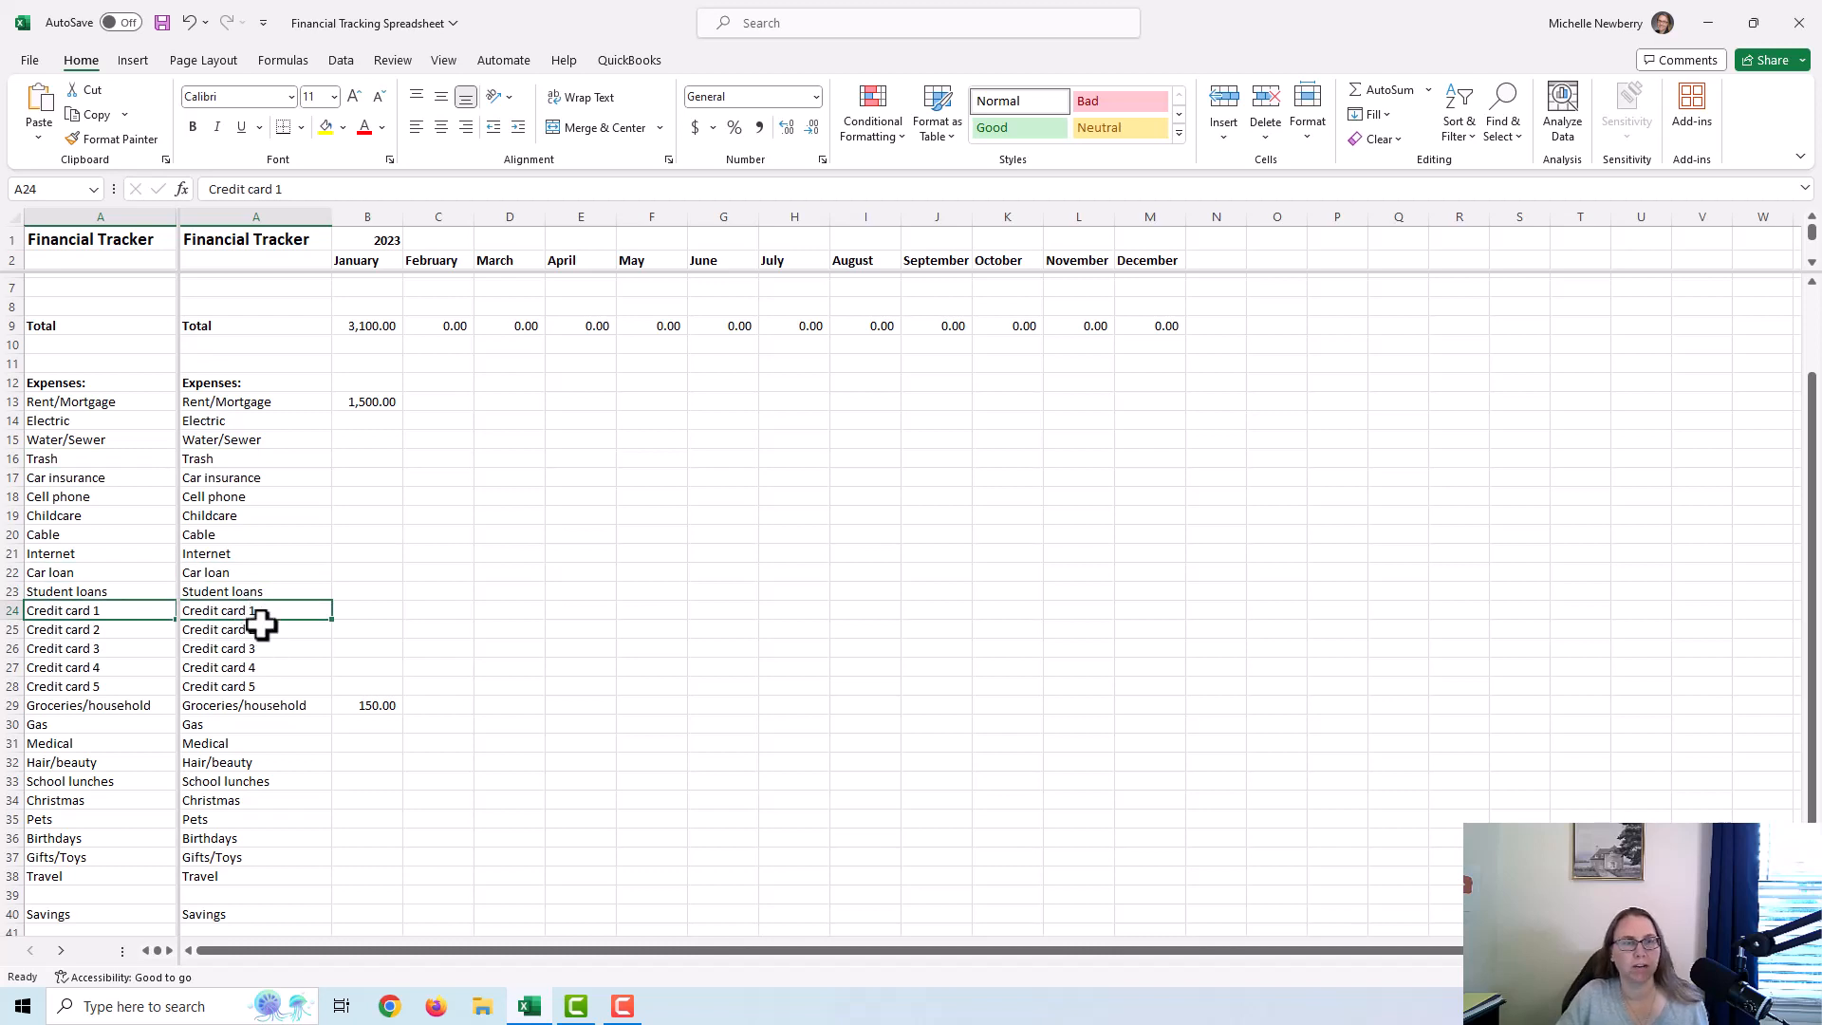
mouse_move(260, 634)
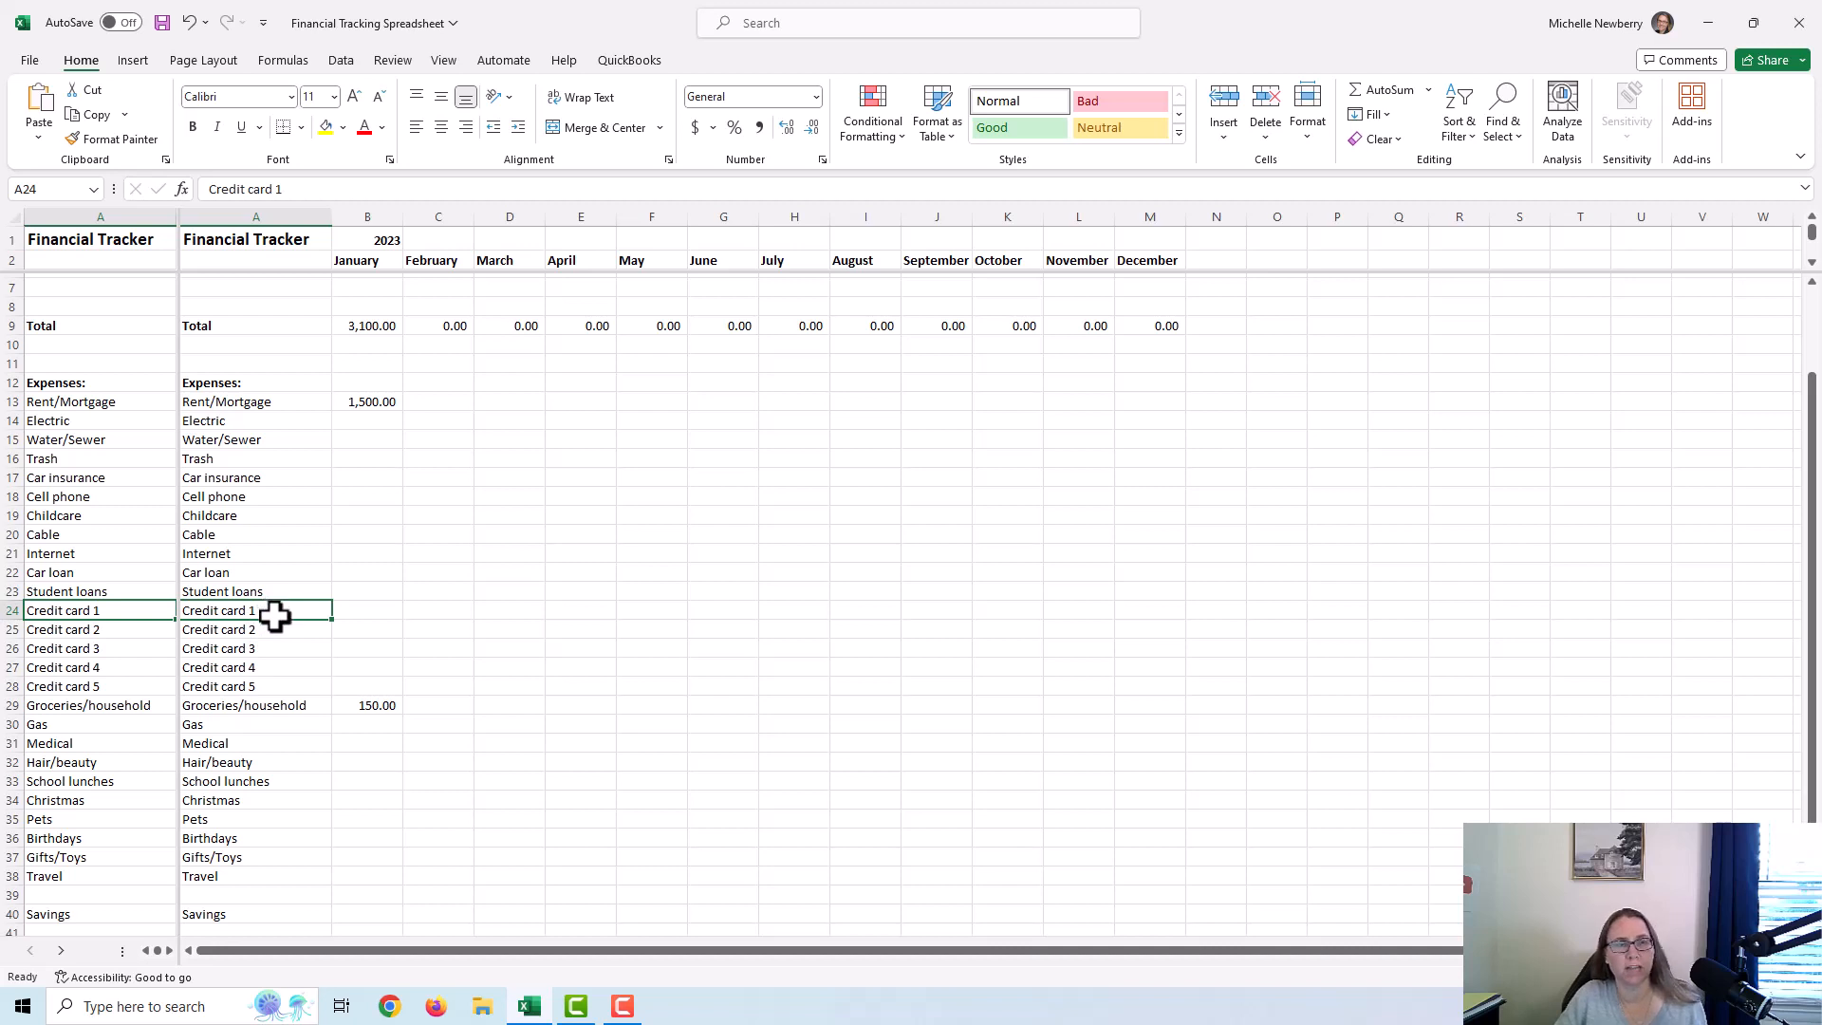
click(256, 628)
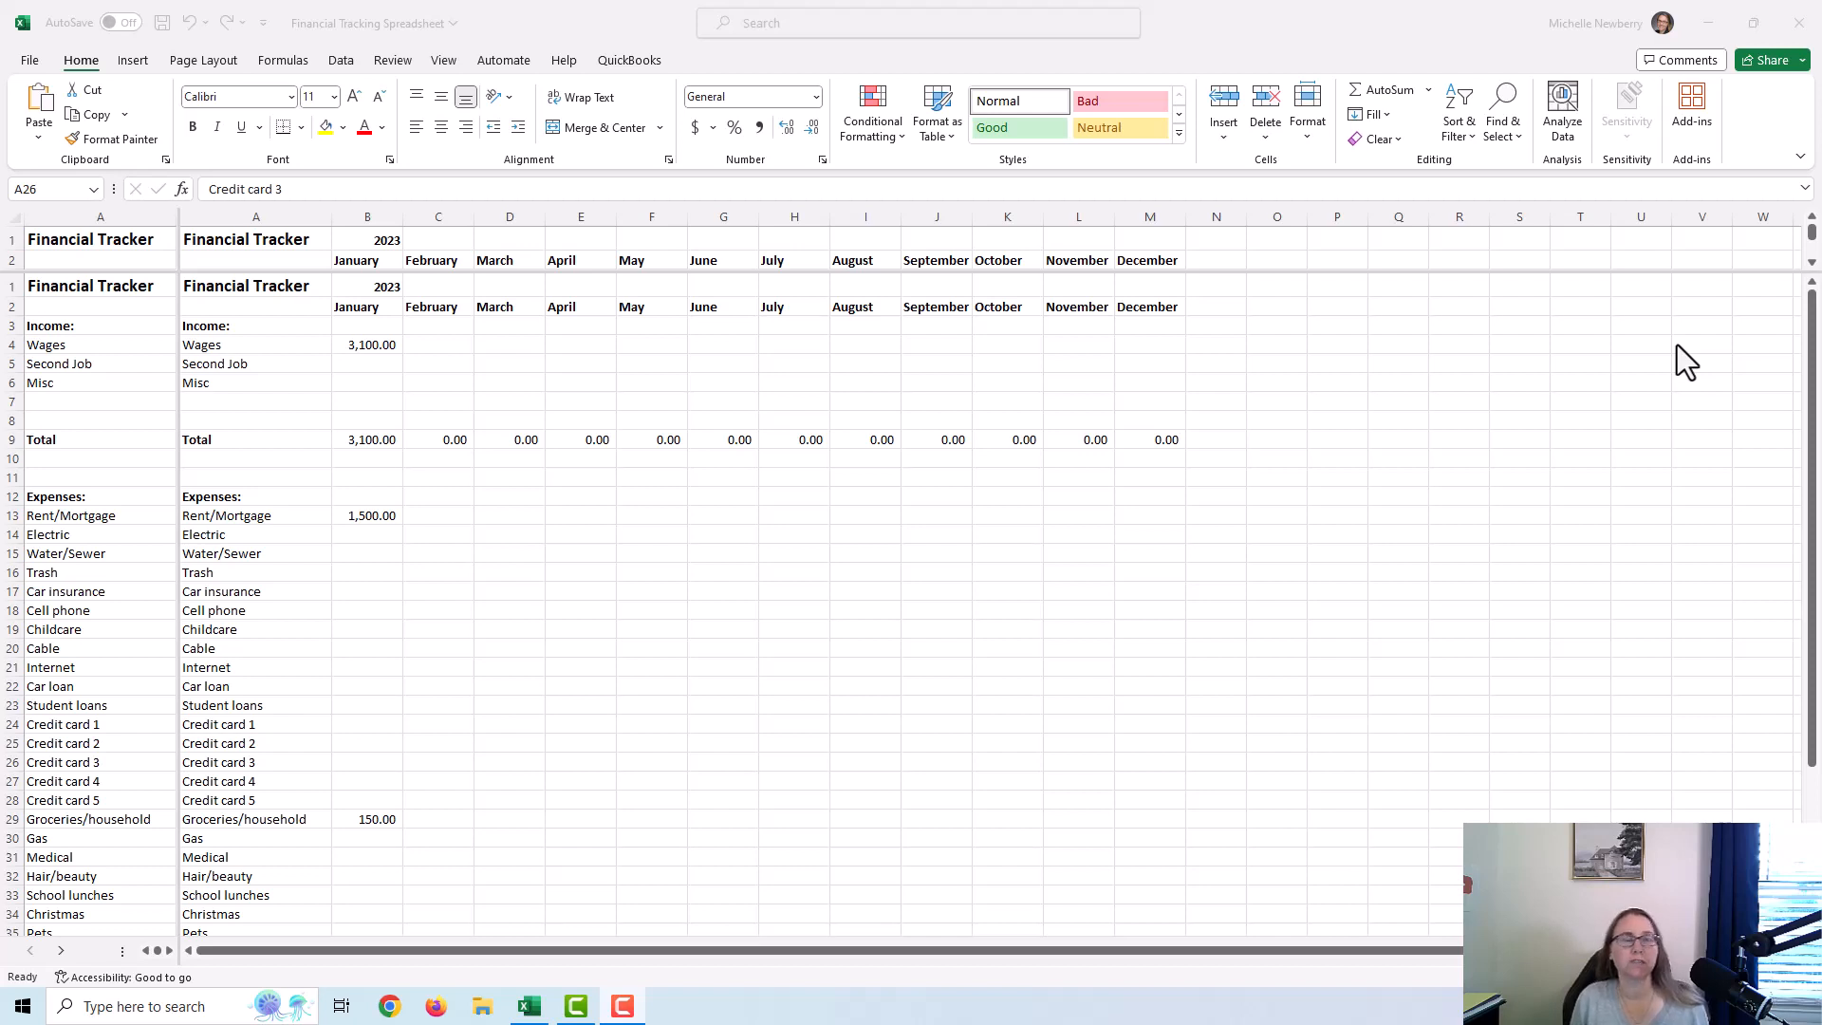
mouse_move(353, 523)
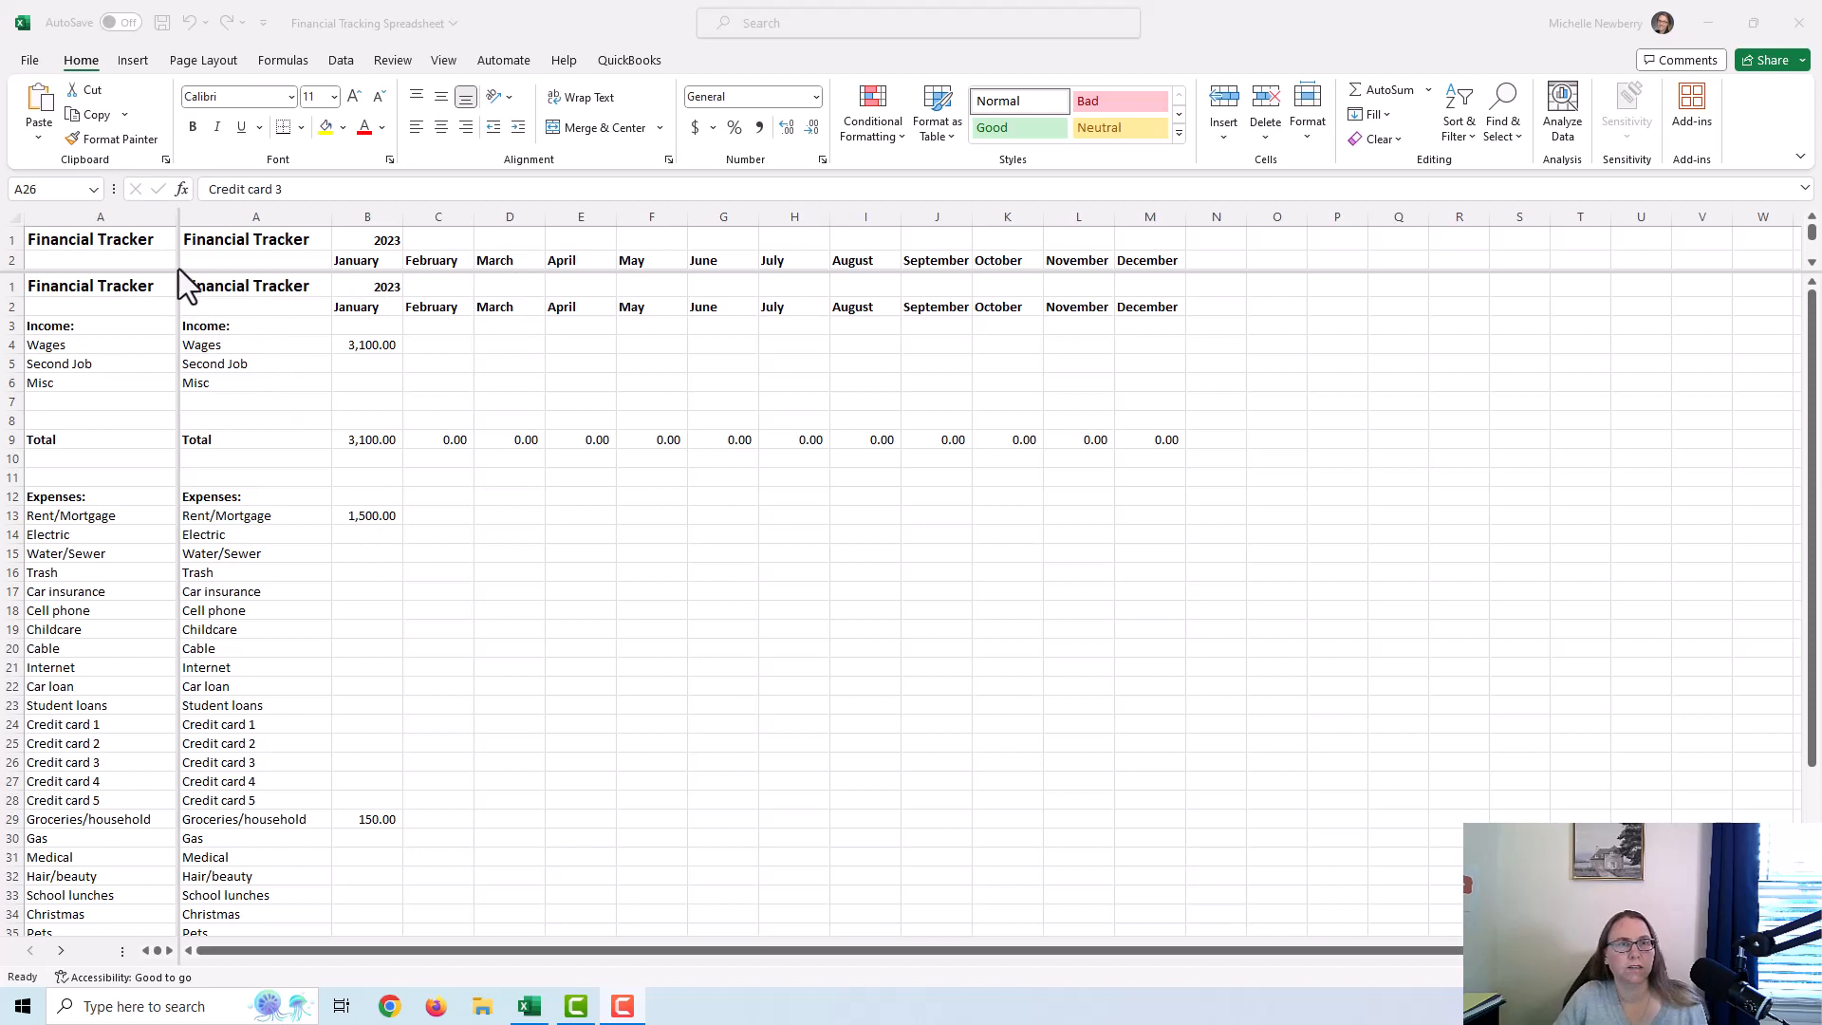
scroll(down, 3)
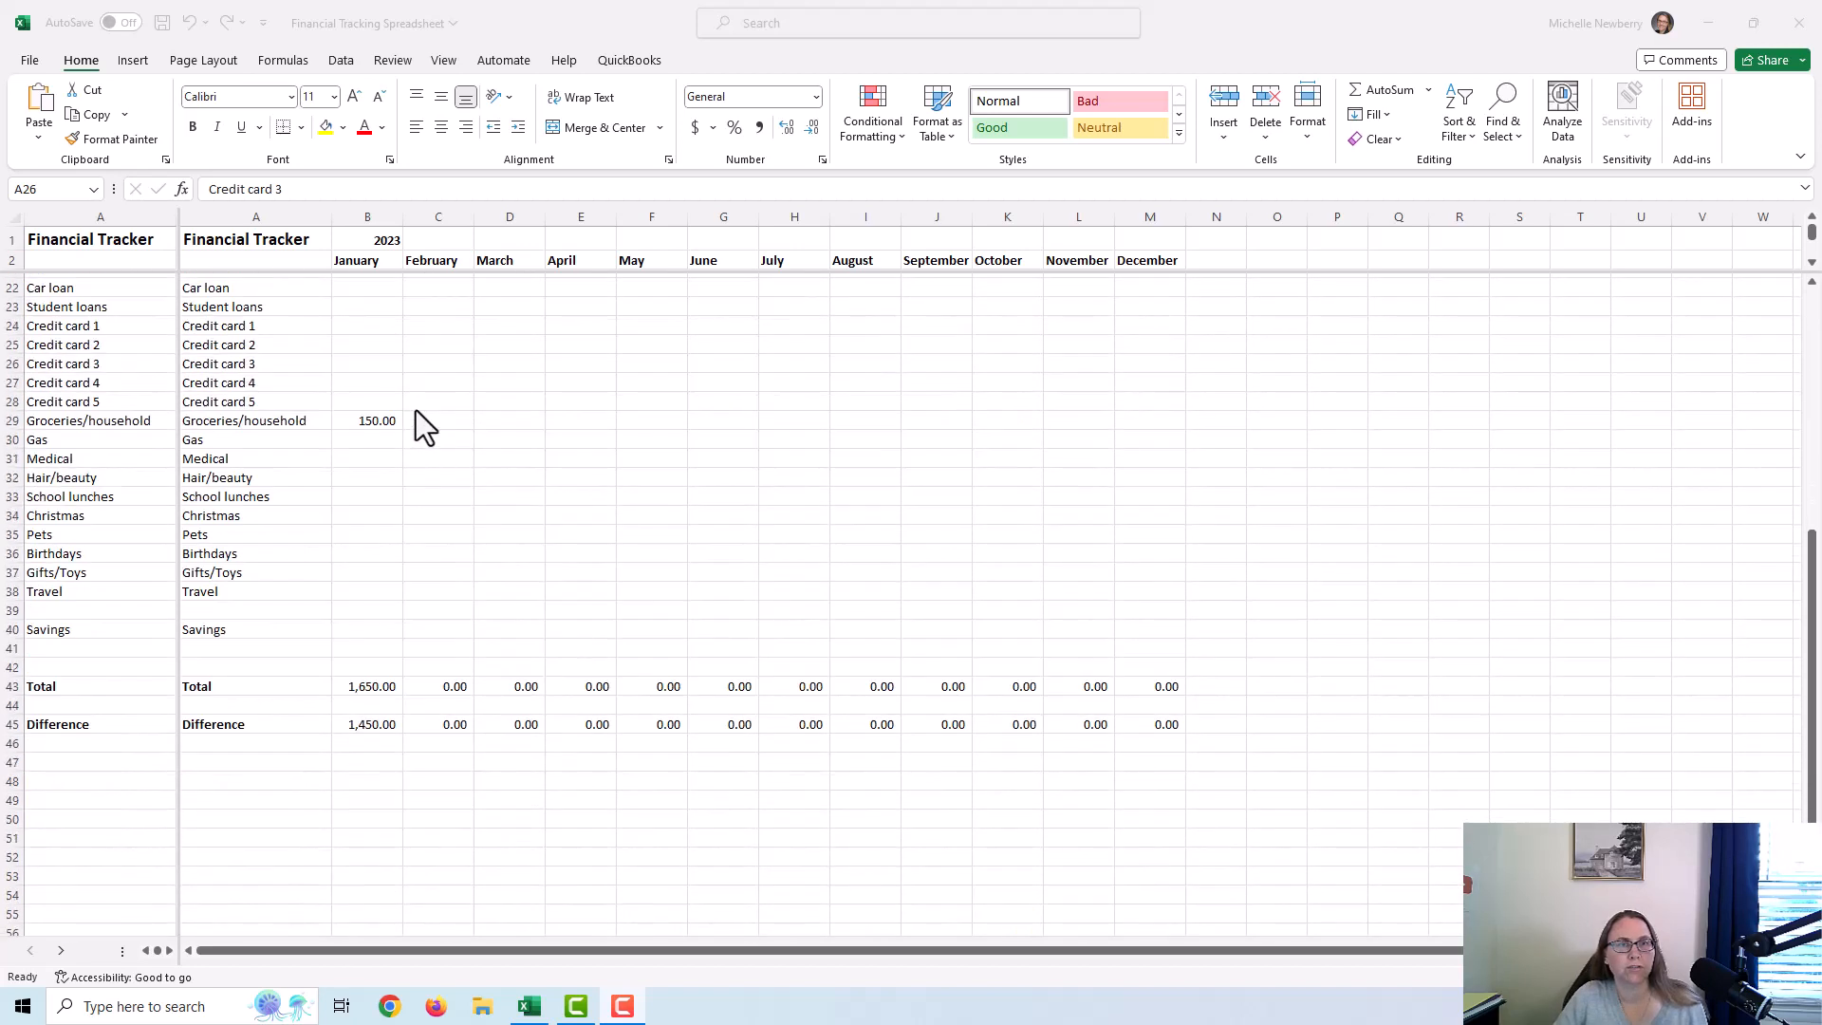
scroll(down, 3)
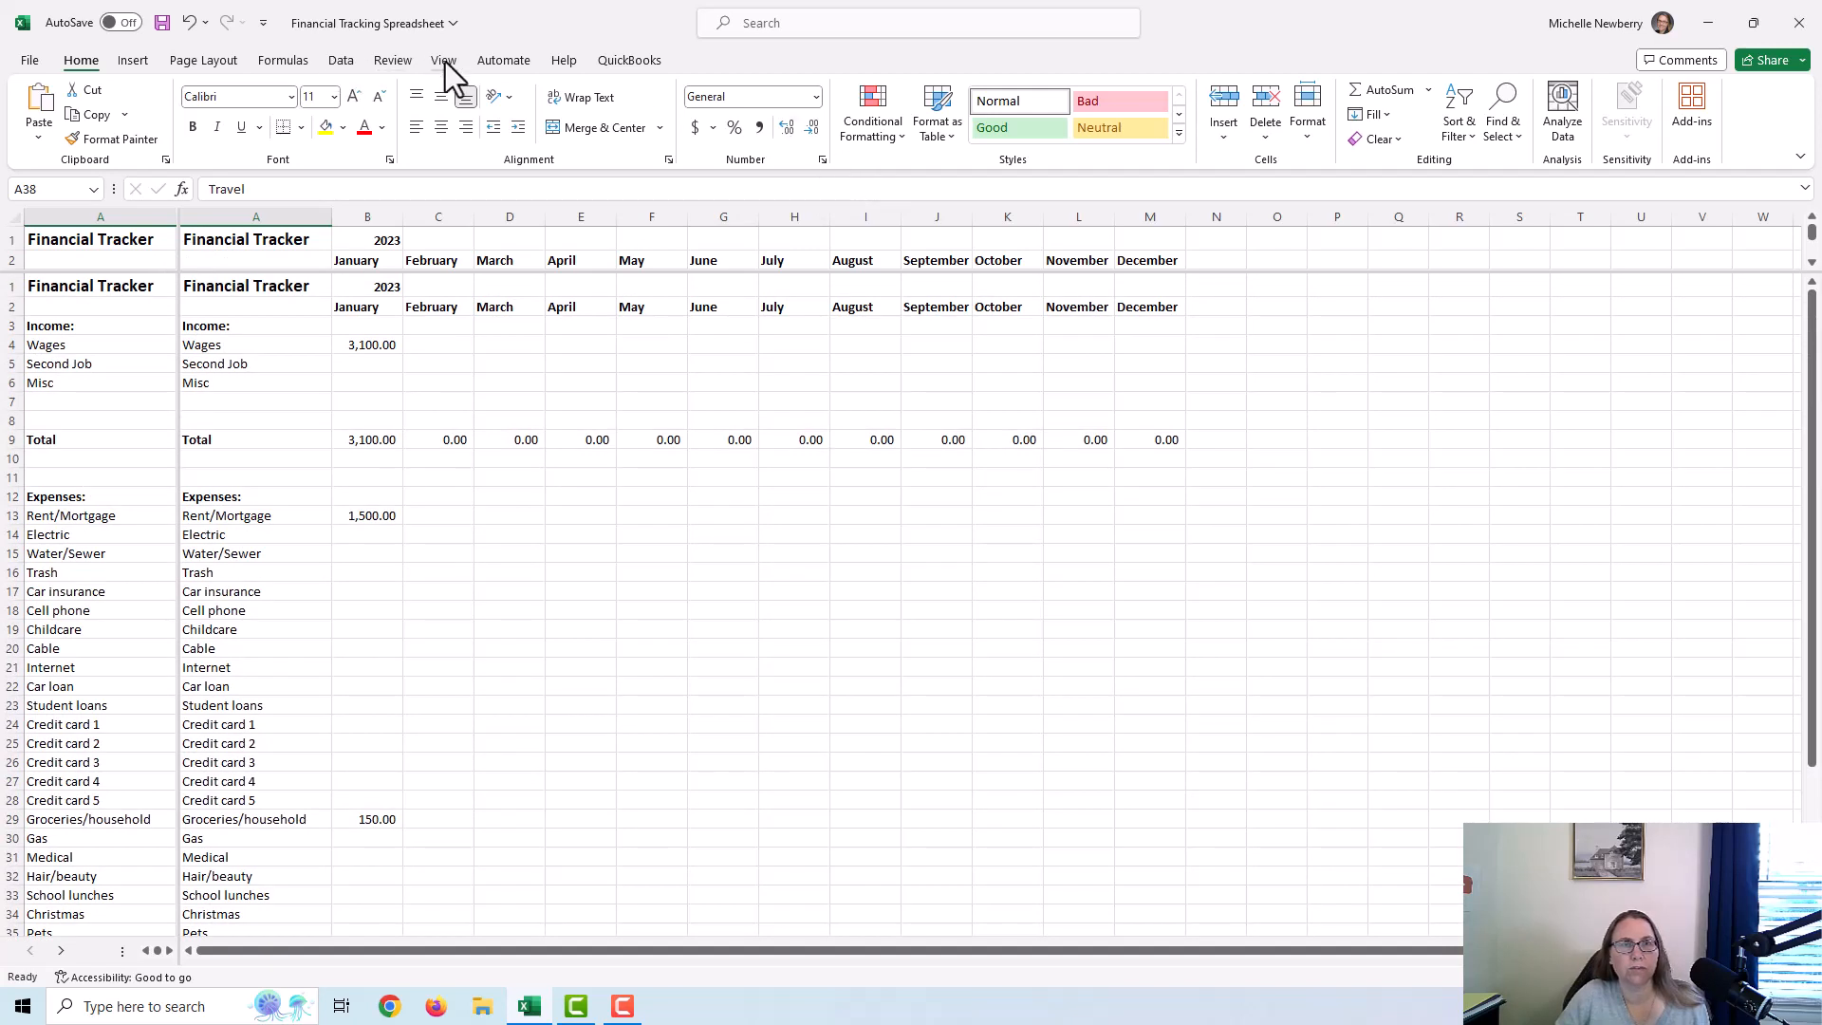
Show the View ribbon with the Split window option while the sheet stays split
click(442, 59)
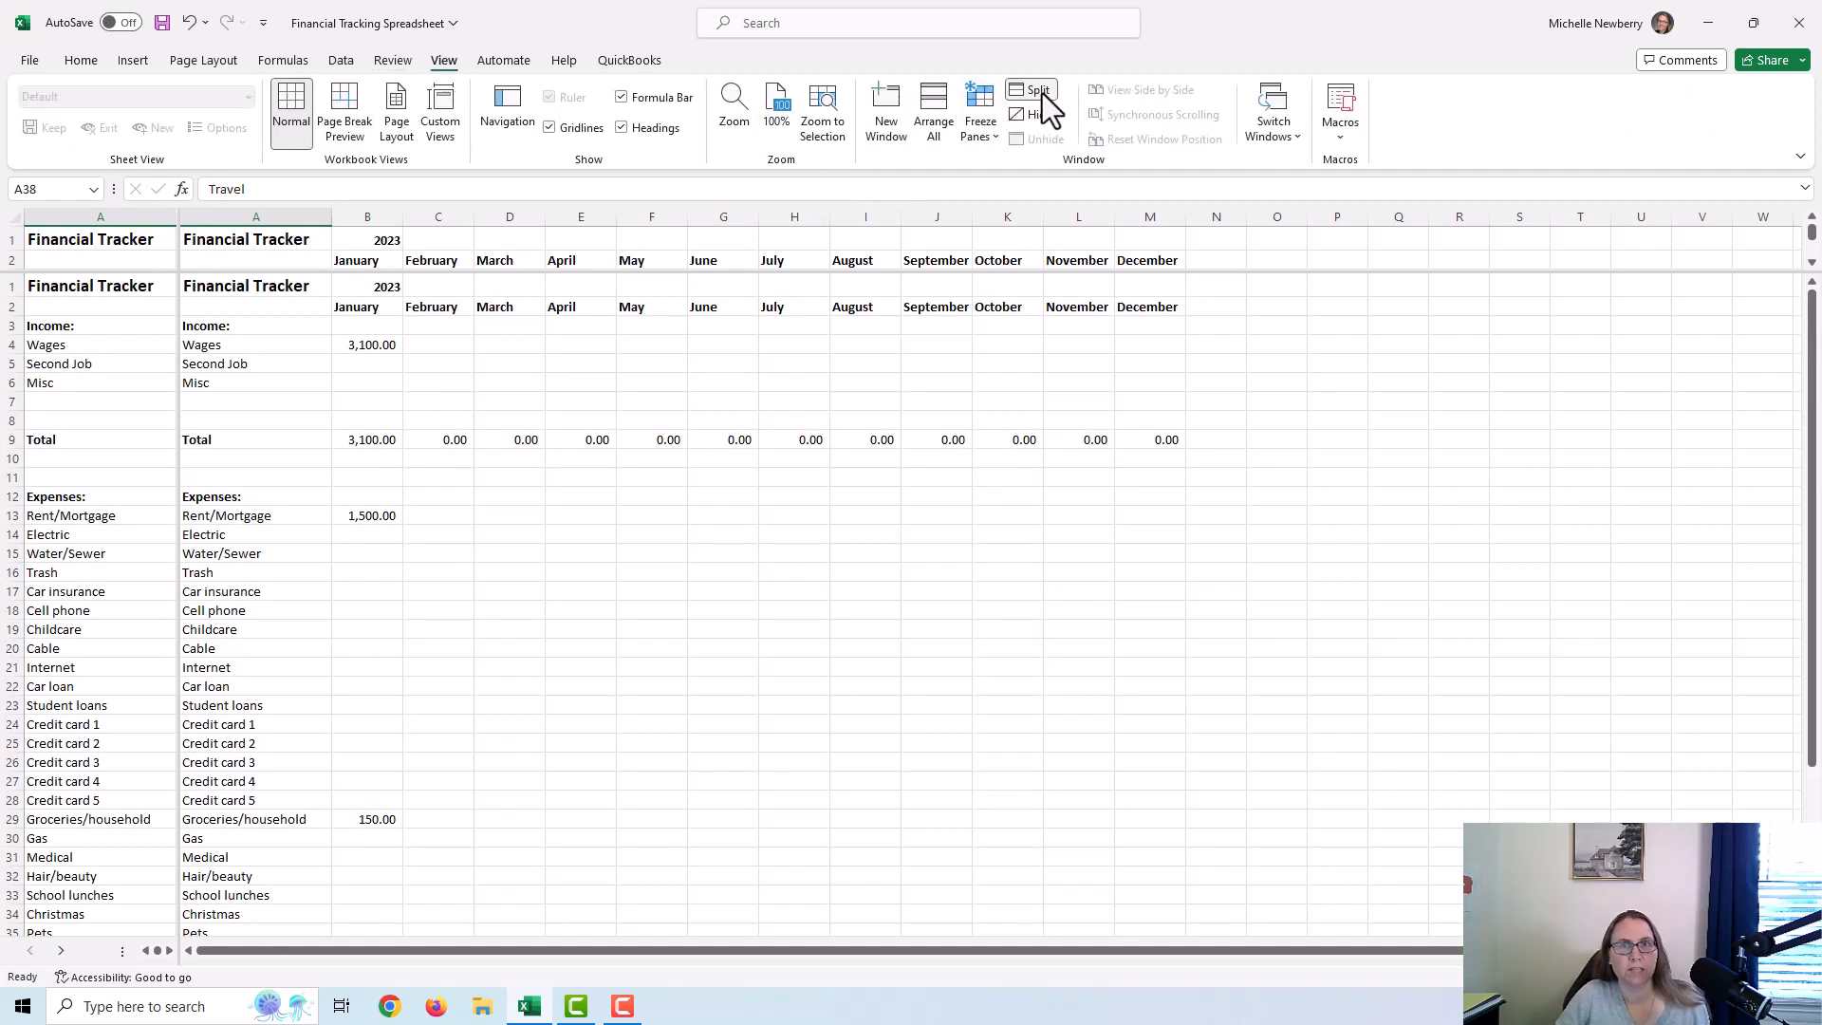
mouse_move(1032, 92)
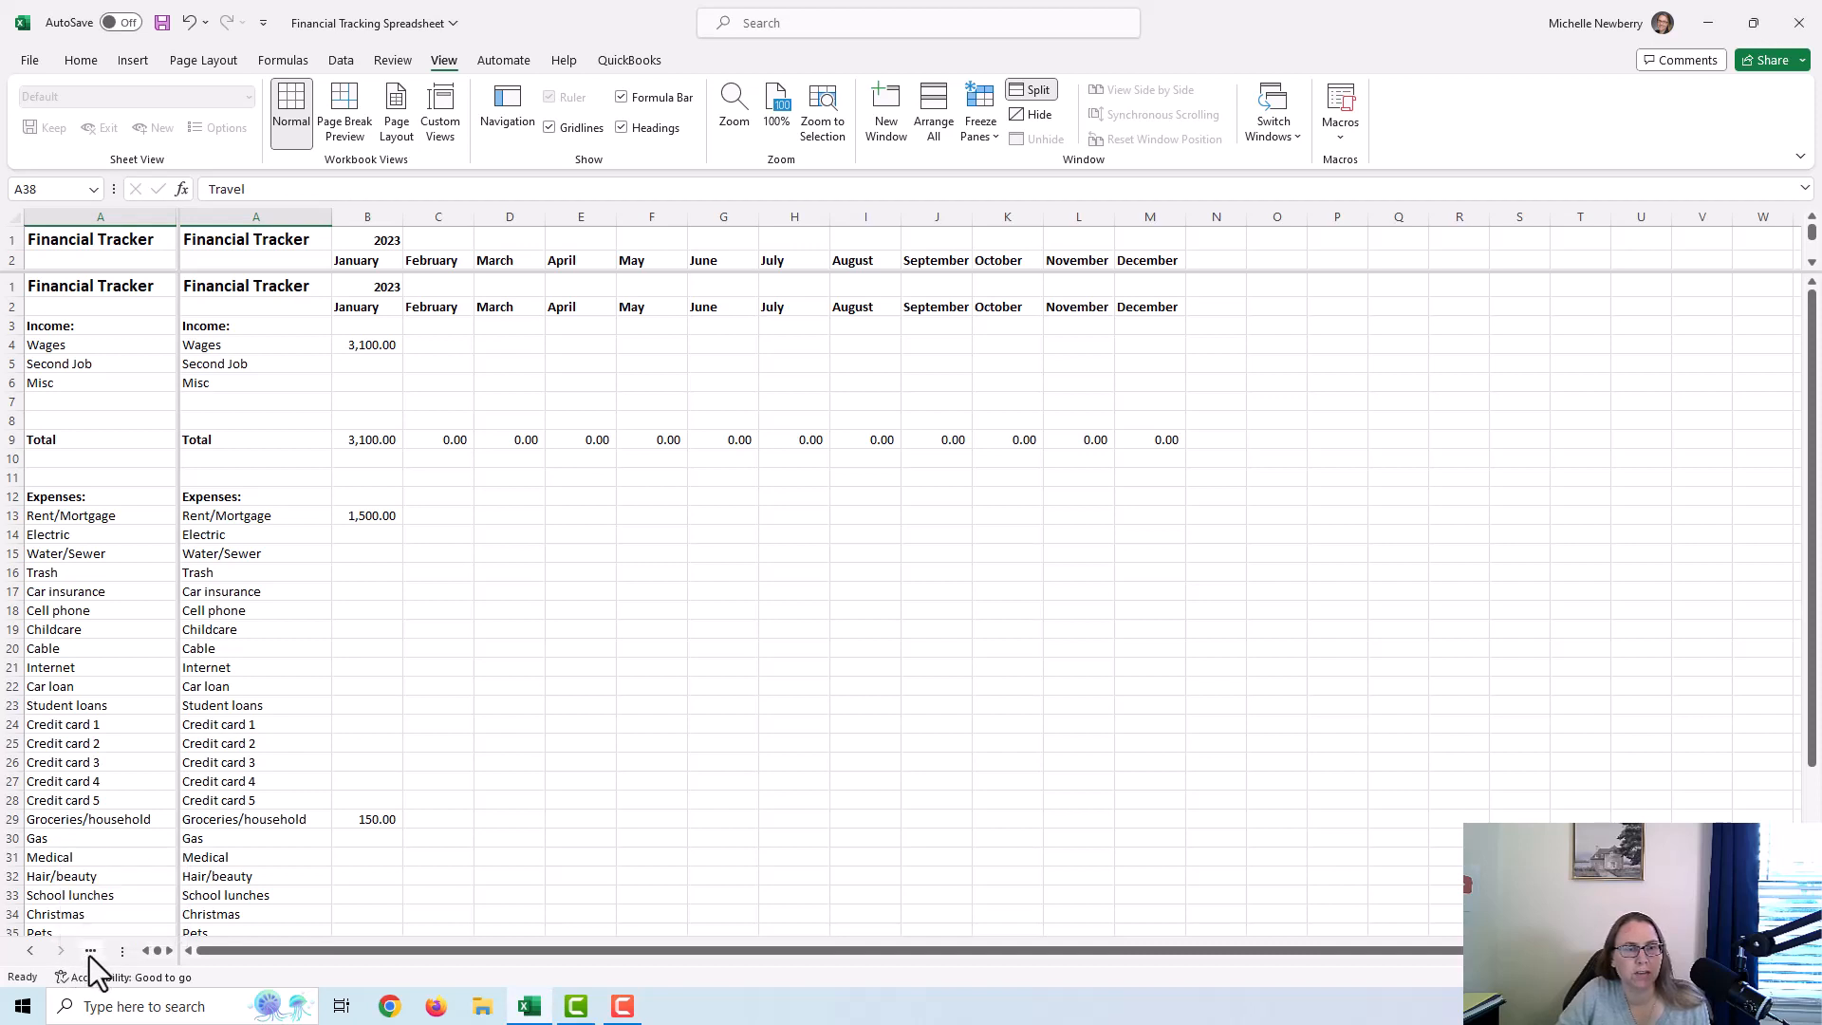
Switch to the Debt List sheet and select the Start column cells for the debts
click(145, 952)
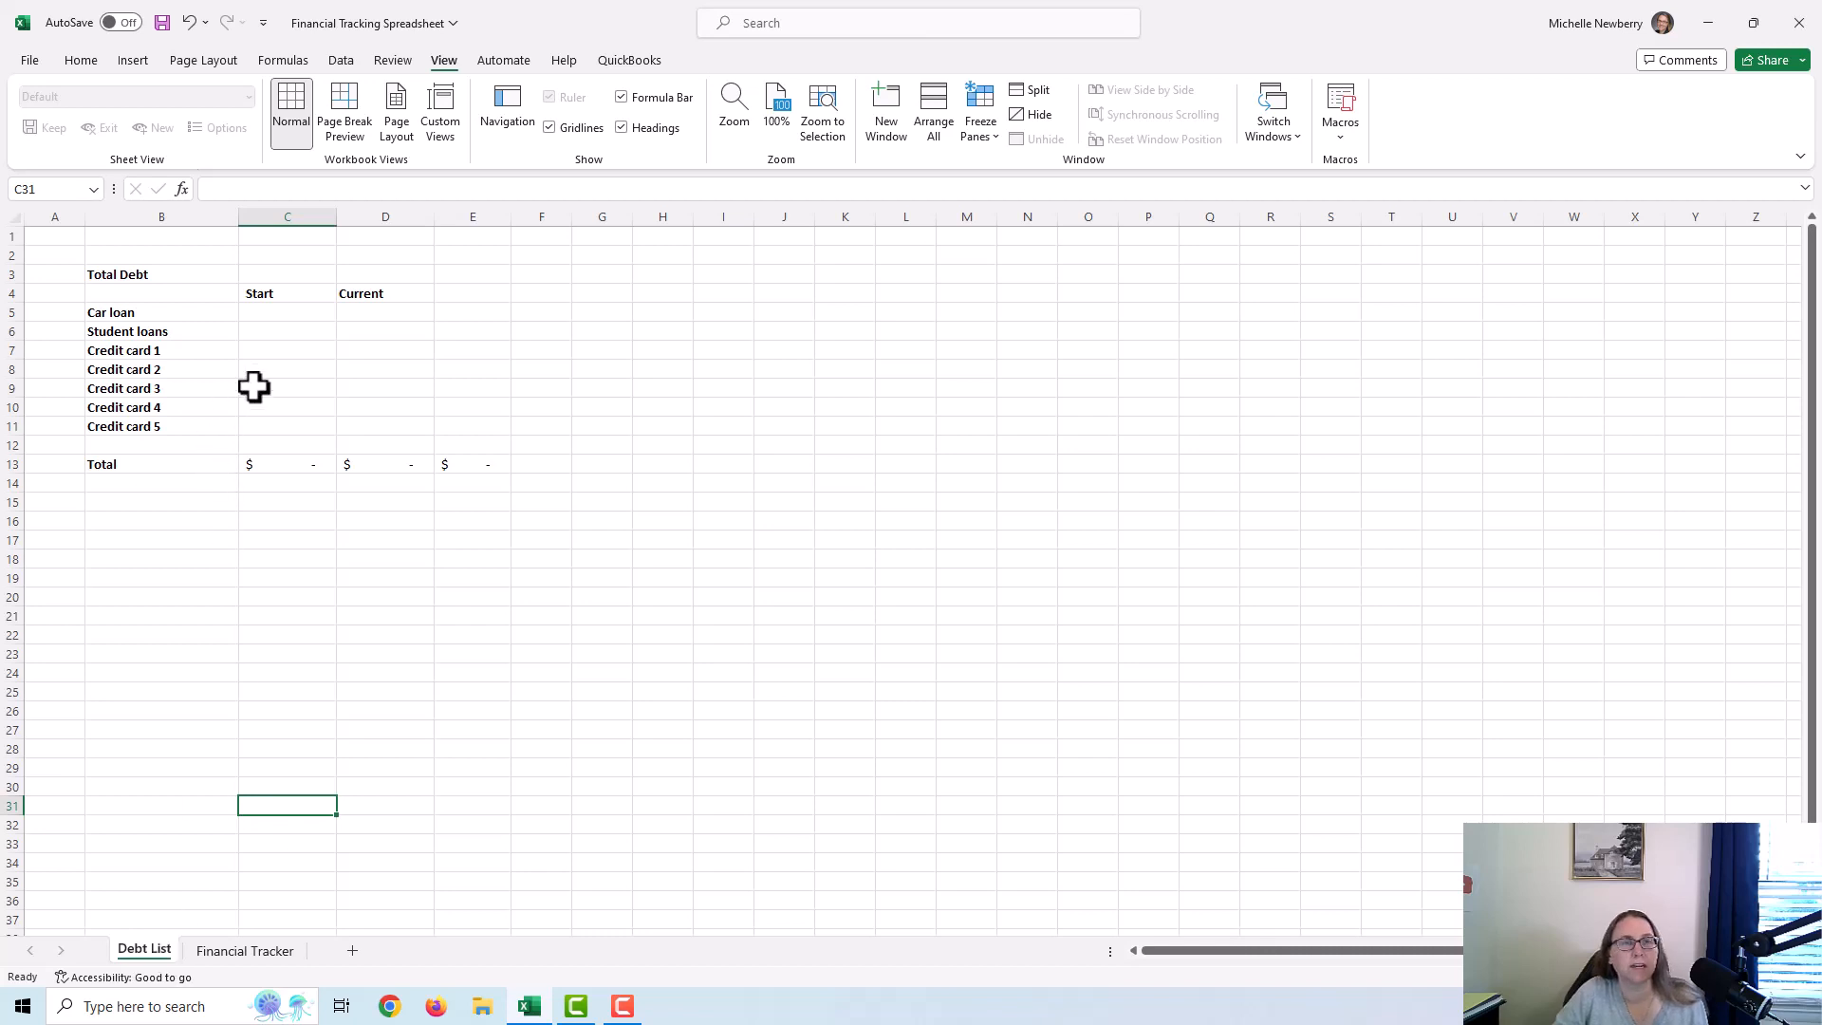
drag(286, 311, 287, 426)
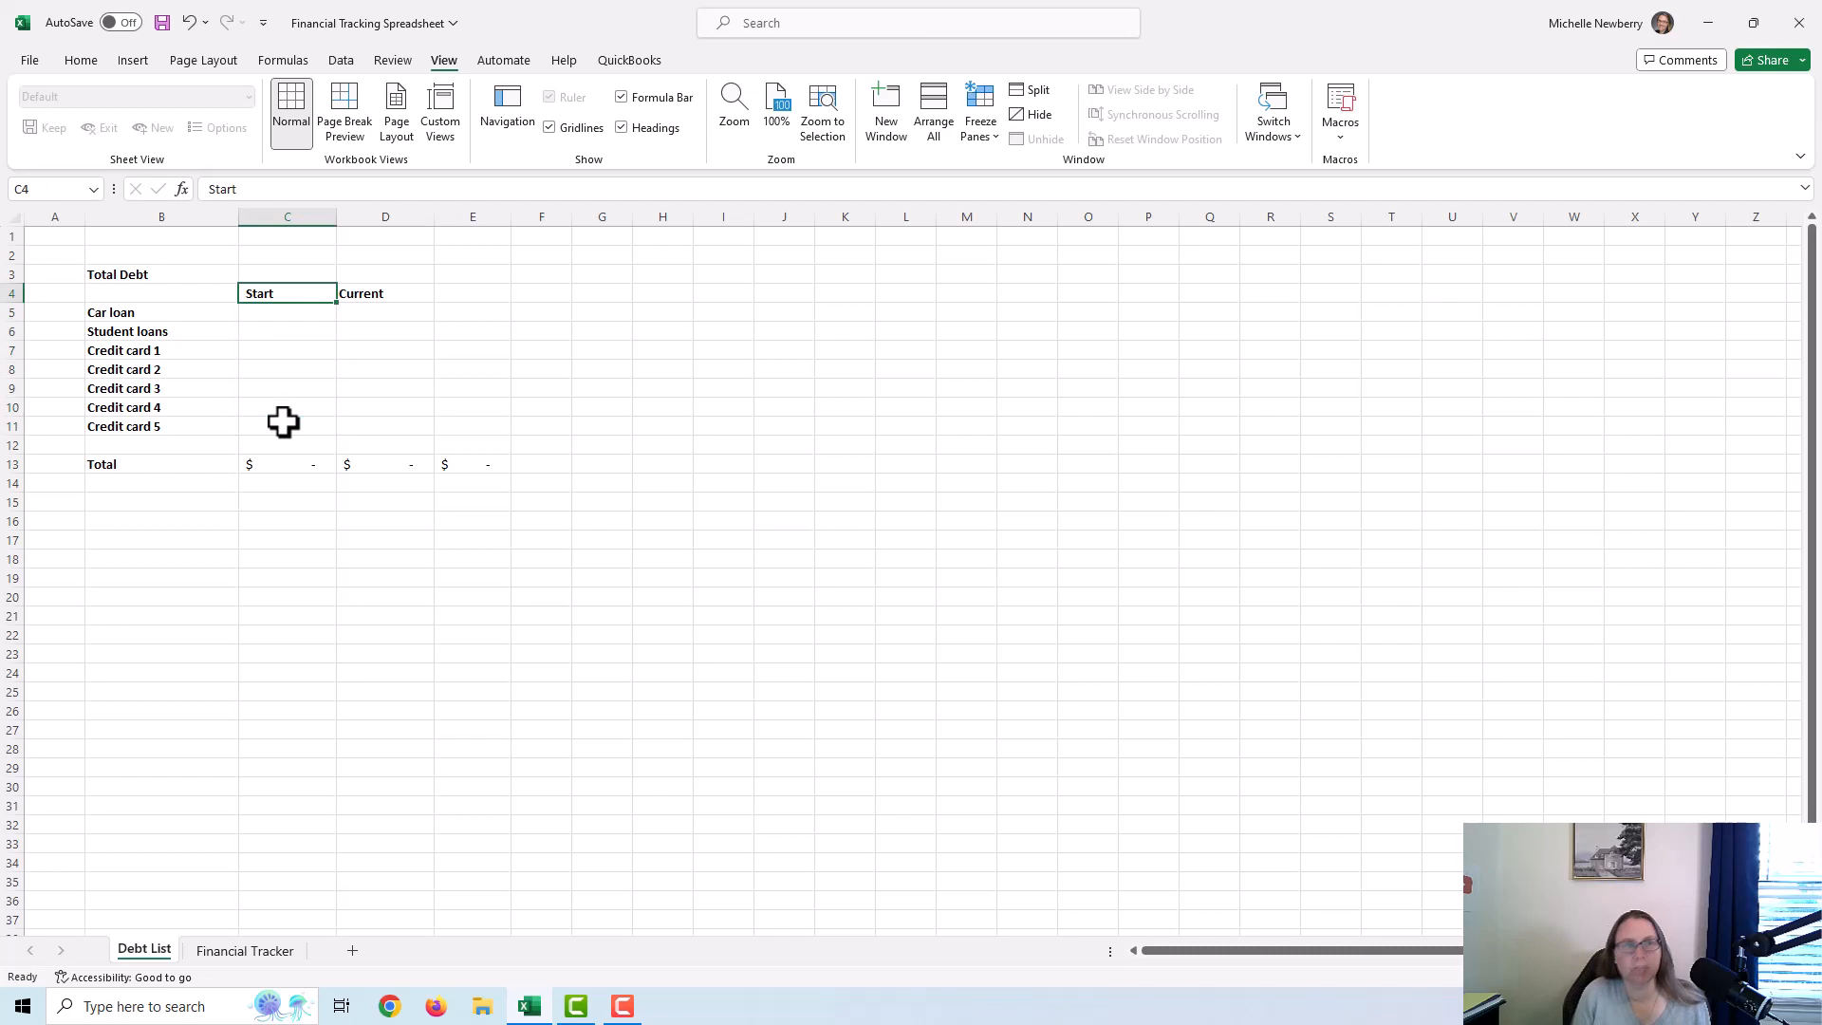
Fill the Start balances for the loans and credit cards, totalling 30,300.00
text(12,000.00)
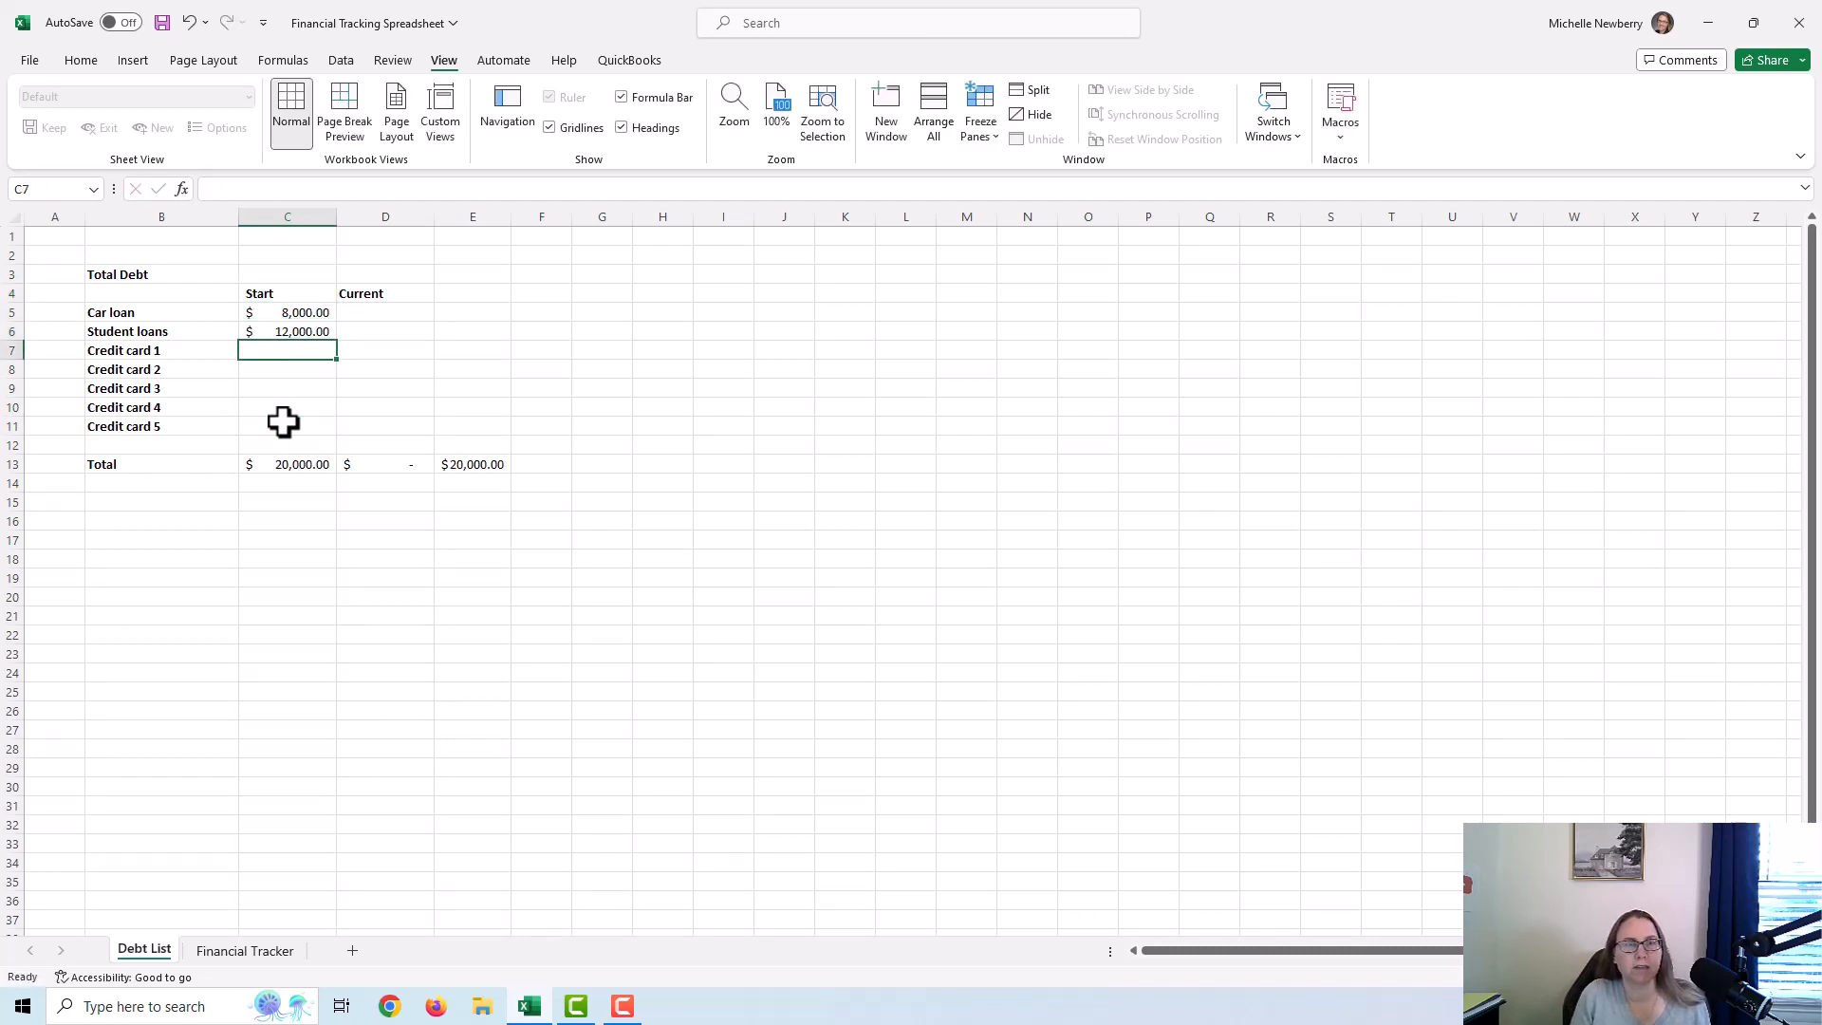
text(300.00)
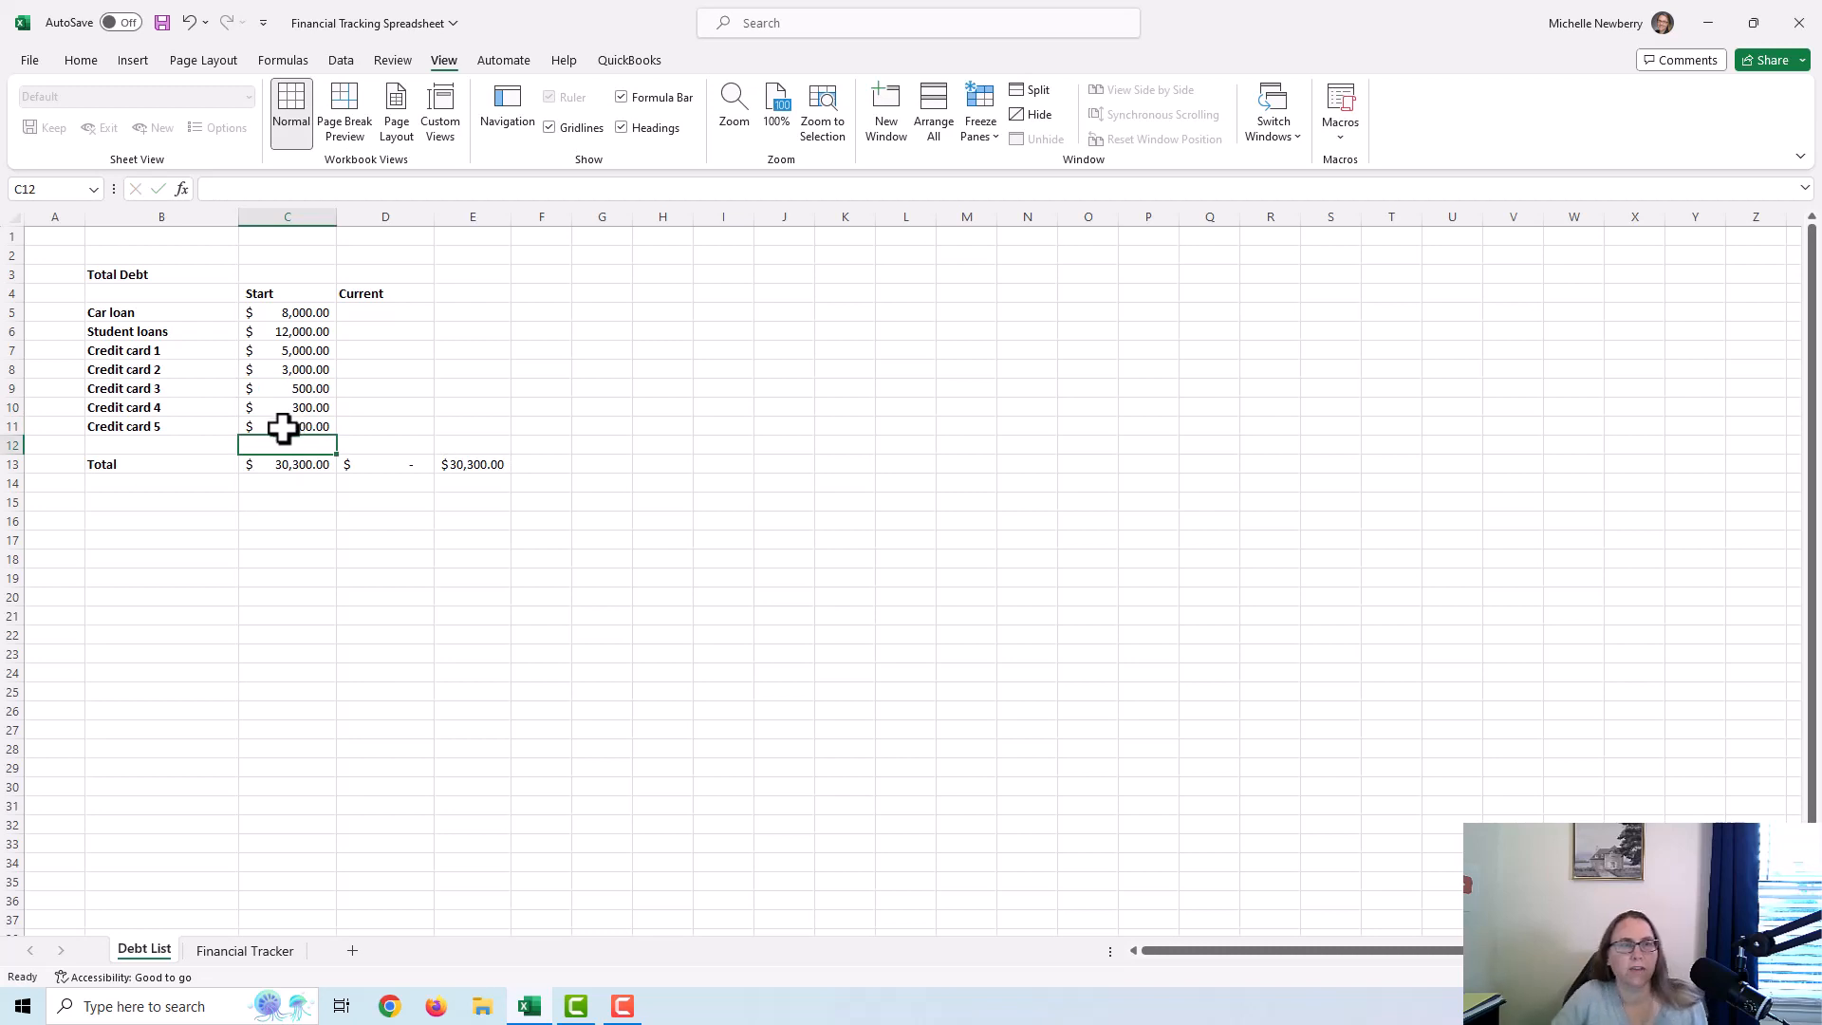
text(1500.00)
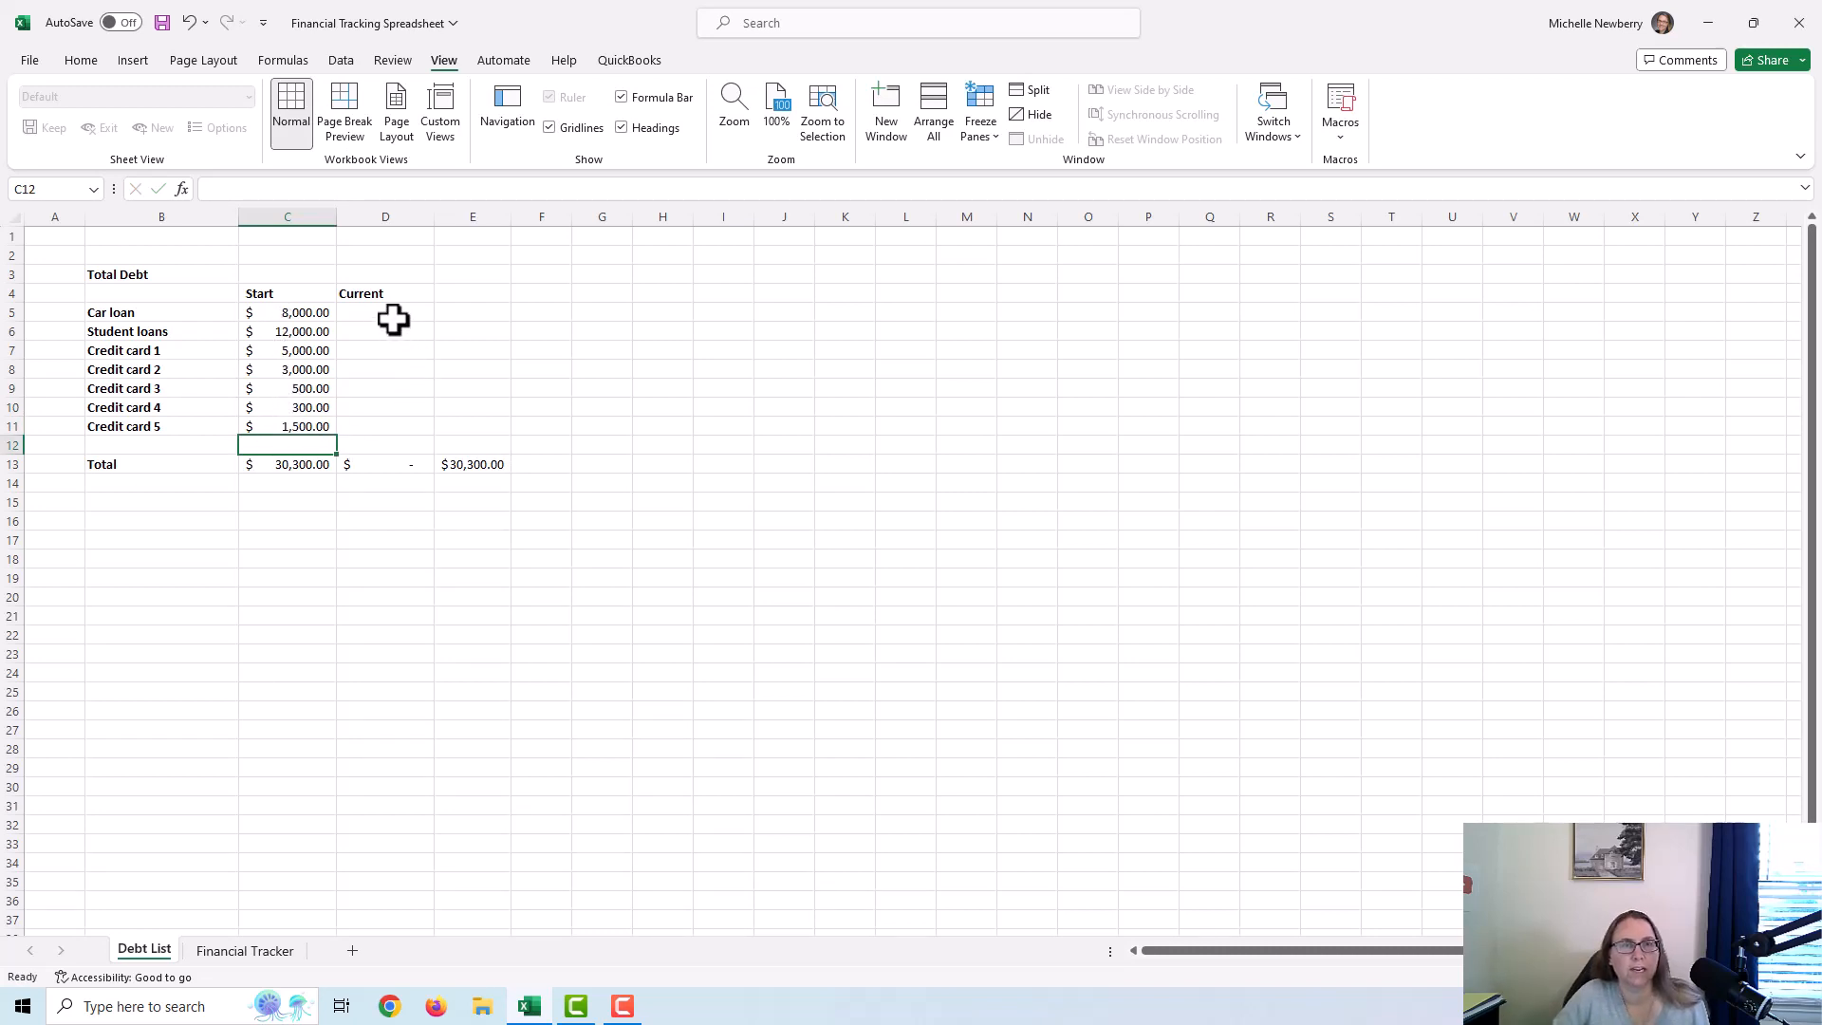
click(385, 311)
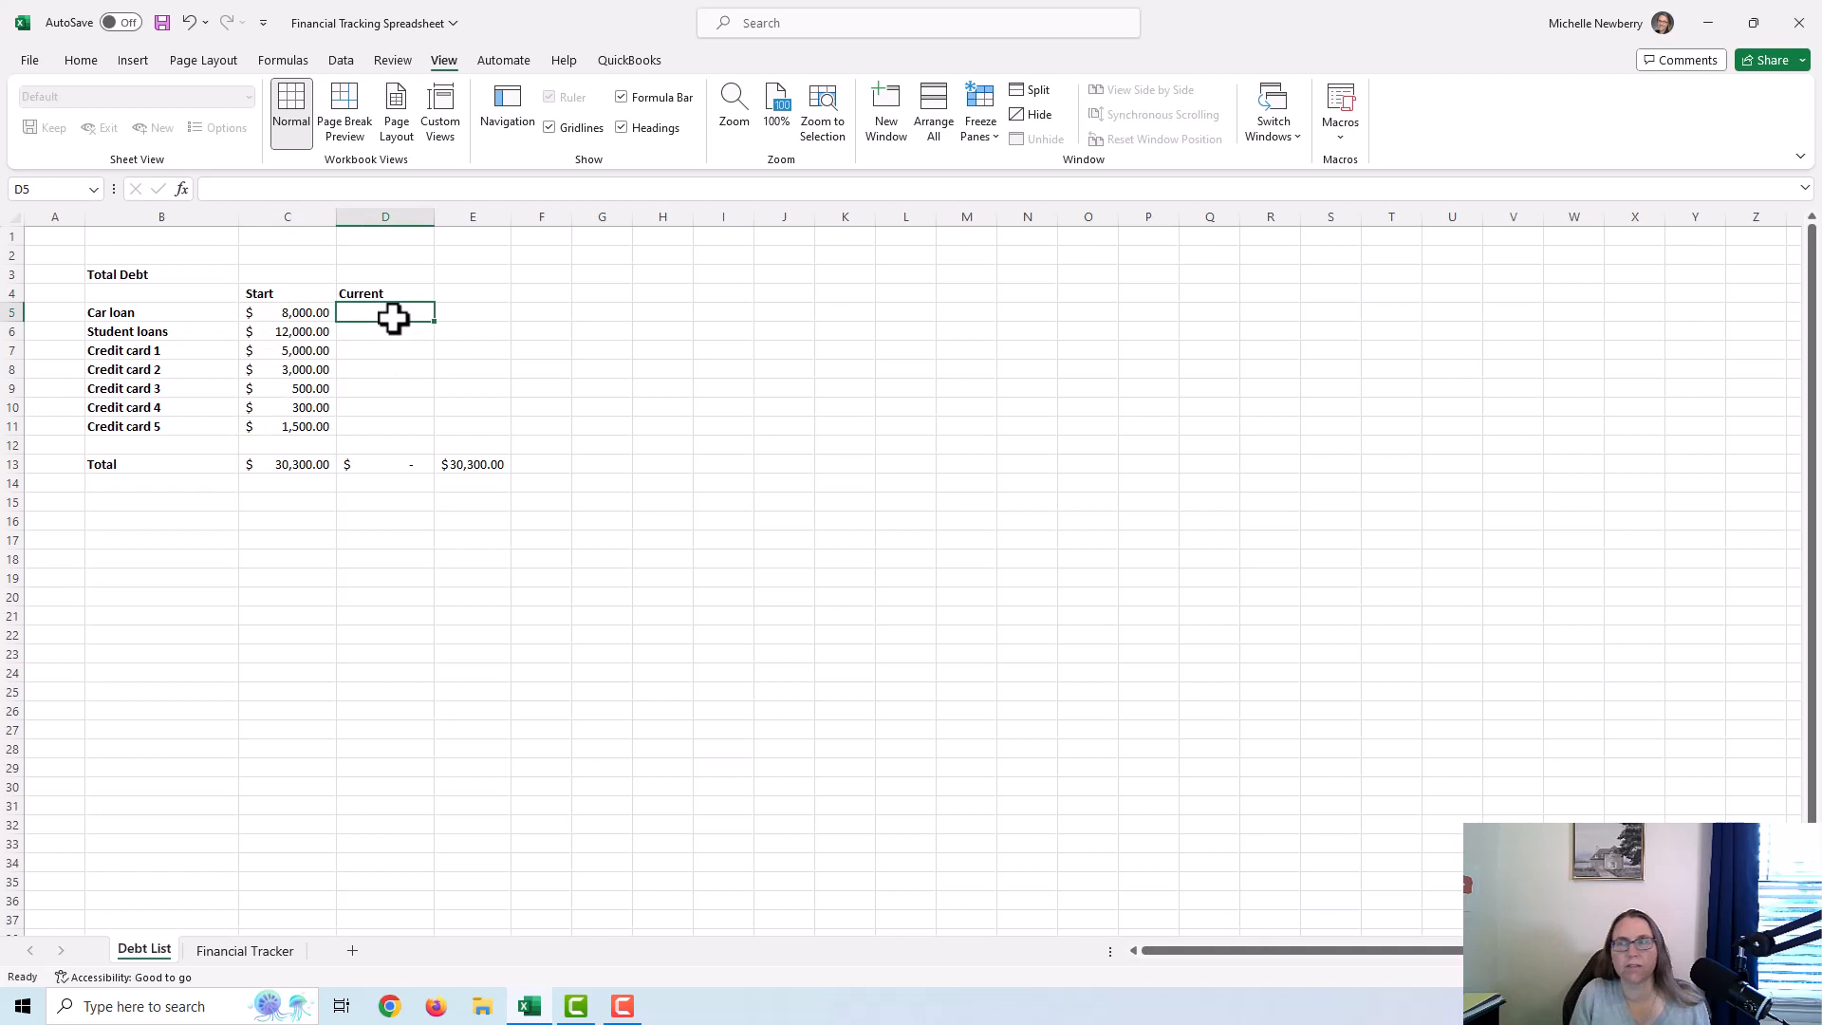
Enter Current balances totalling 26,700.00, check the =C13-D13 difference of 3,600.00, and format as currency
text(7500)
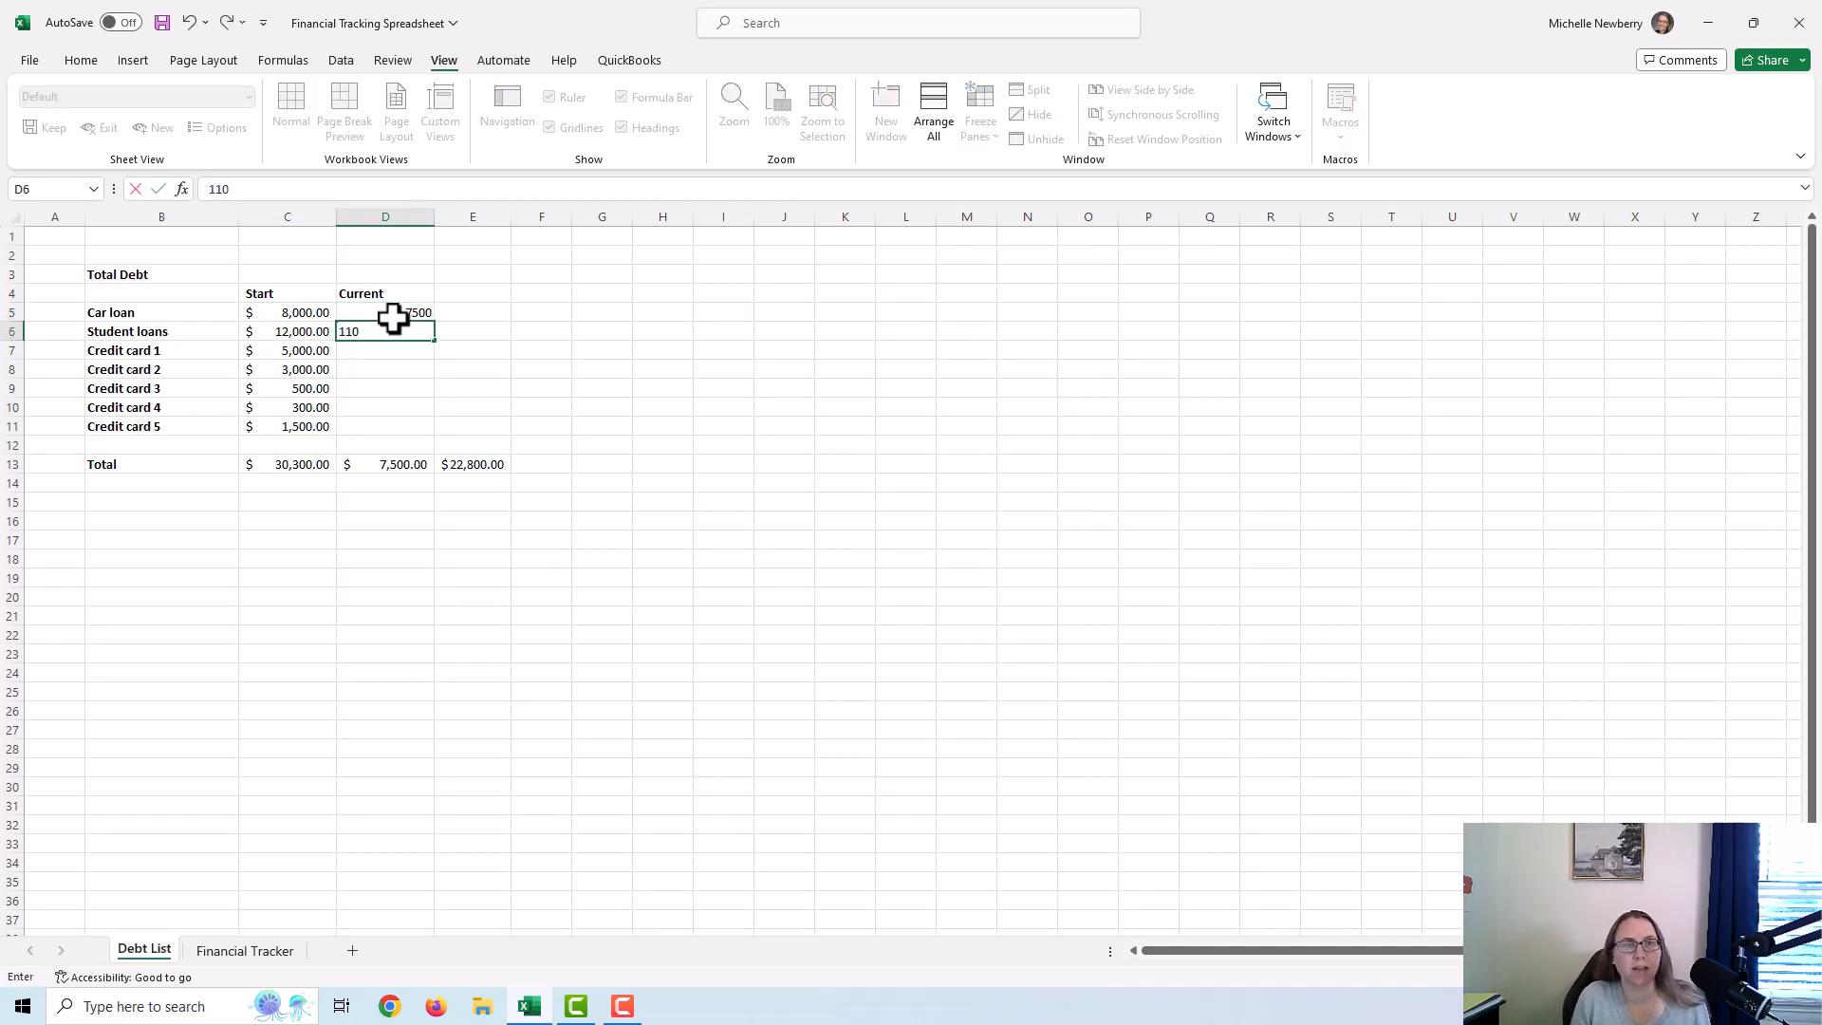
text(500)
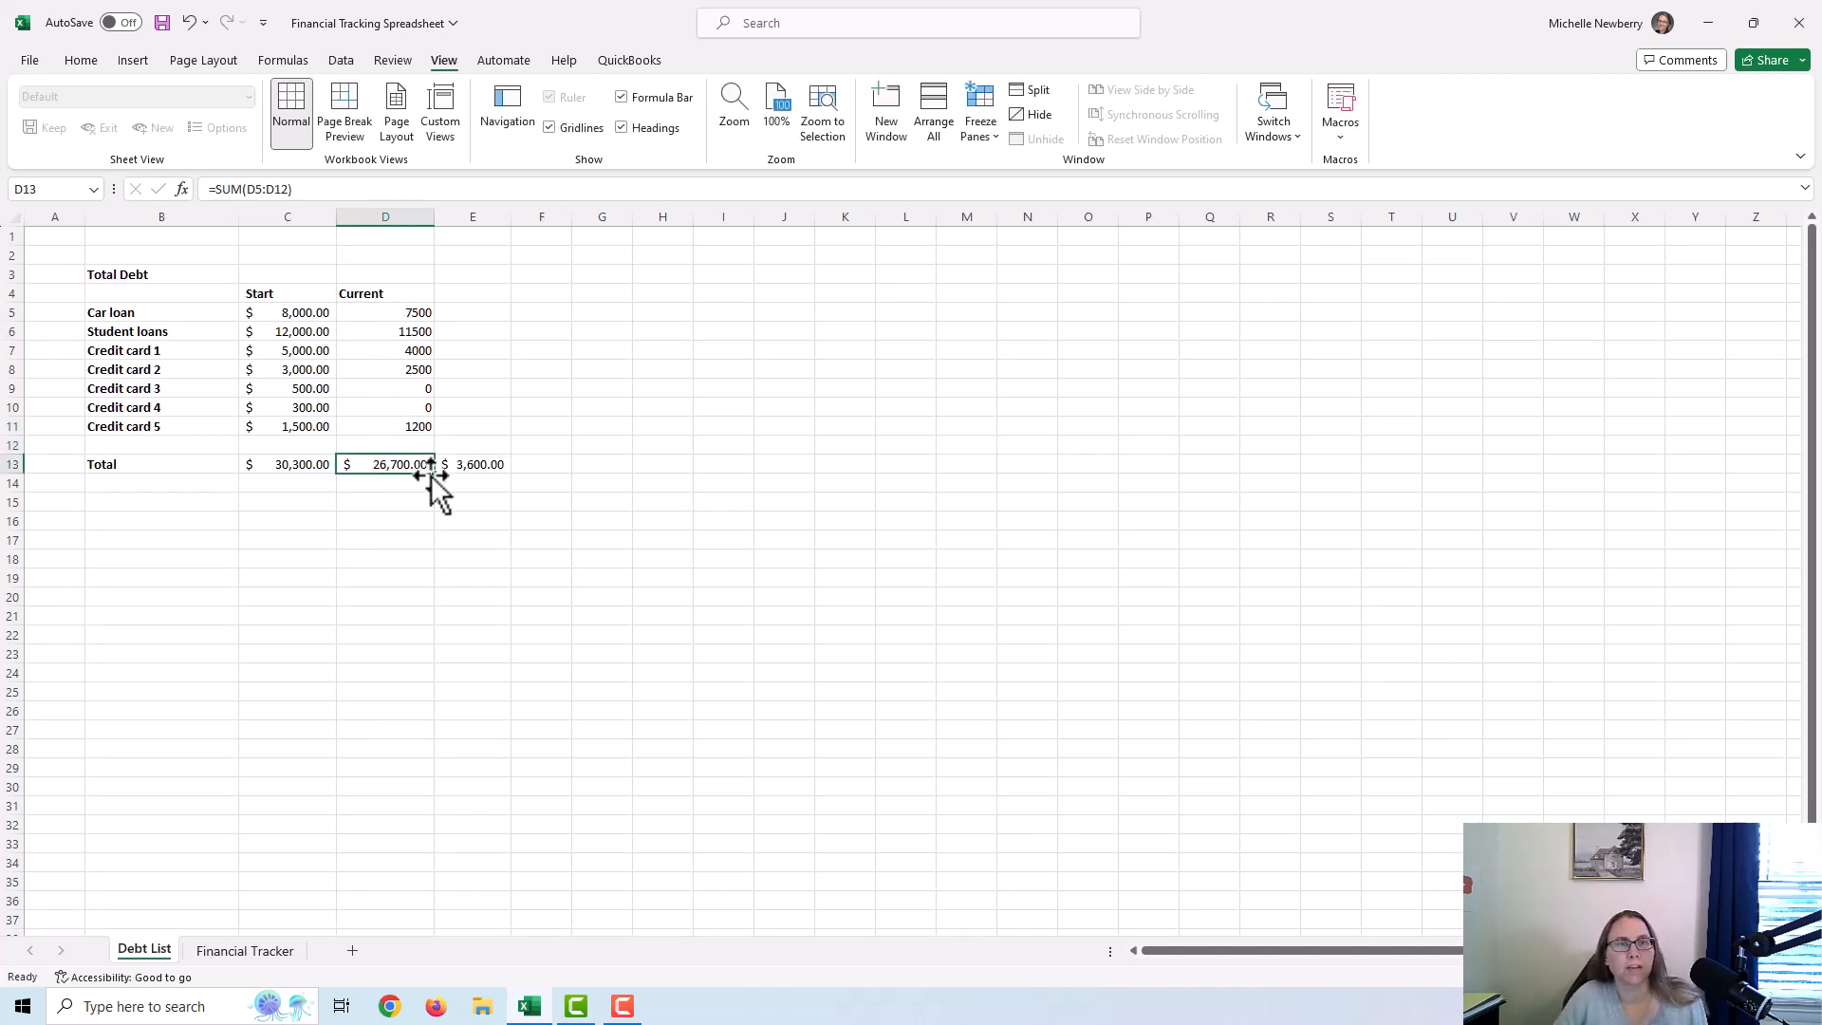
mouse_move(283, 463)
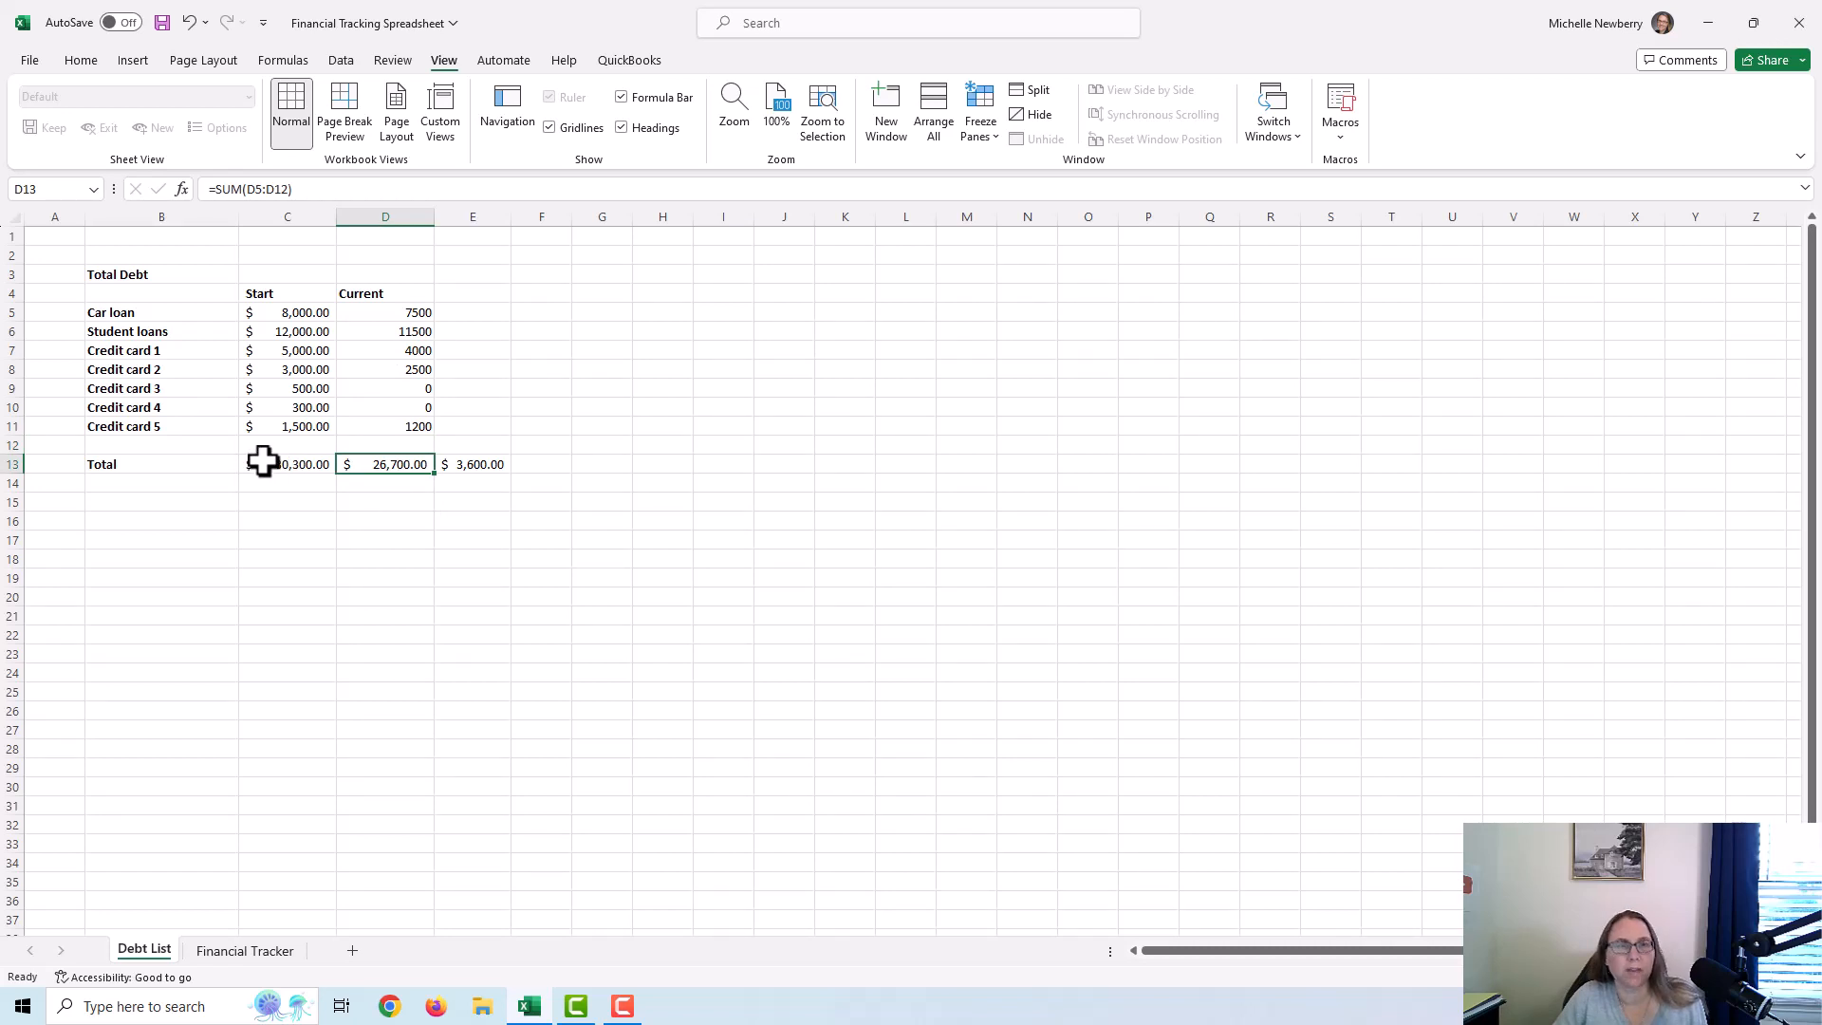
click(287, 463)
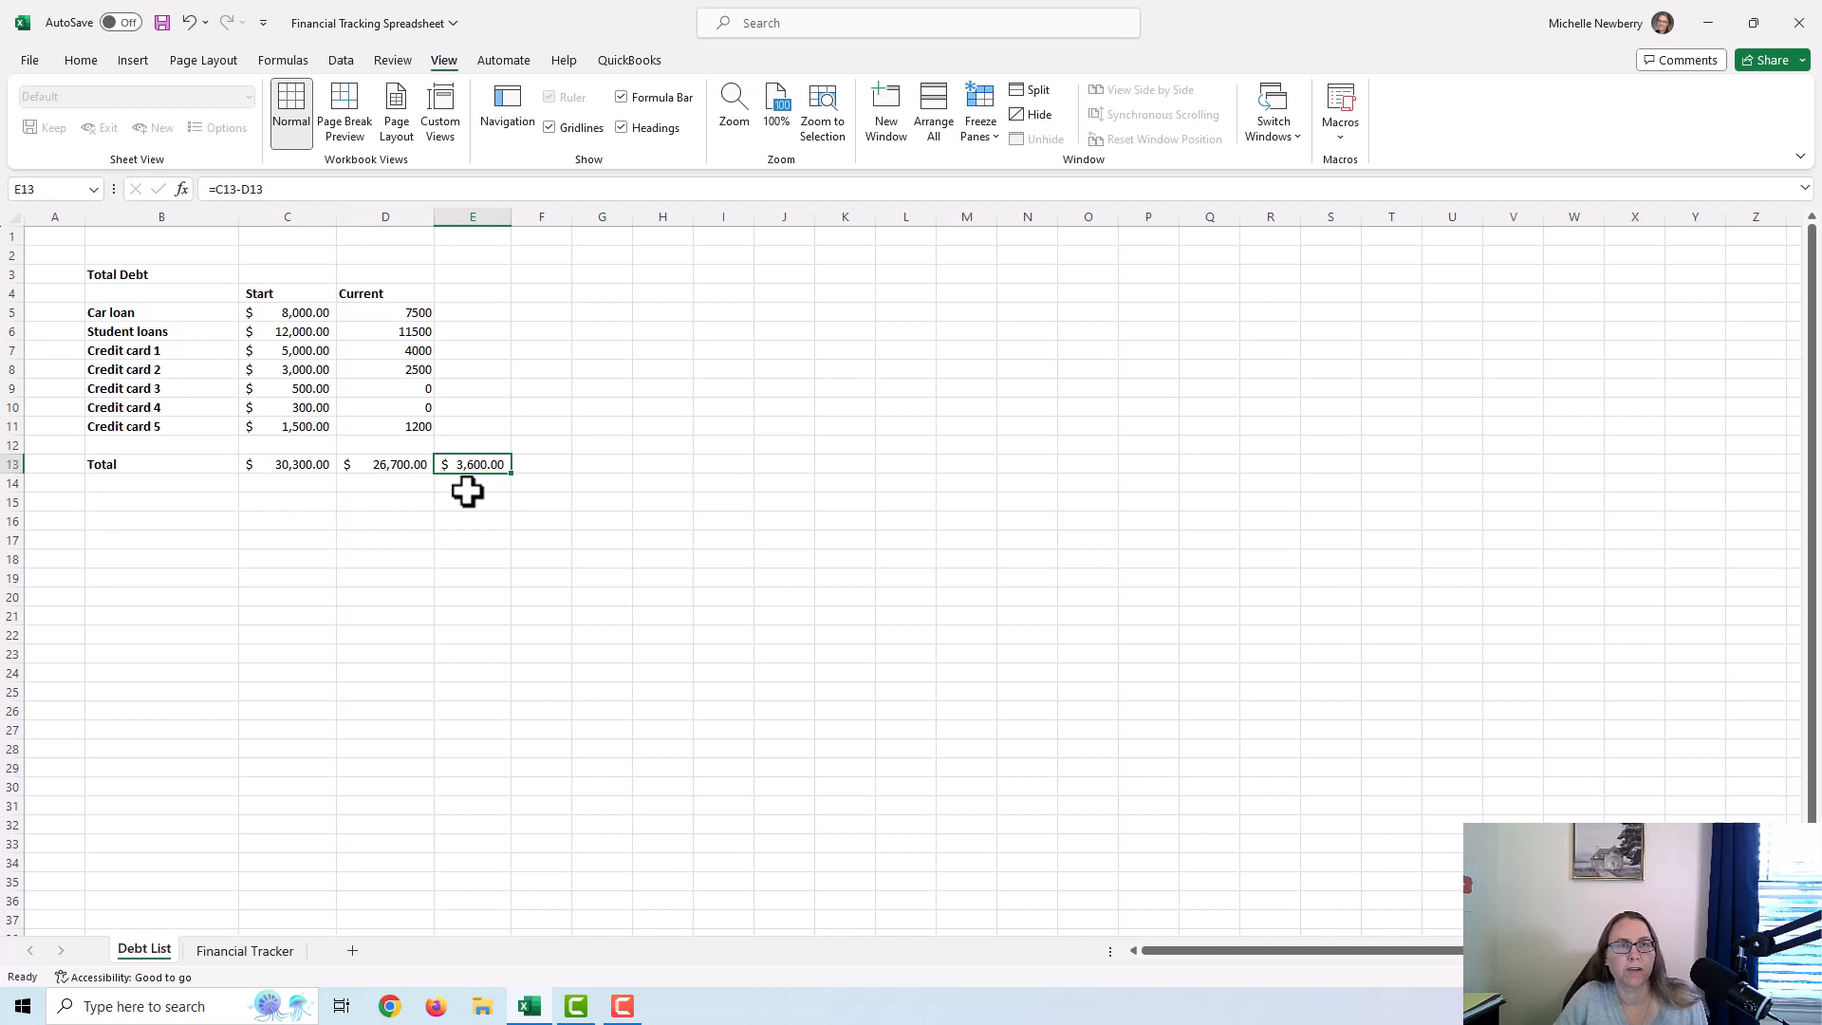
mouse_move(480, 486)
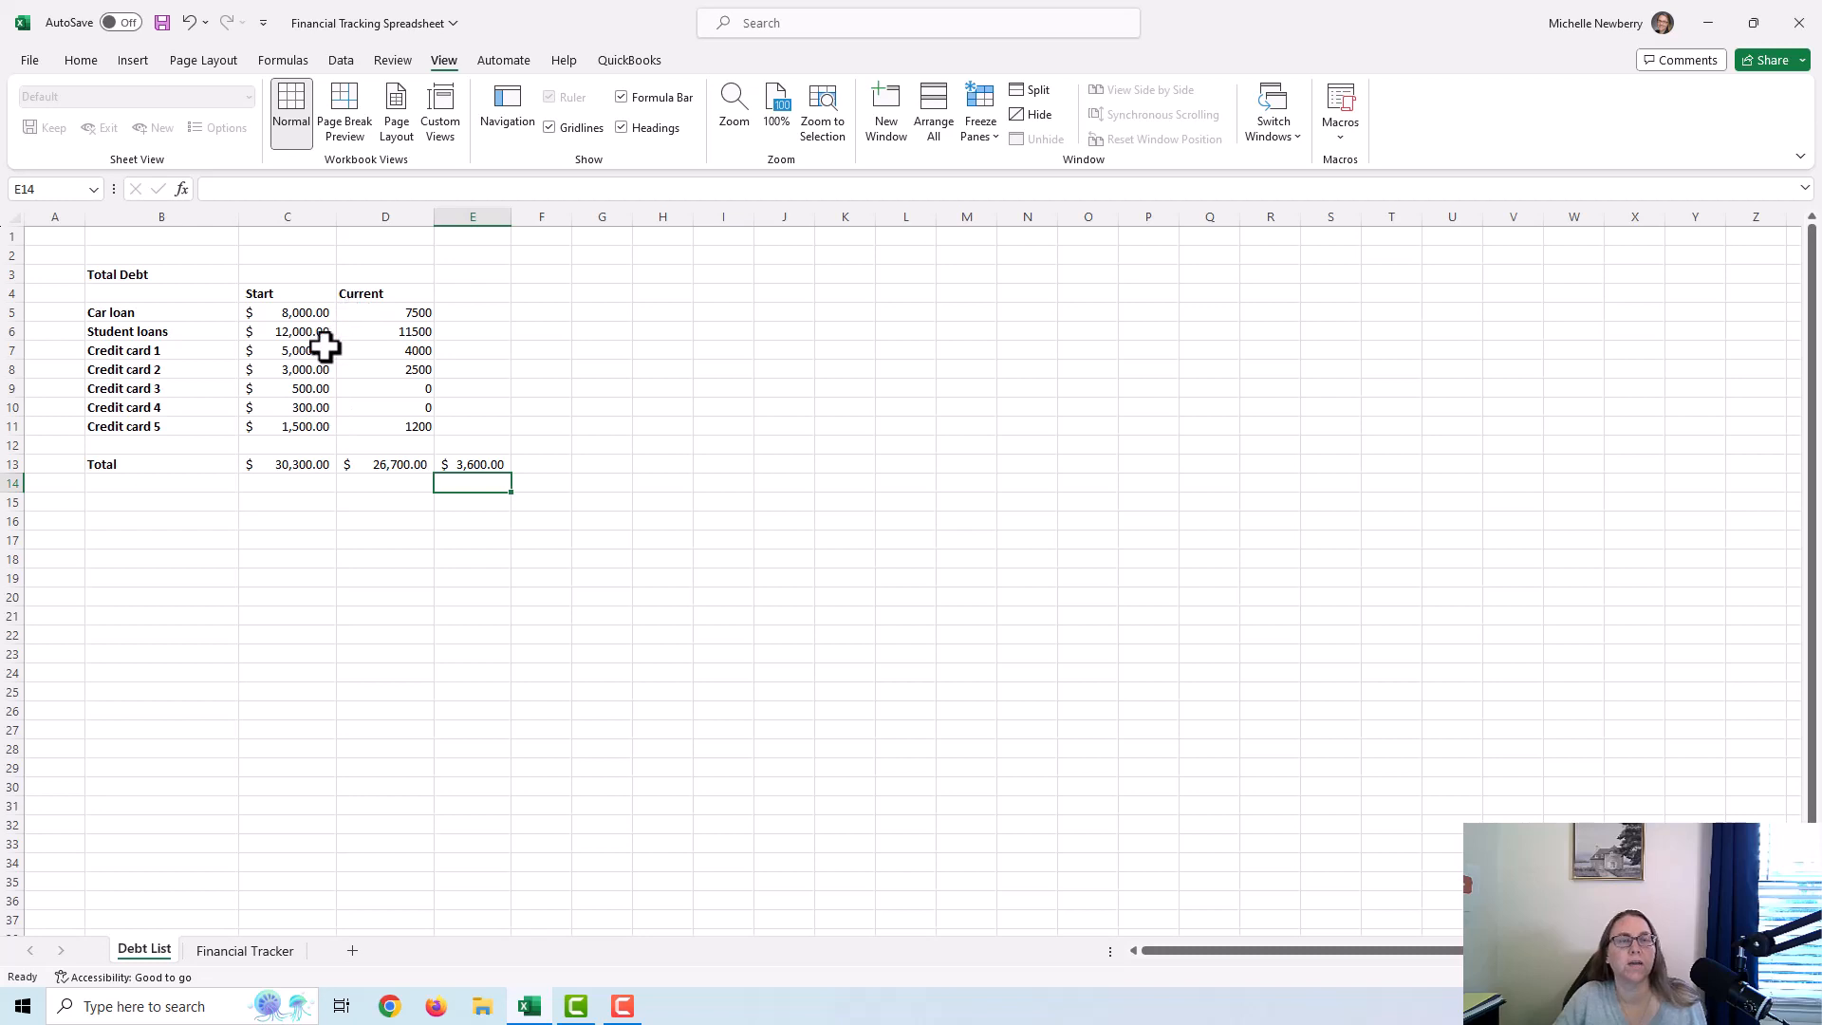
mouse_move(415, 372)
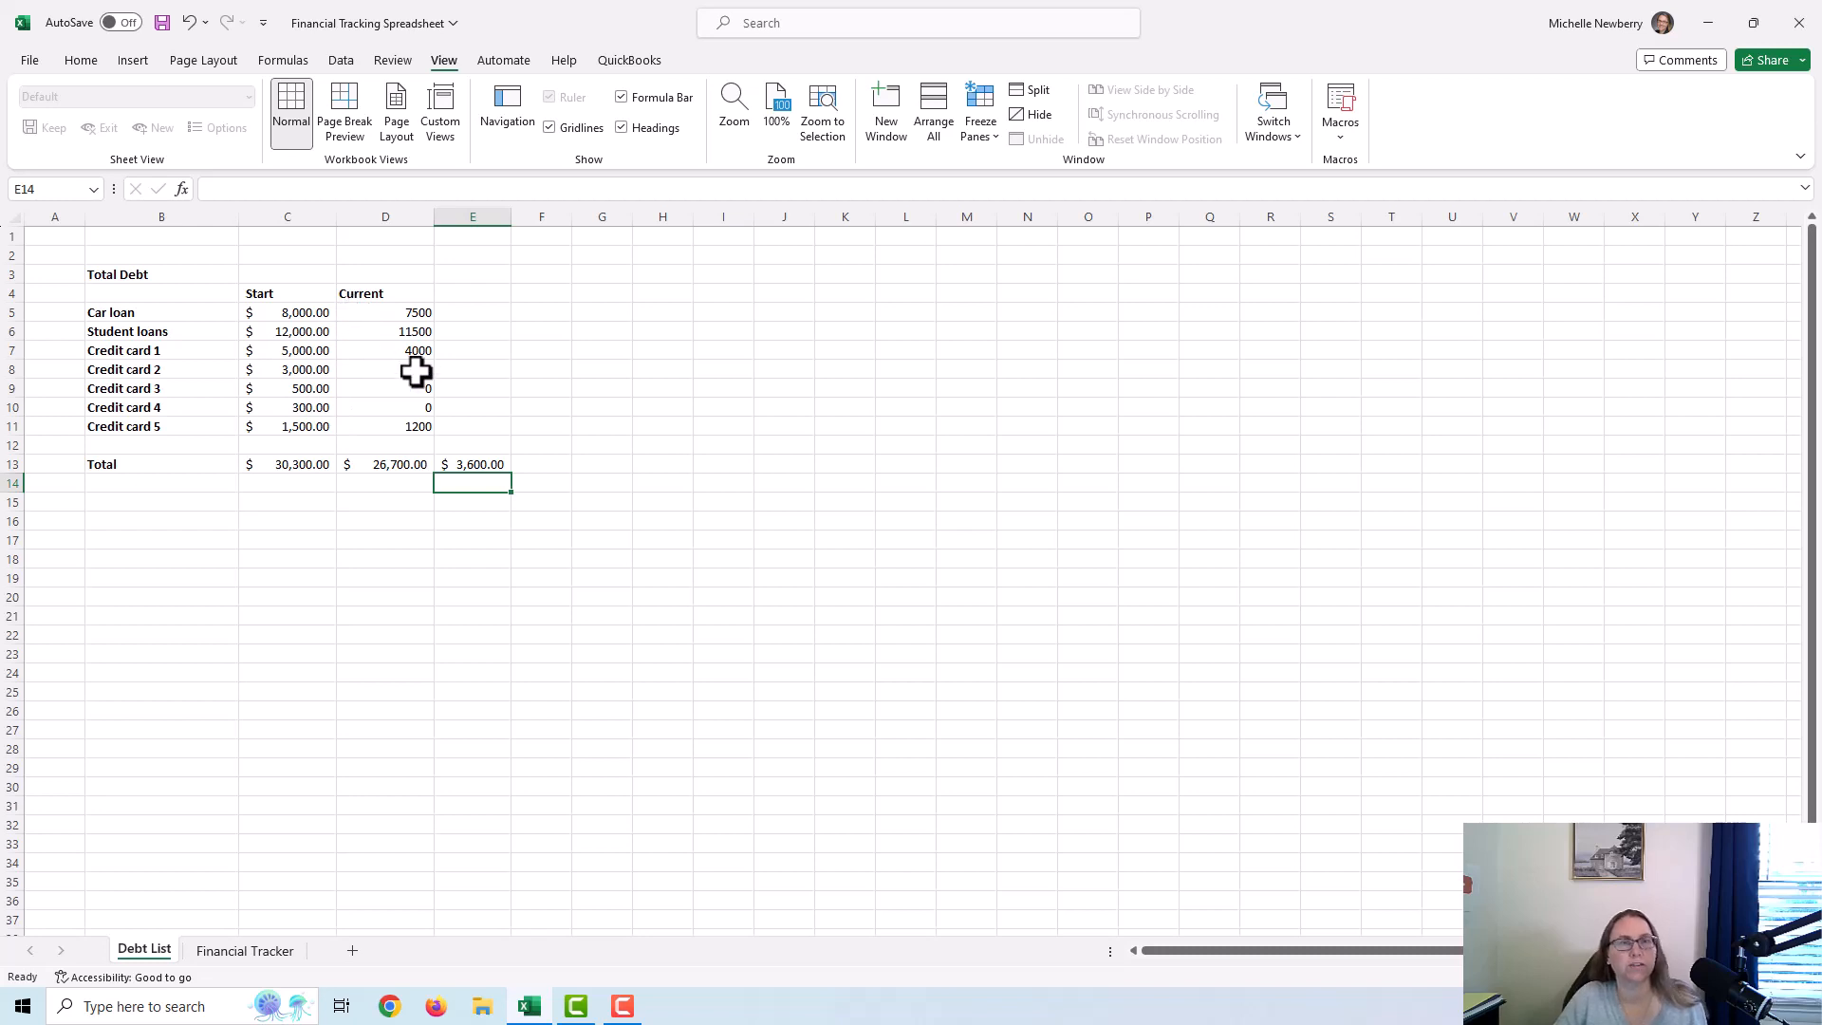
click(80, 59)
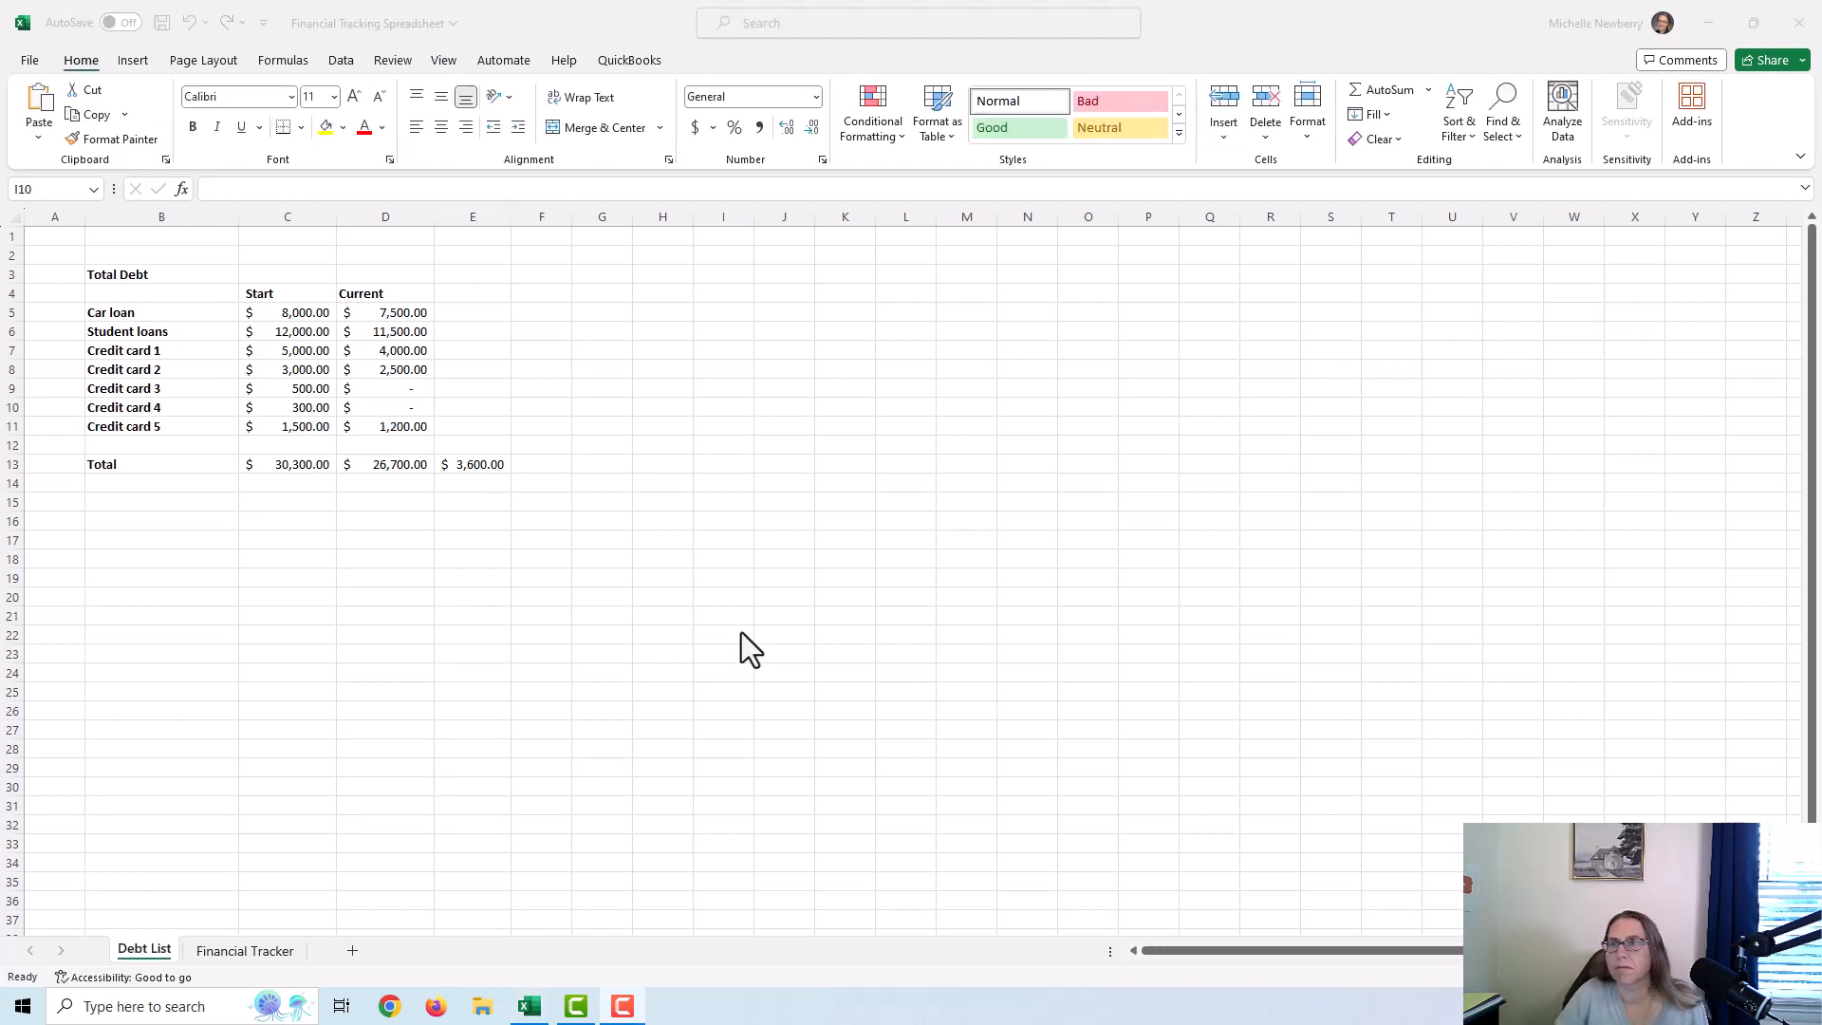
Deselect the debt table and return to the Financial Tracker sheet
click(724, 407)
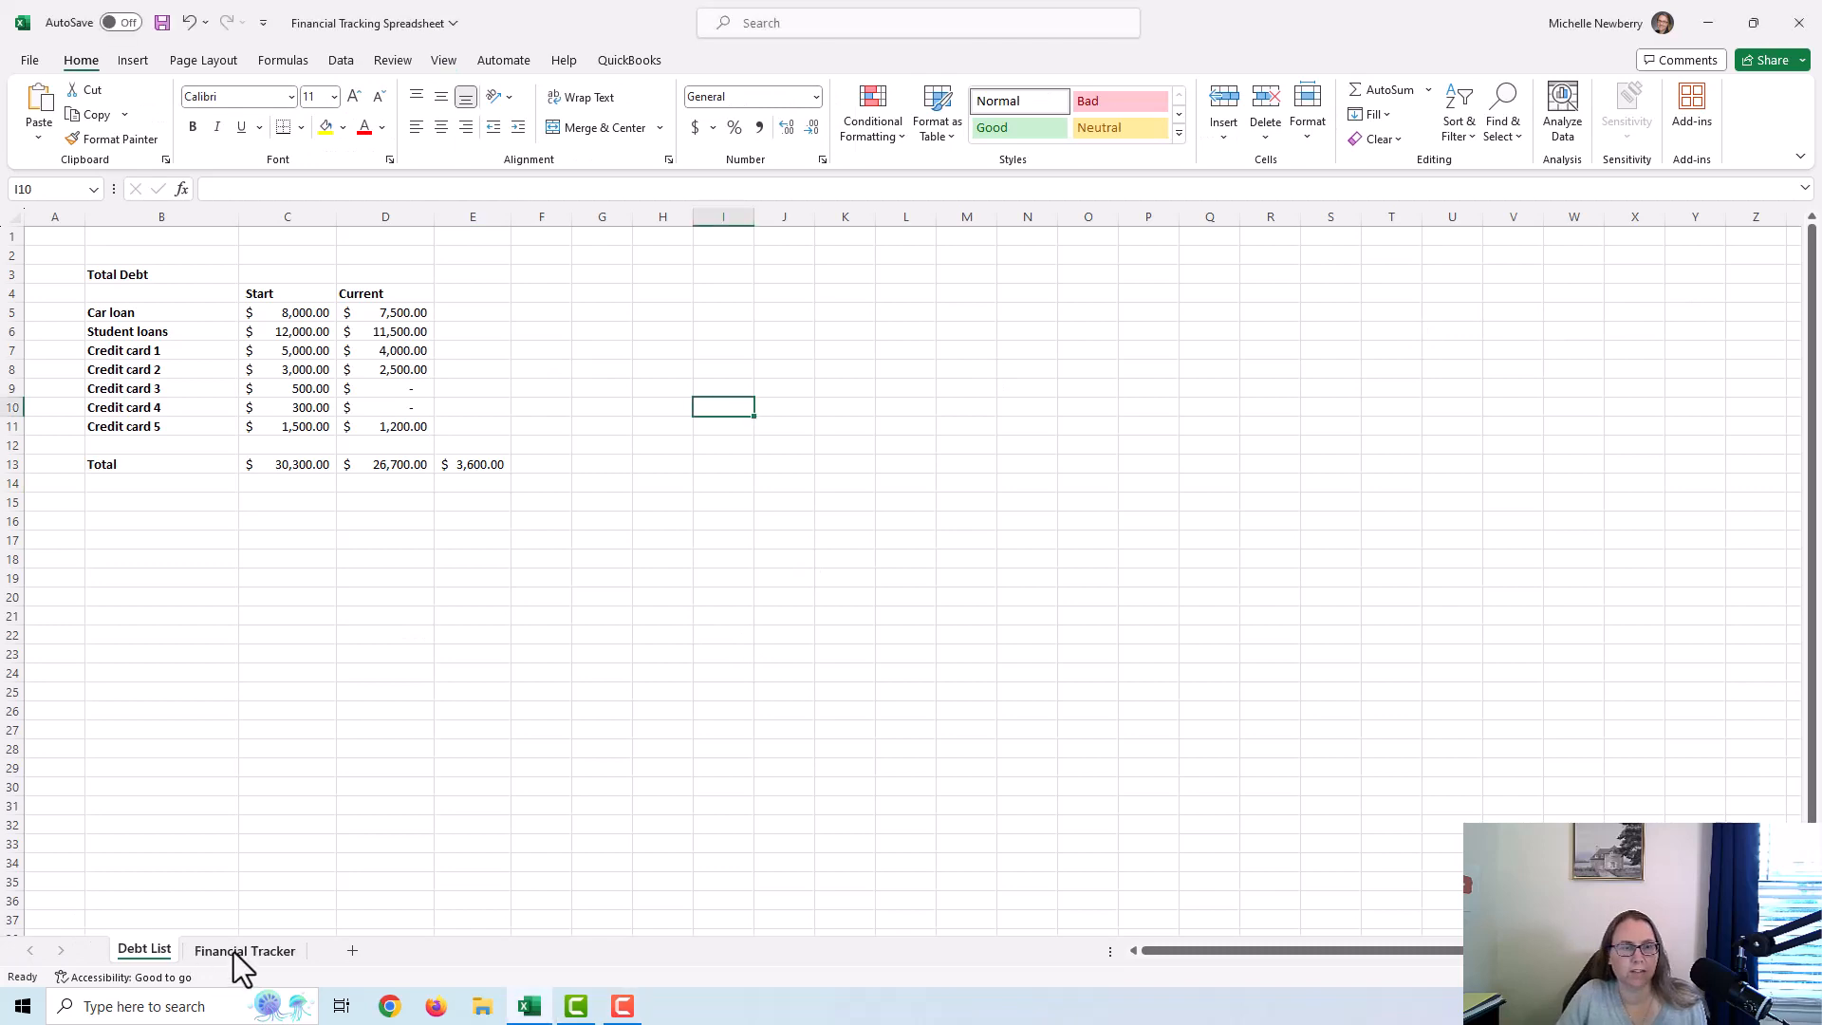
click(245, 951)
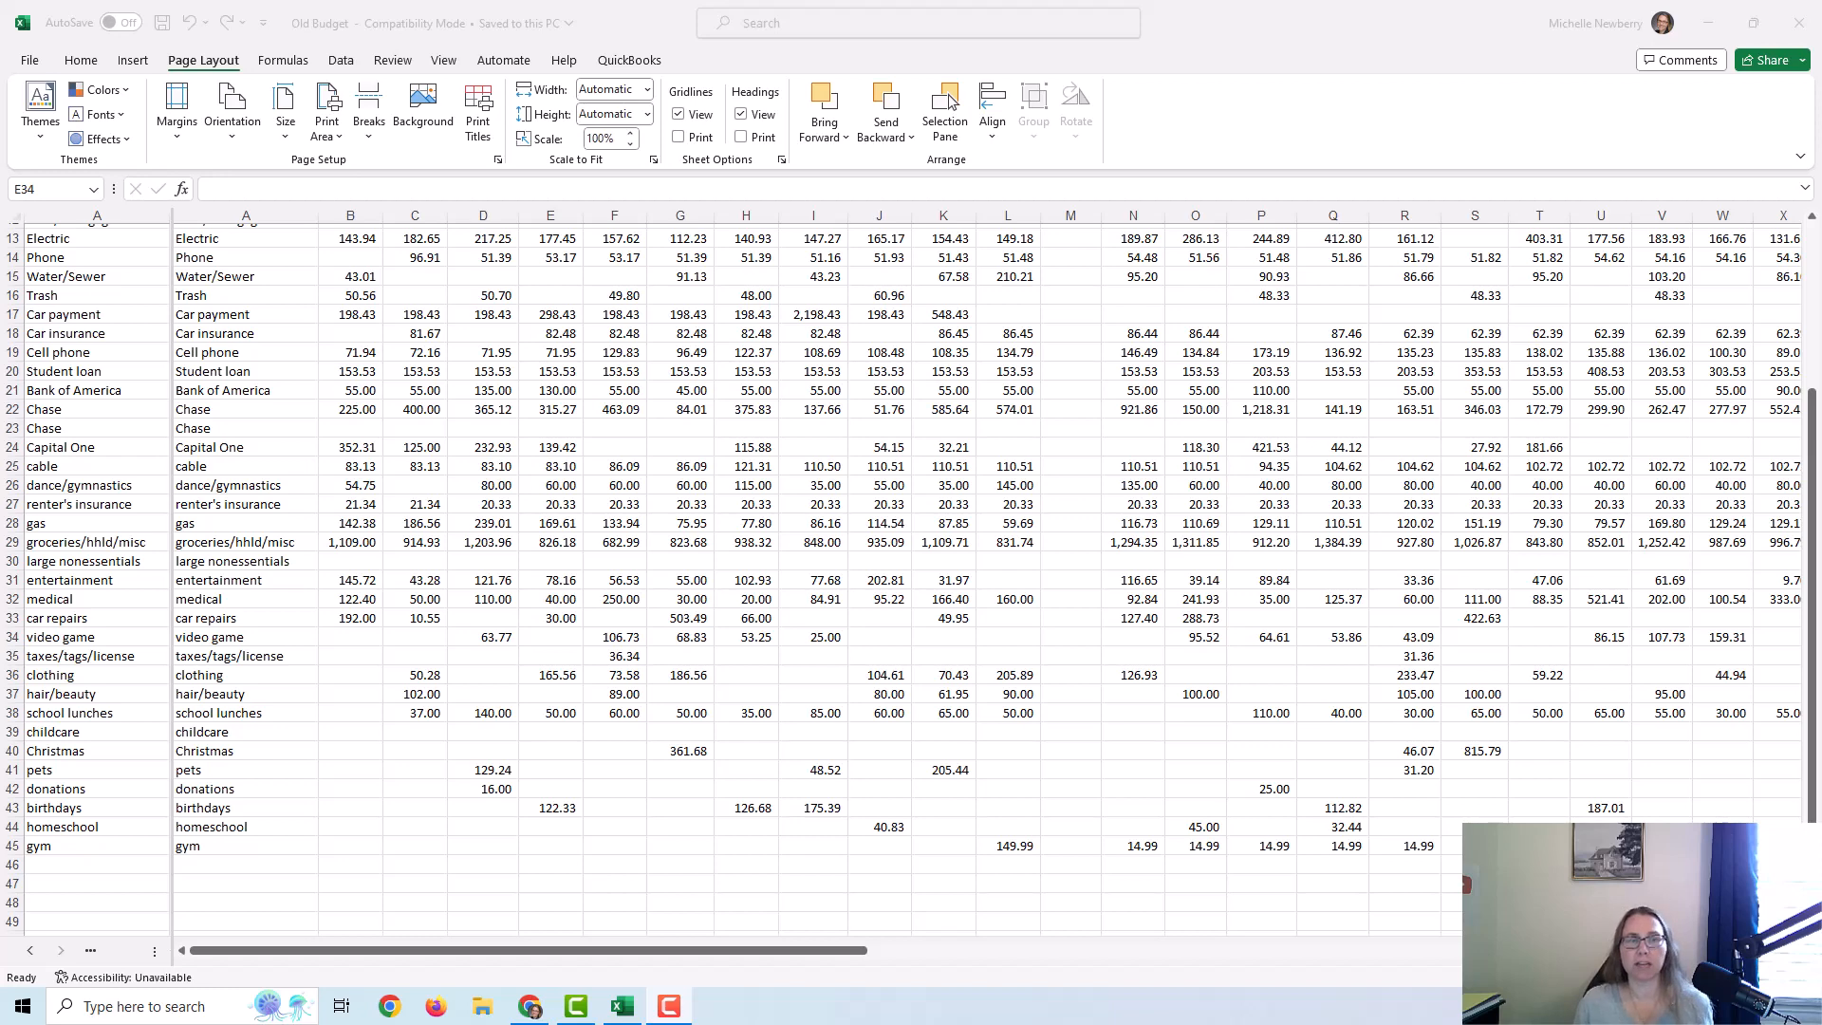
mouse_move(232, 664)
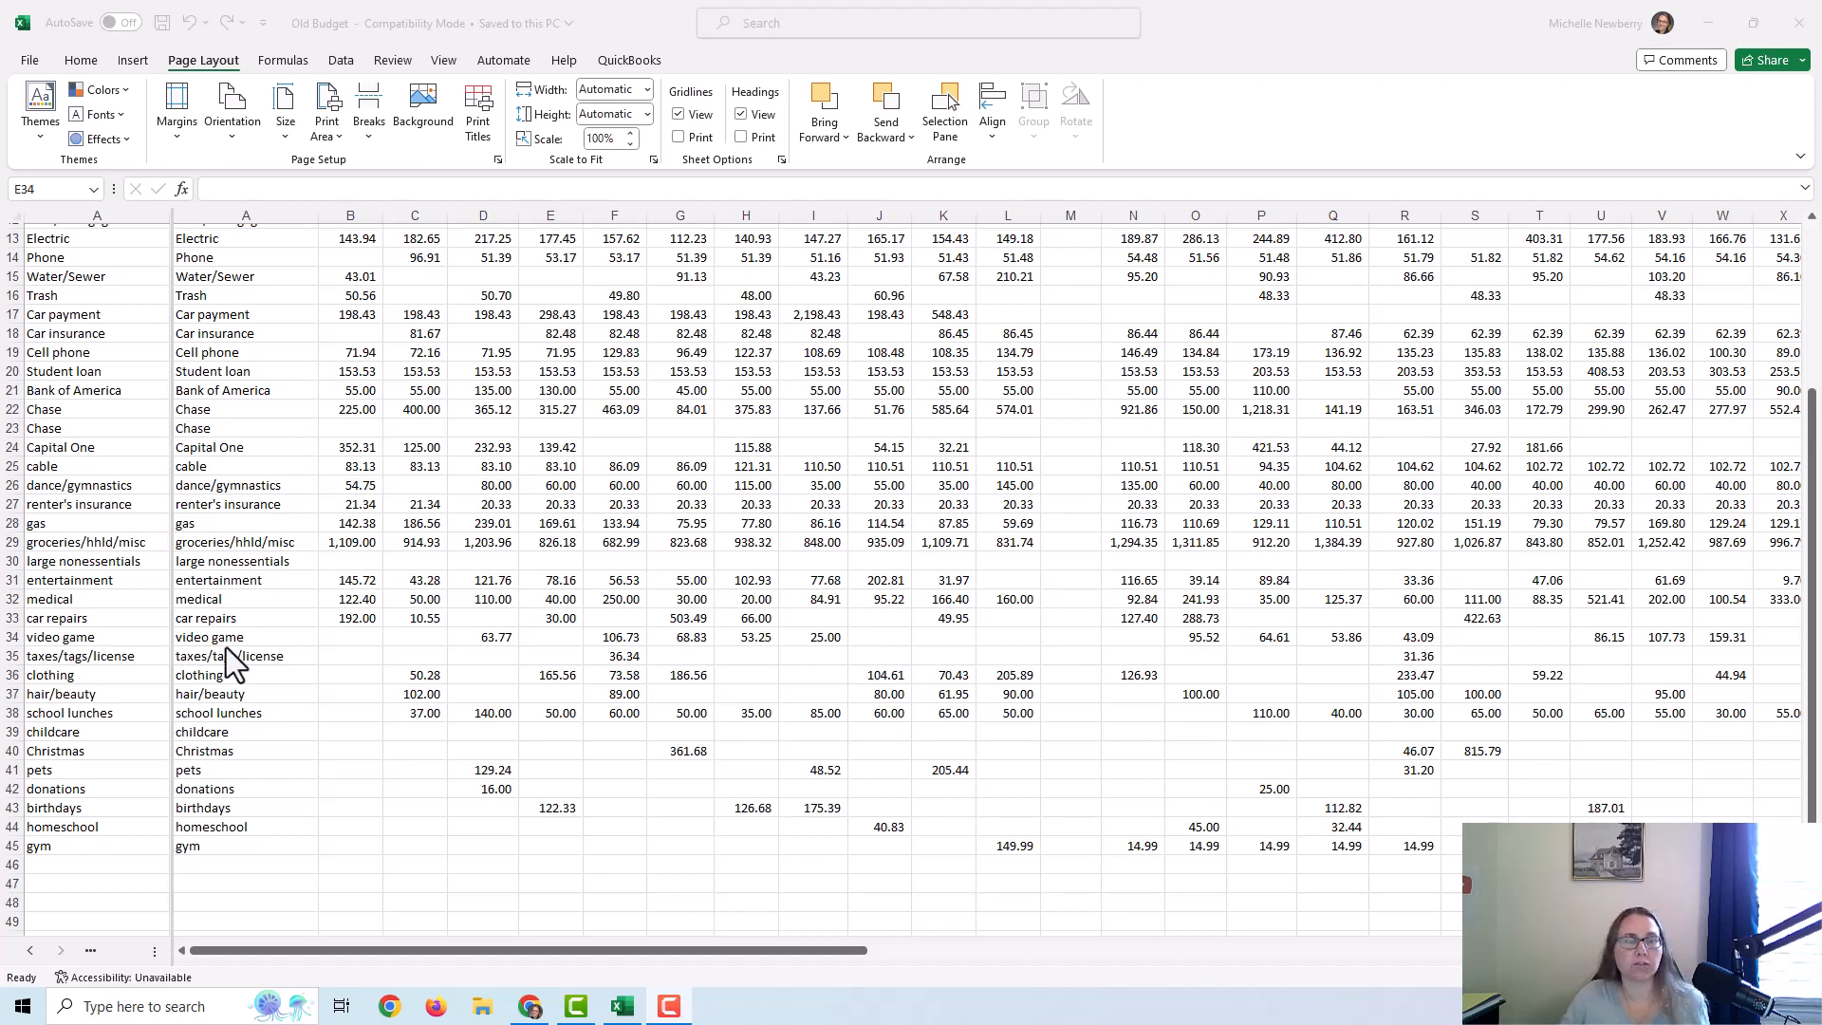
click(551, 636)
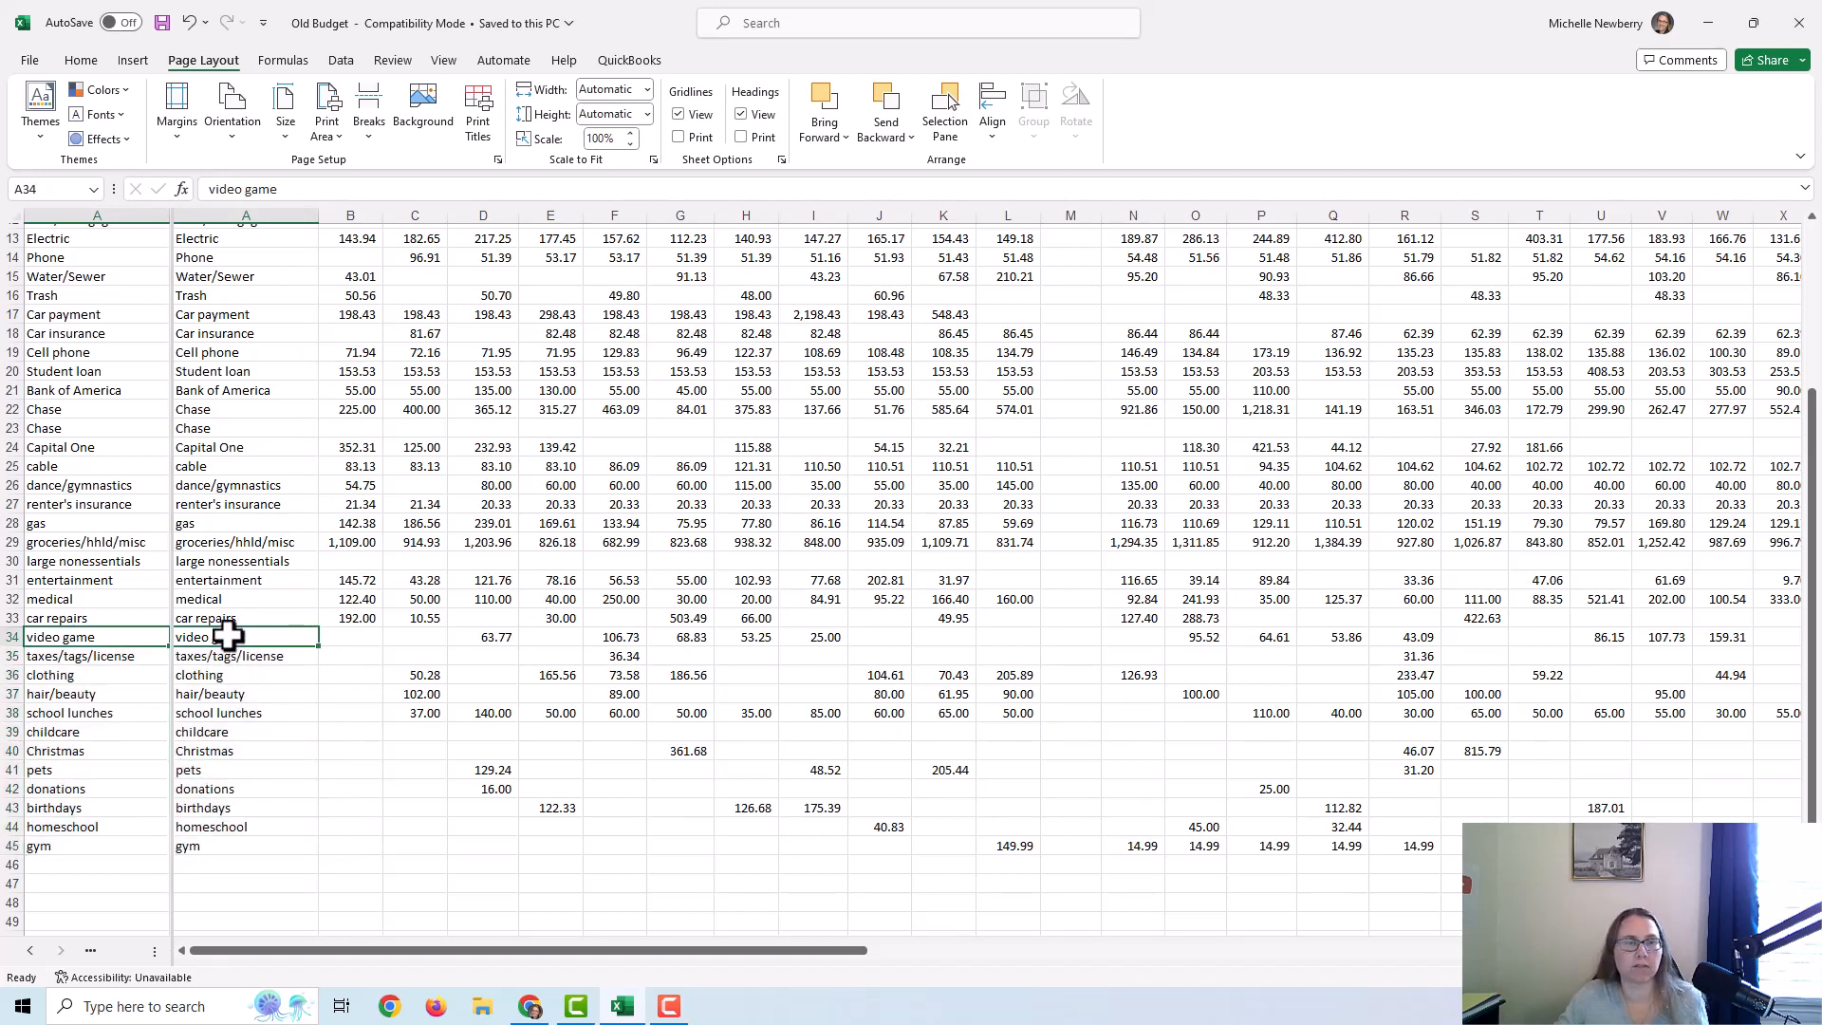
mouse_move(239, 749)
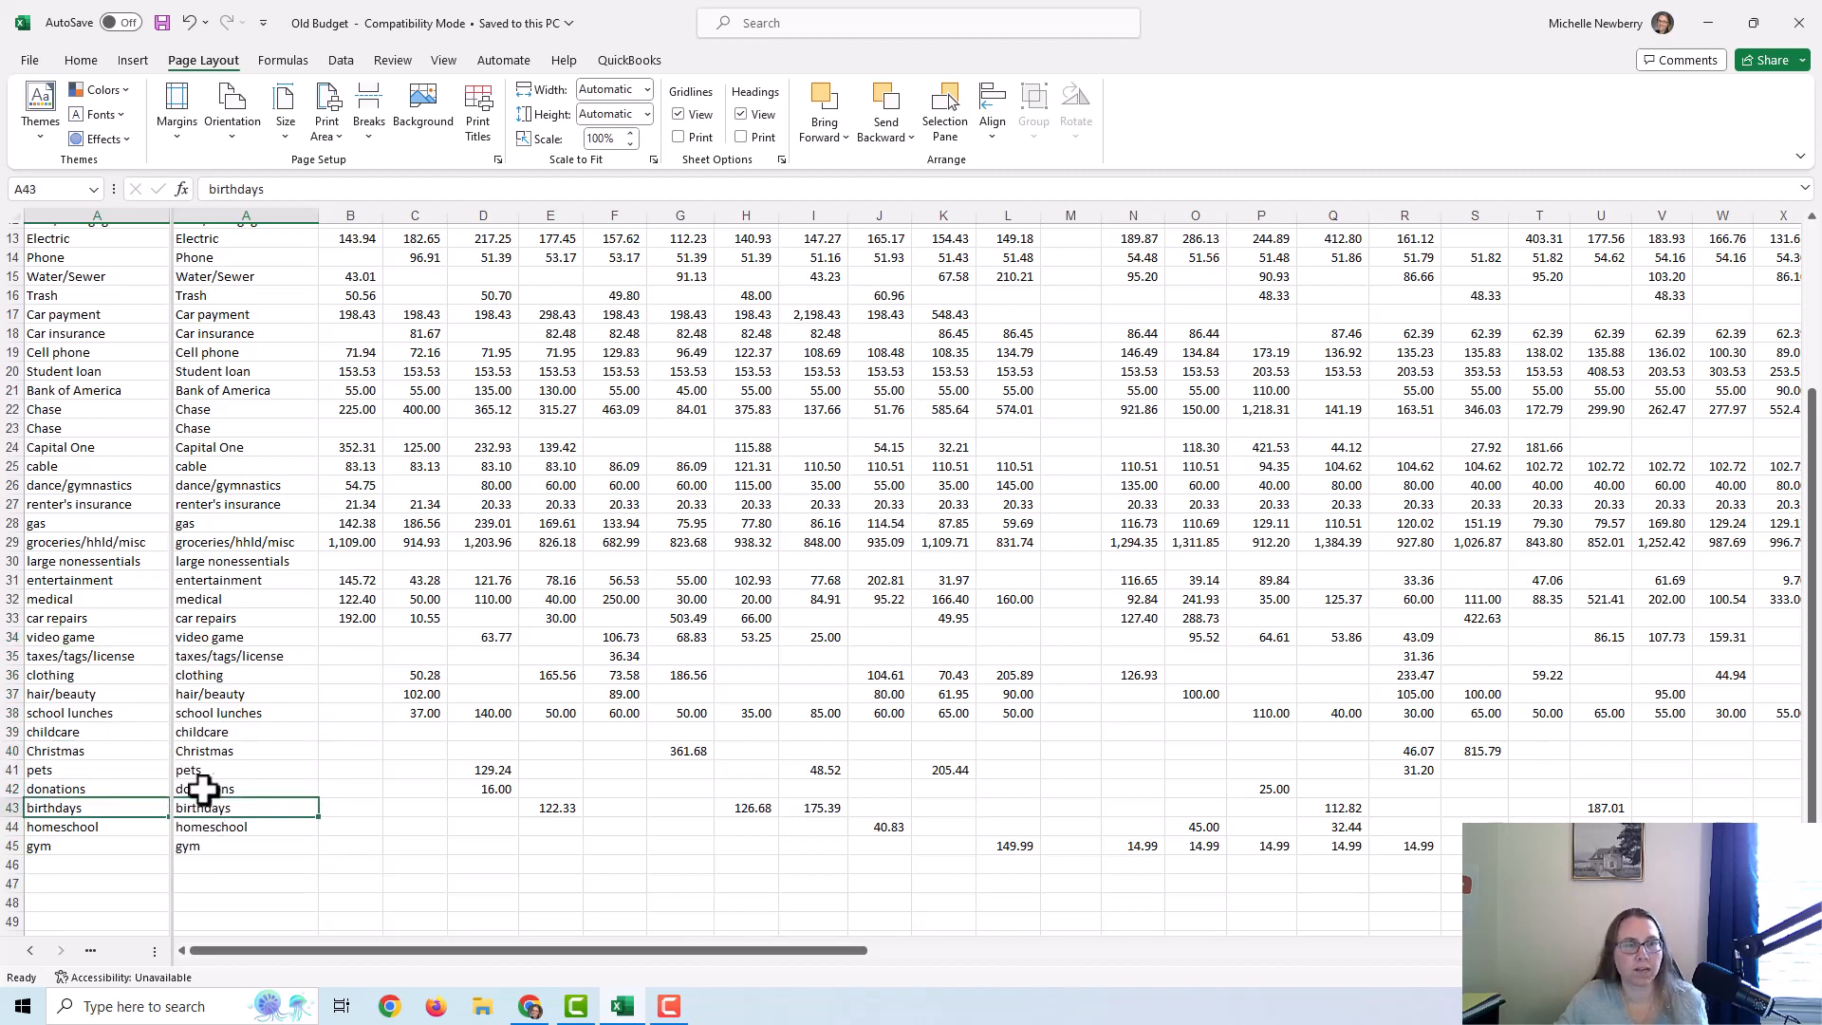
click(245, 769)
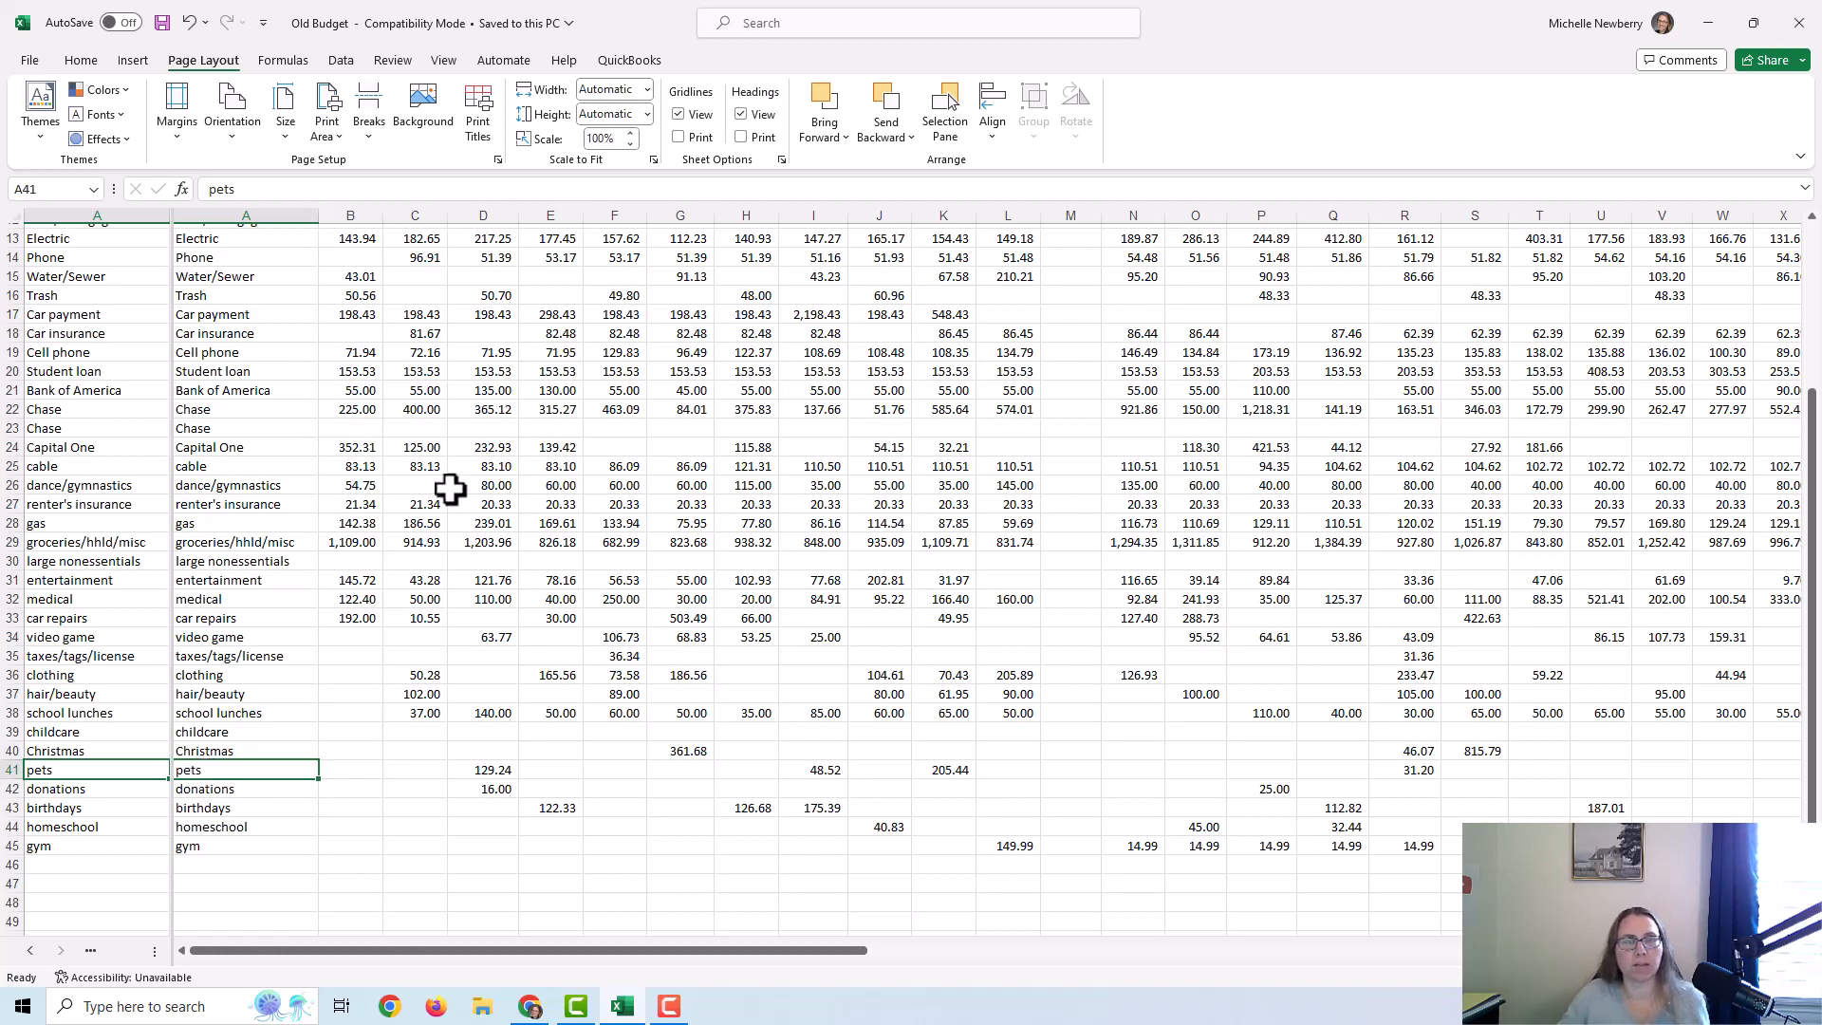
mouse_move(469, 537)
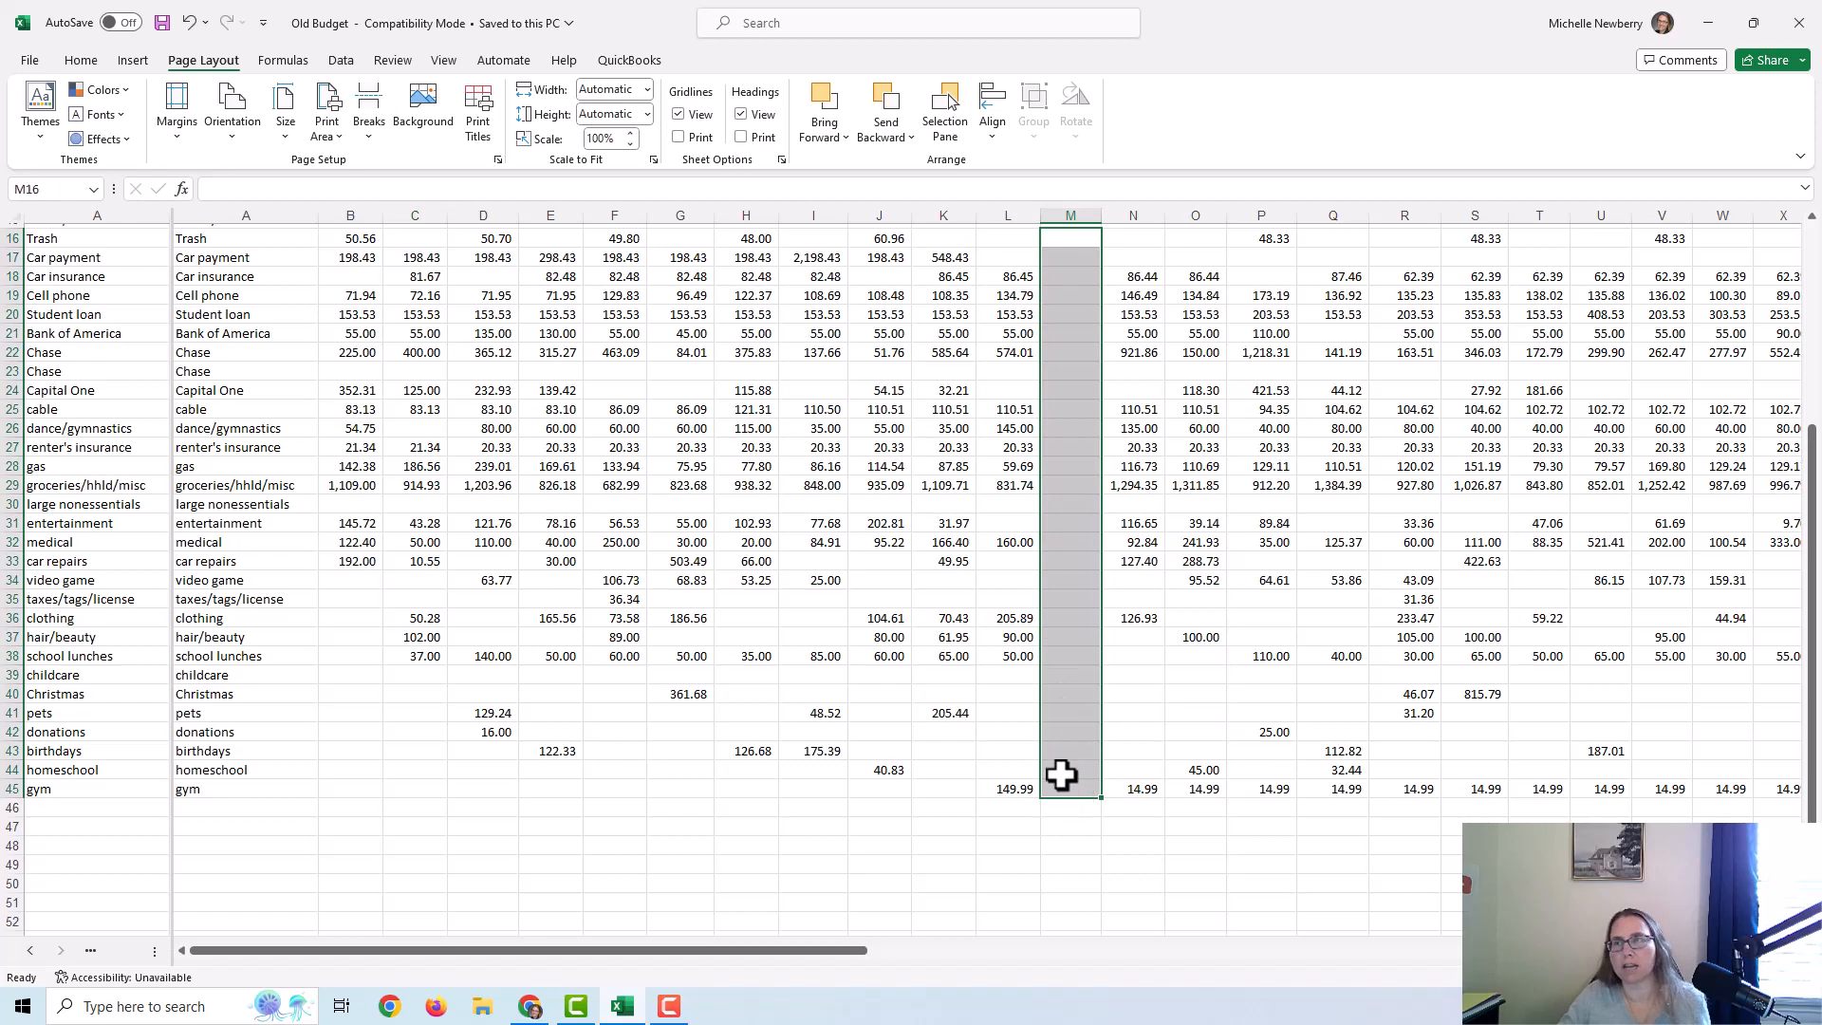
mouse_move(1027, 733)
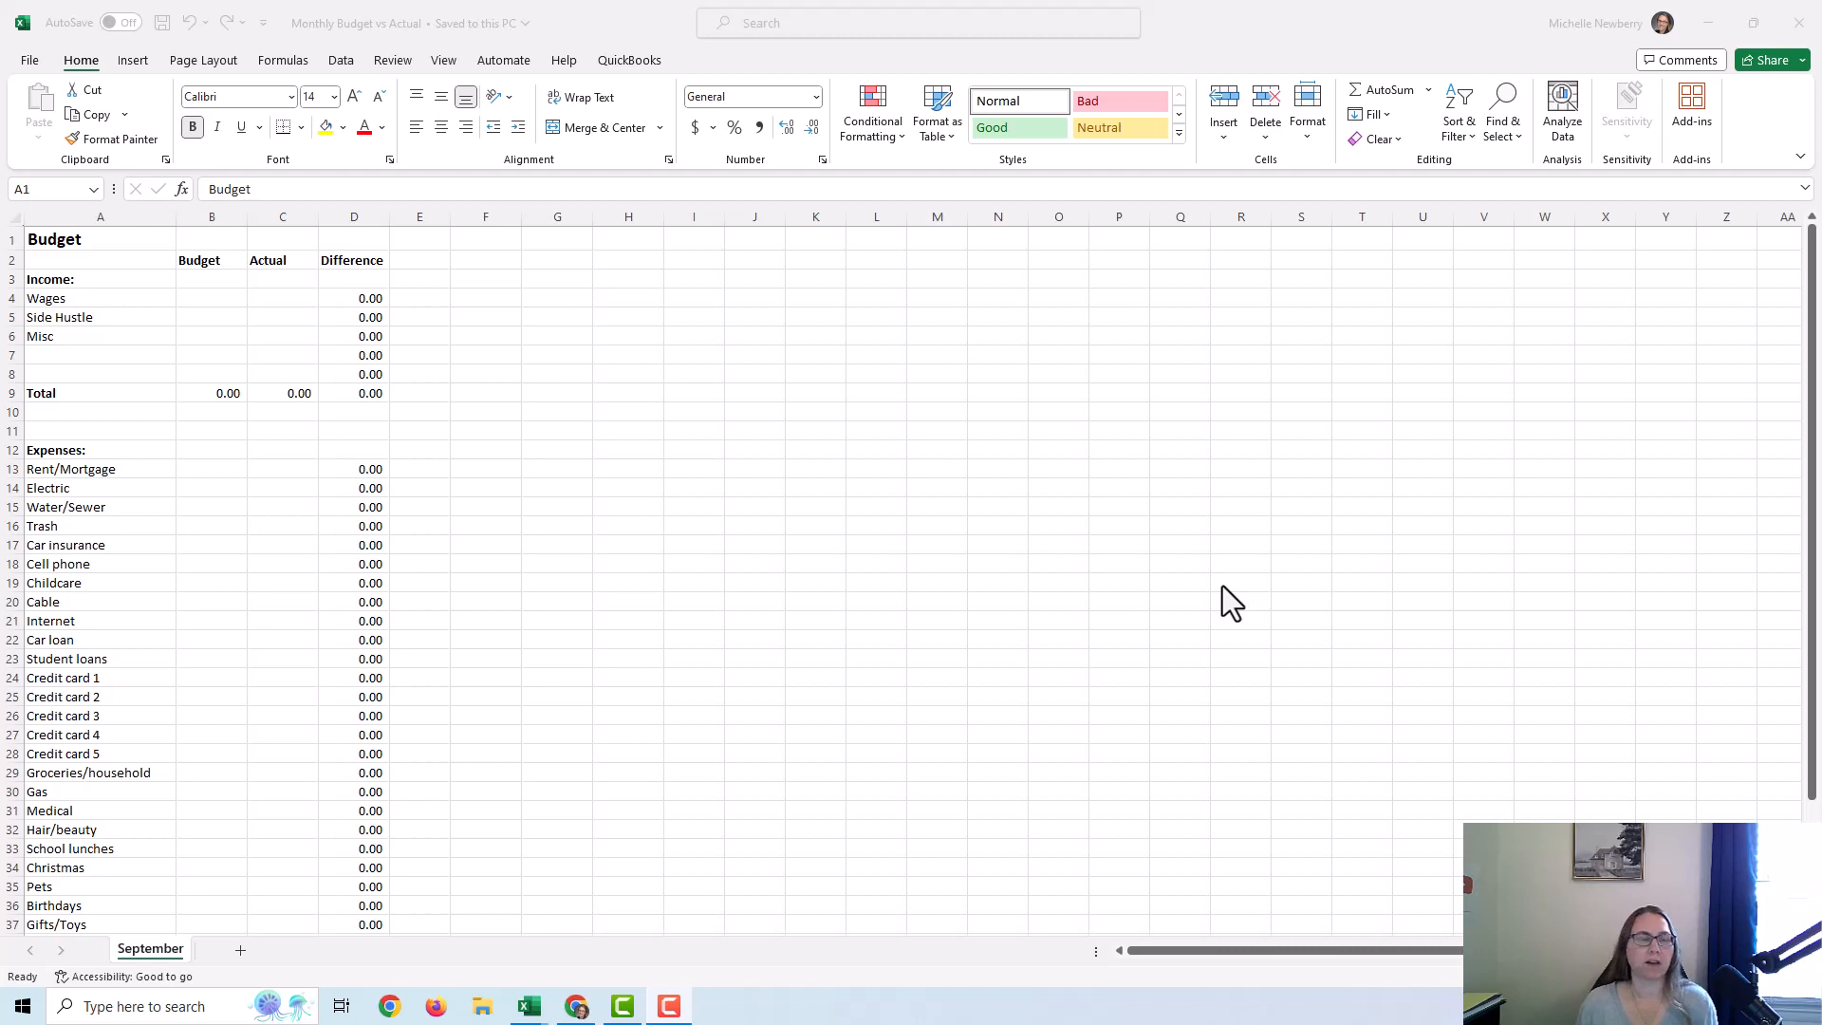
mouse_move(421, 970)
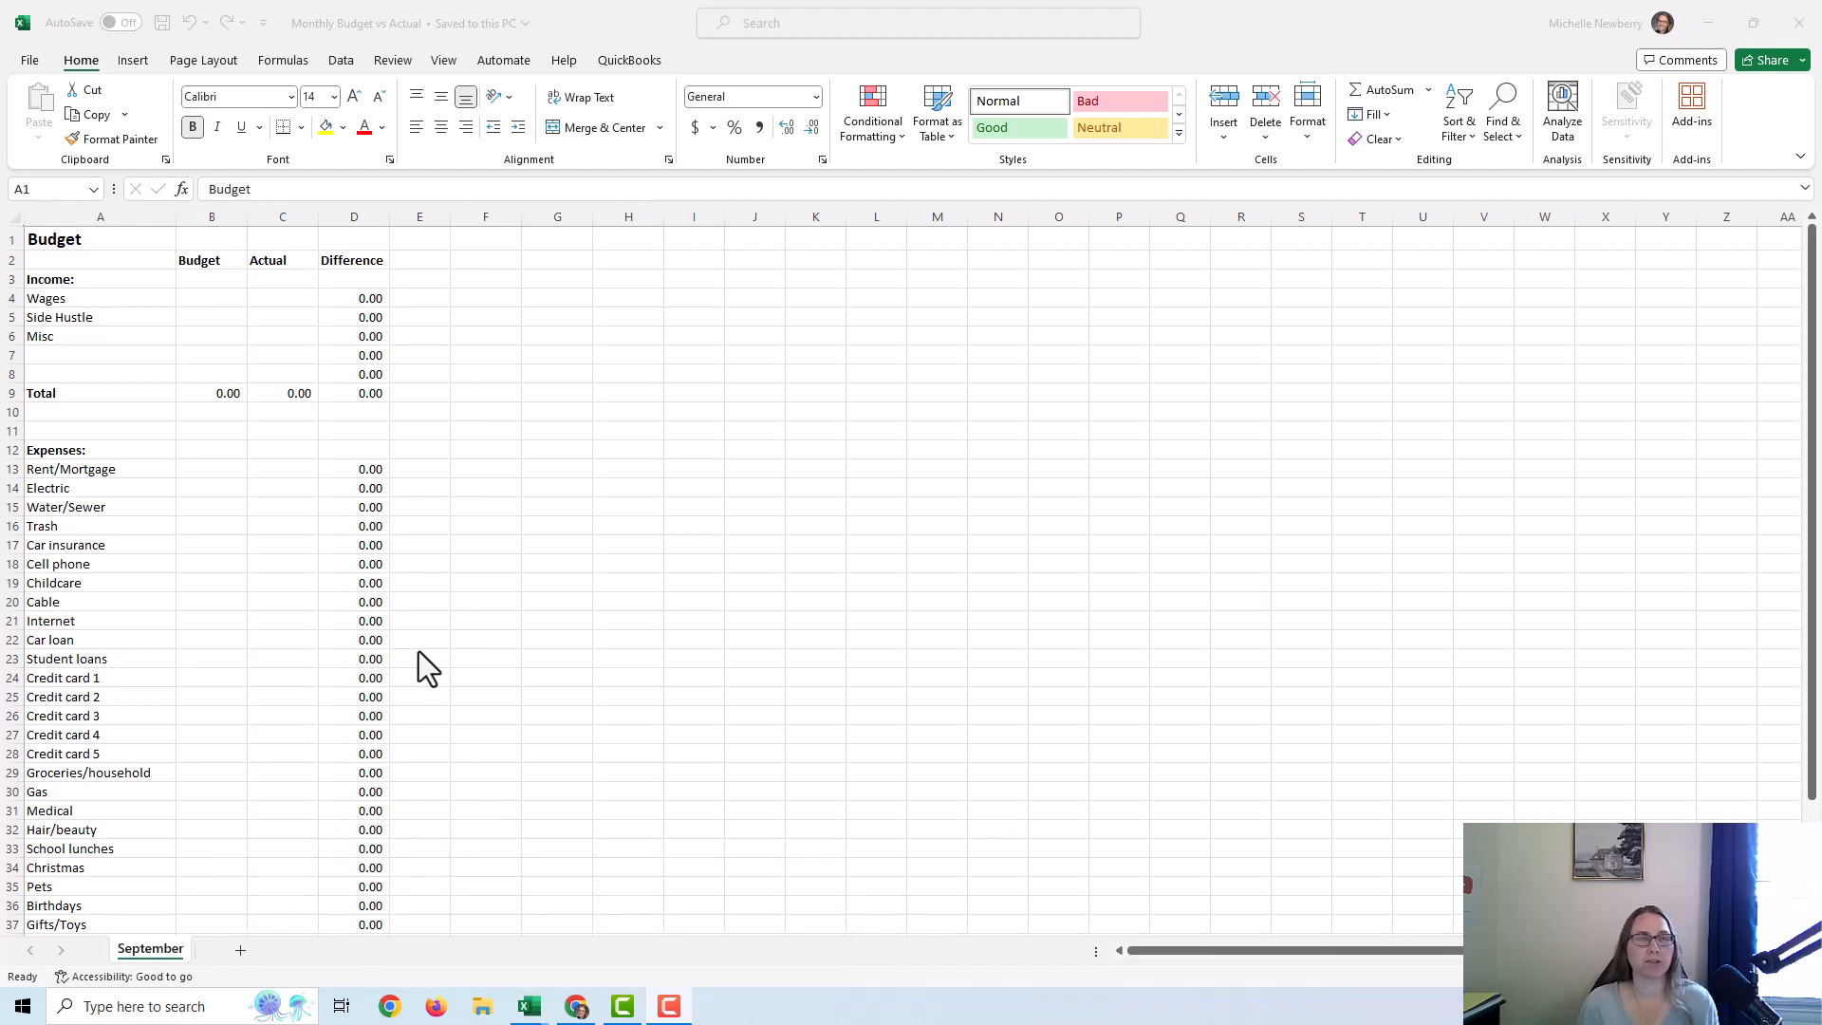
mouse_move(288, 355)
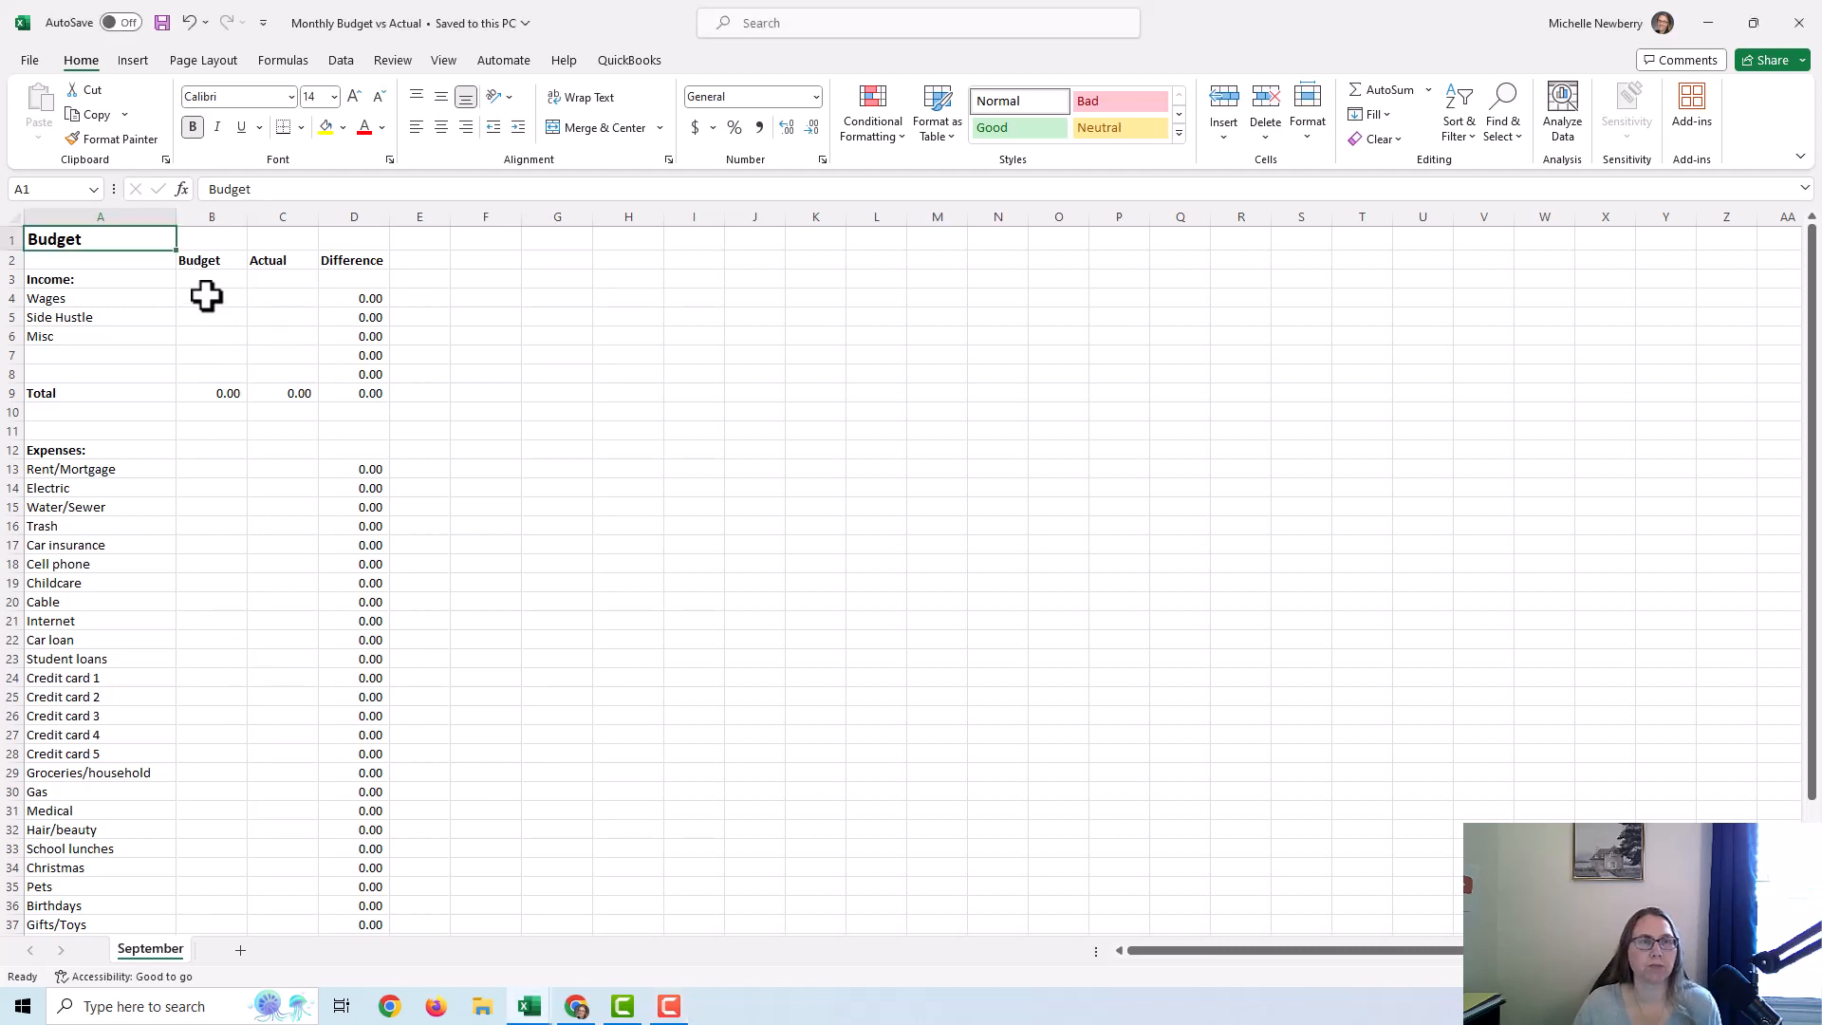
click(211, 298)
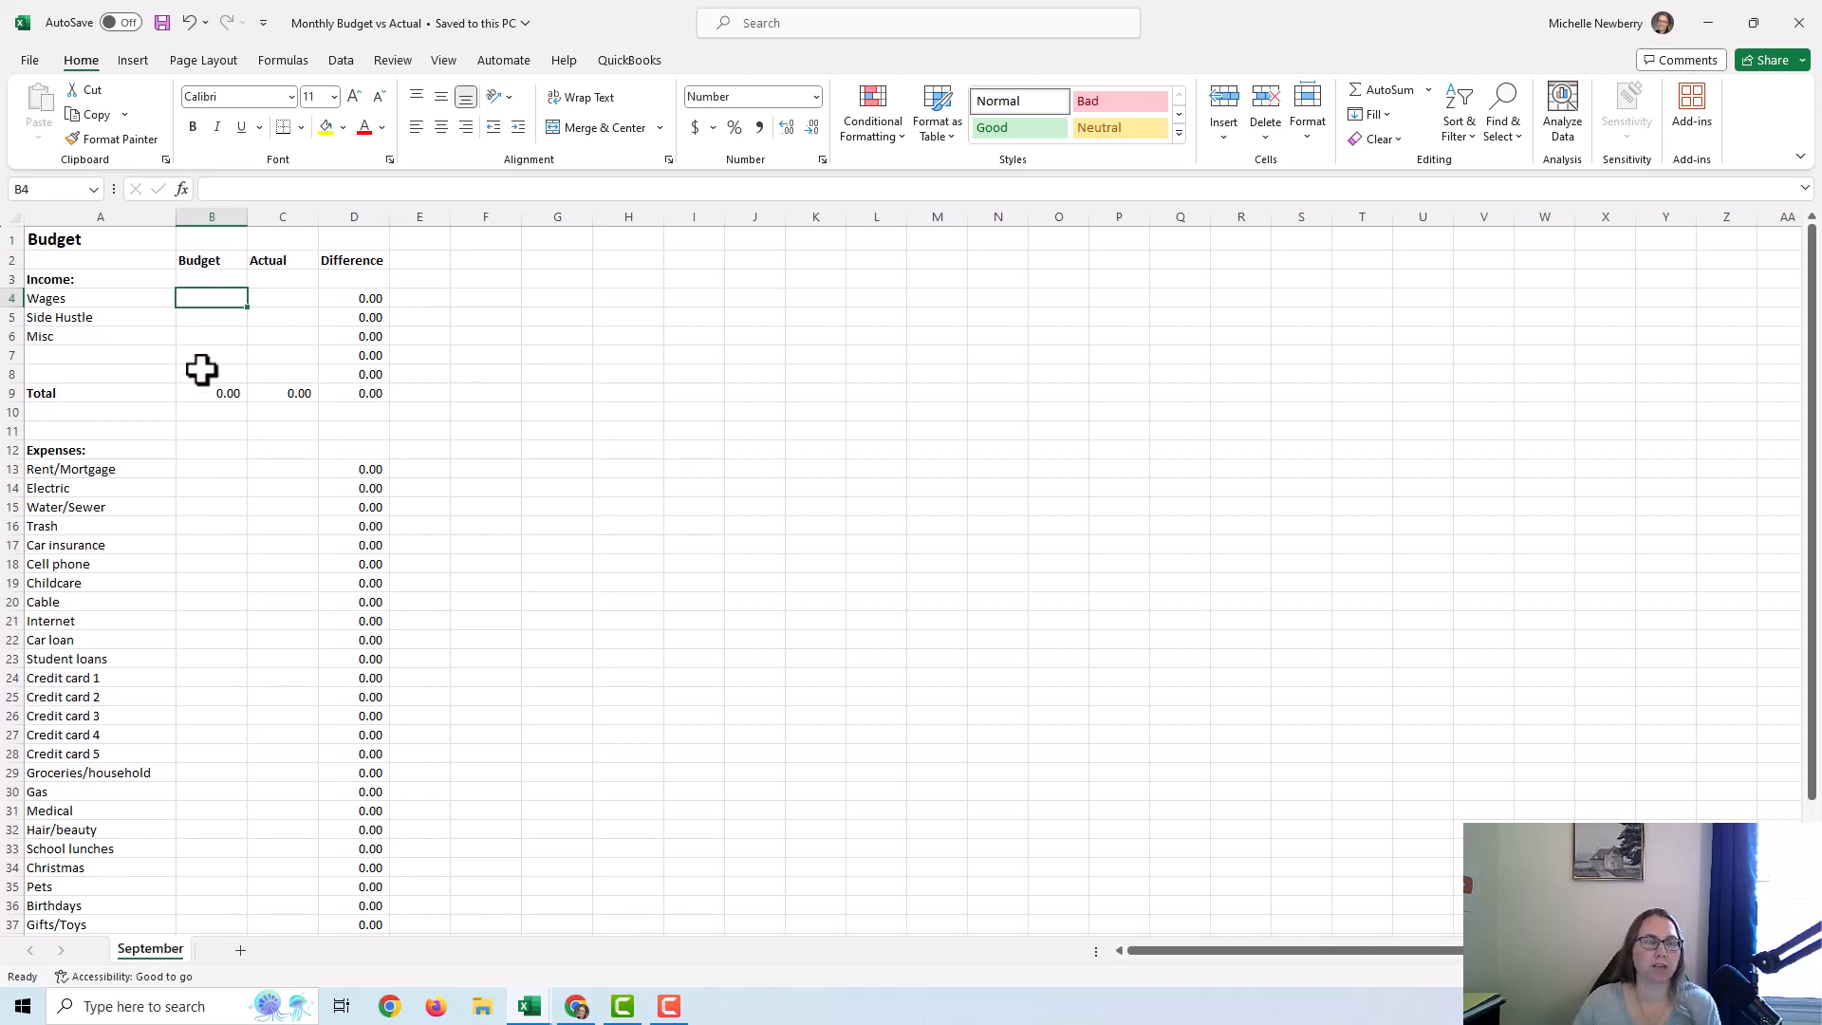
drag(283, 298, 283, 355)
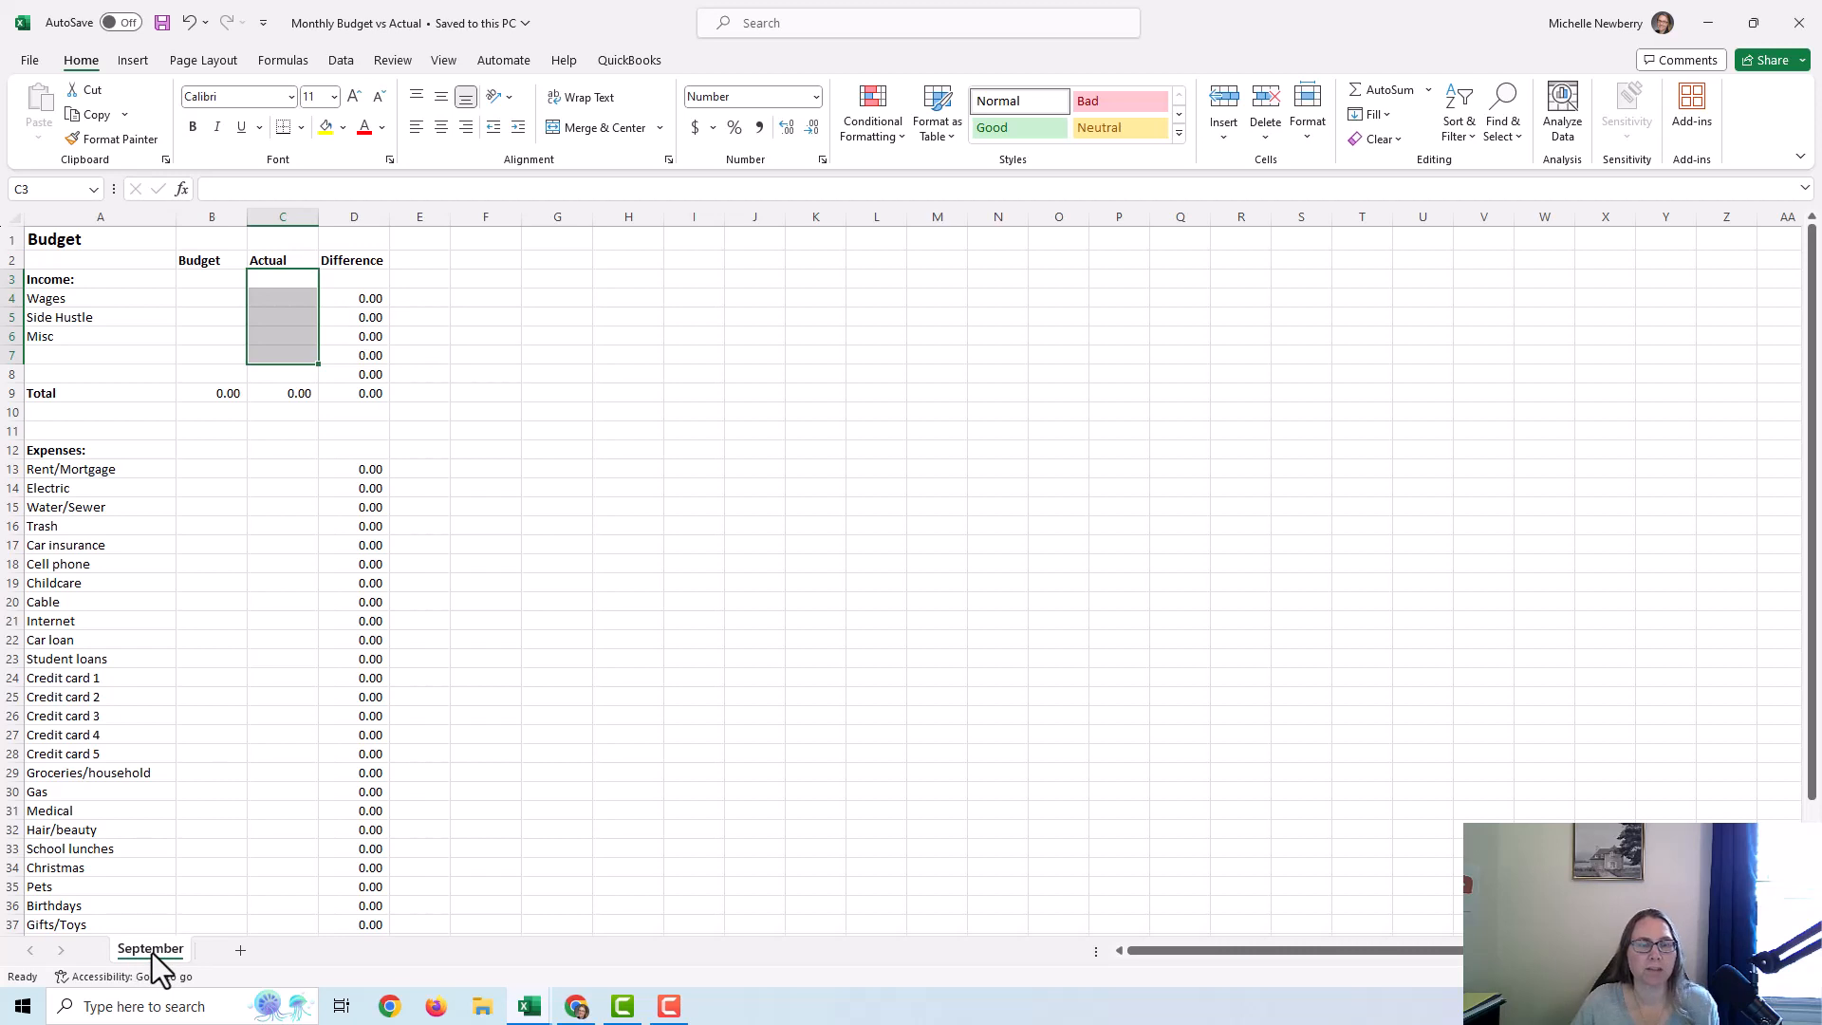
right_click(150, 949)
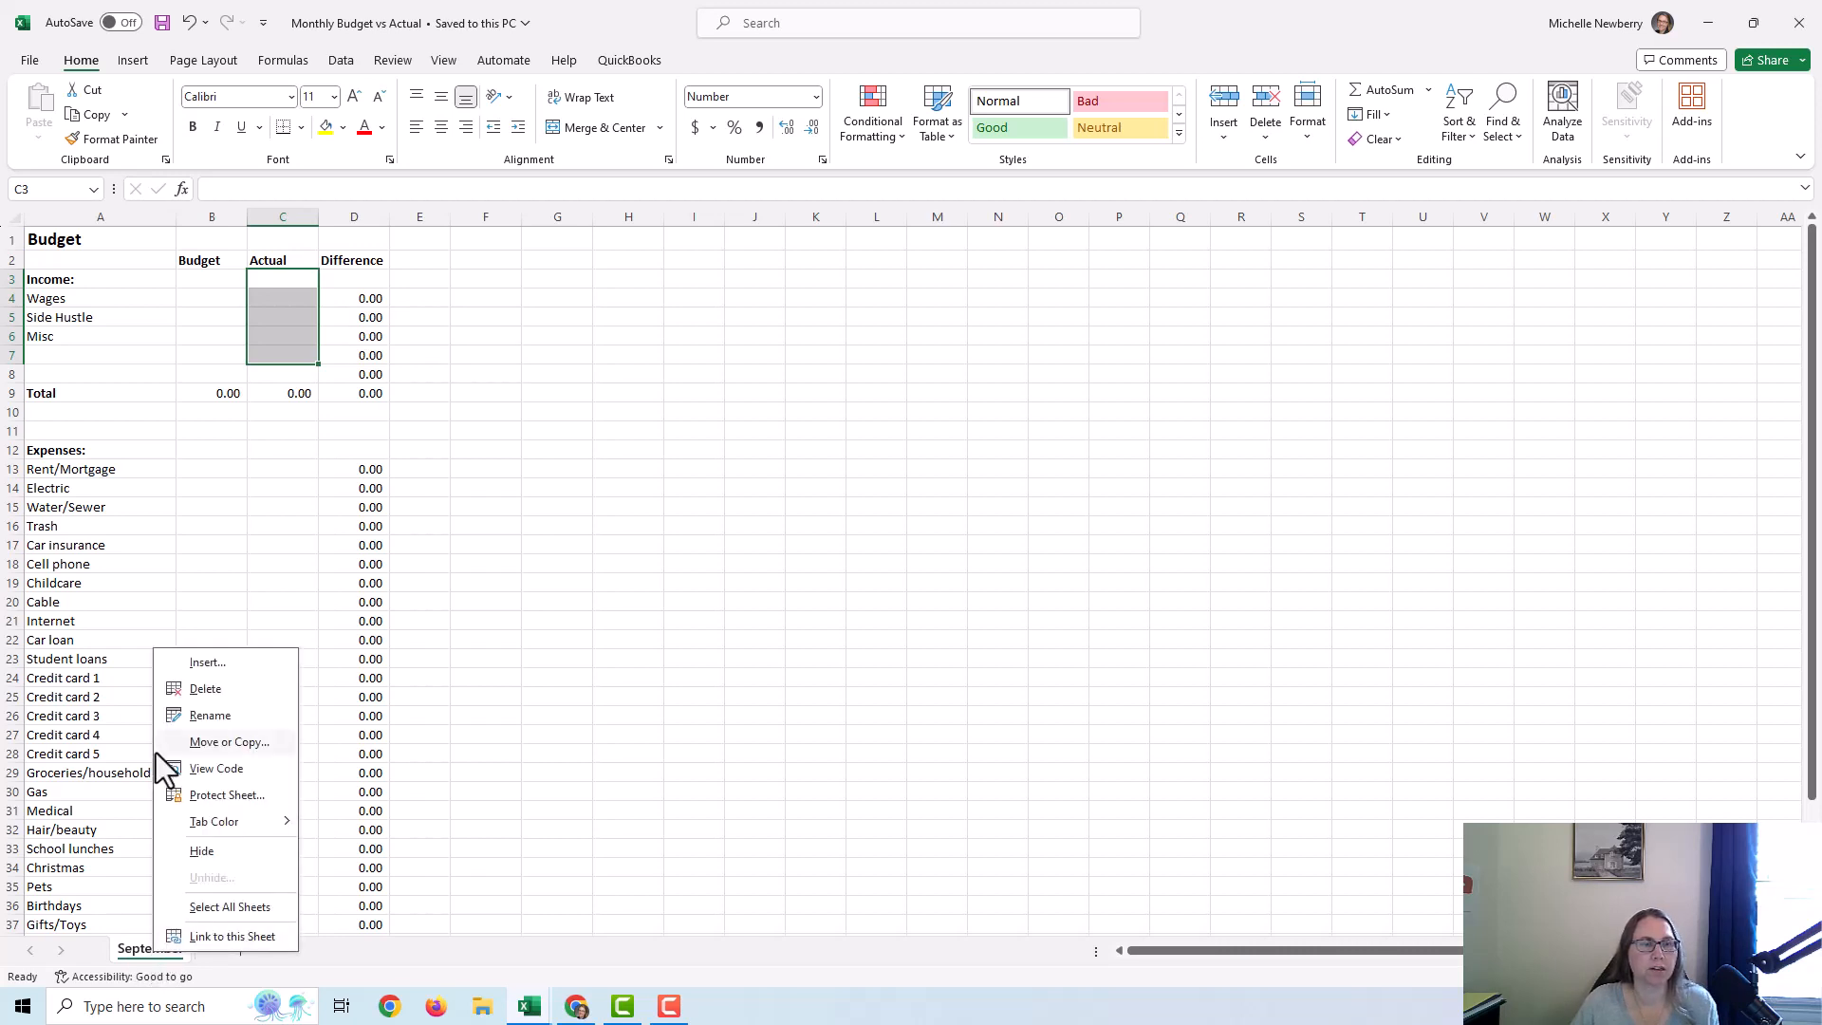
mouse_move(225, 761)
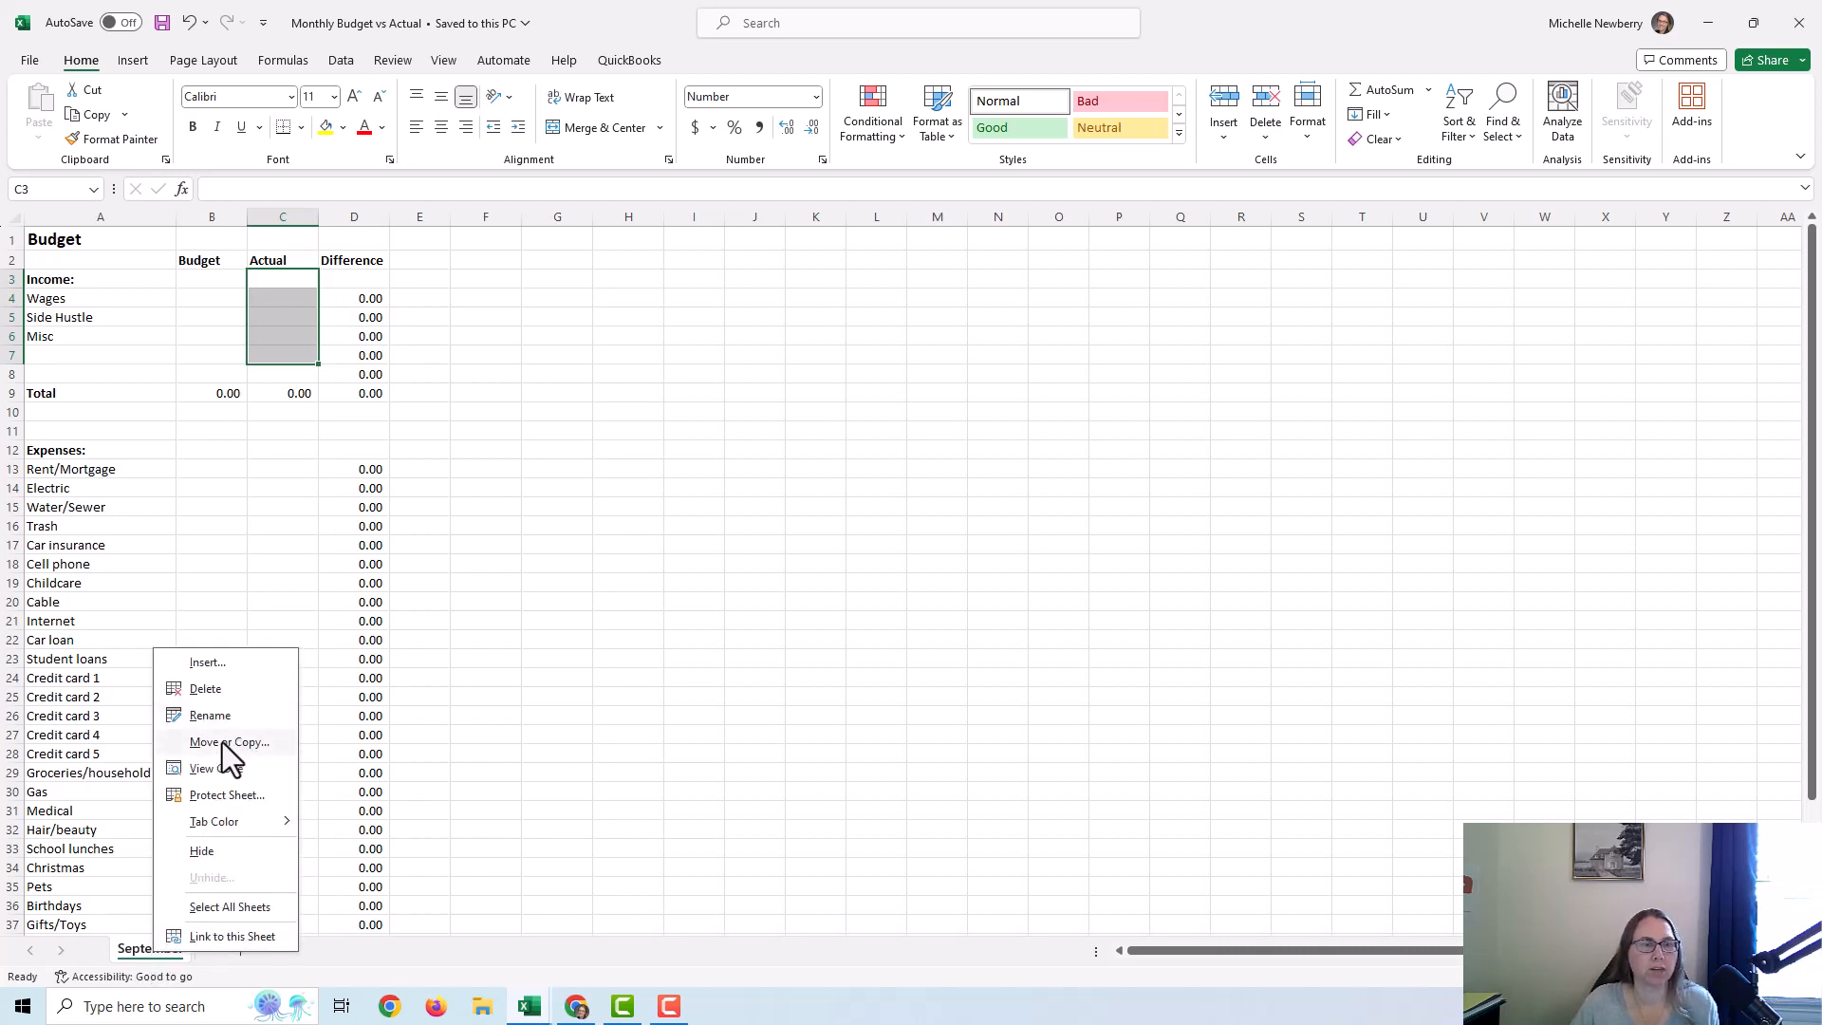
click(230, 742)
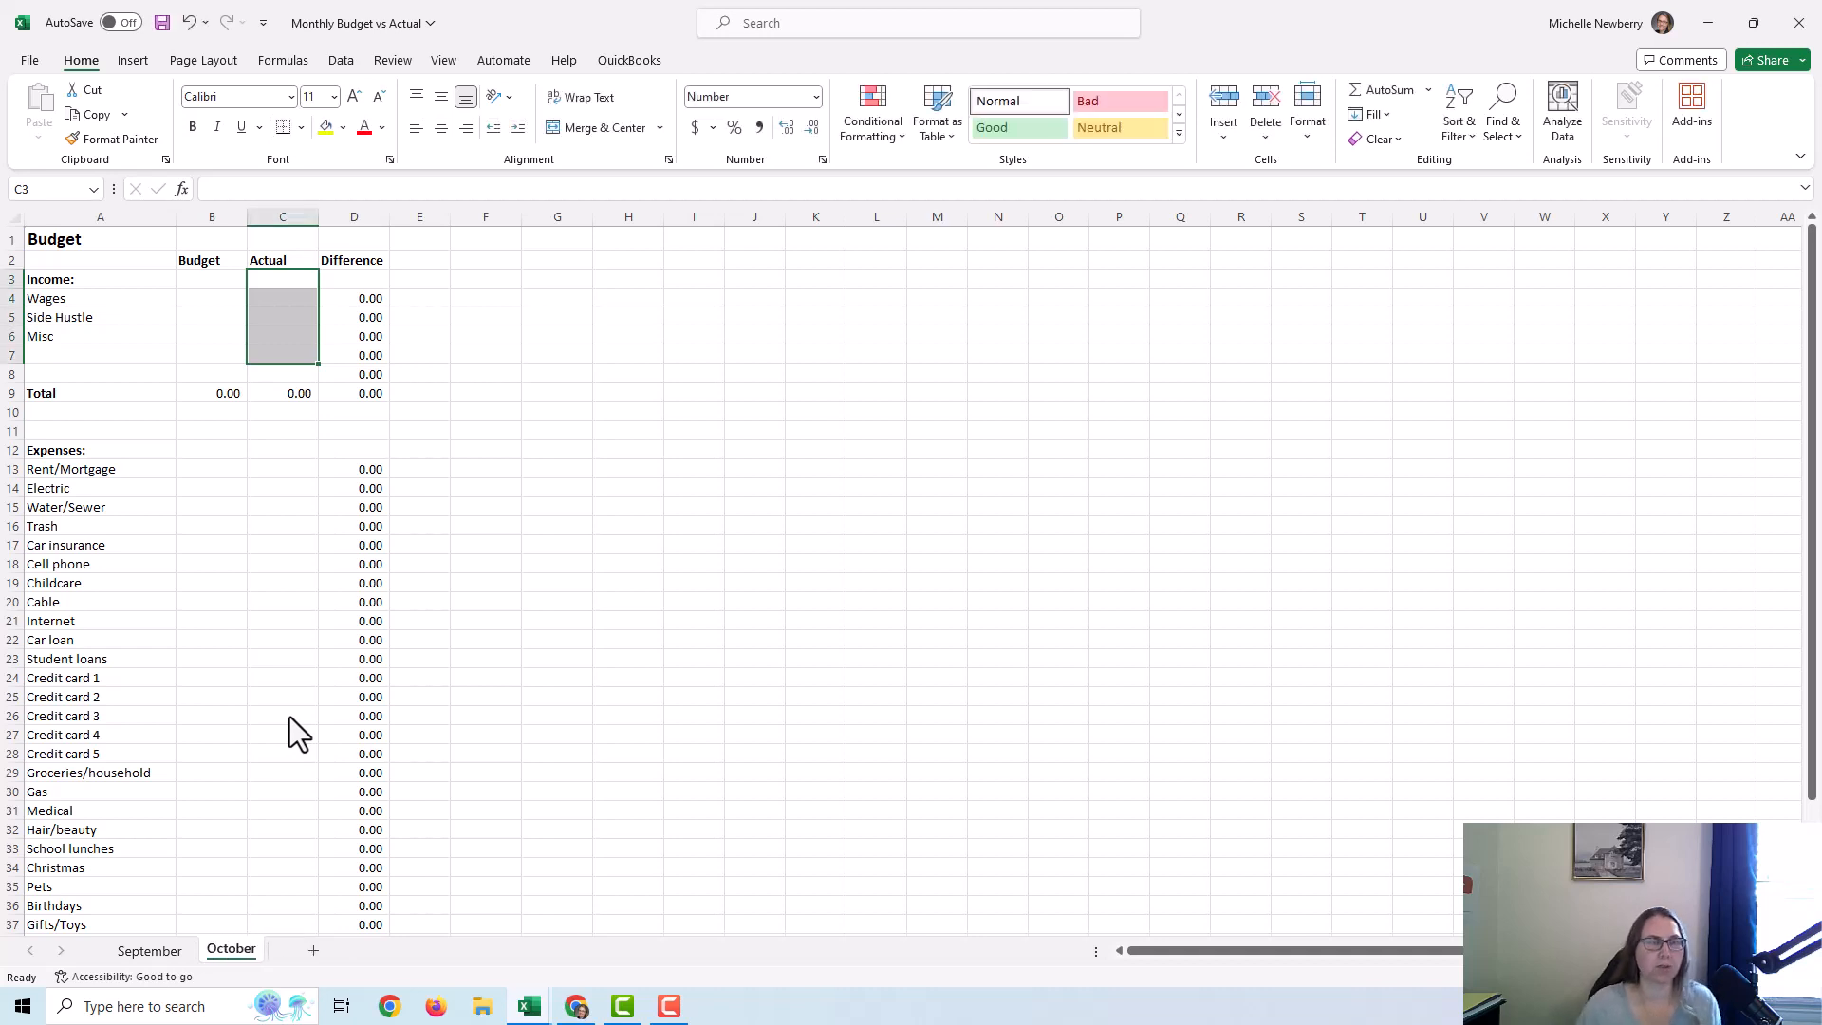
right_click(229, 949)
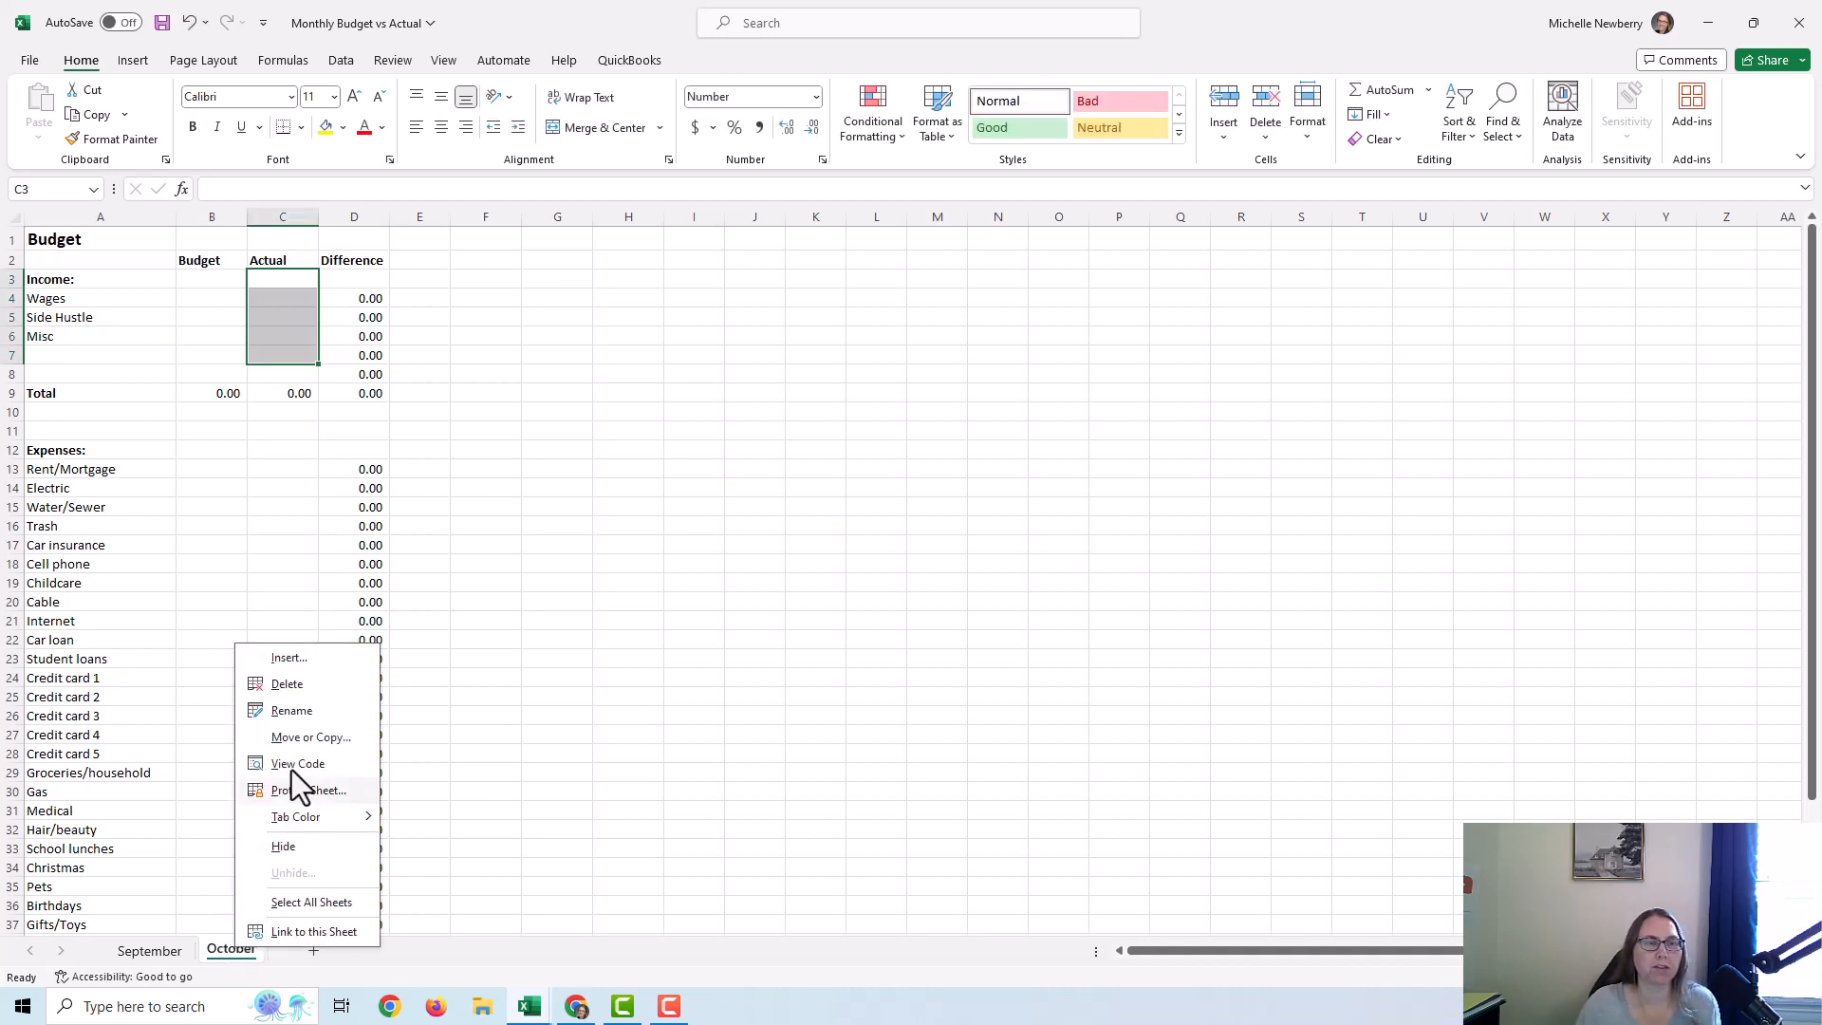
click(287, 684)
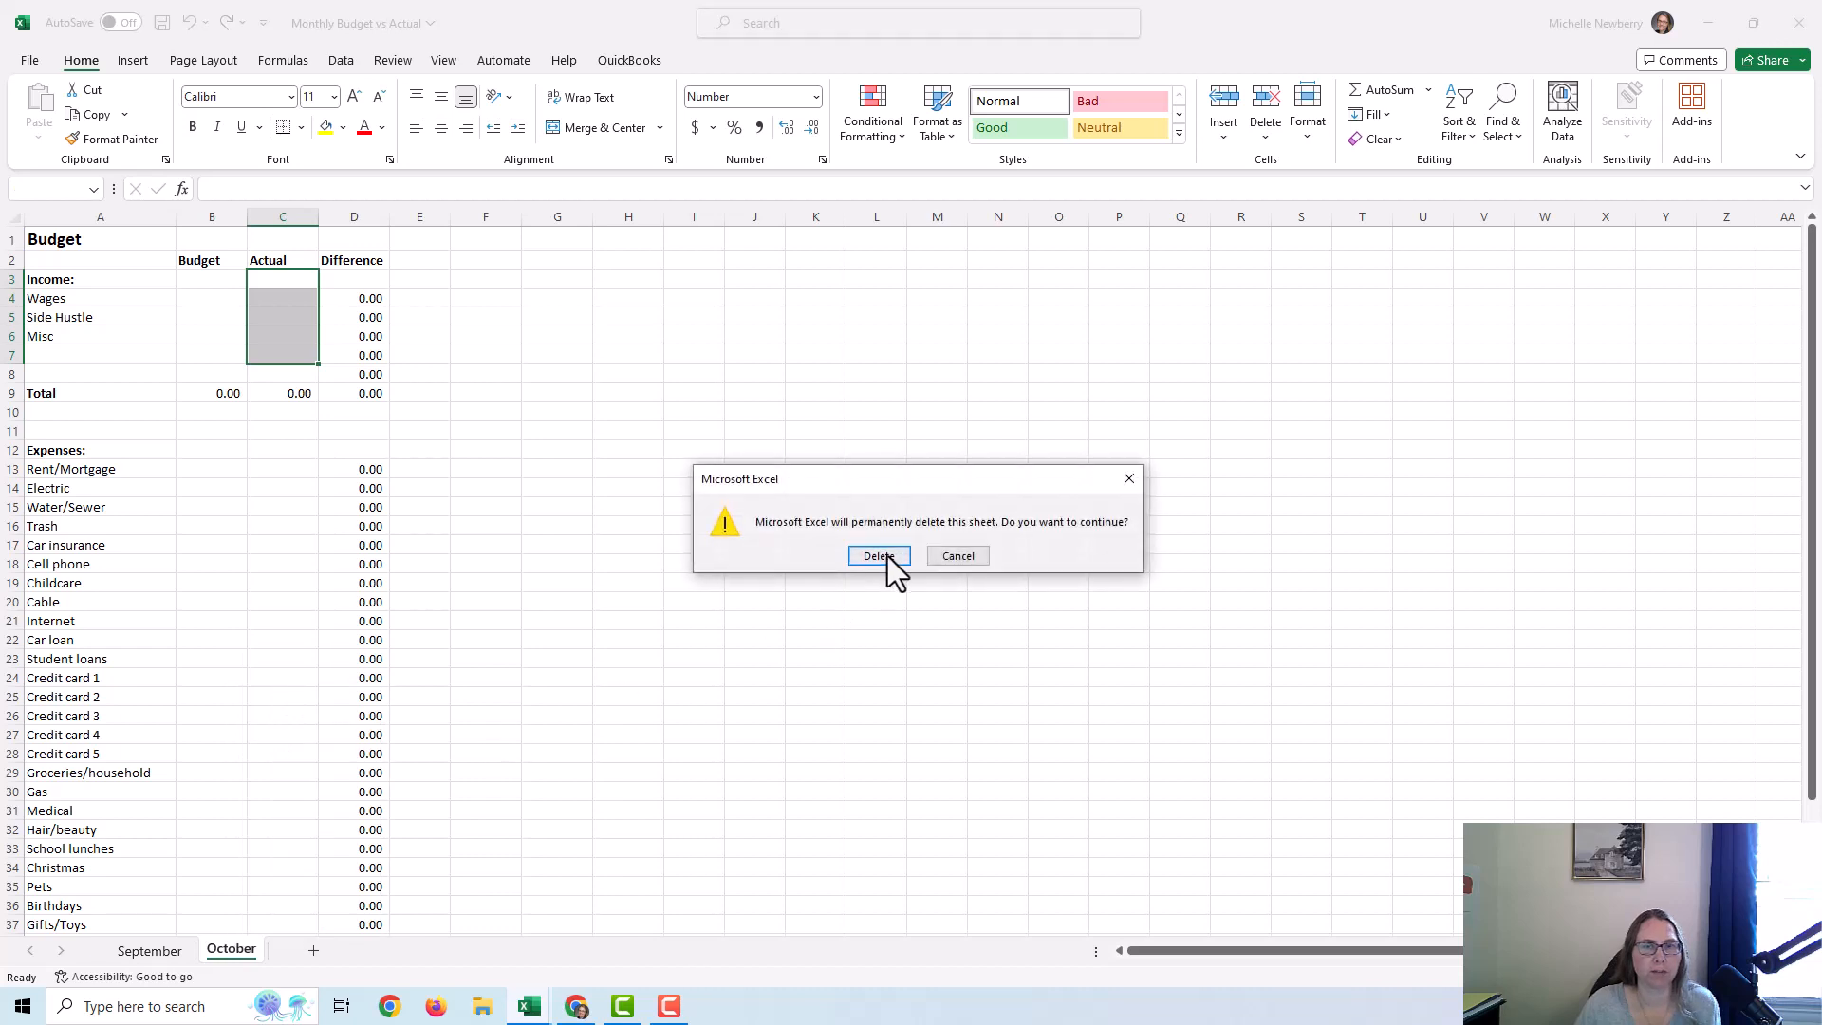
click(877, 556)
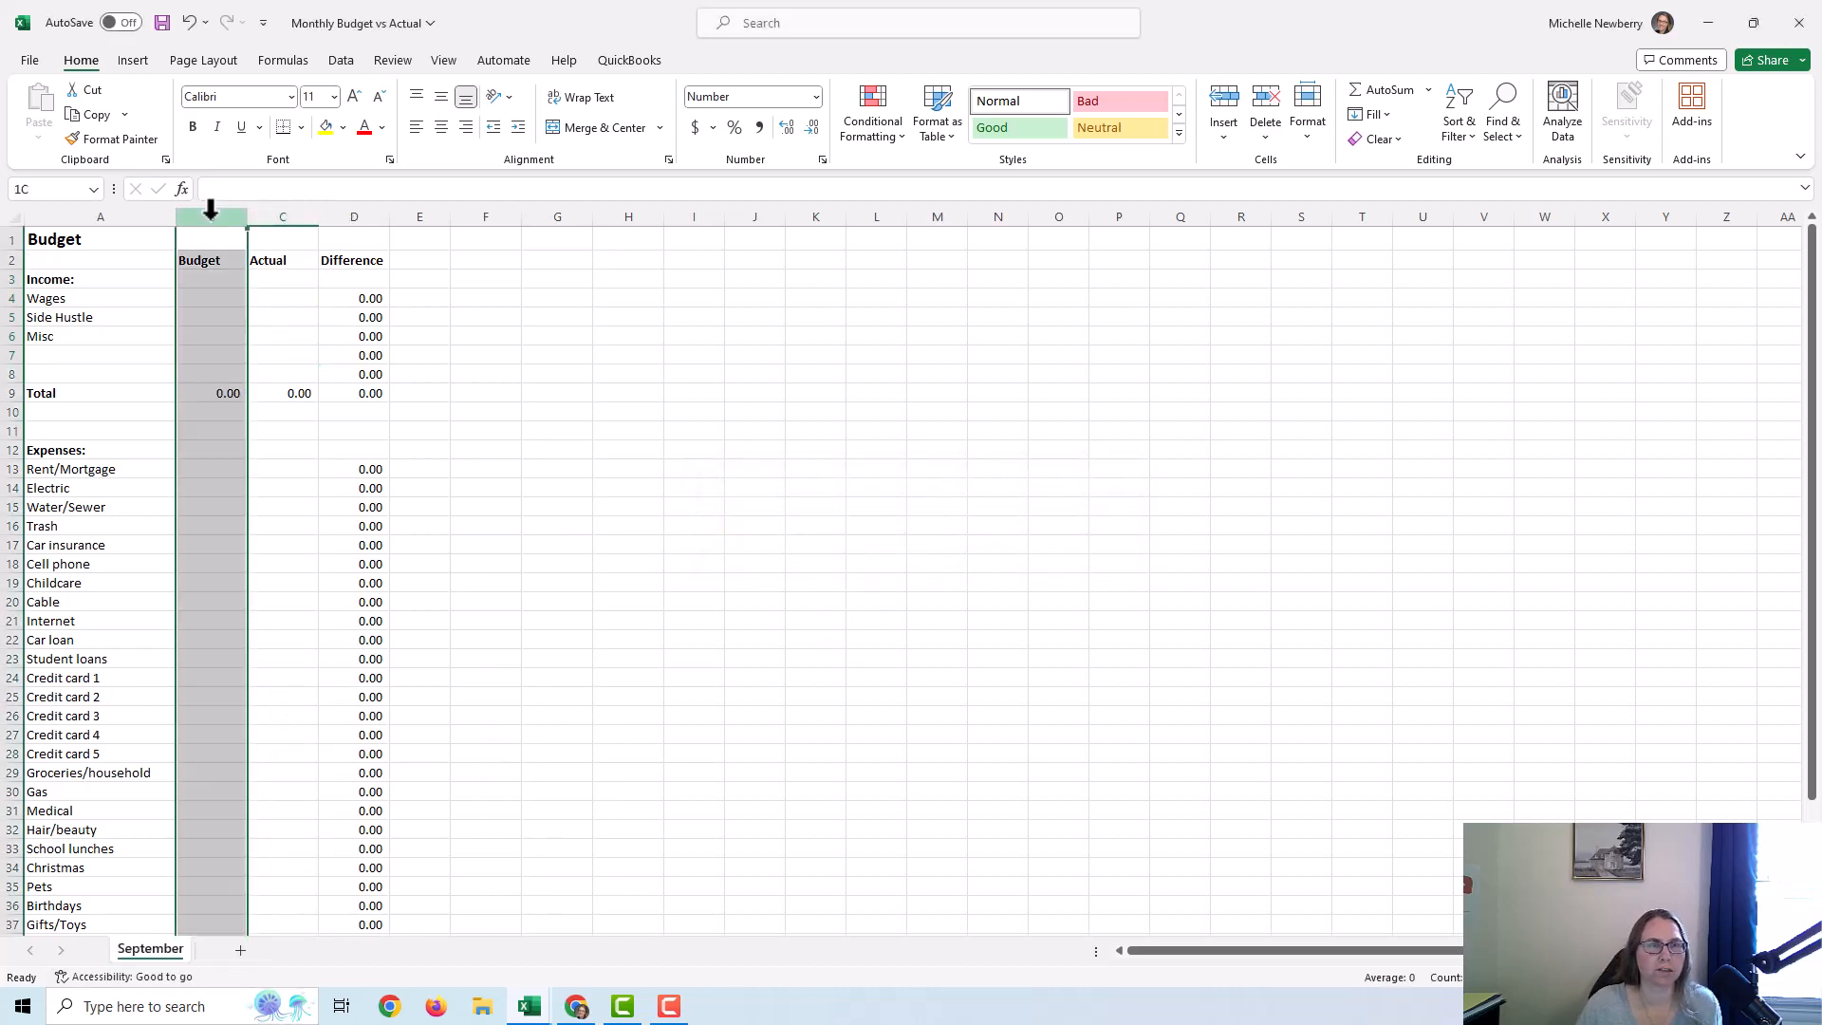
Copy the Budget, Actual and Difference columns into F:H and label the blocks Sept and Oct
right_click(211, 216)
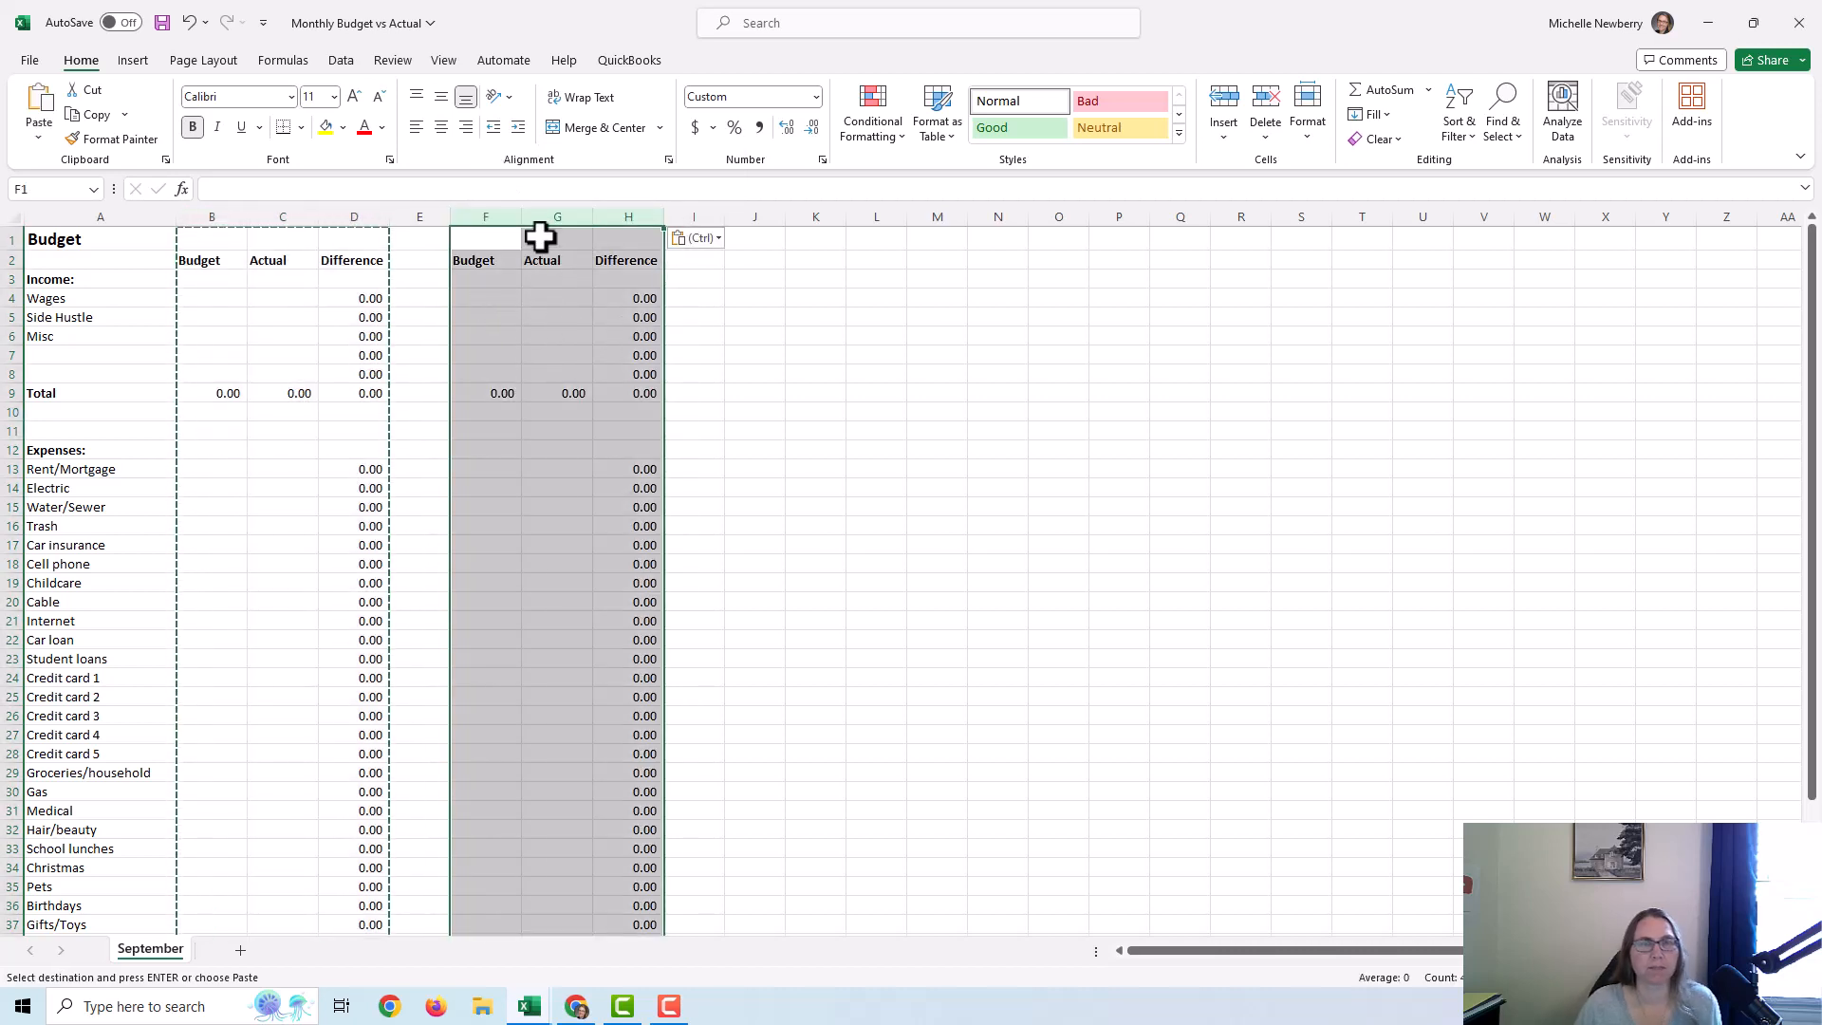
click(211, 239)
text(Sept)
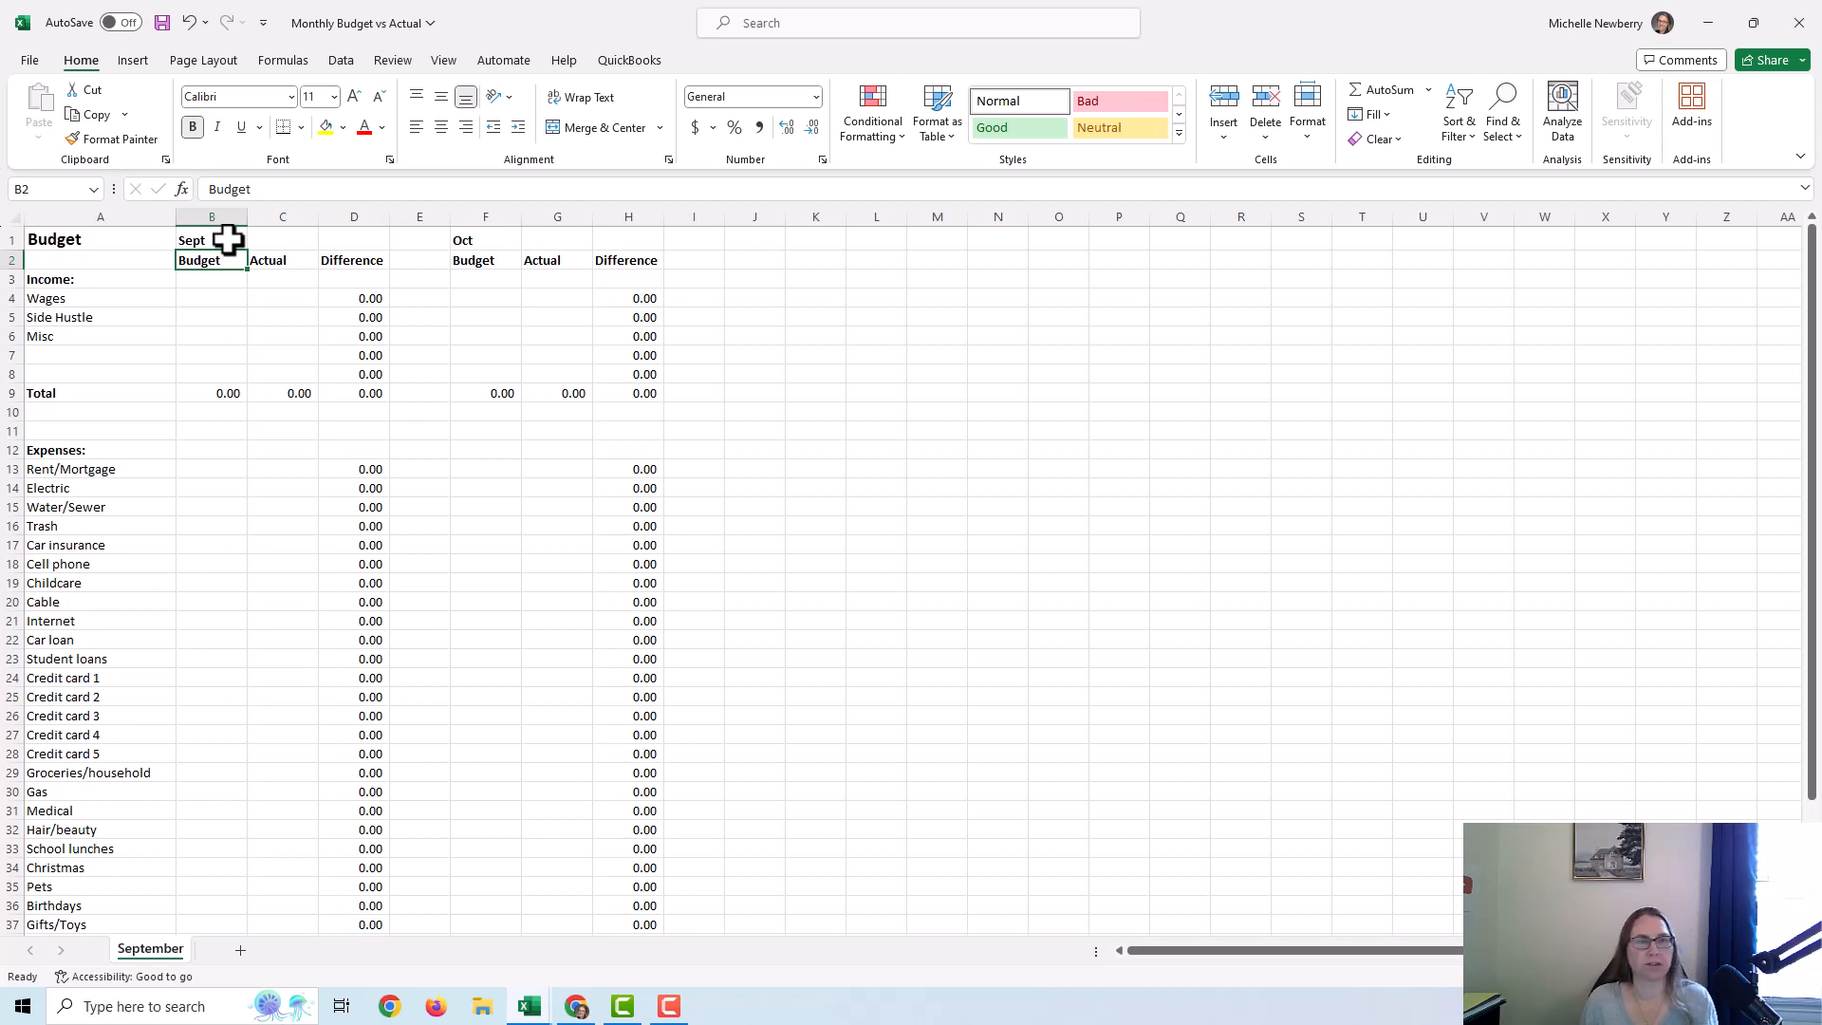
mouse_move(514, 511)
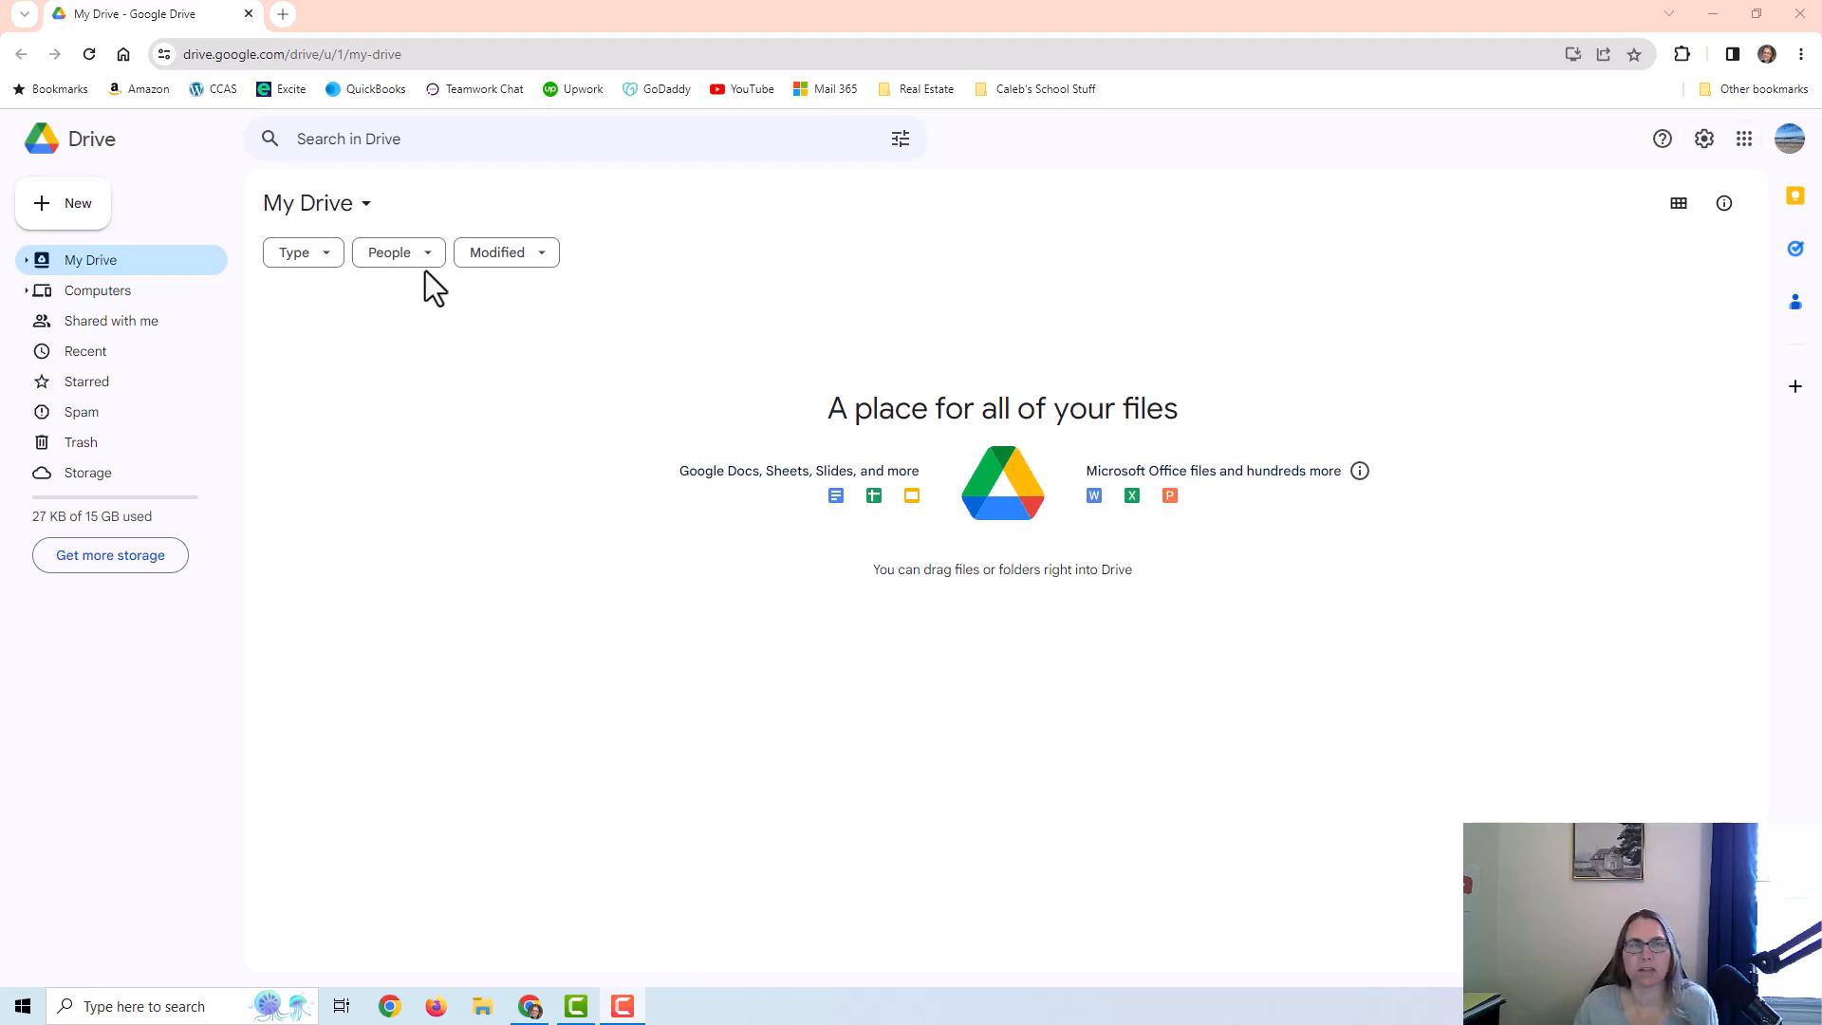
mouse_move(127, 220)
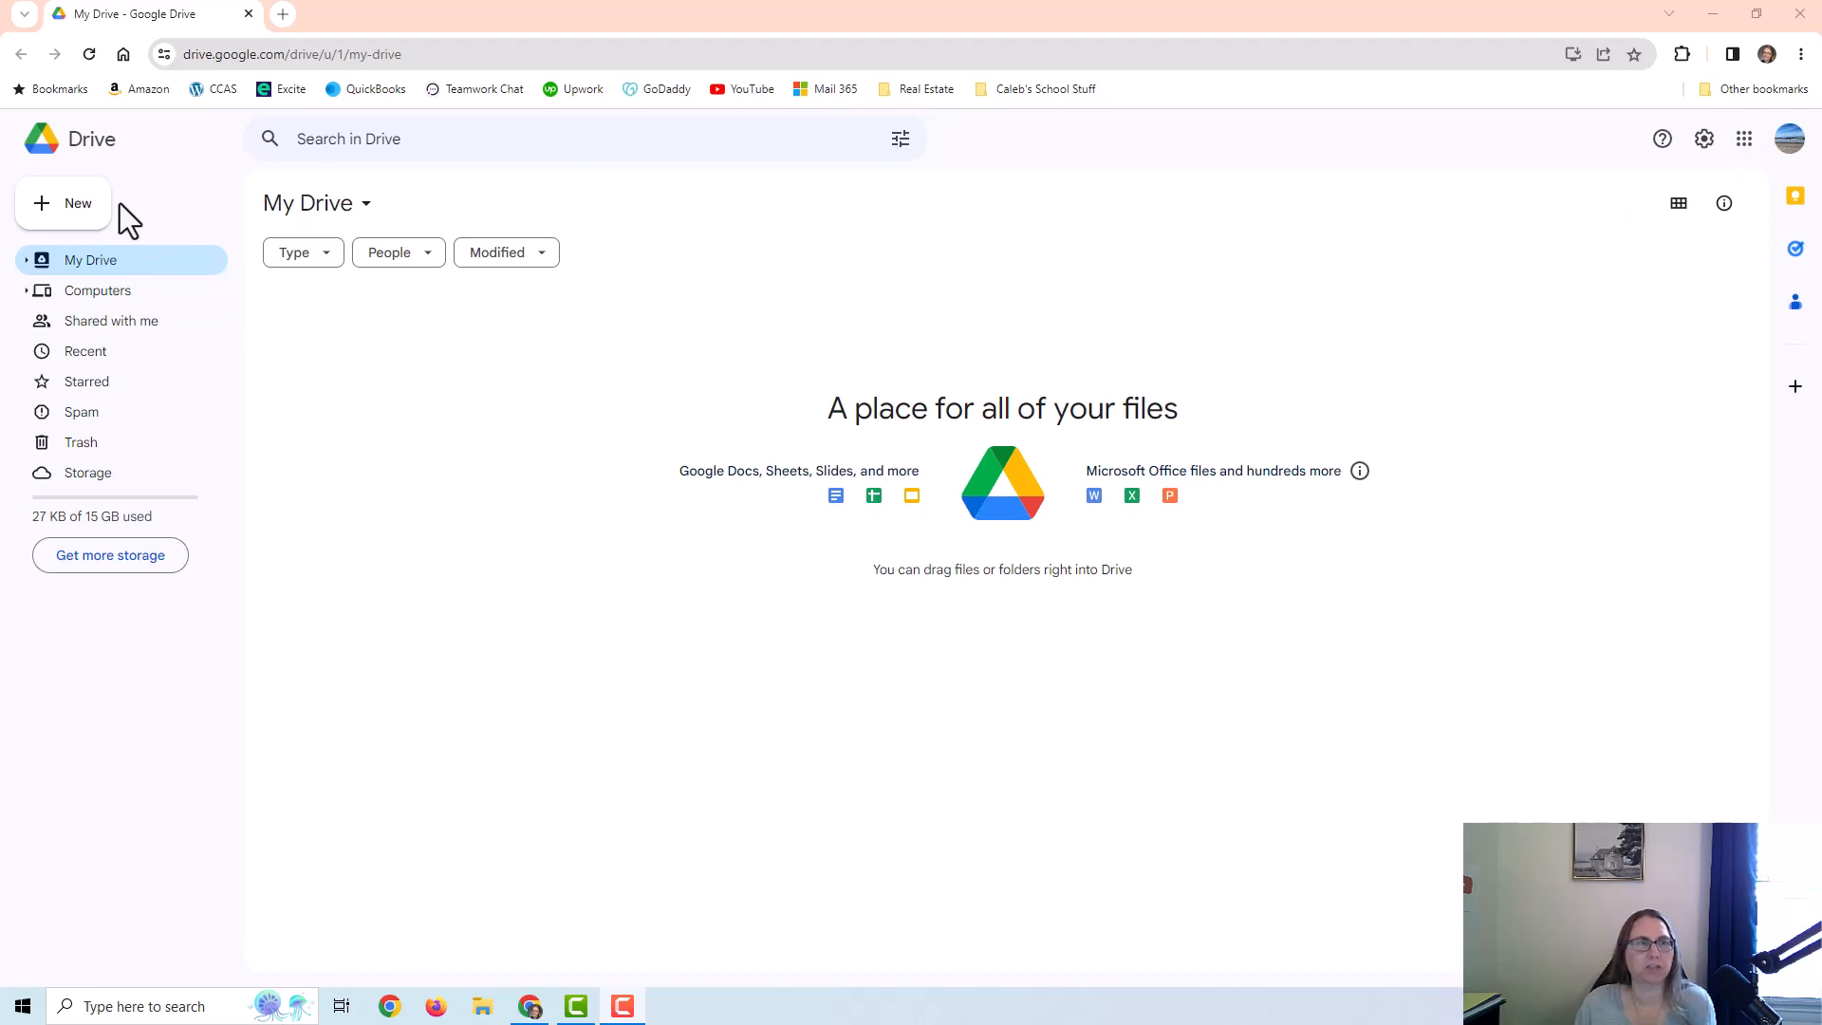
Create a new blank Google Sheets spreadsheet from Drive and name it Budget
click(1743, 138)
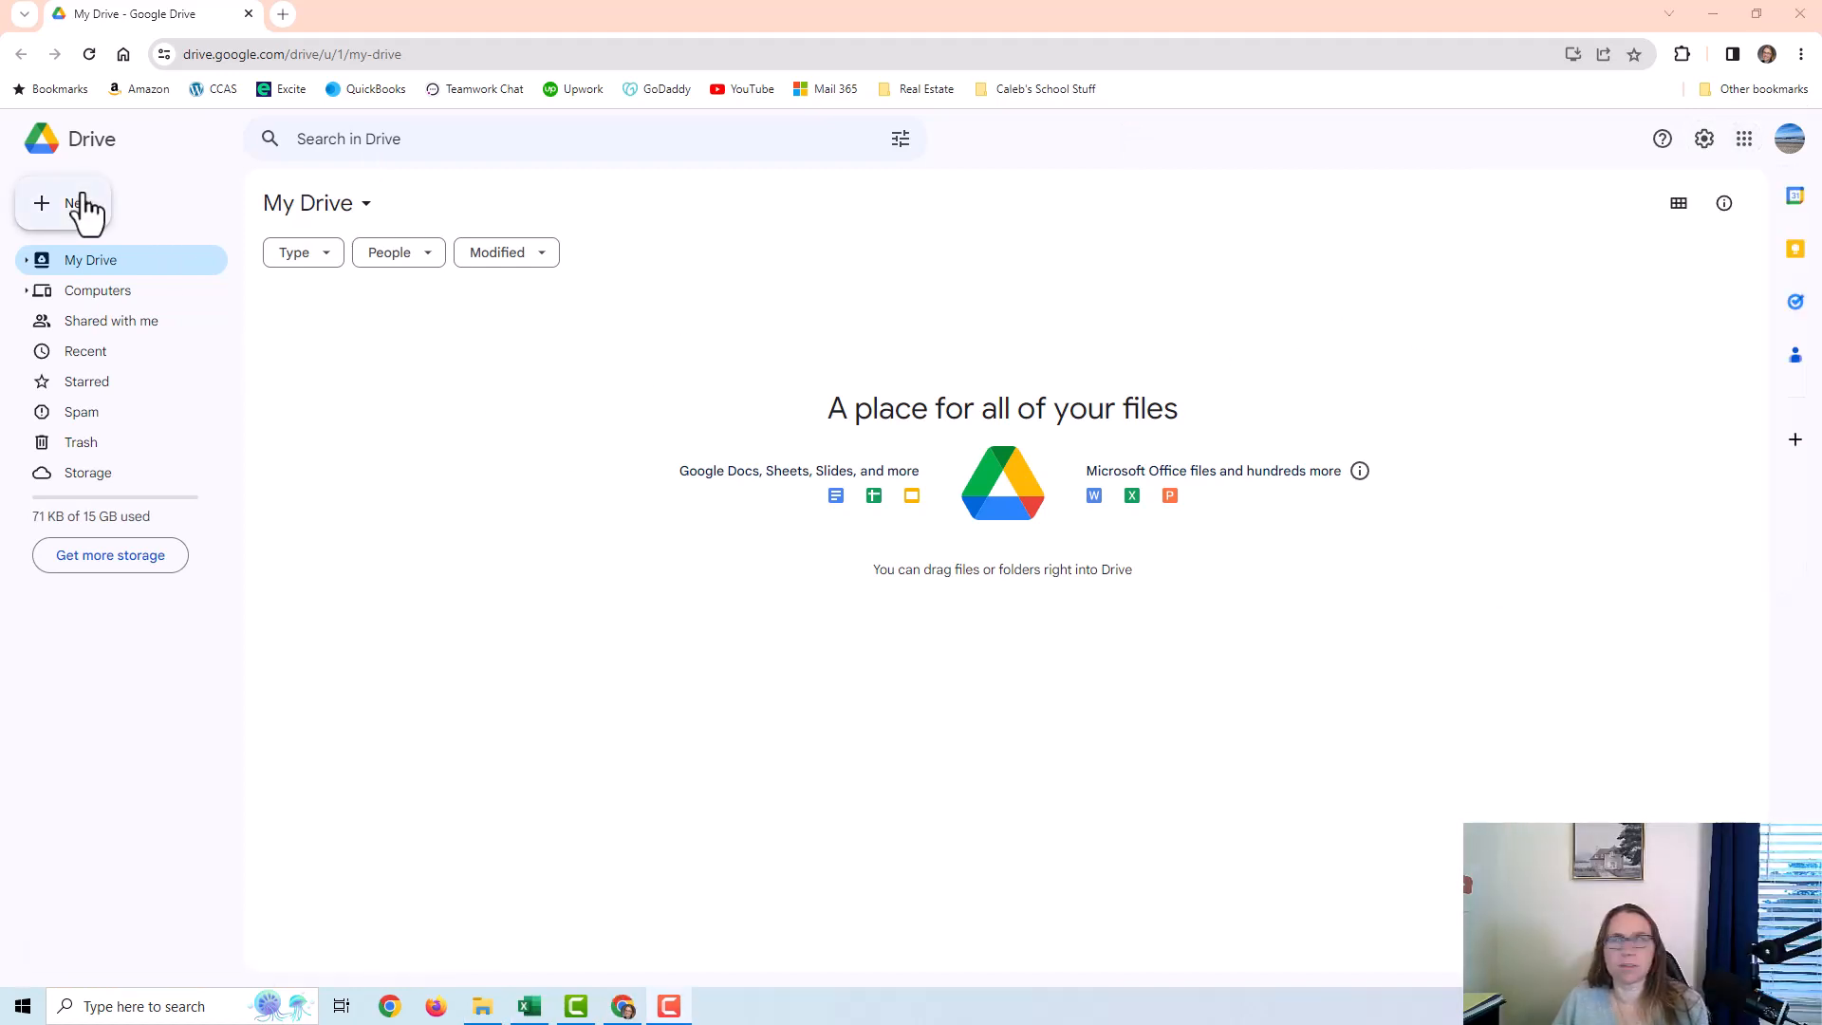
click(65, 205)
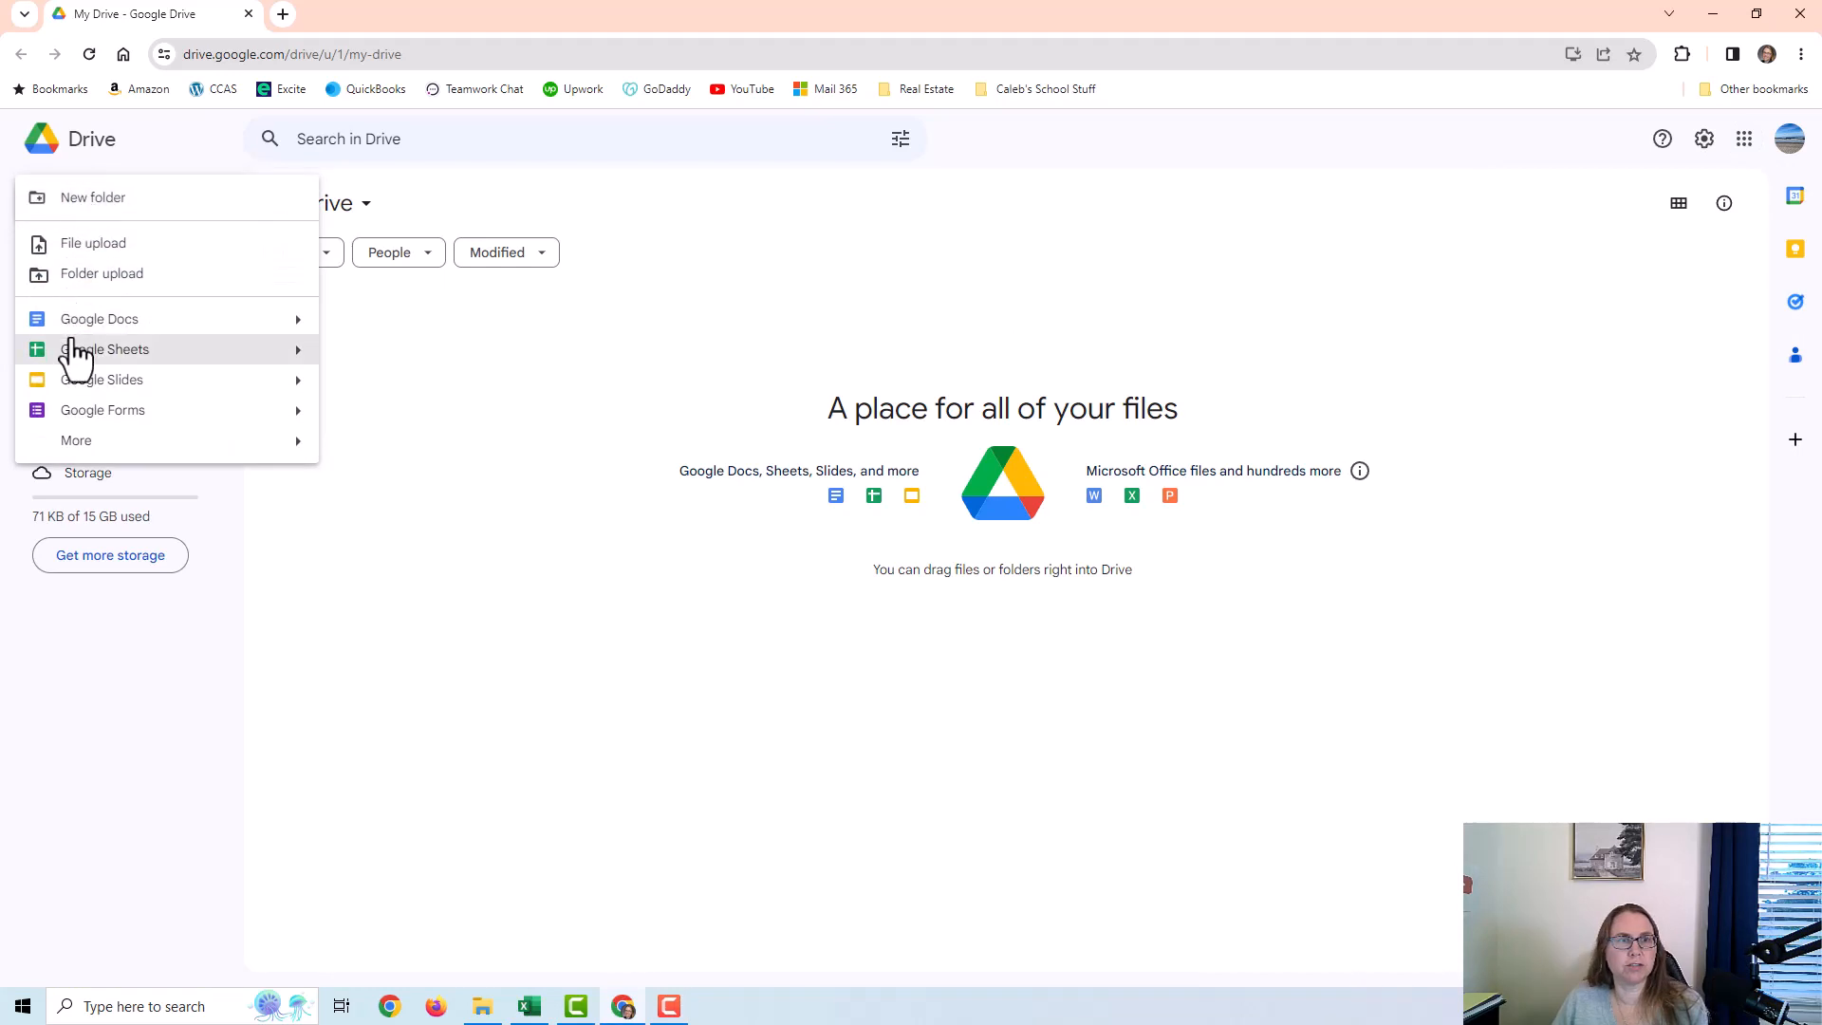
click(107, 349)
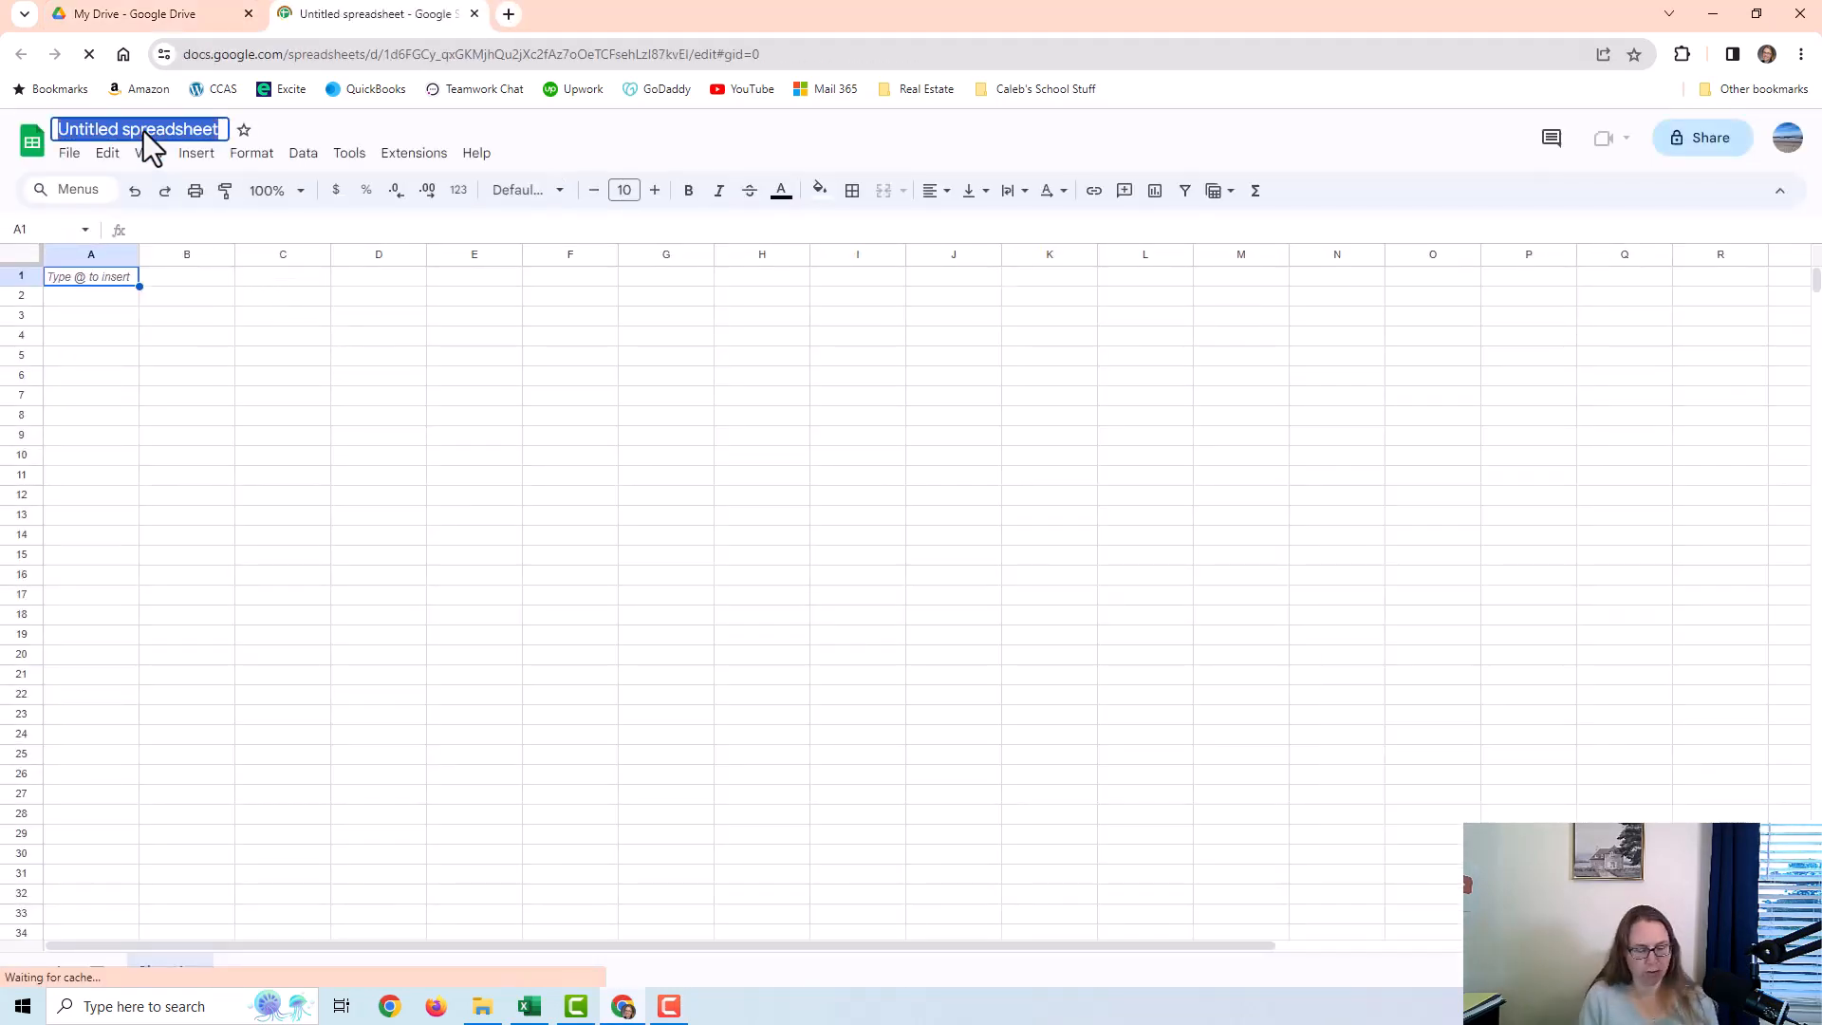
text(Budget)
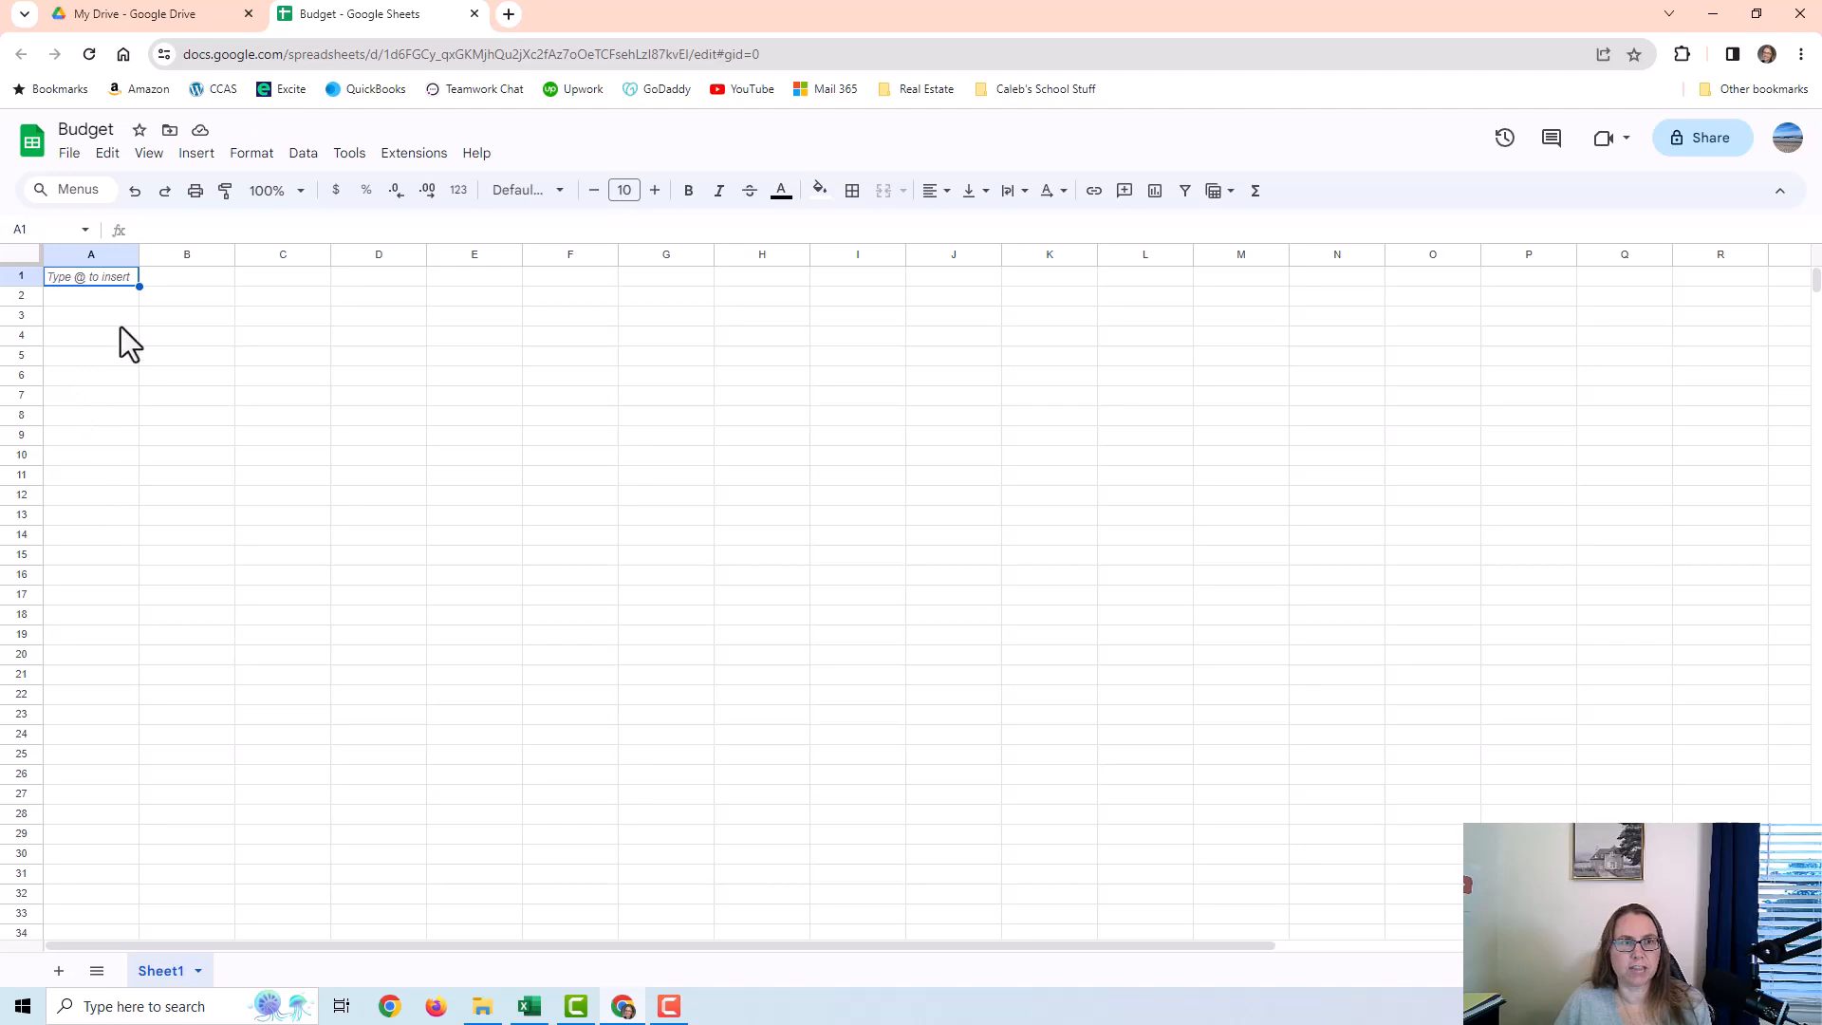
mouse_move(209, 530)
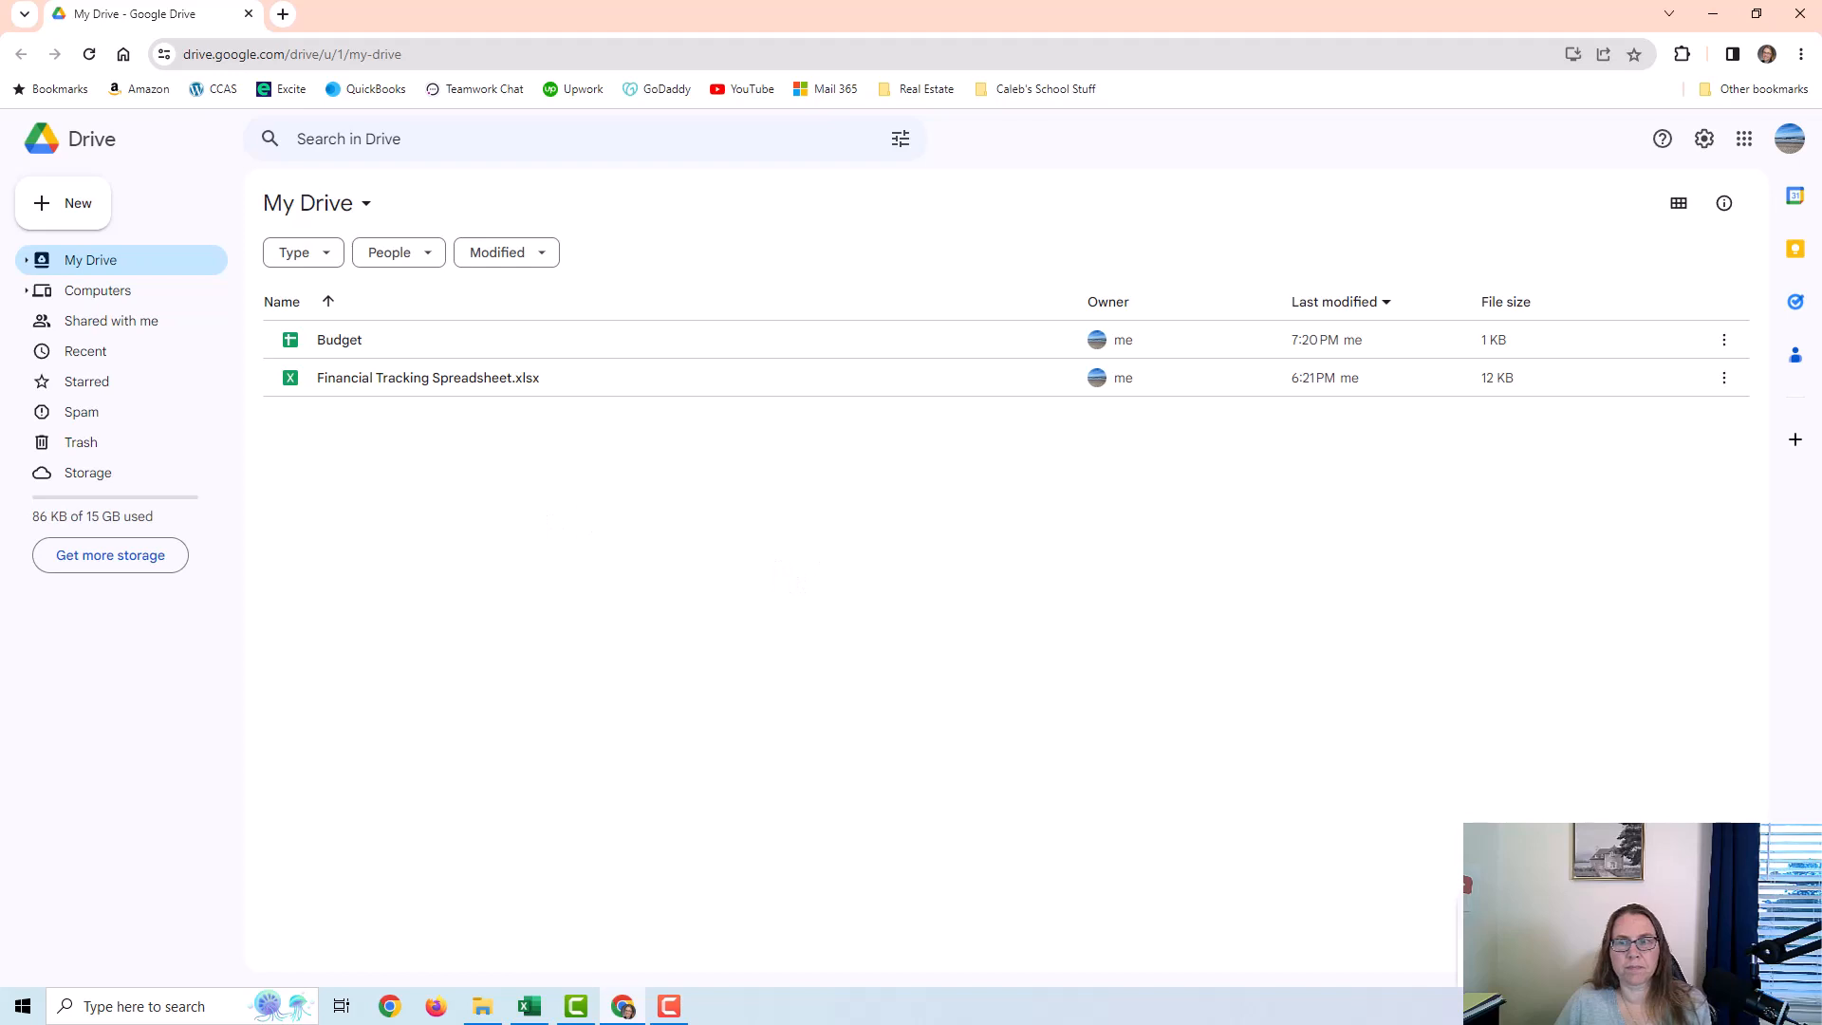
Open Financial Tracking Spreadsheet.xlsx from My Drive and show its Spending sheet
double_click(427, 377)
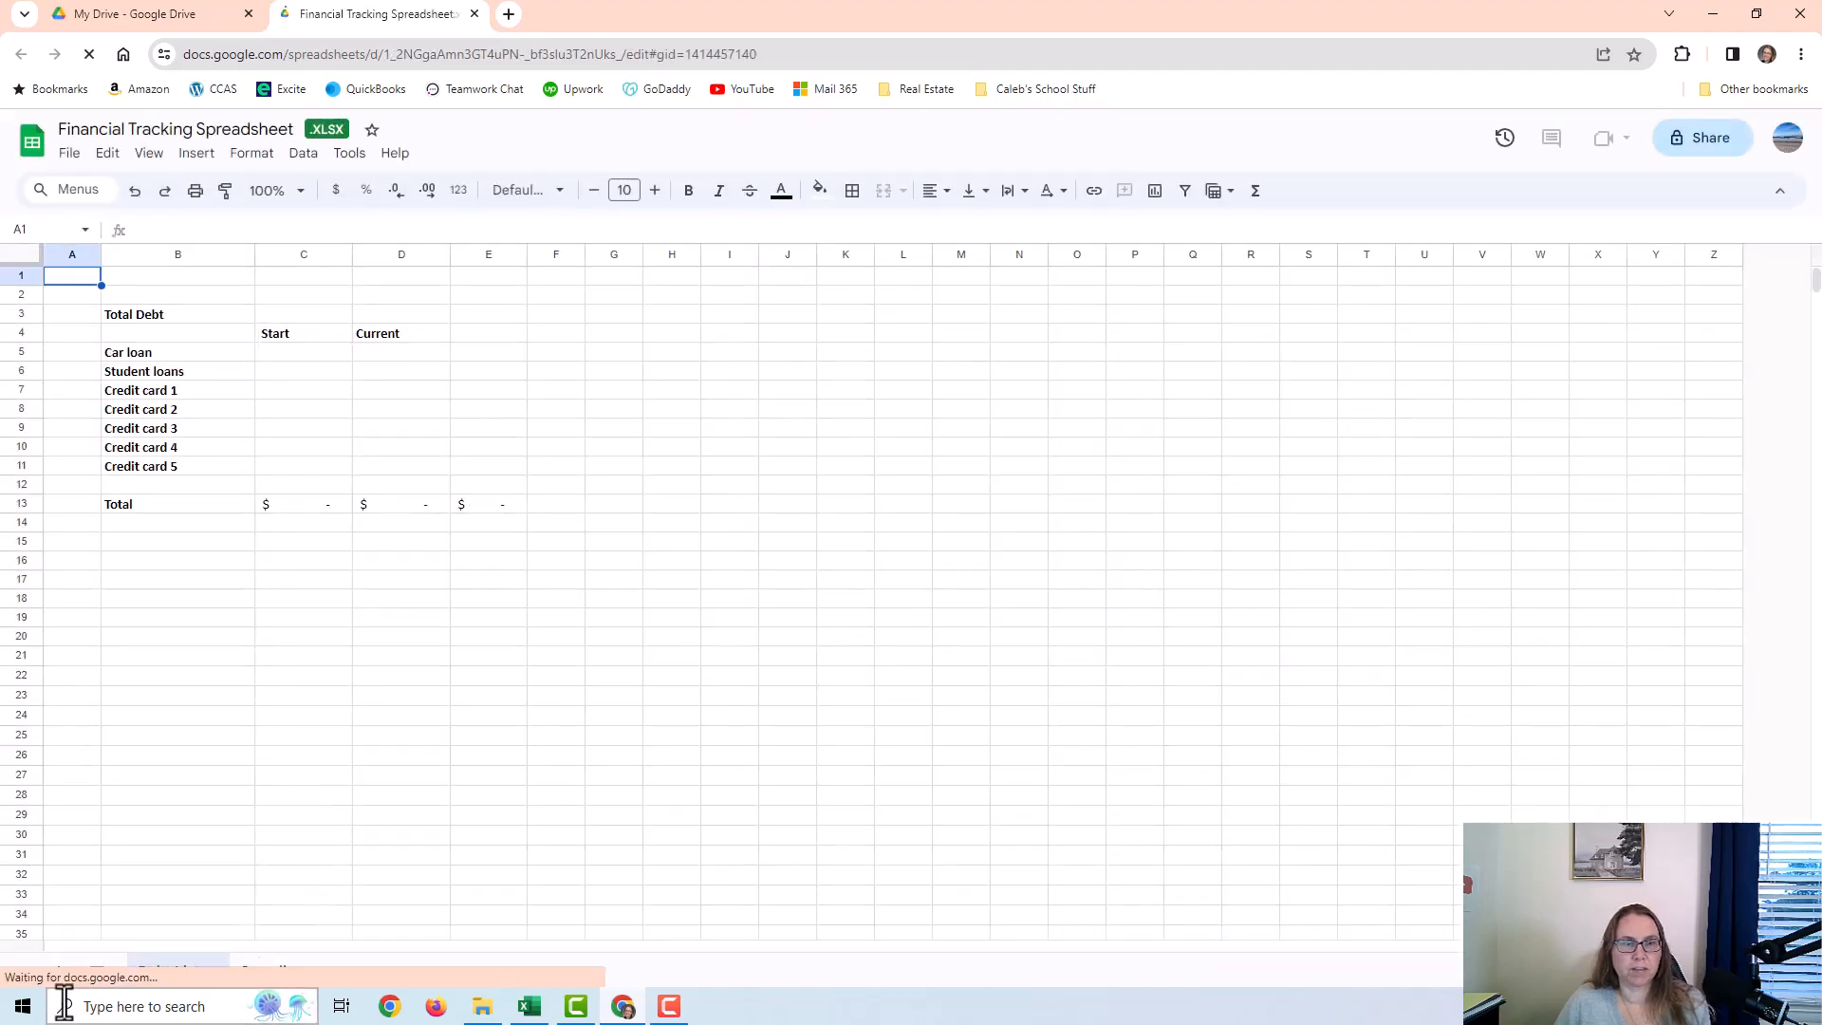
click(271, 970)
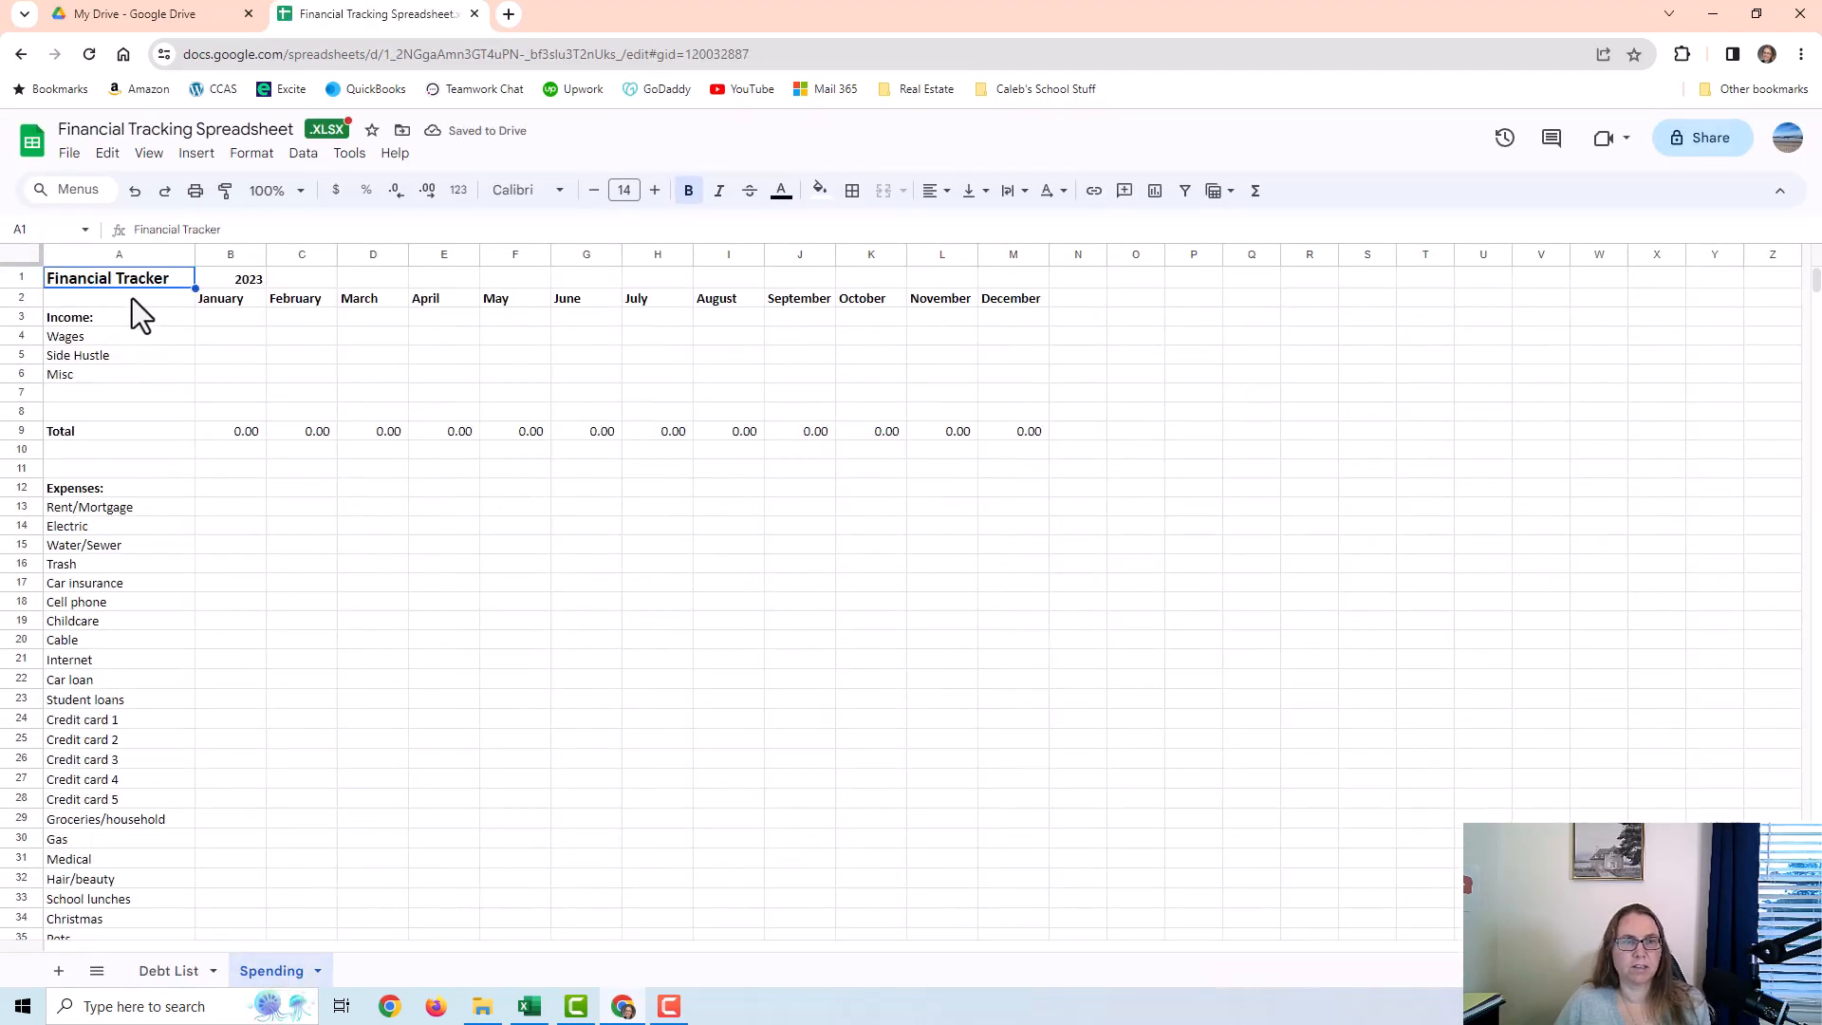
mouse_move(494, 421)
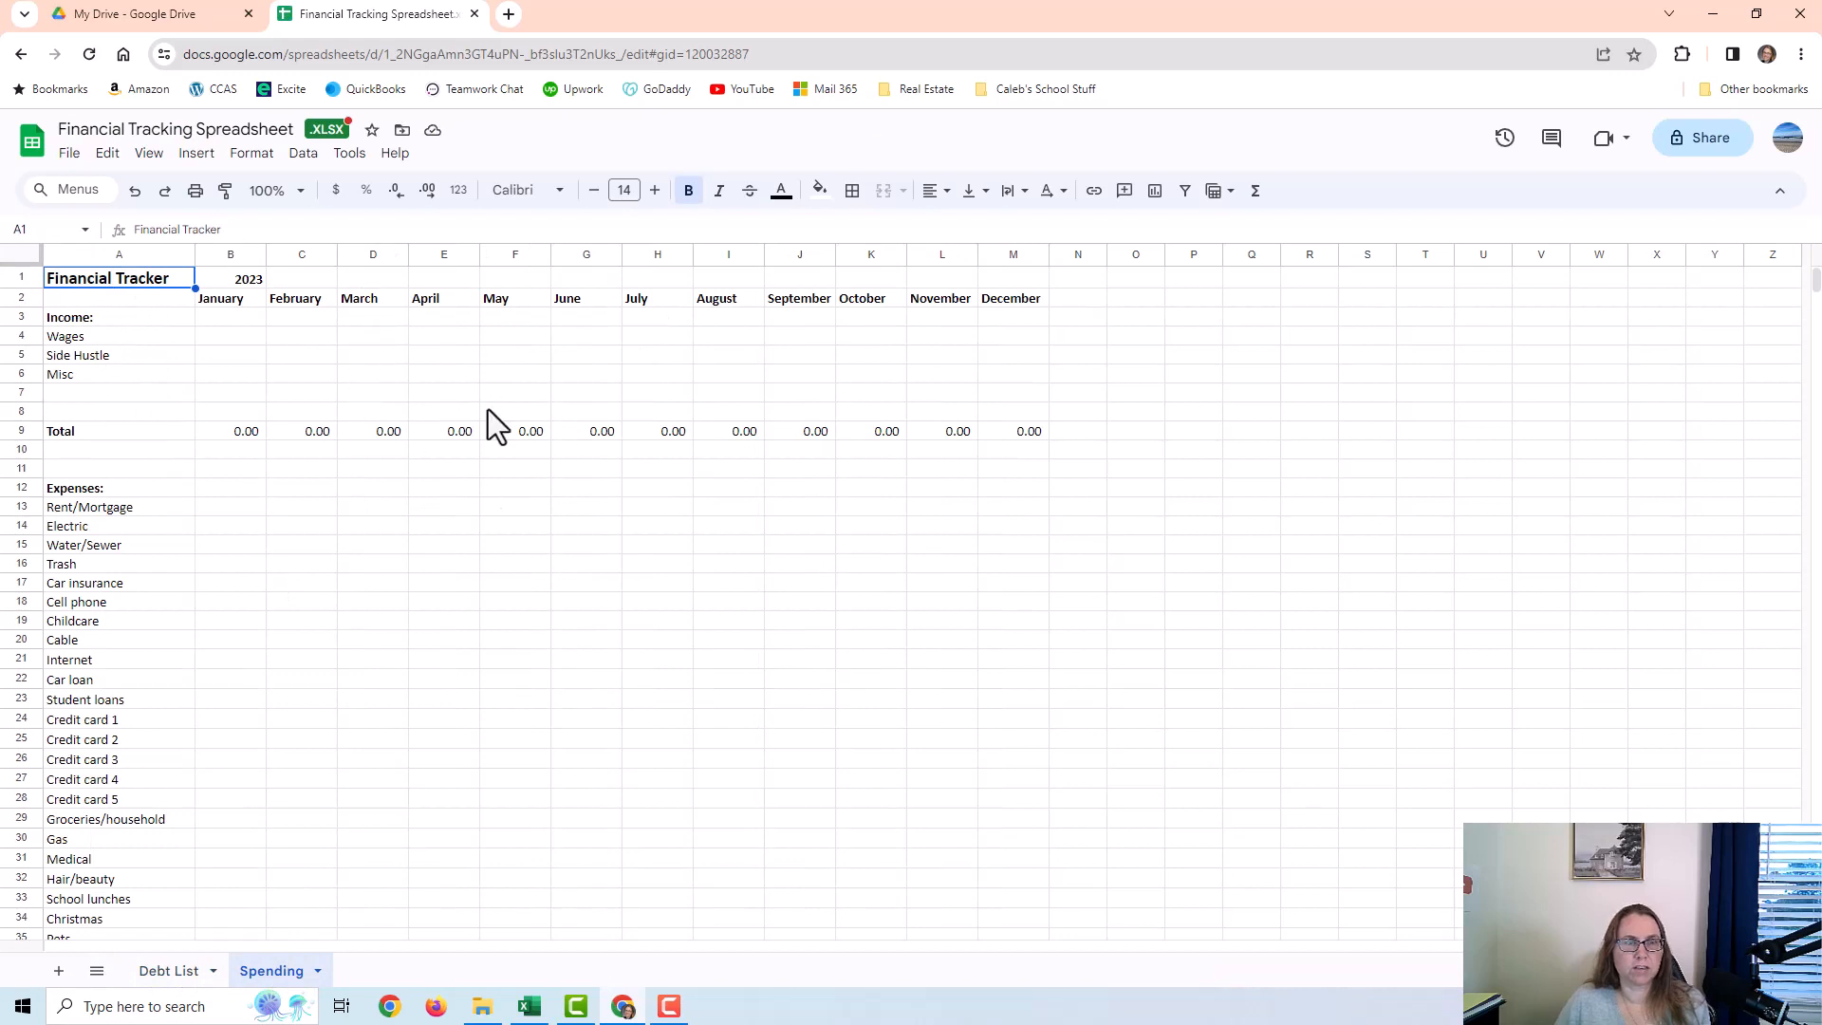
mouse_move(1521, 421)
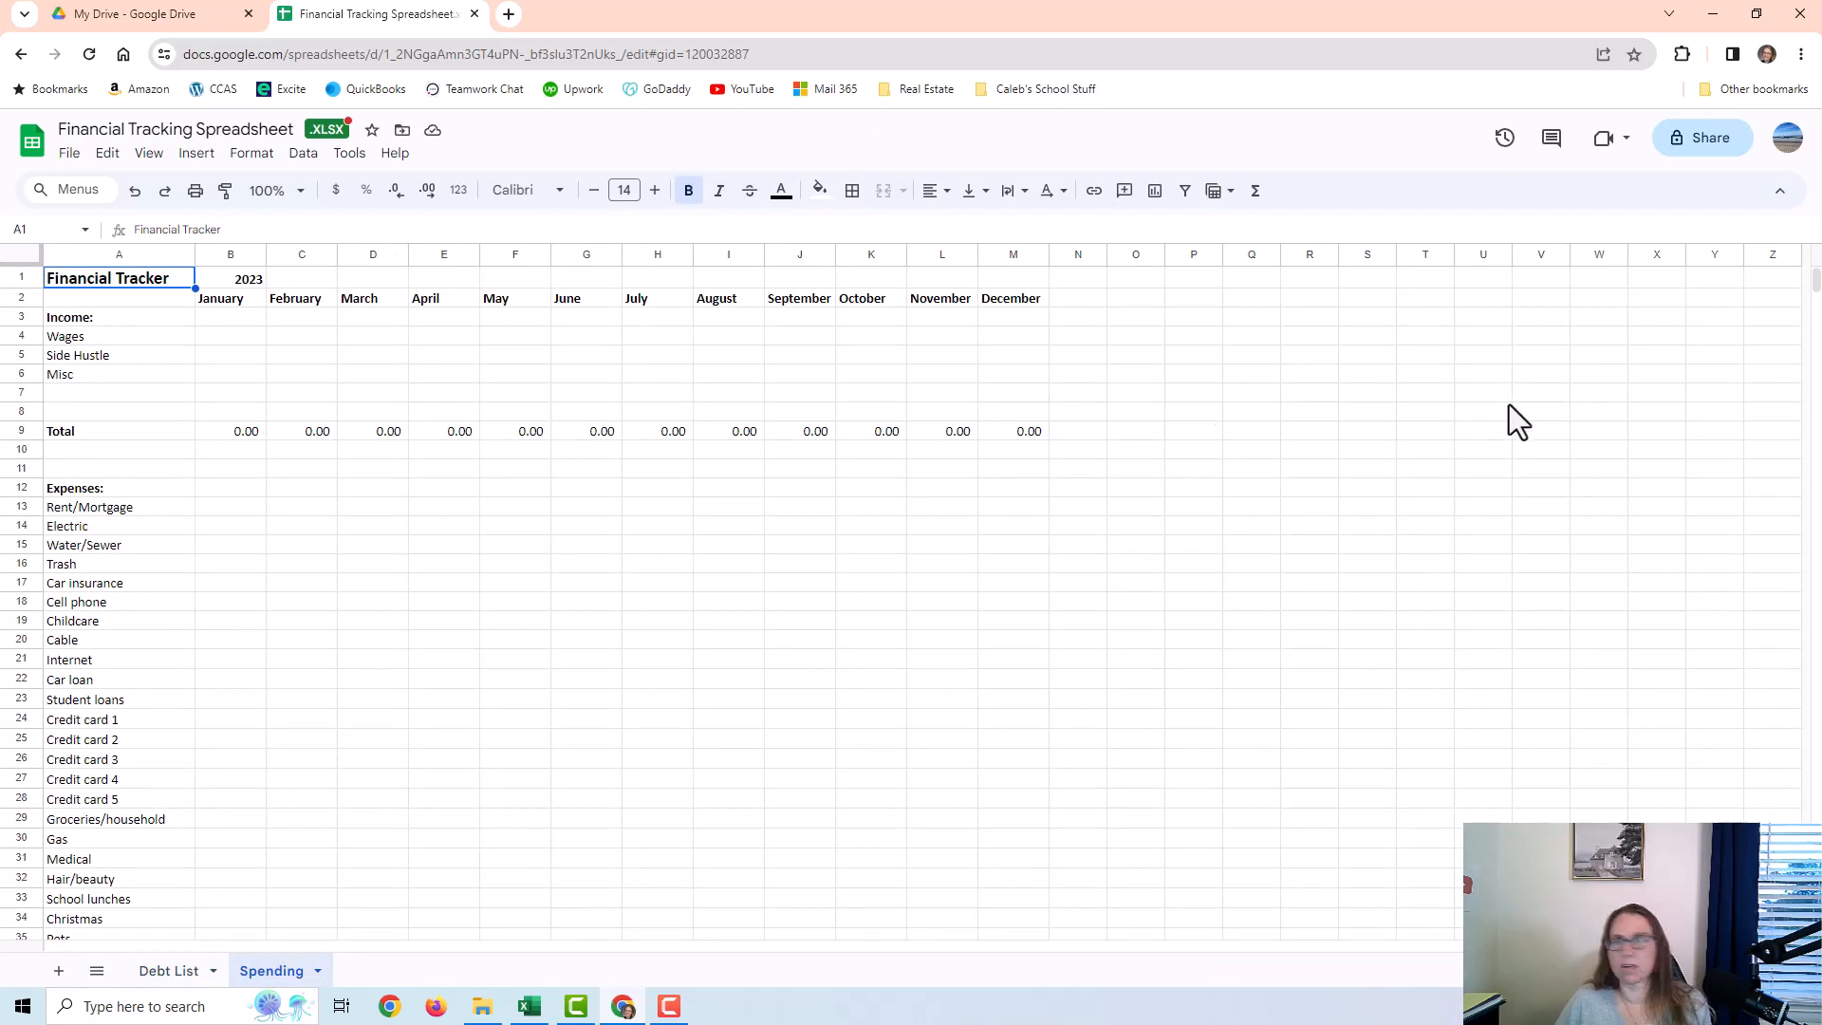
mouse_move(1000, 549)
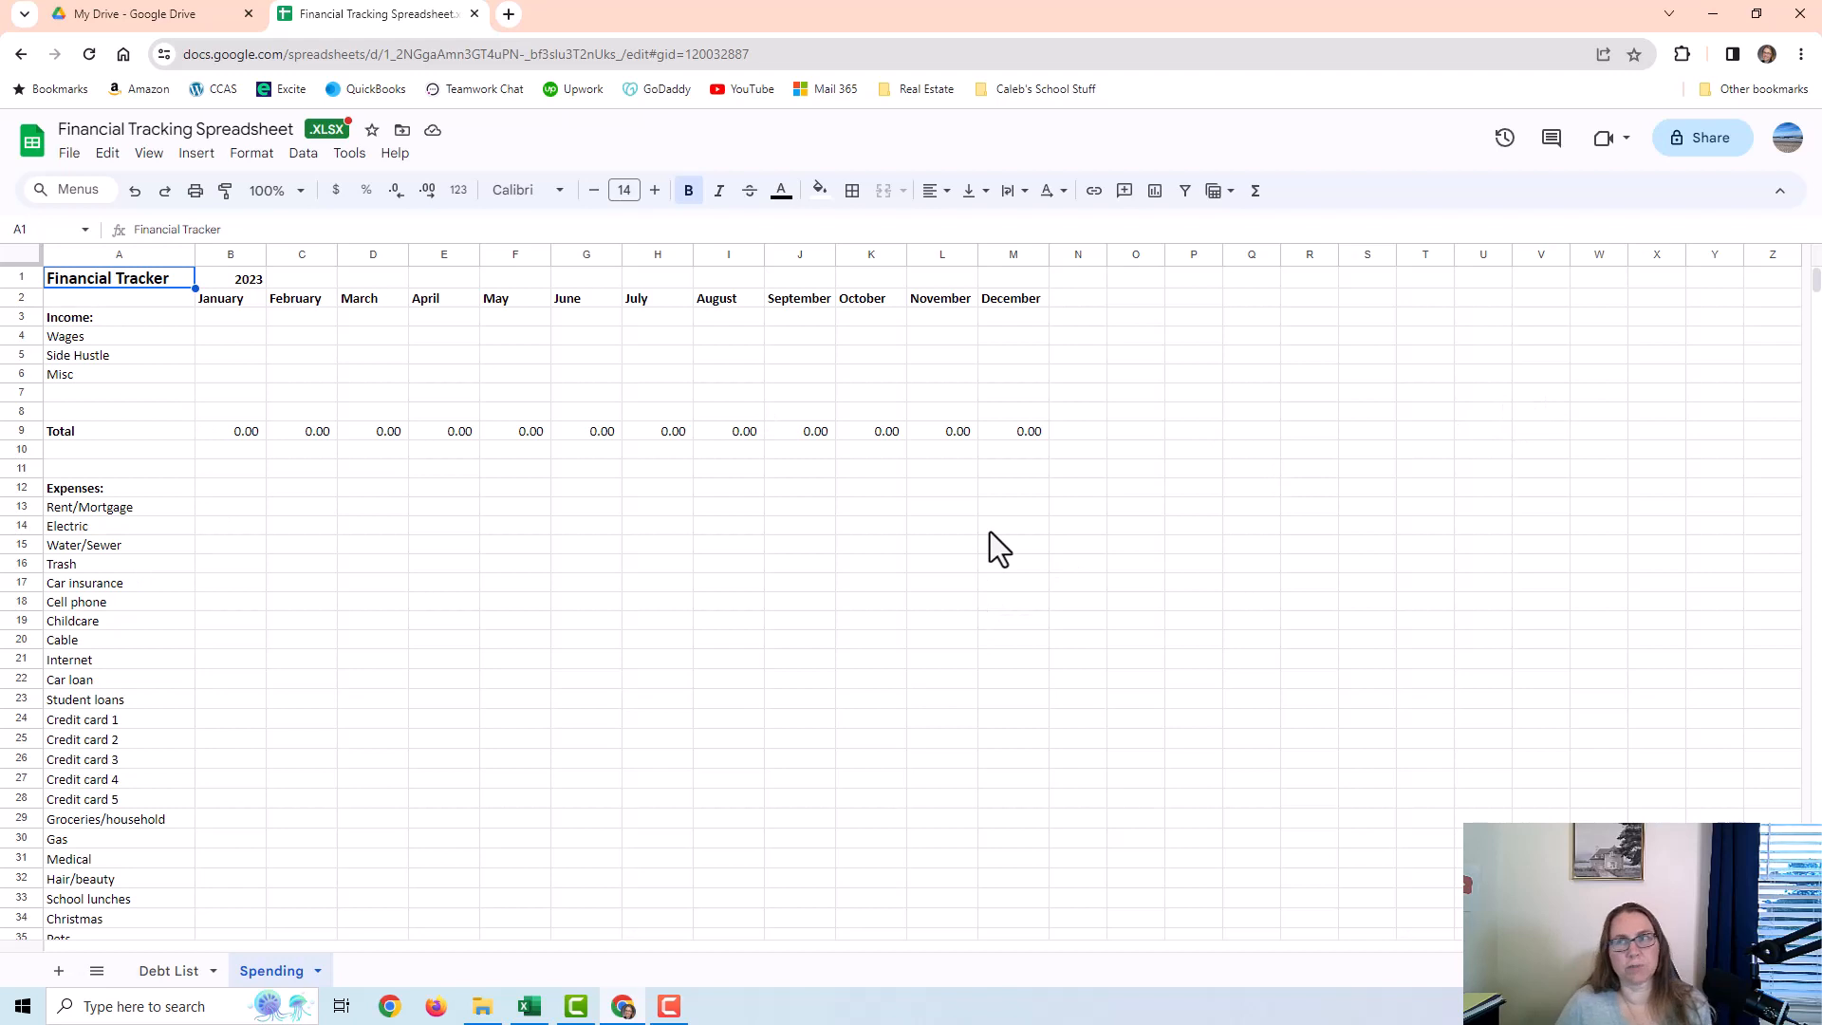